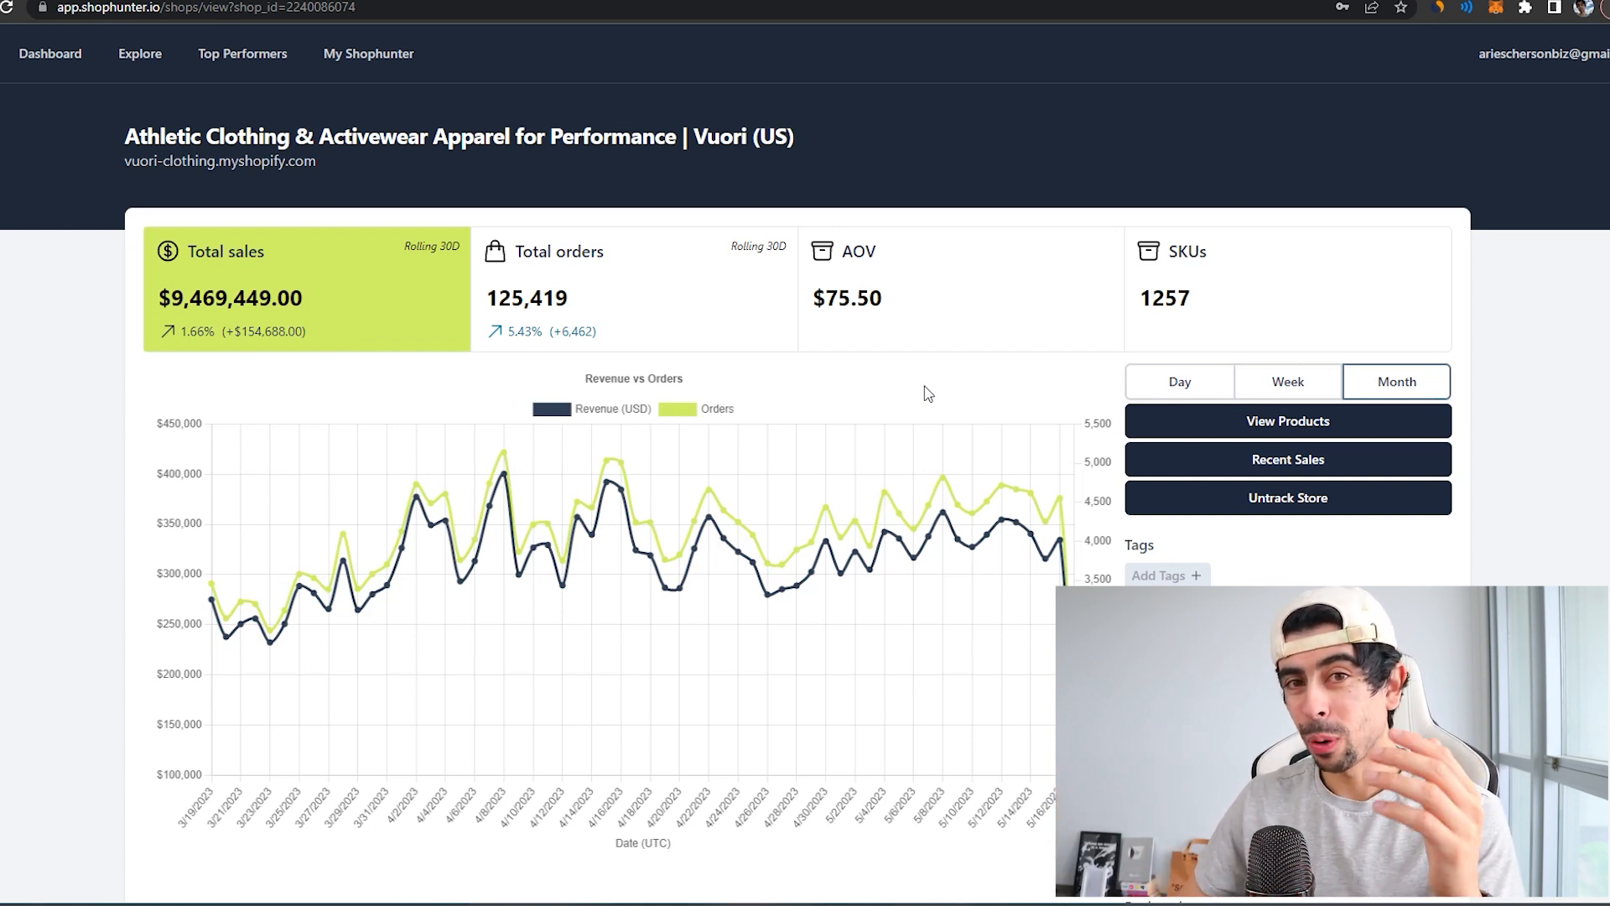
pyautogui.moveTo(303, 328)
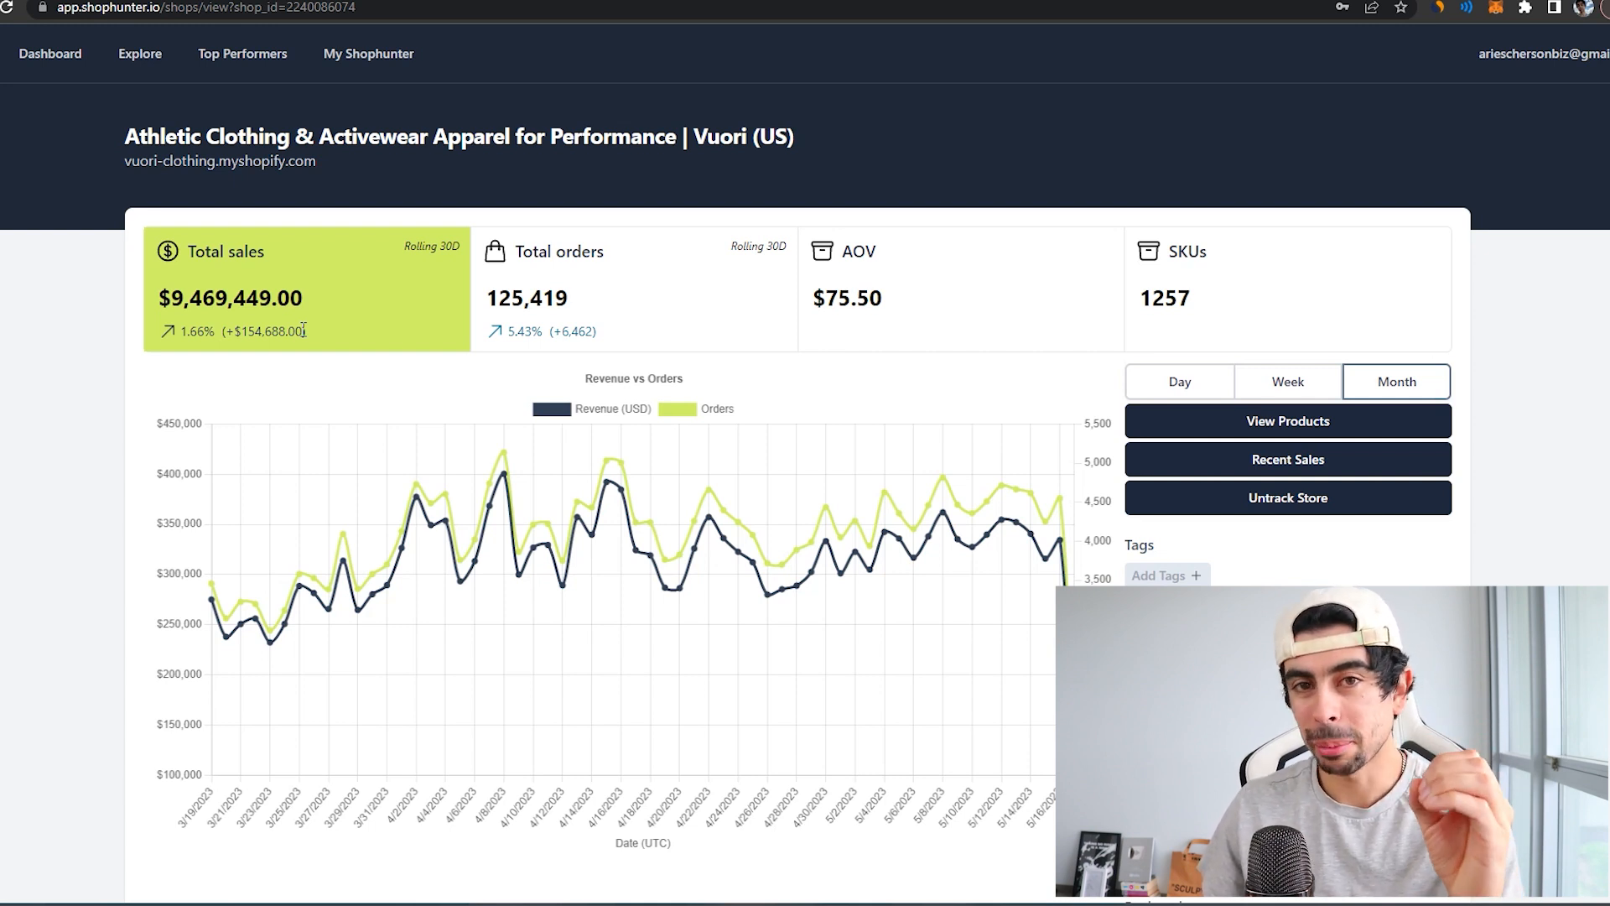
# Scroll past the Total sales cards and Revenue vs Orders chart to the Top Performing Products list.
pyautogui.scroll(-3)
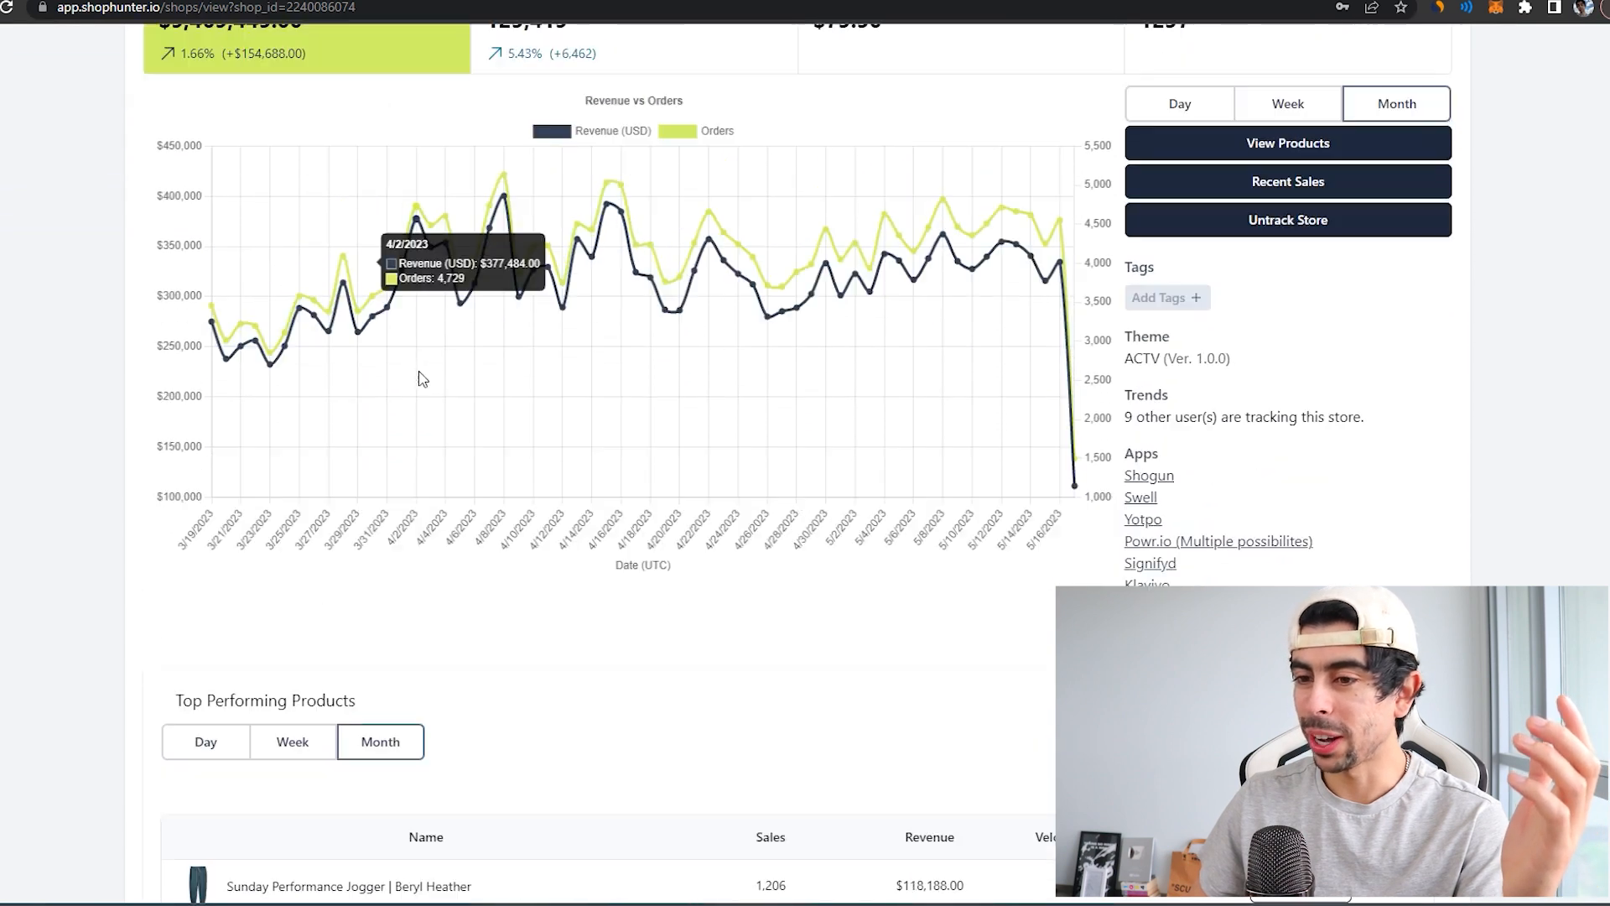
pyautogui.scroll(-3)
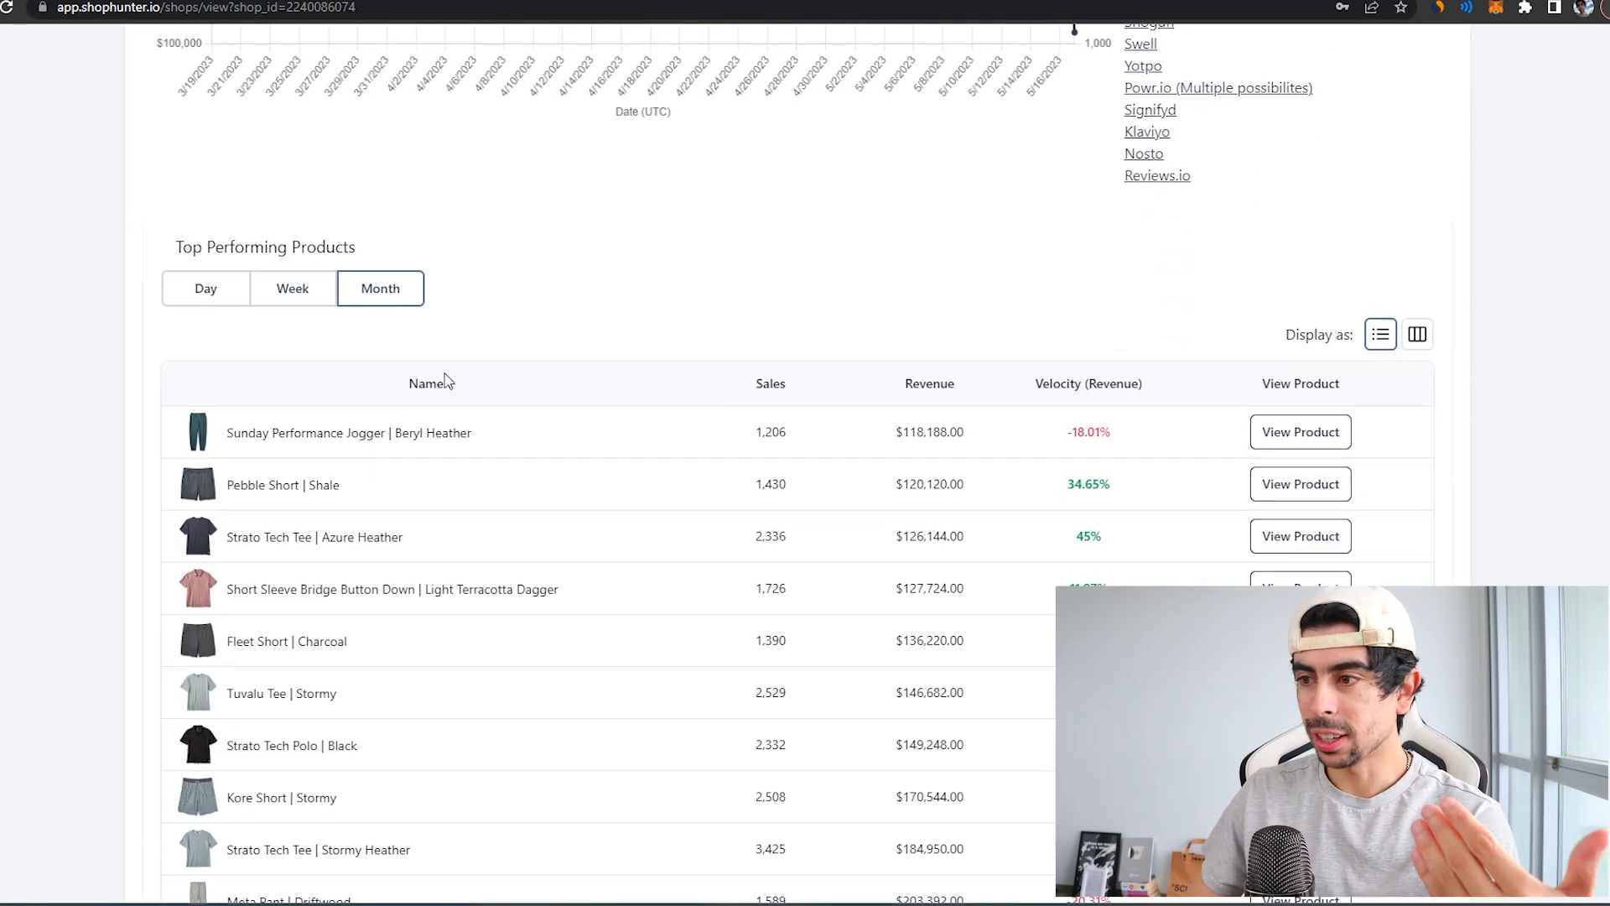
pyautogui.scroll(-3)
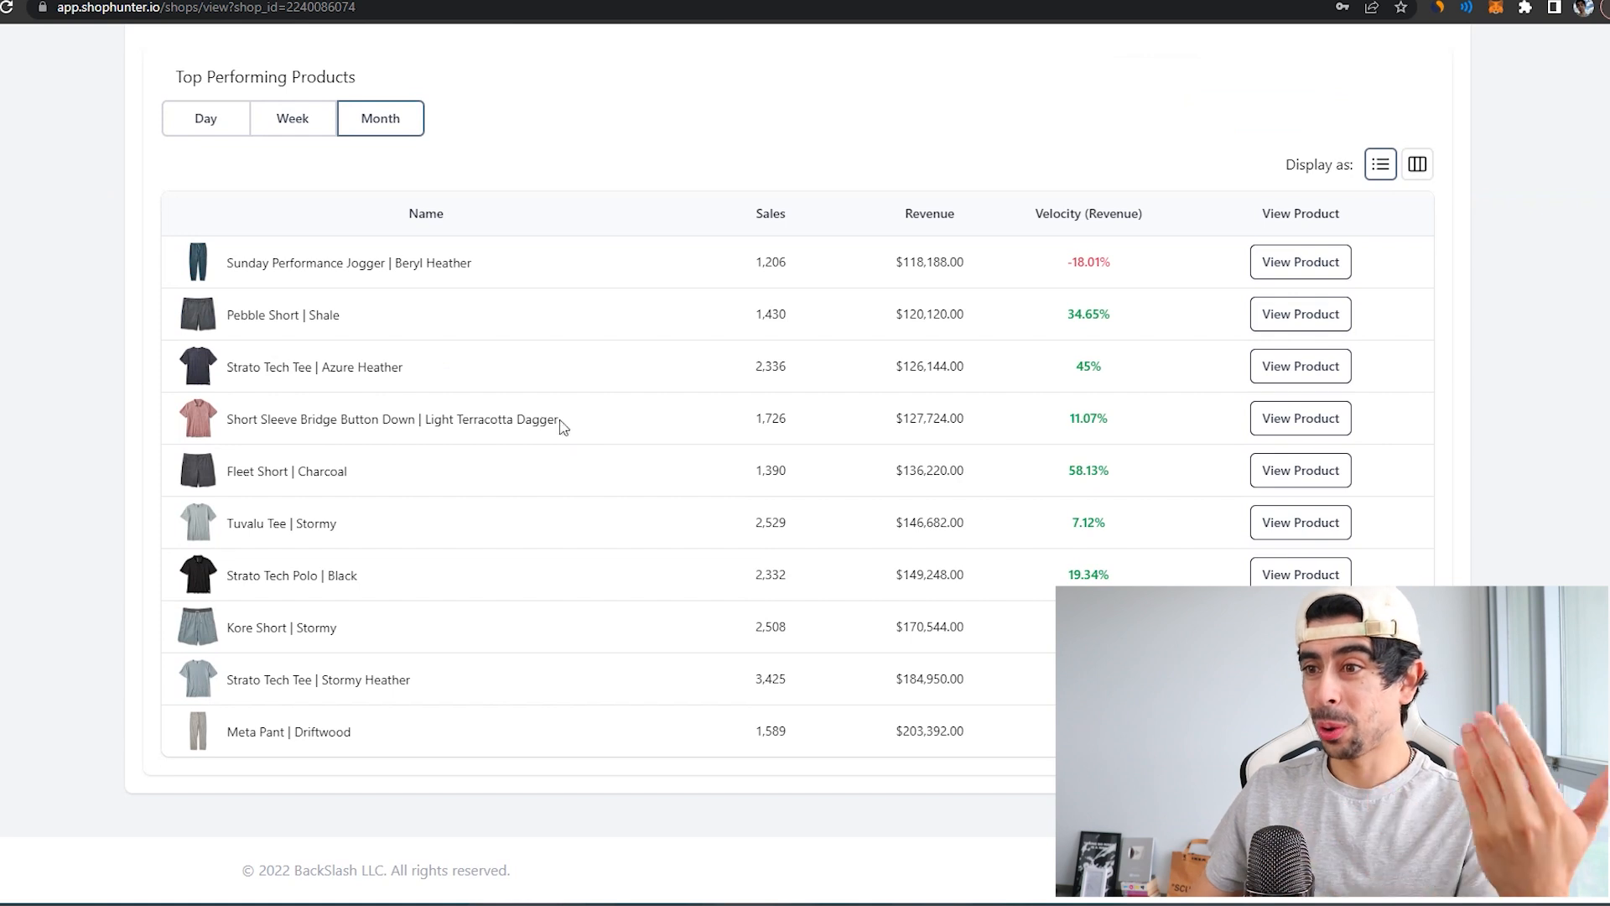
pyautogui.moveTo(665, 406)
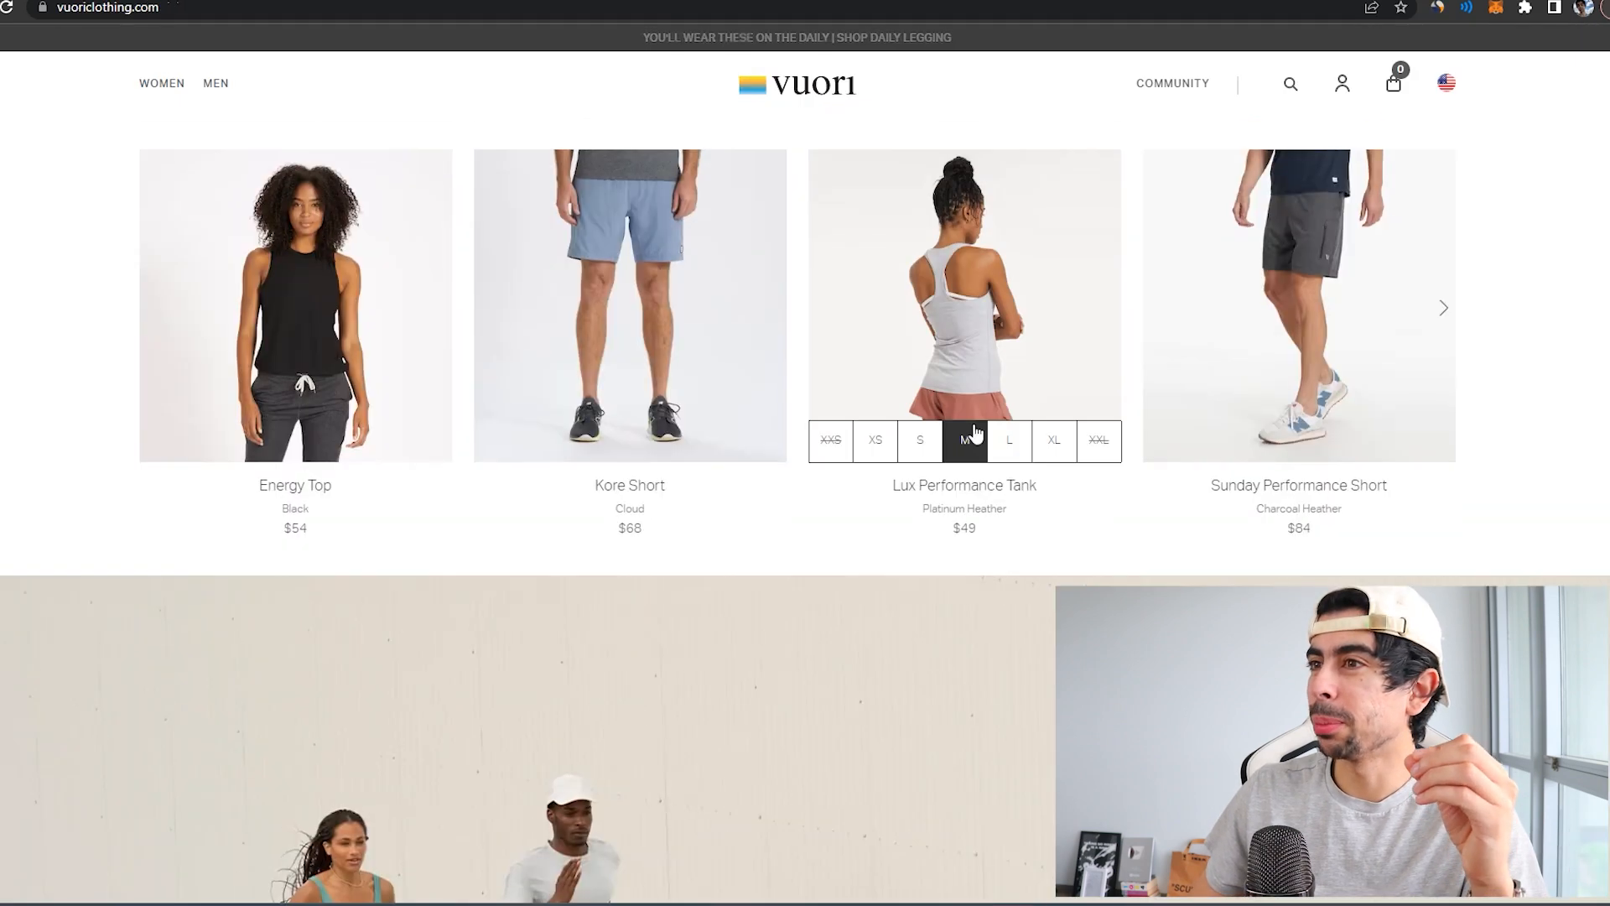
# Browse the Shop New Arrivals product cards near the top of the Vuori homepage.
pyautogui.scroll(-3)
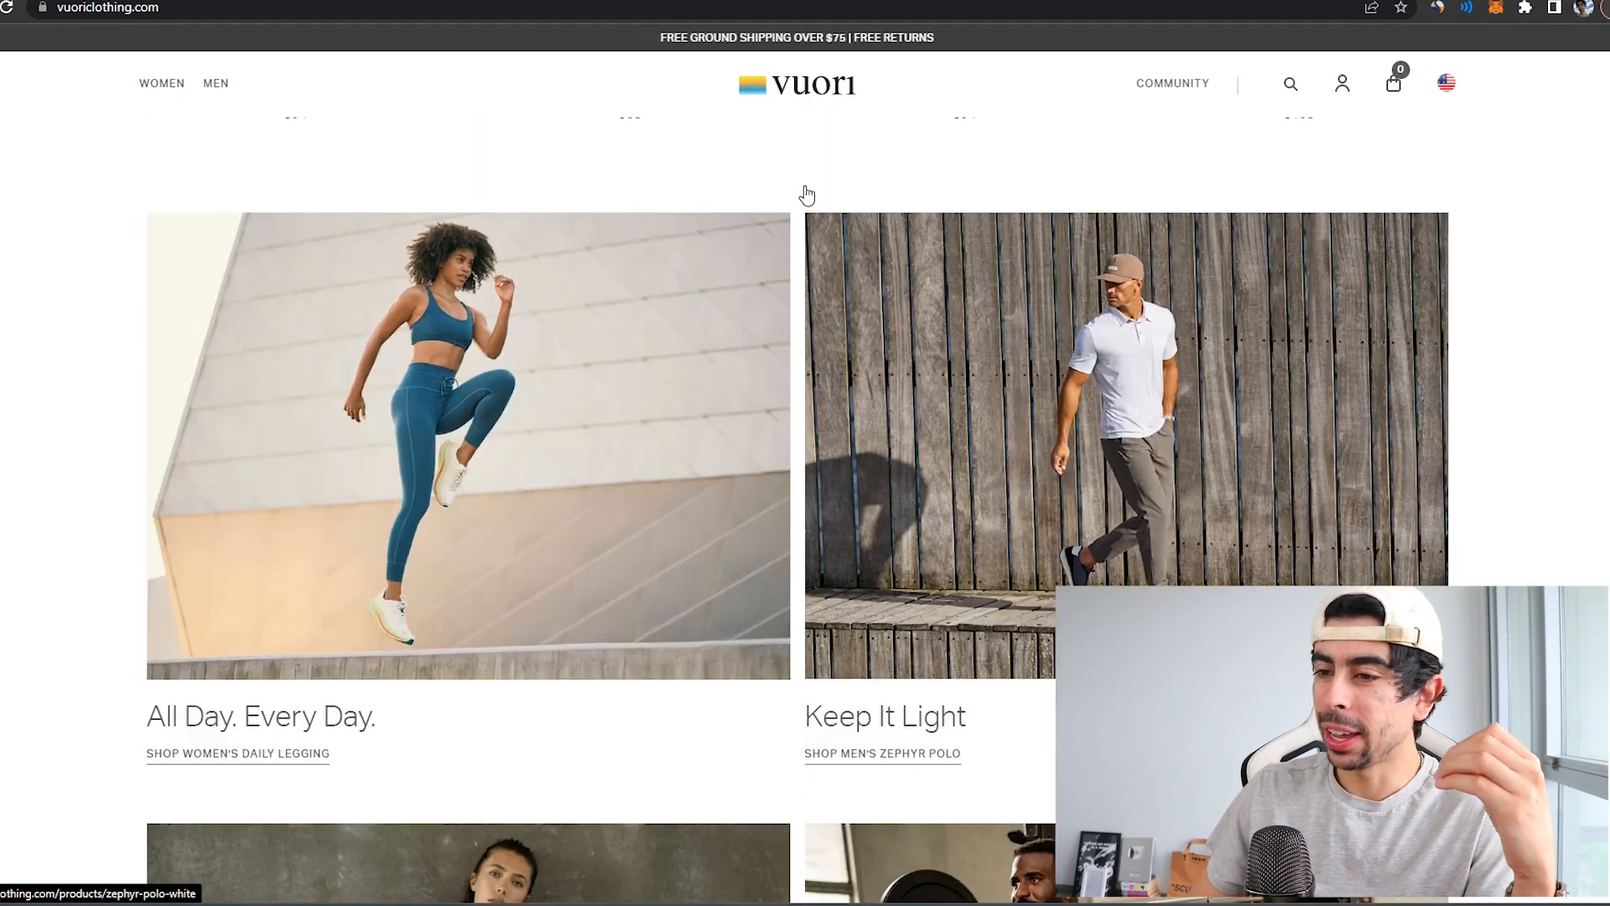
pyautogui.scroll(3)
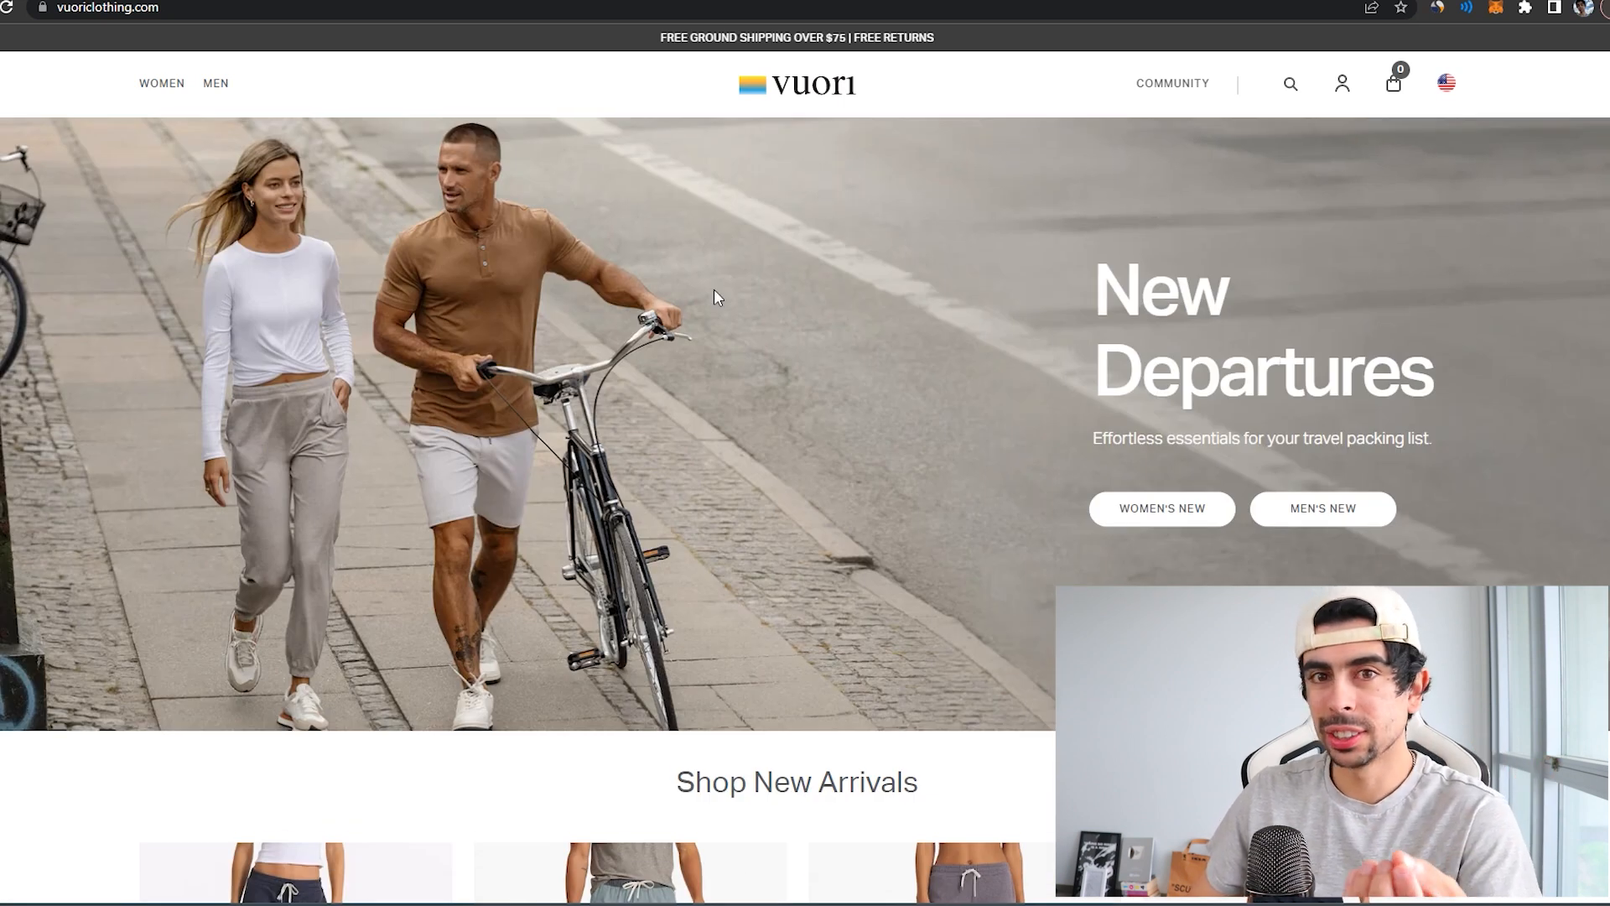
pyautogui.moveTo(697, 369)
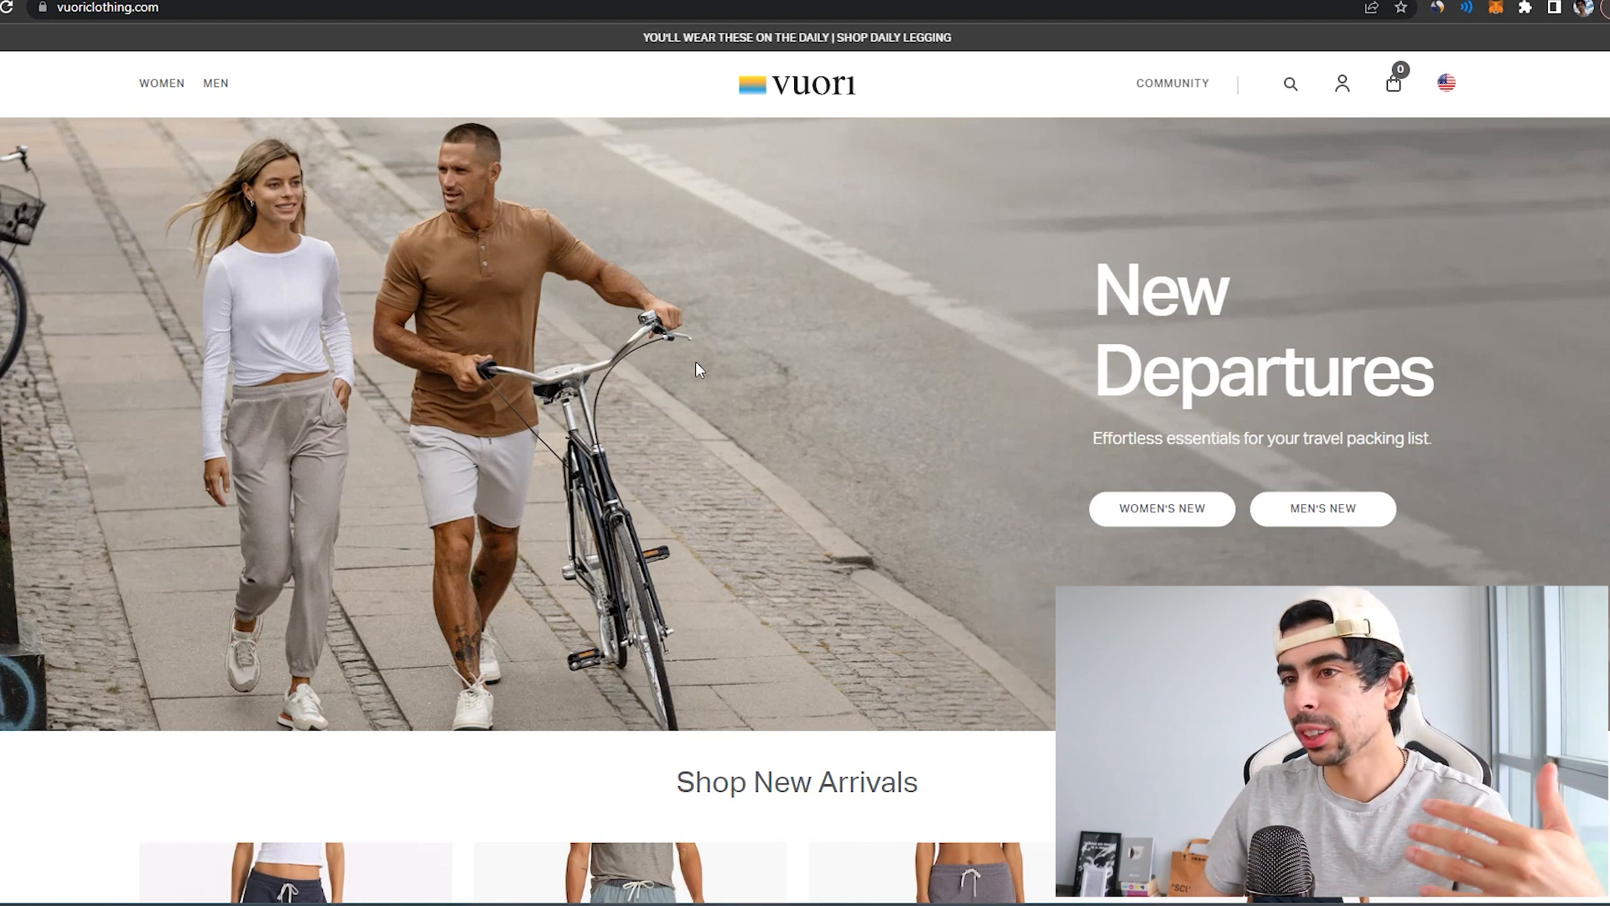
pyautogui.moveTo(731, 415)
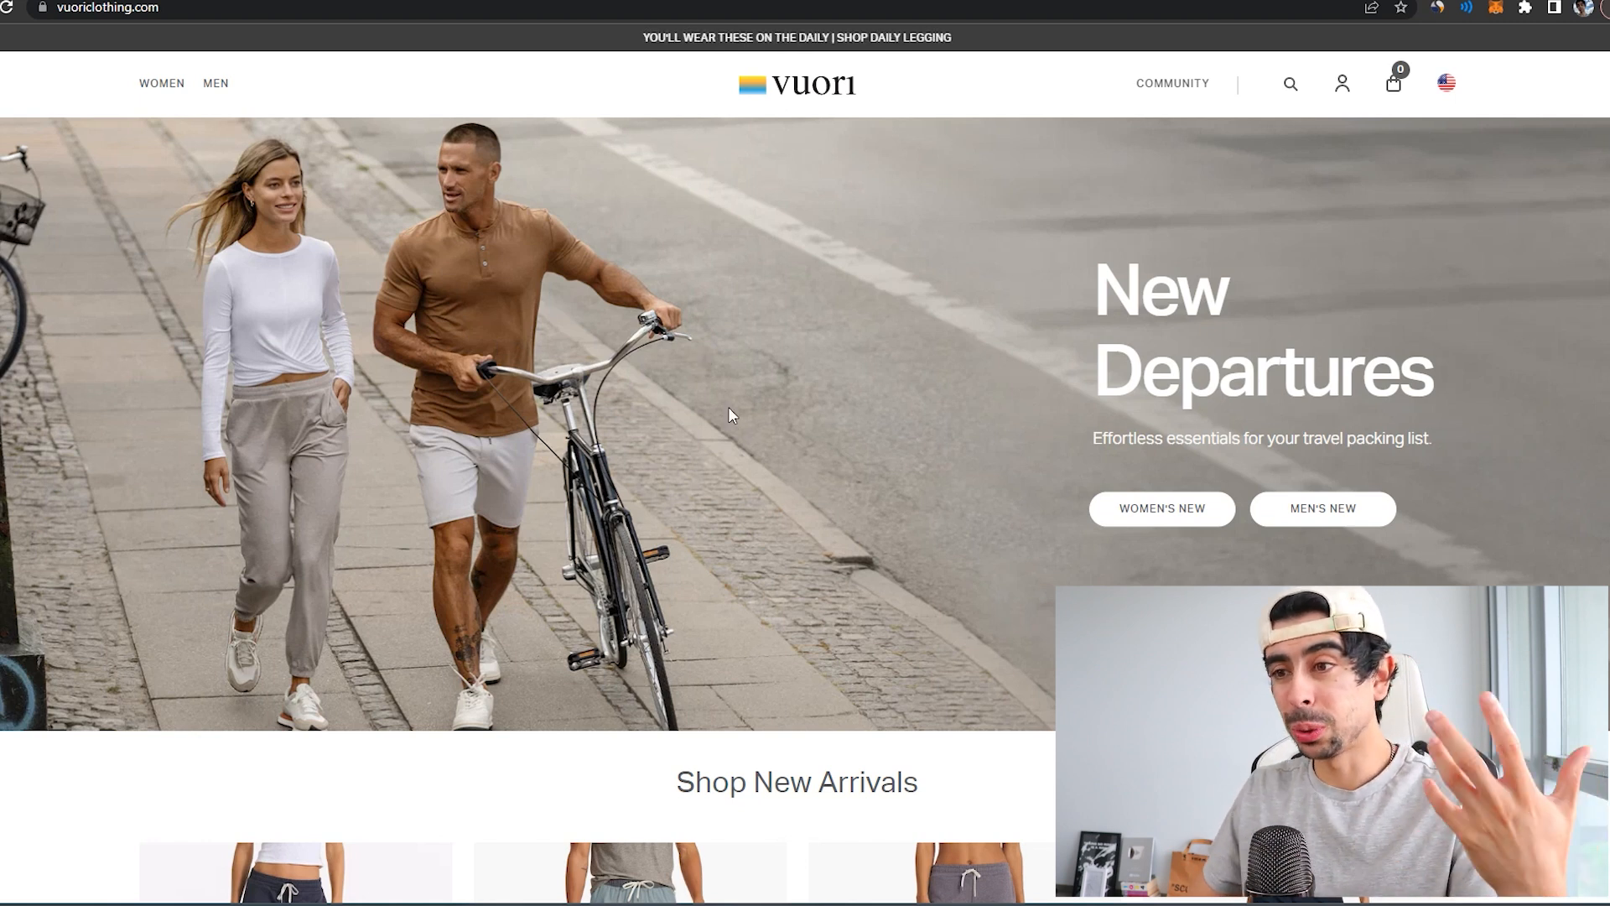
pyautogui.scroll(-3)
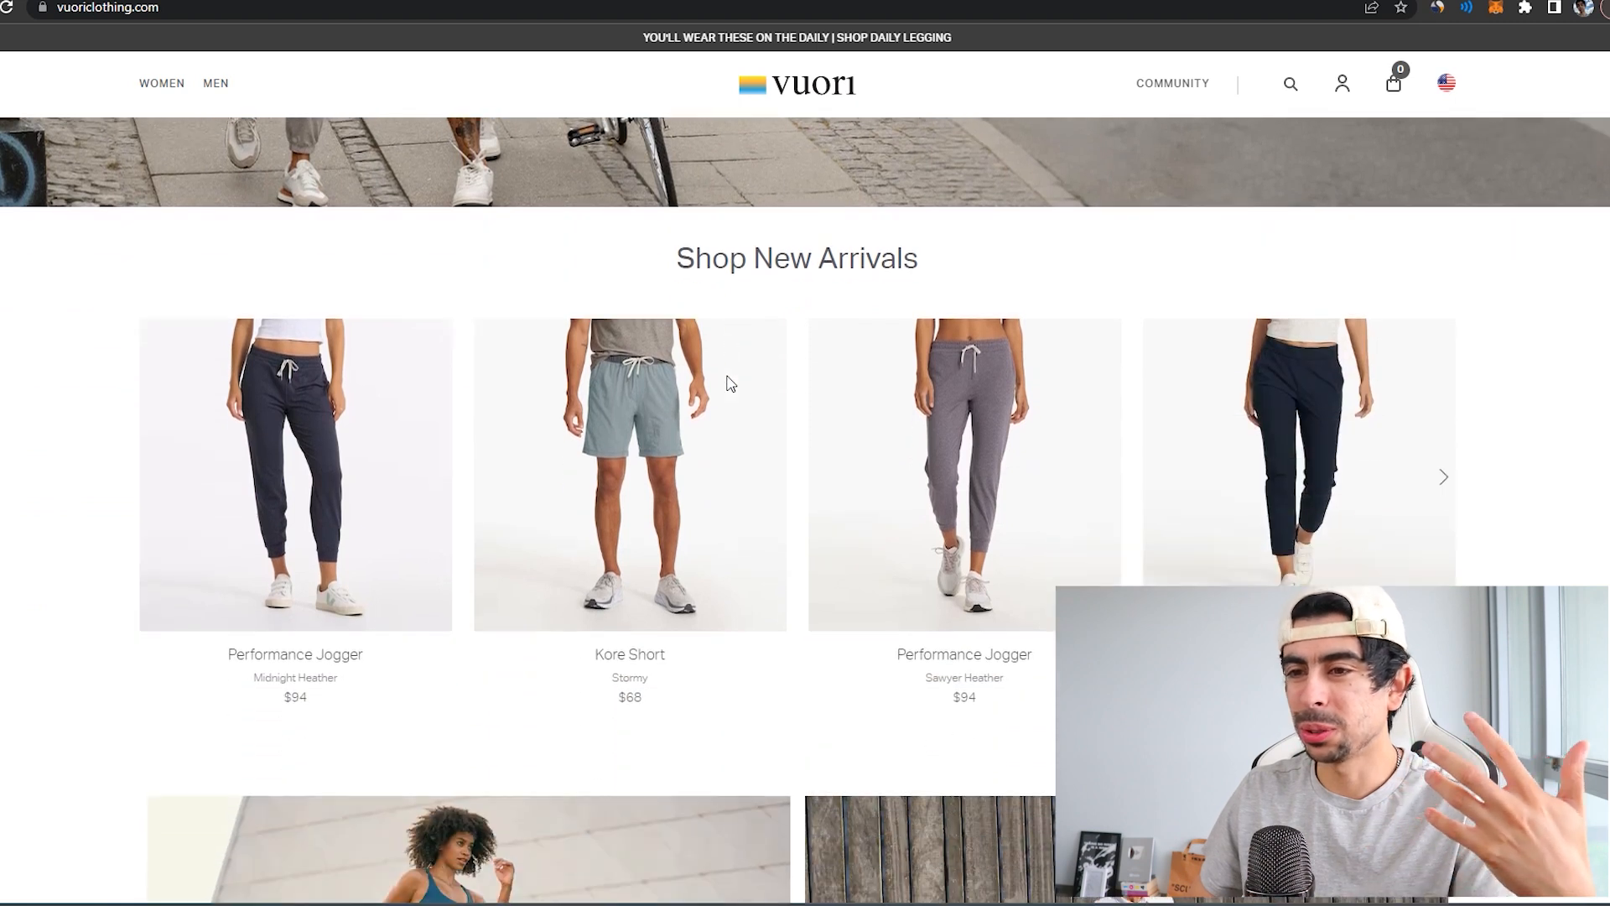
pyautogui.scroll(-3)
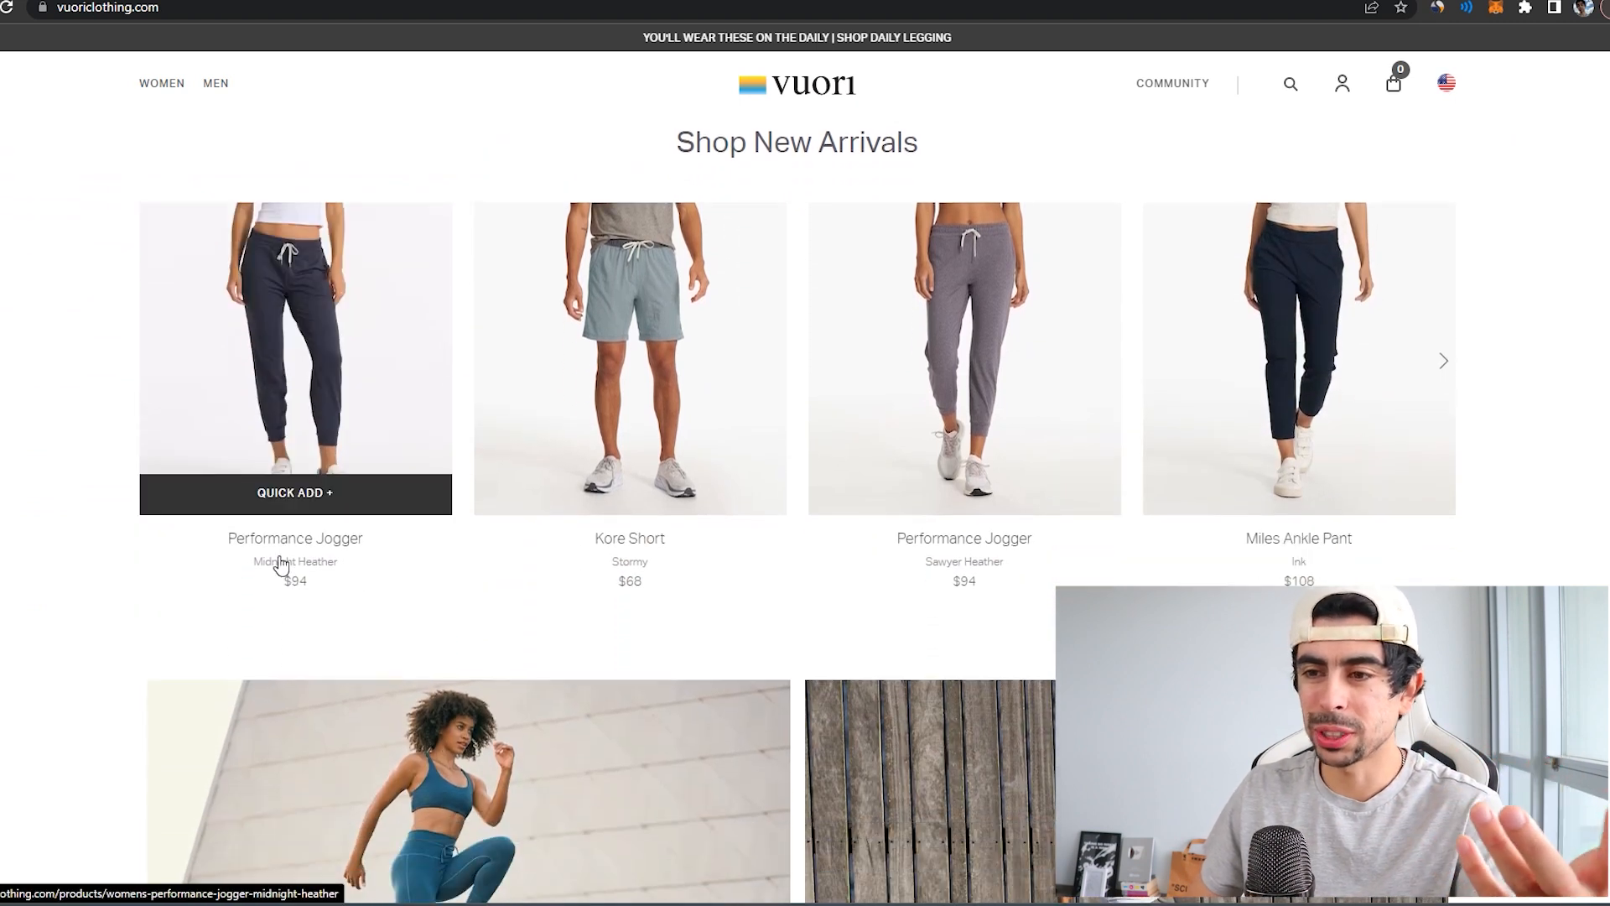
# Continue down the homepage past the New Departures banner to the featured collections.
pyautogui.scroll(-3)
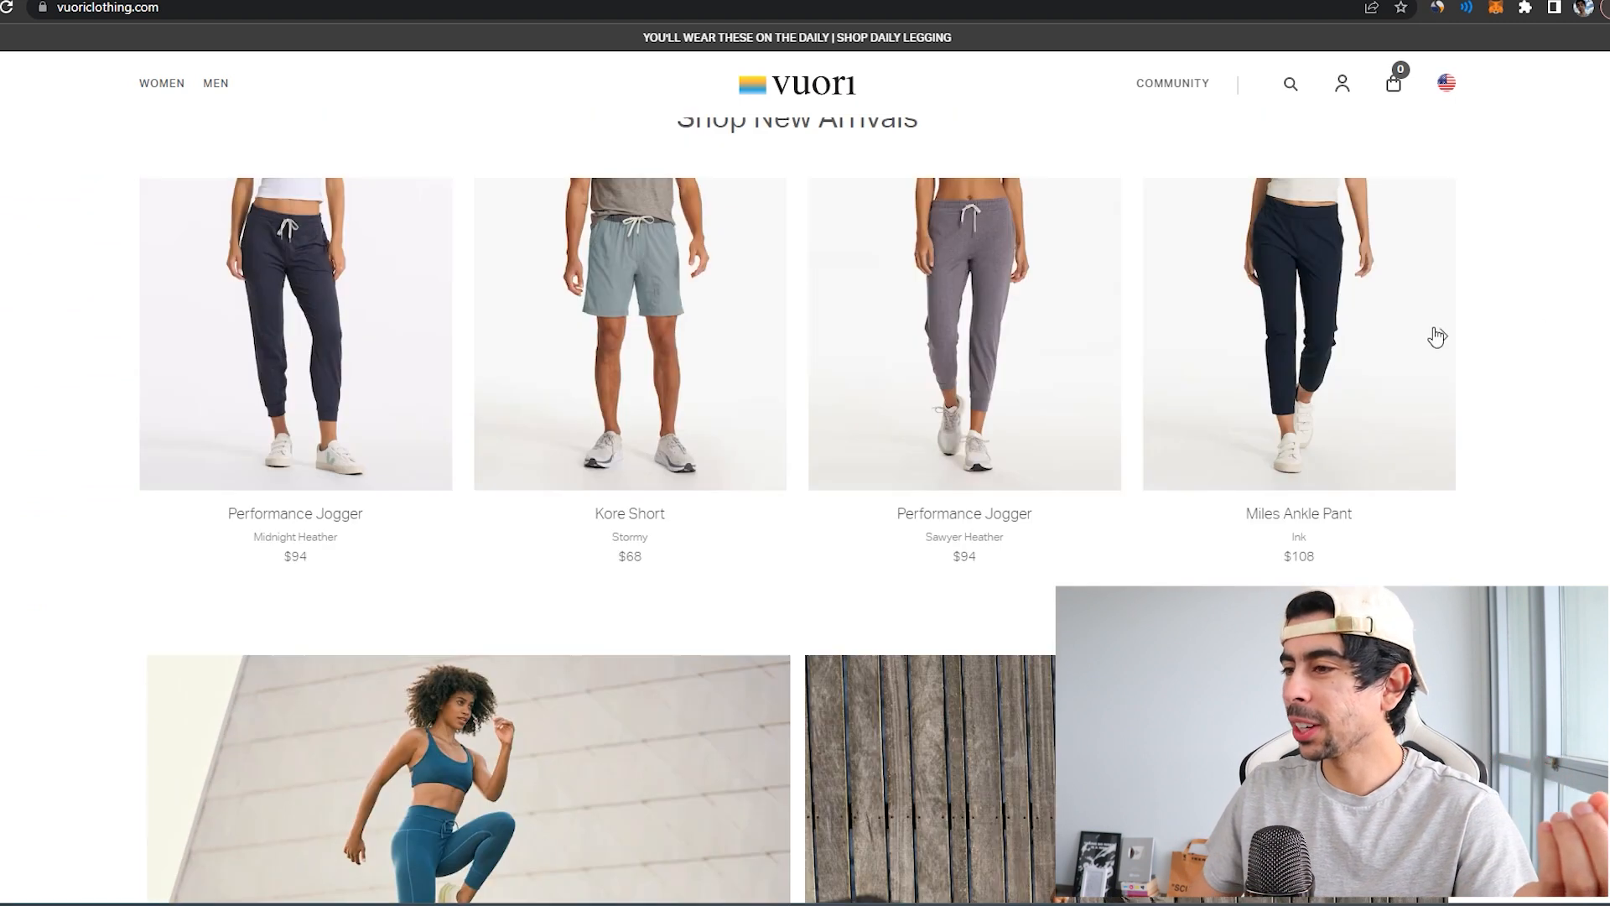
pyautogui.scroll(-3)
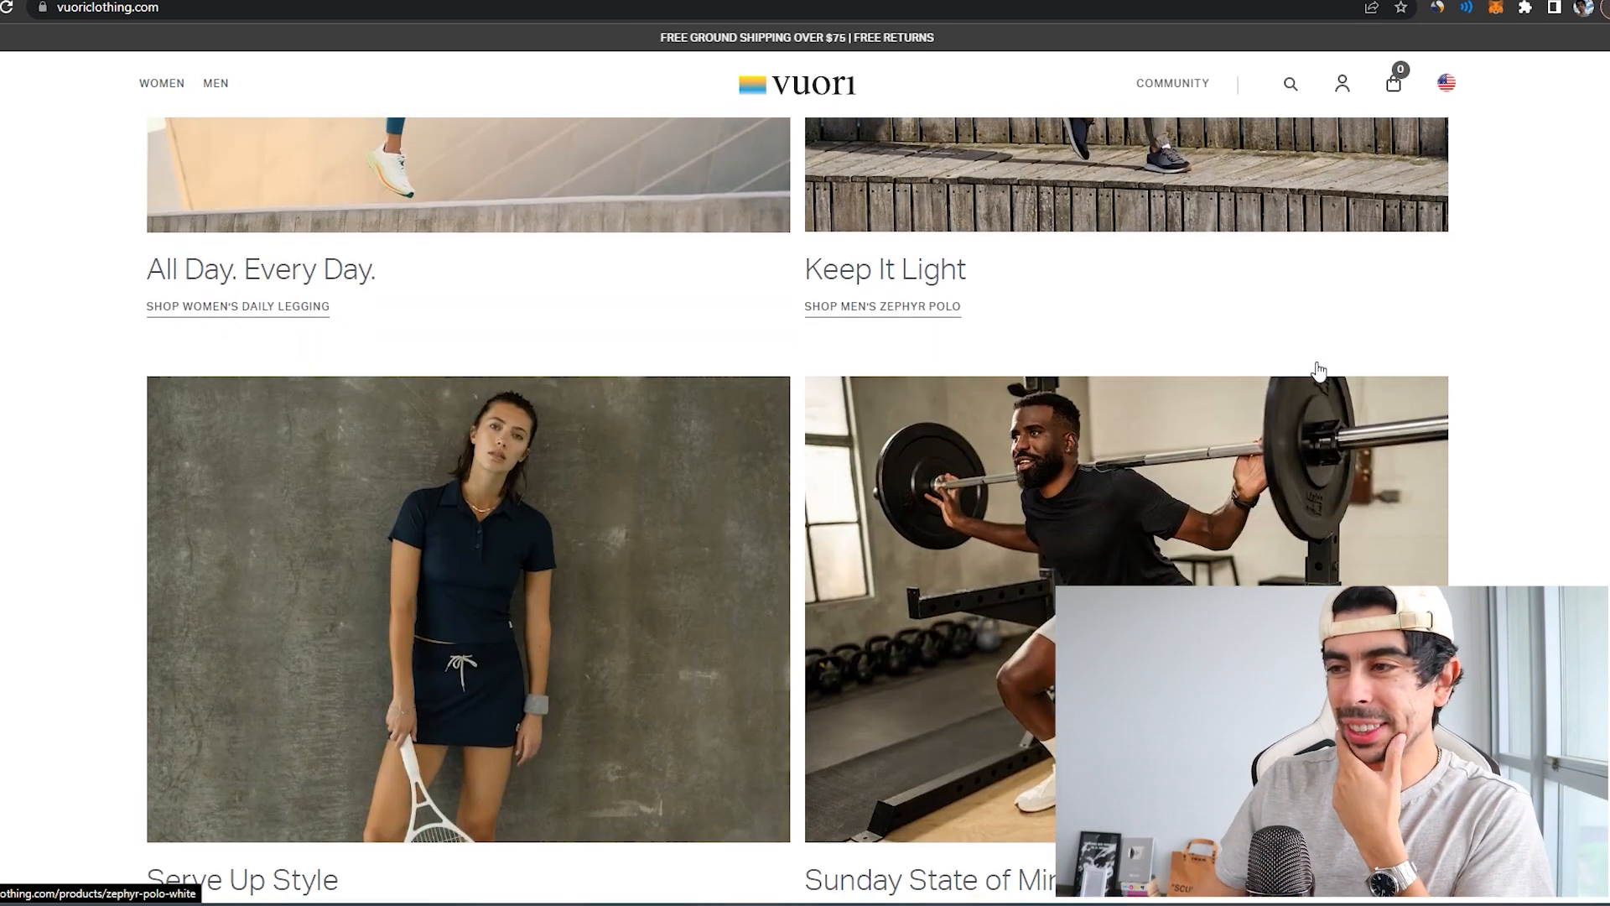
pyautogui.scroll(-3)
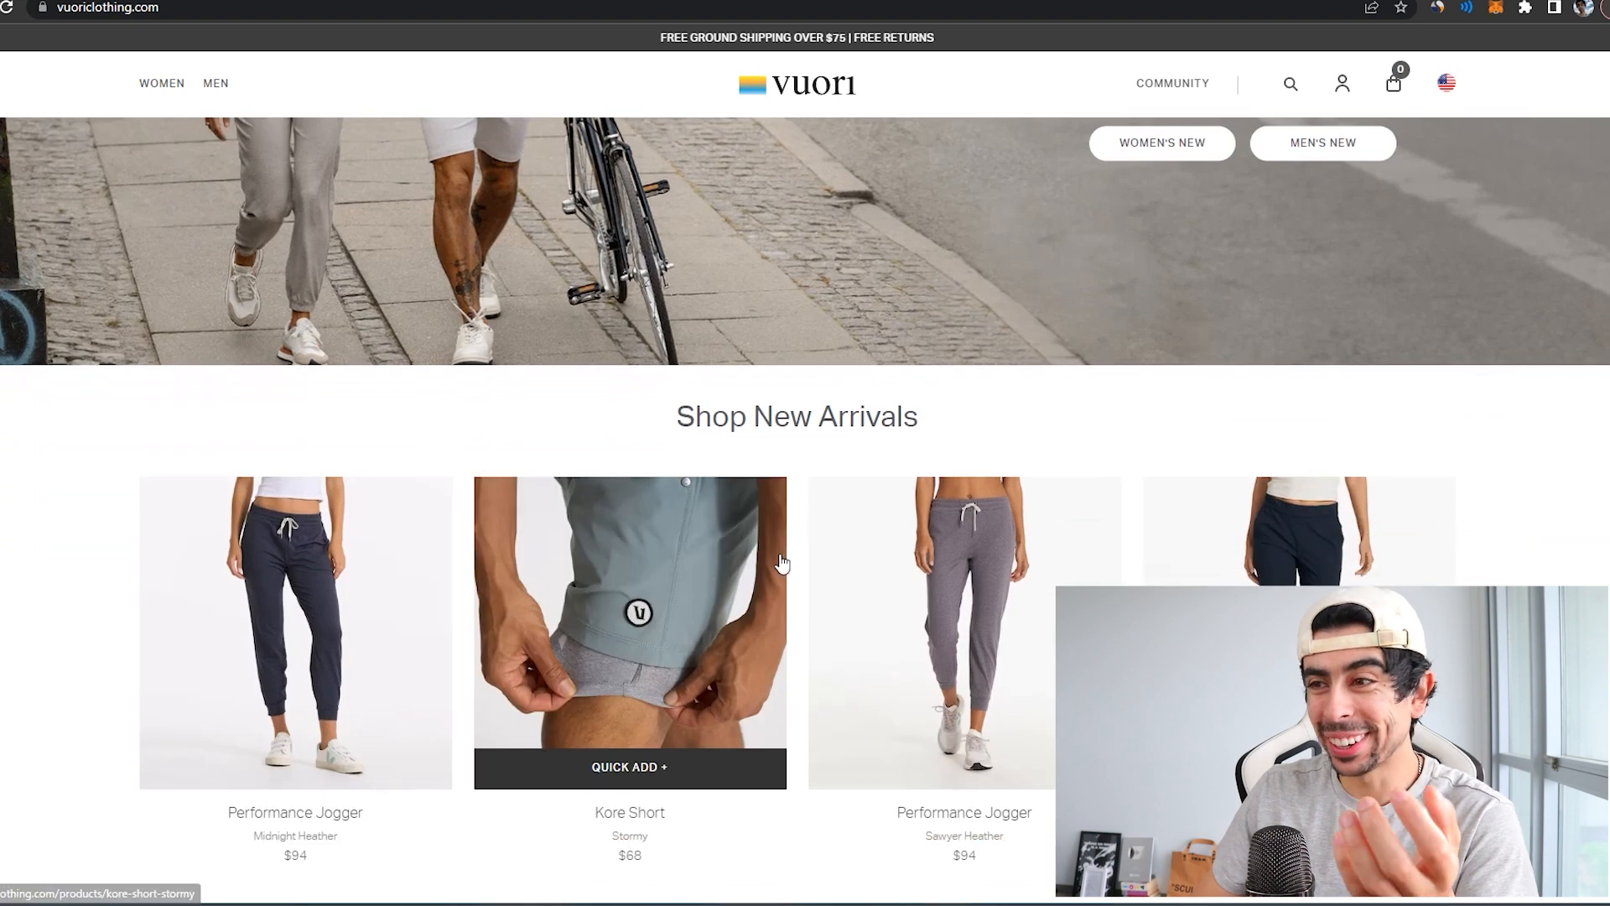
pyautogui.scroll(-3)
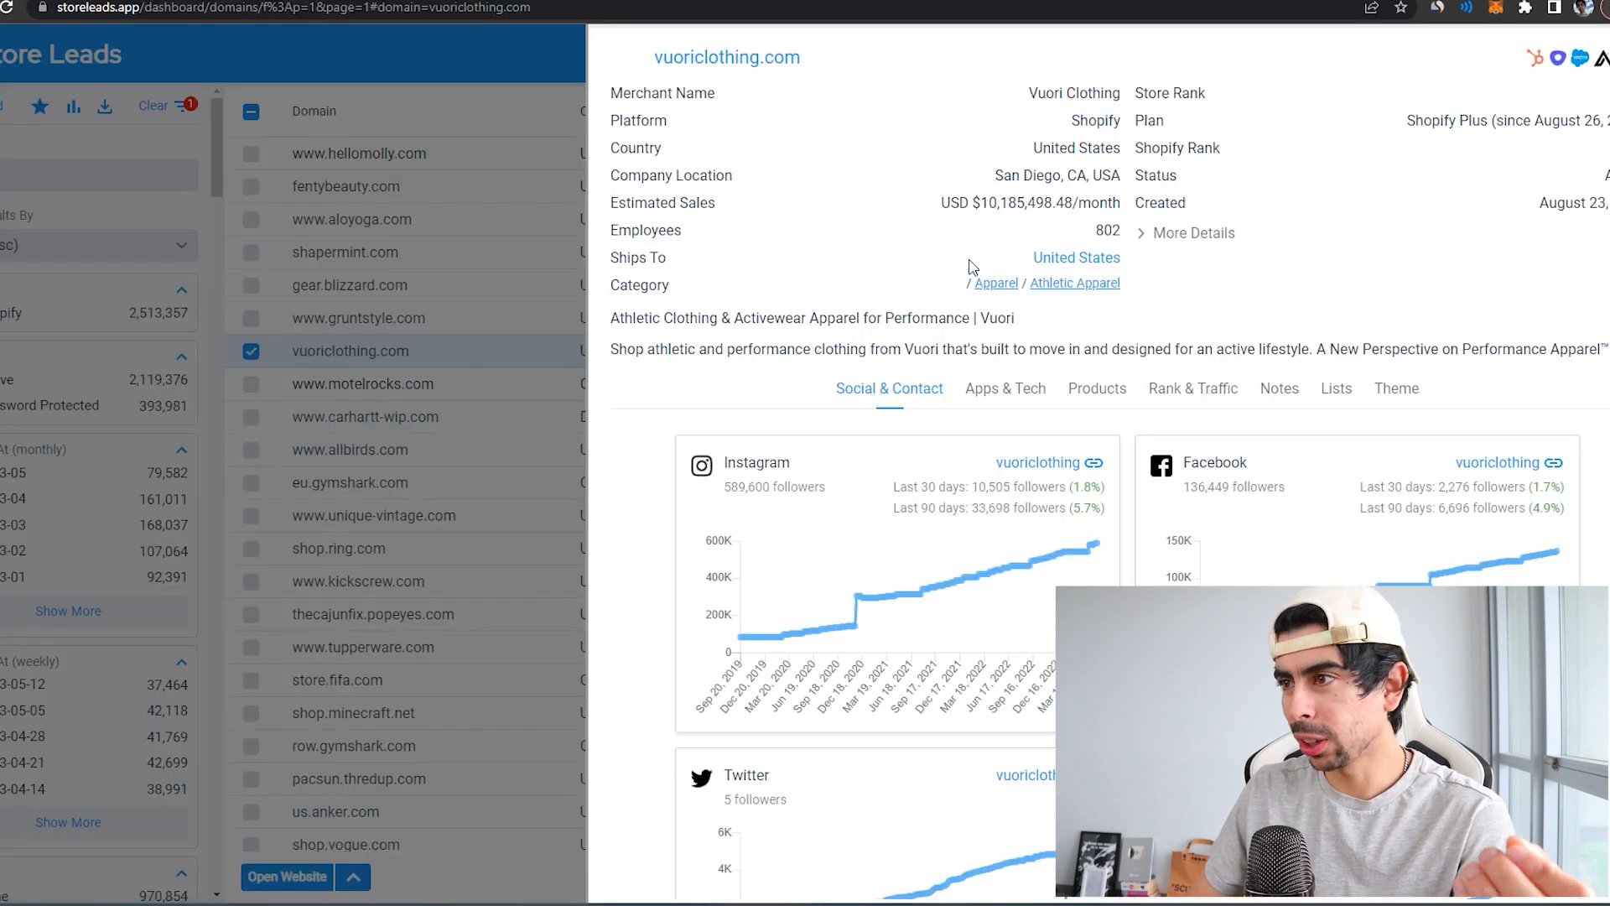
pyautogui.moveTo(1043, 196)
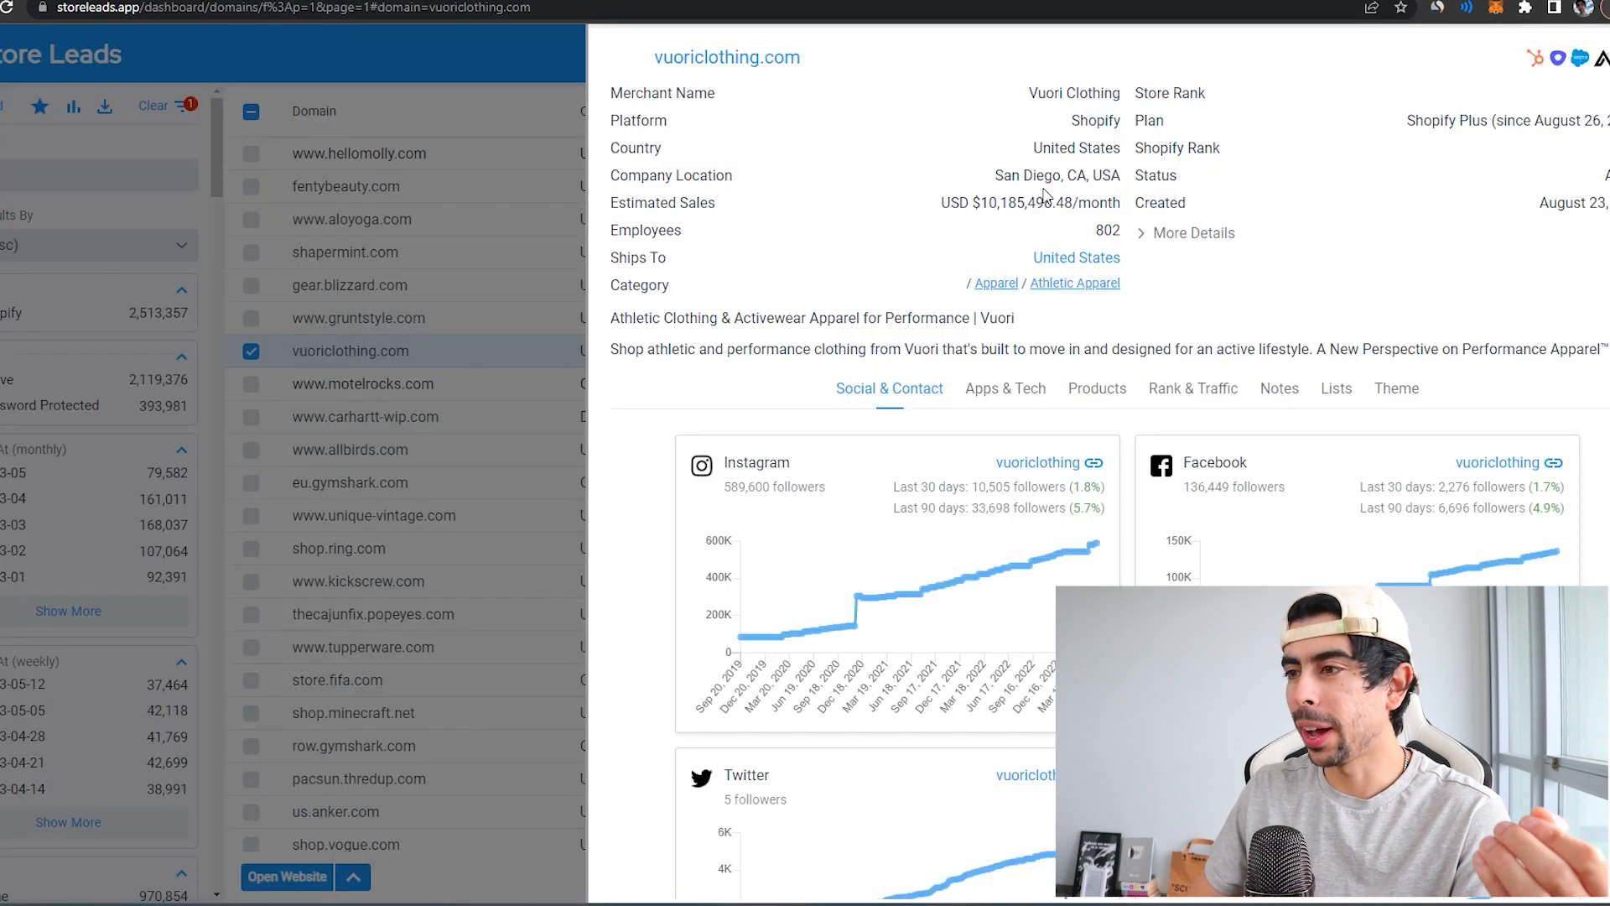
# Select vuoriclothing.com in the Store Leads domain list to show its Social & Contact detail panel.
pyautogui.click(286, 875)
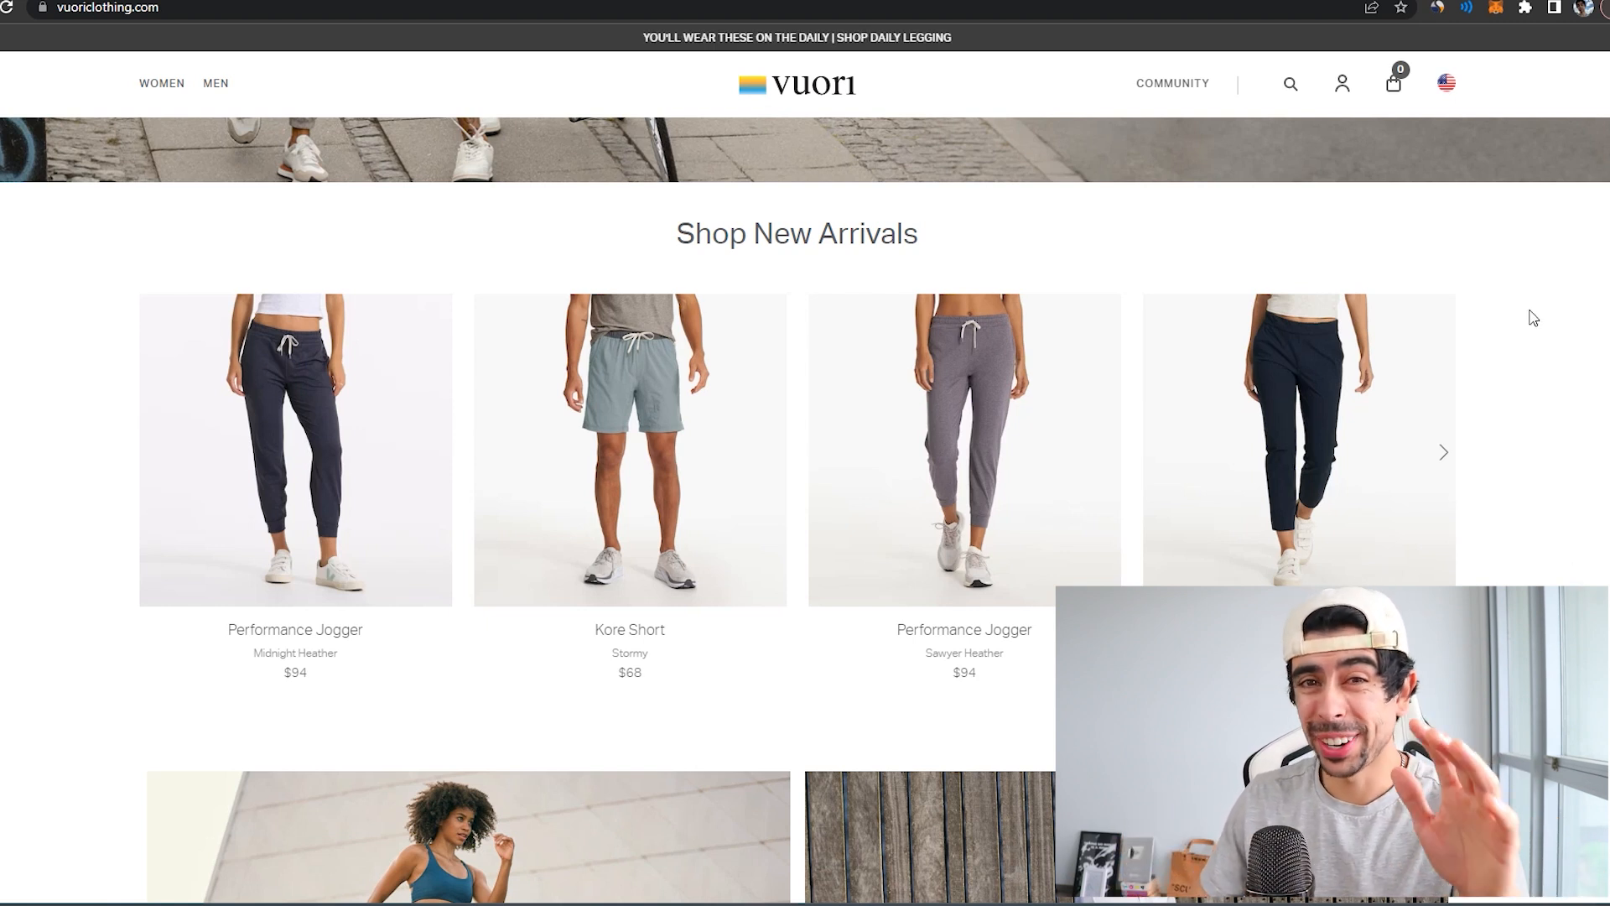
# Scroll the Vuori homepage up from Shop New Arrivals to the New Departures hero banner.
pyautogui.scroll(3)
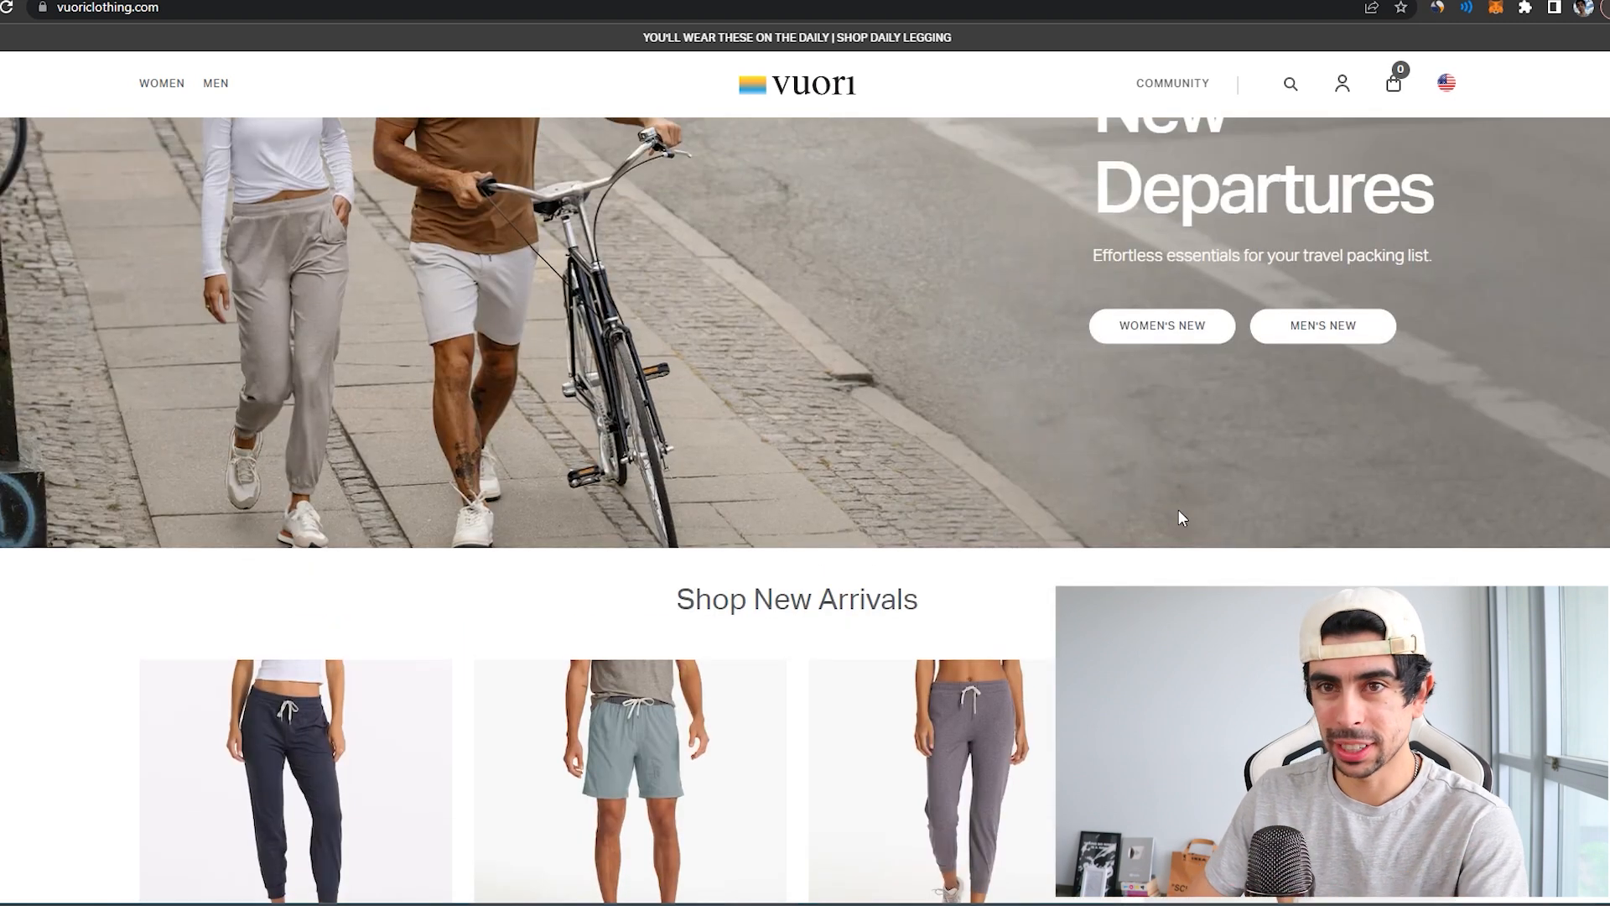
pyautogui.scroll(3)
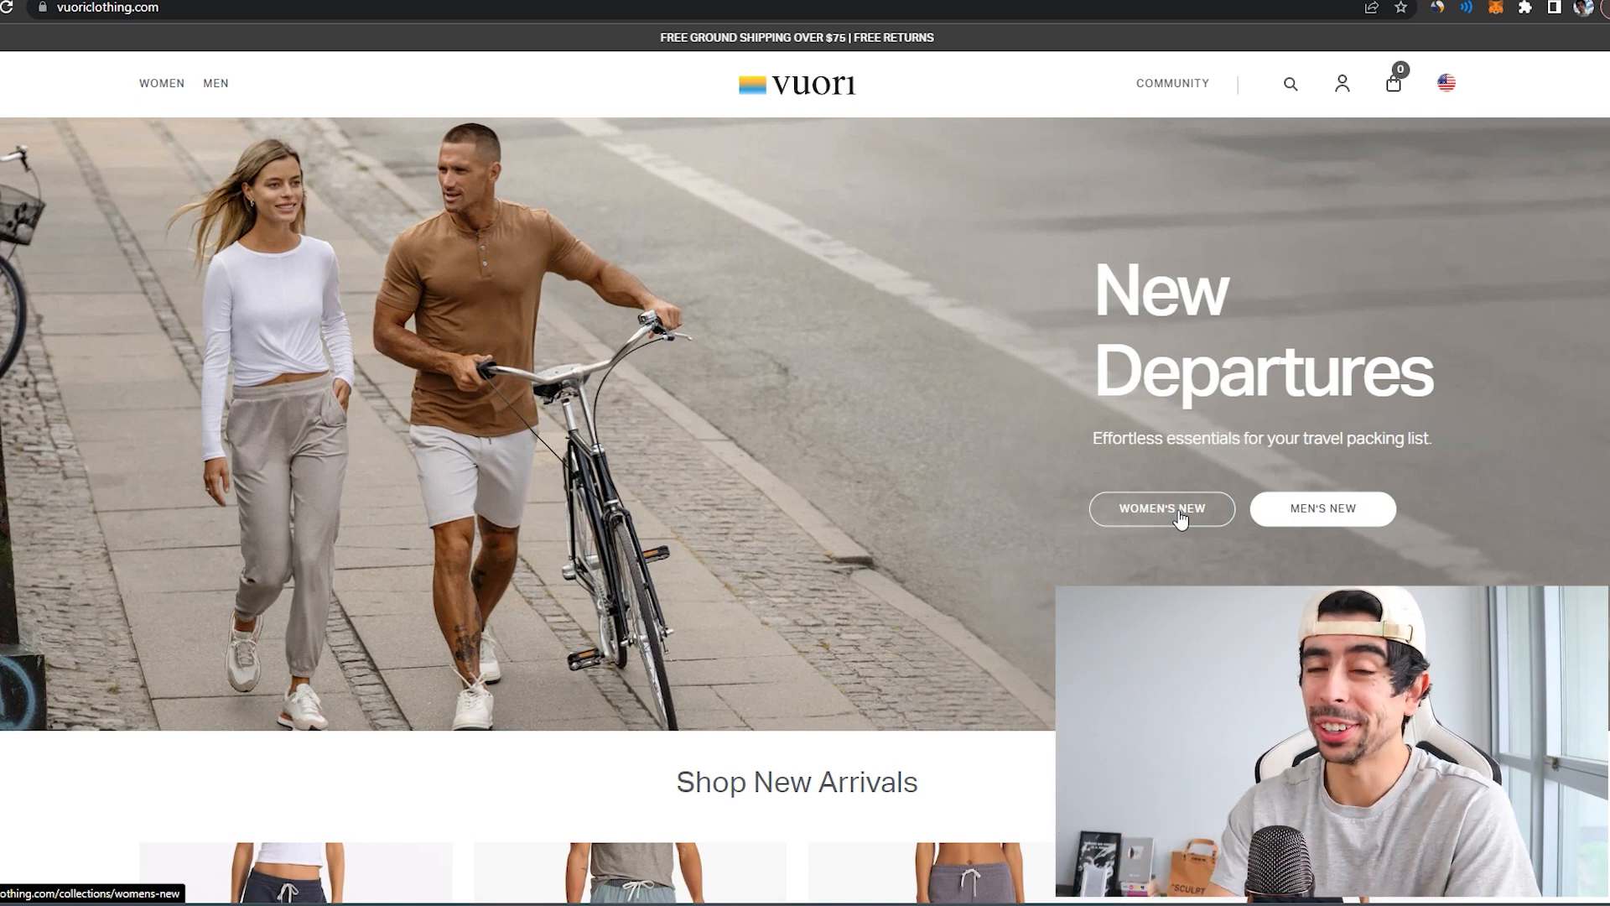
pyautogui.moveTo(1436, 557)
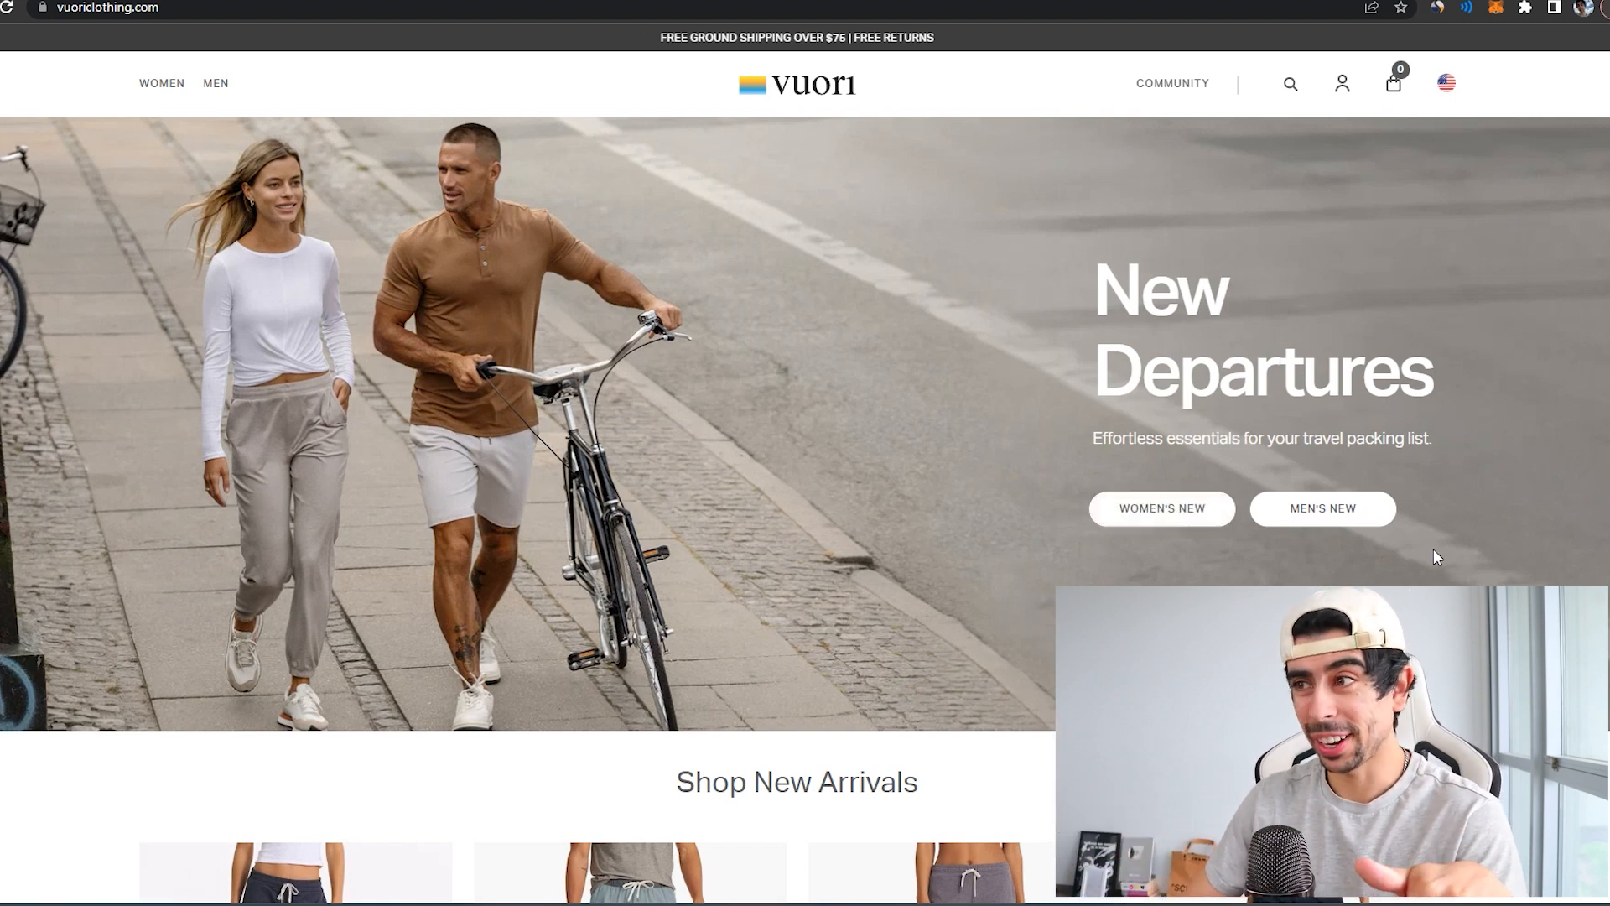
pyautogui.moveTo(1161, 508)
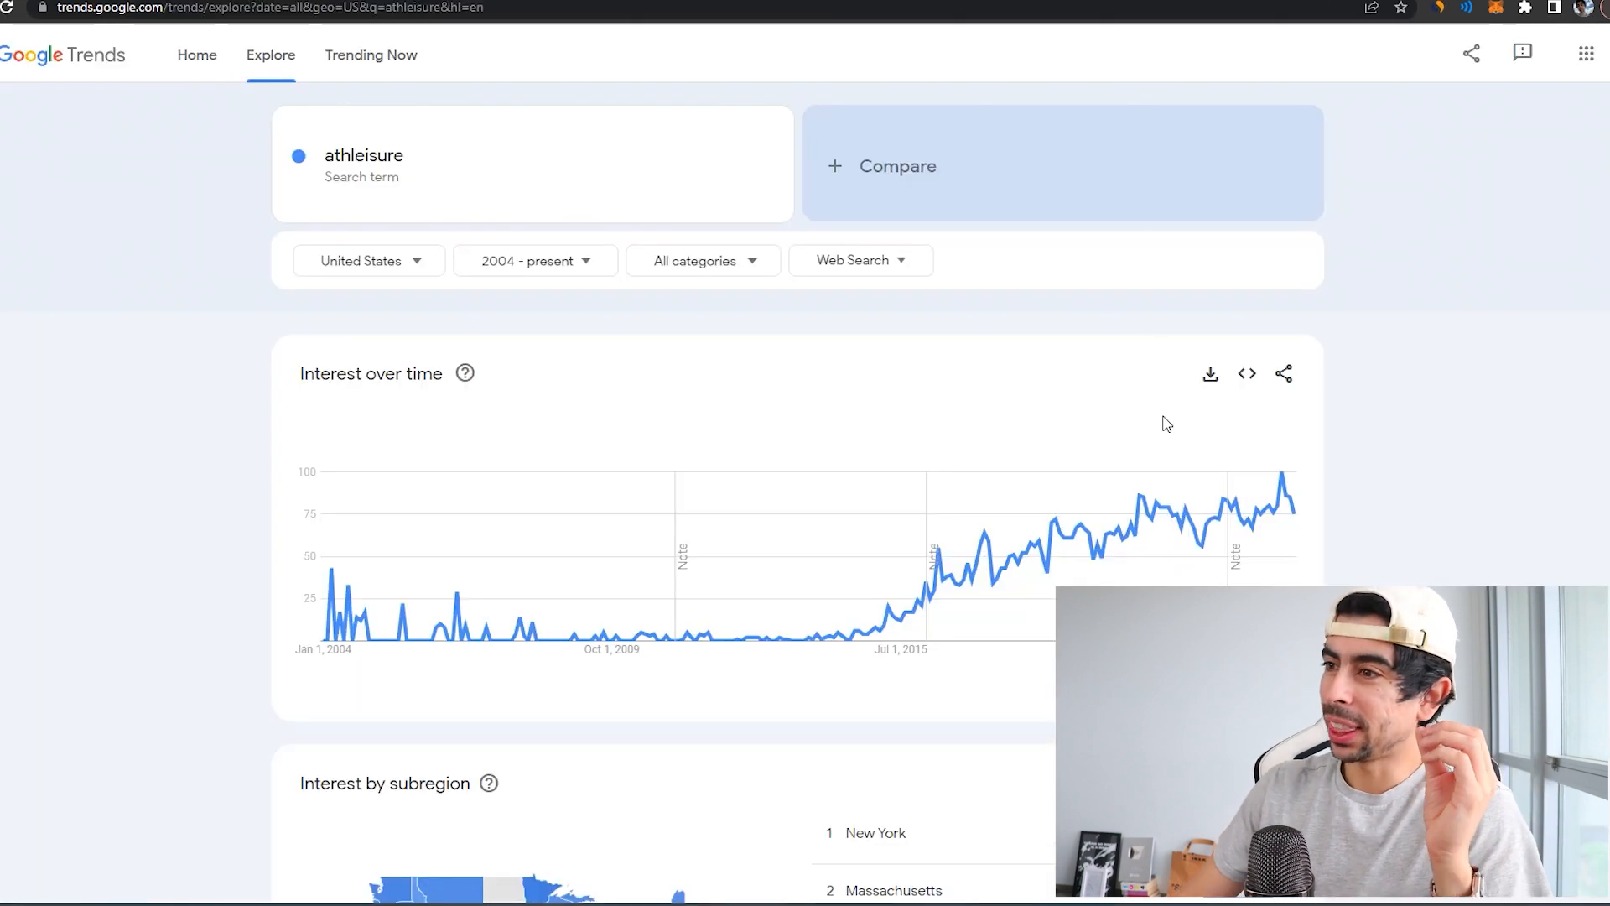
pyautogui.moveTo(1273, 513)
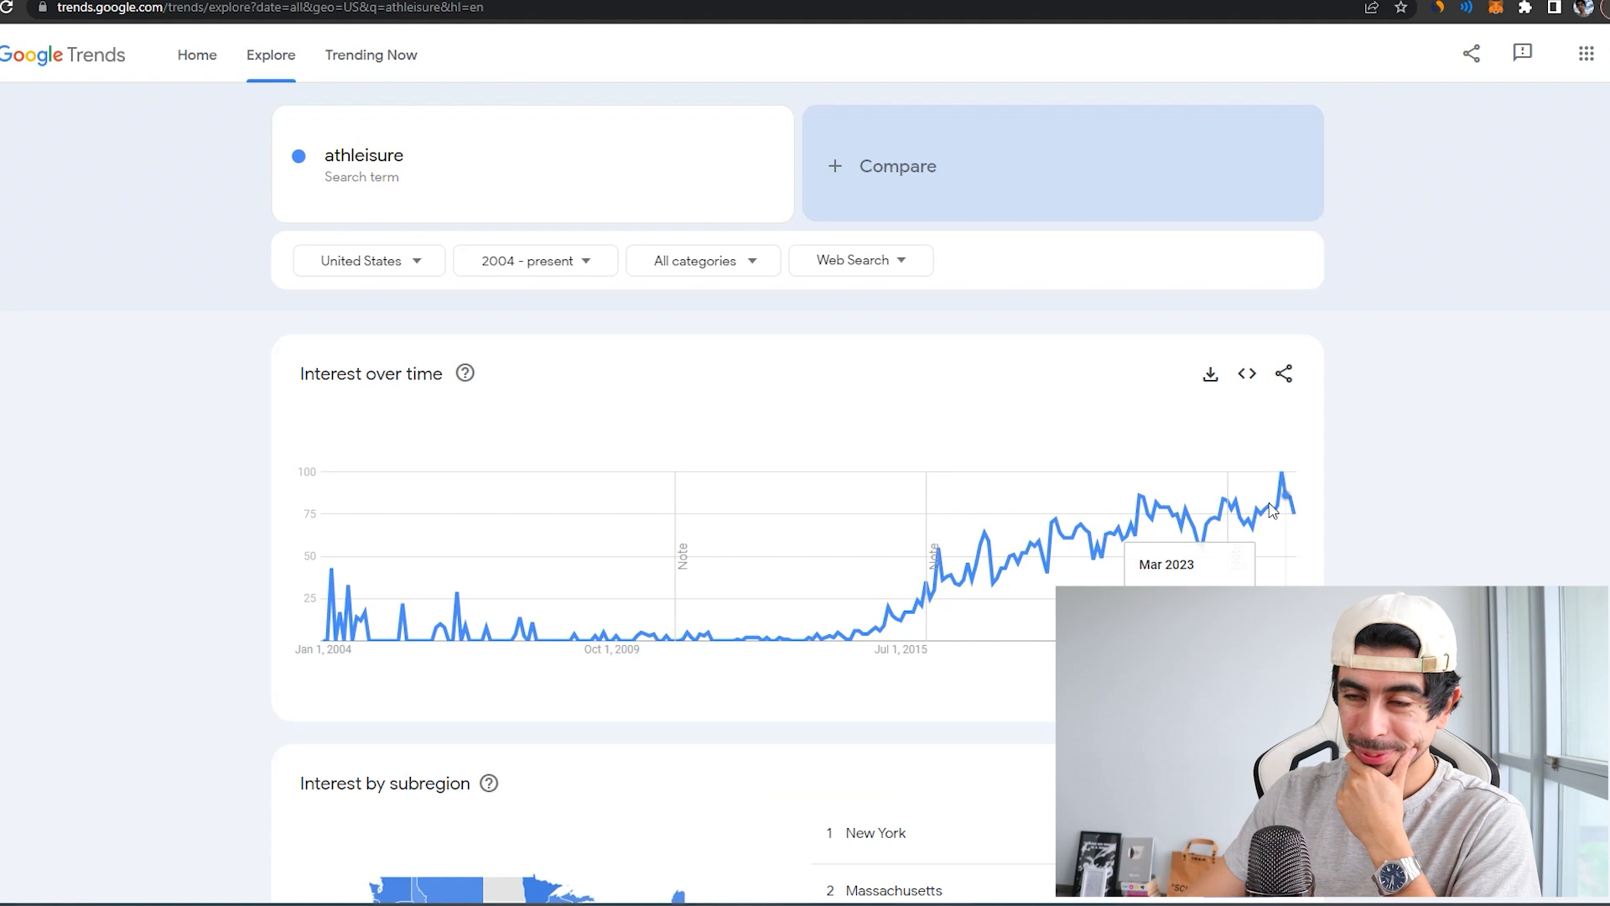
# View the US interest-over-time chart for athleisure from 2004 to present.
pyautogui.scroll(-3)
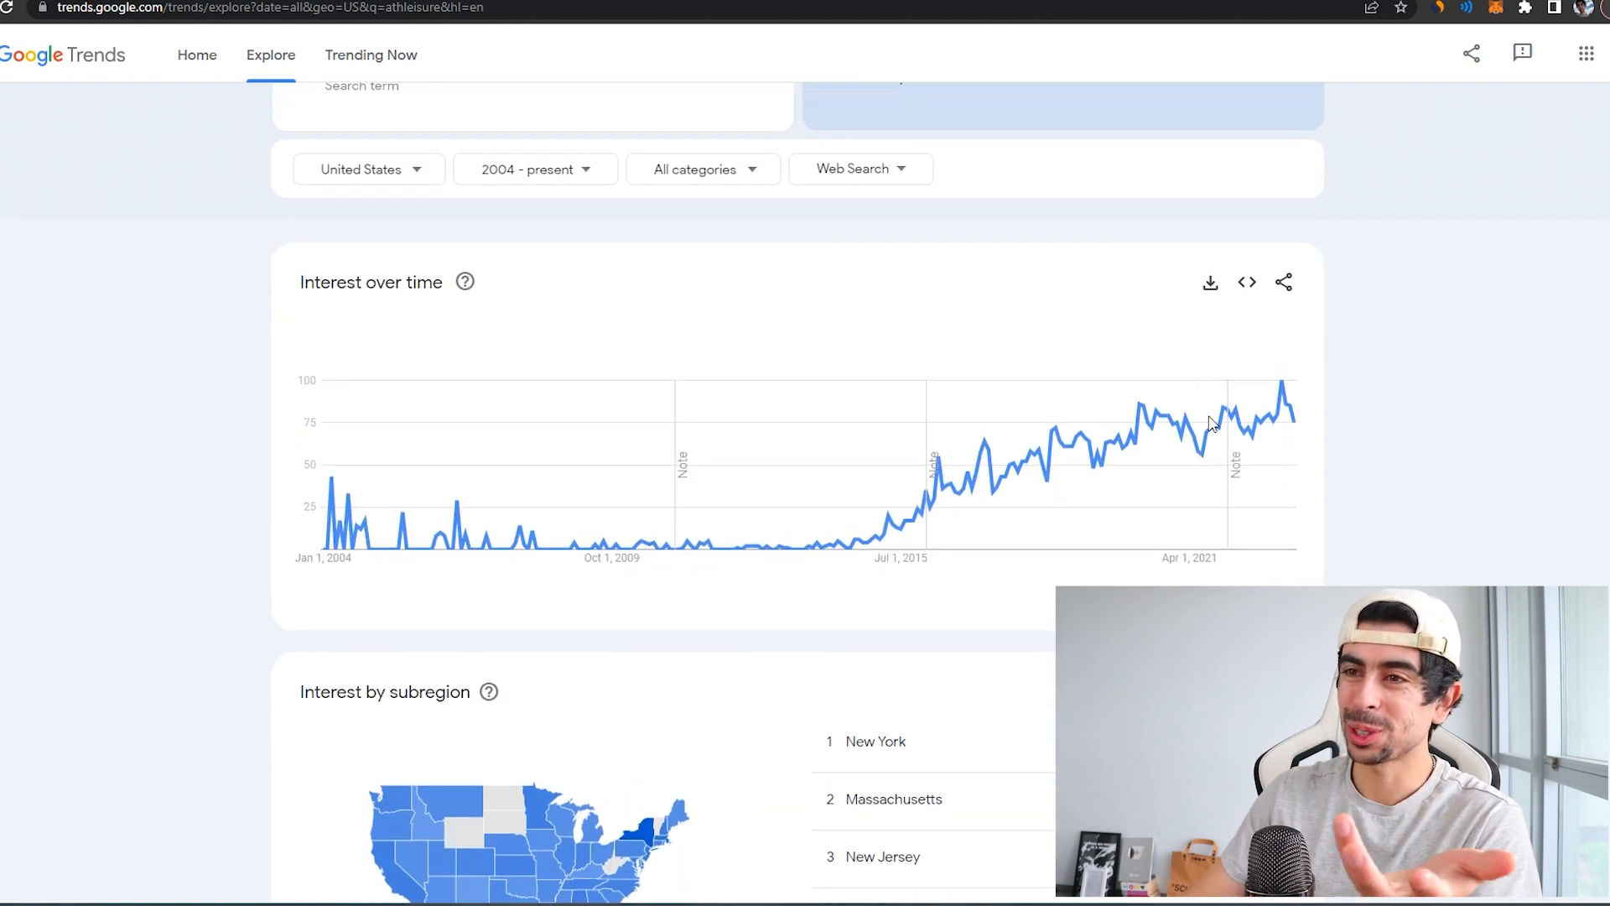
pyautogui.scroll(3)
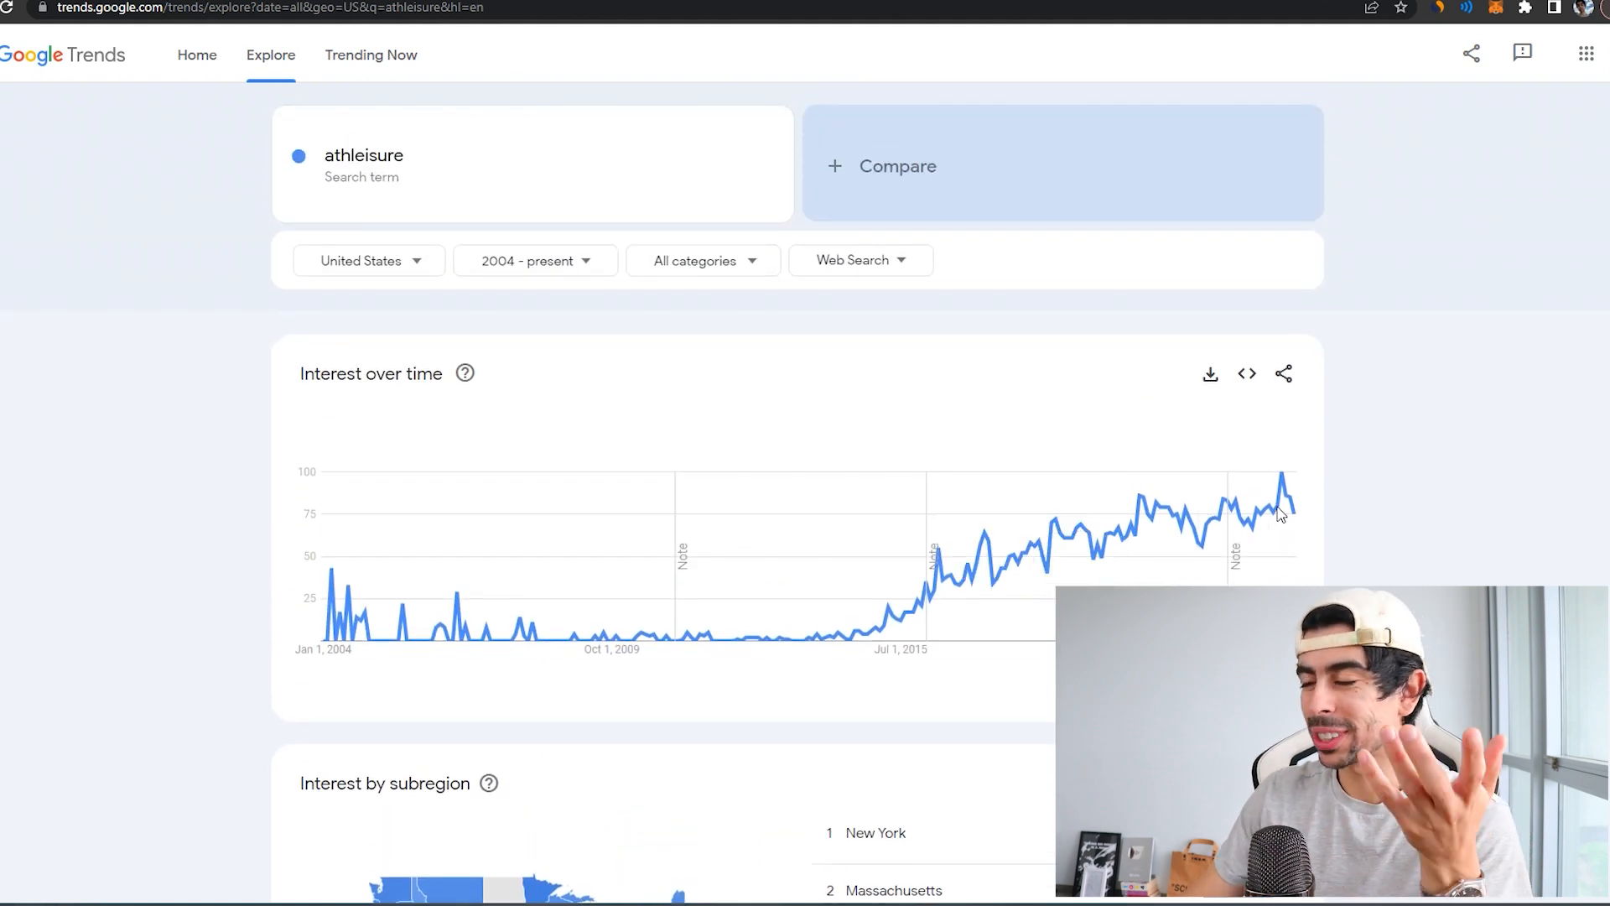
pyautogui.moveTo(1283, 517)
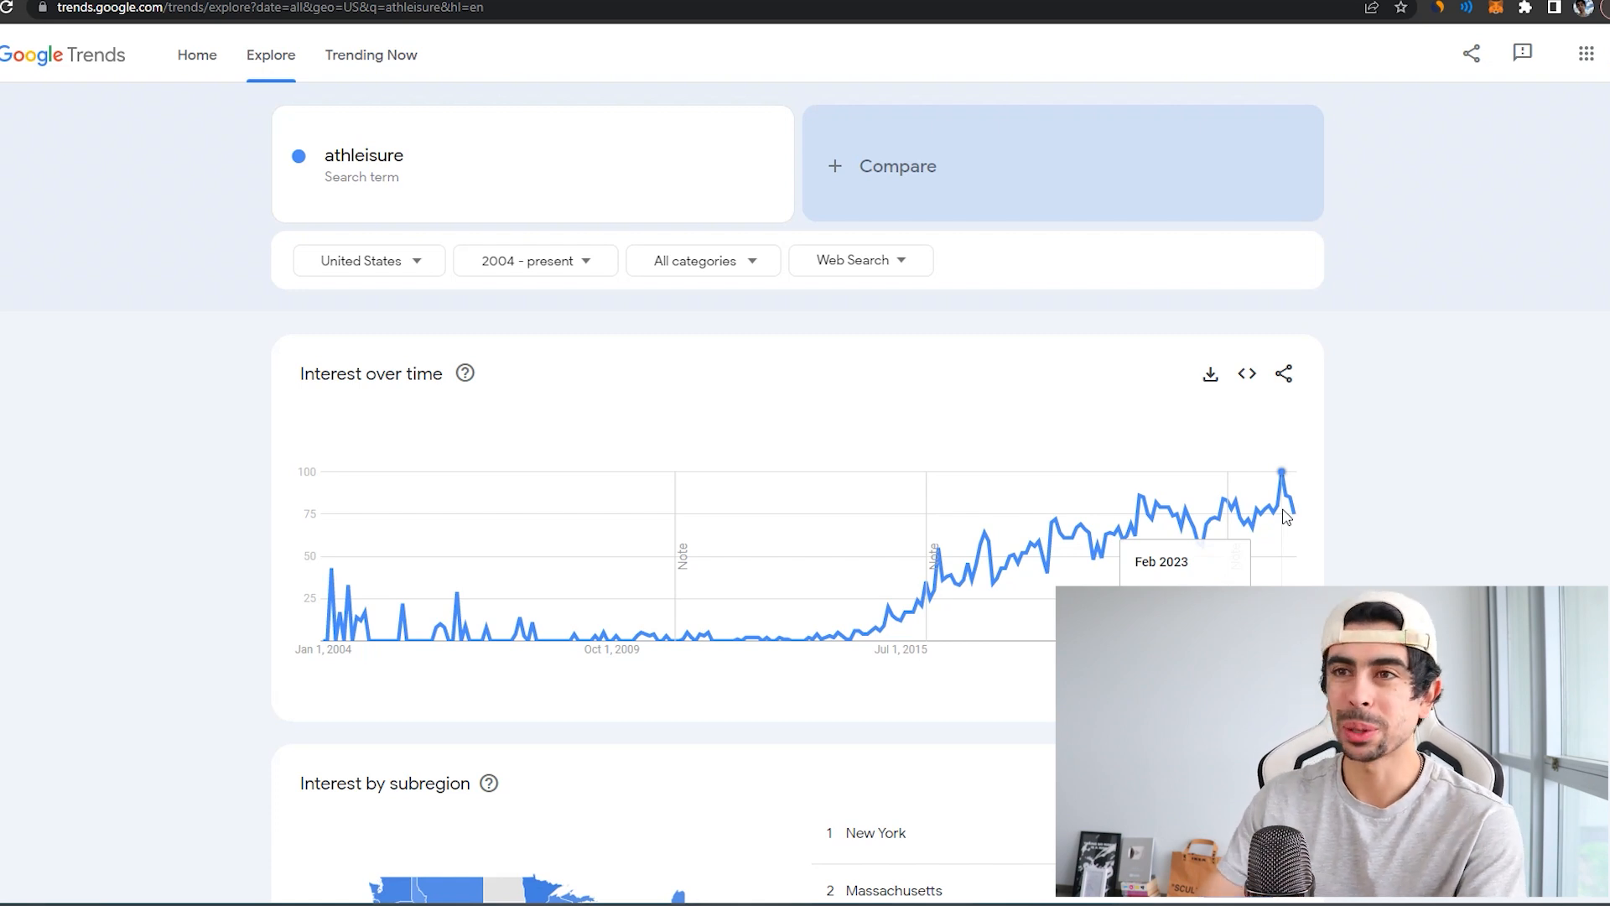
pyautogui.moveTo(1117, 326)
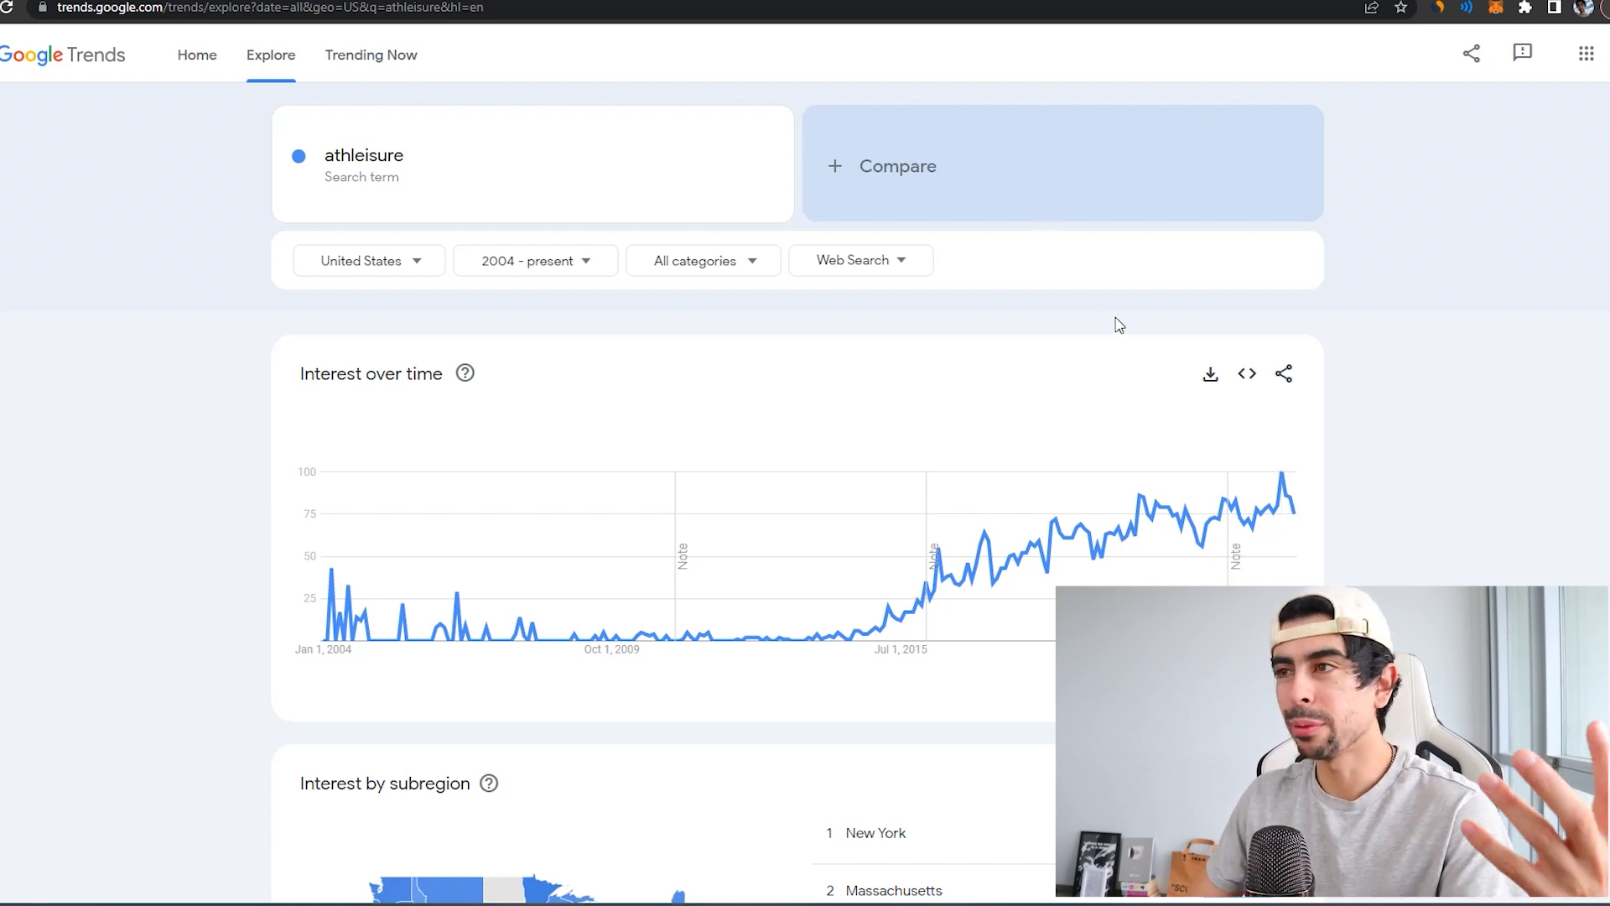
pyautogui.moveTo(1063, 351)
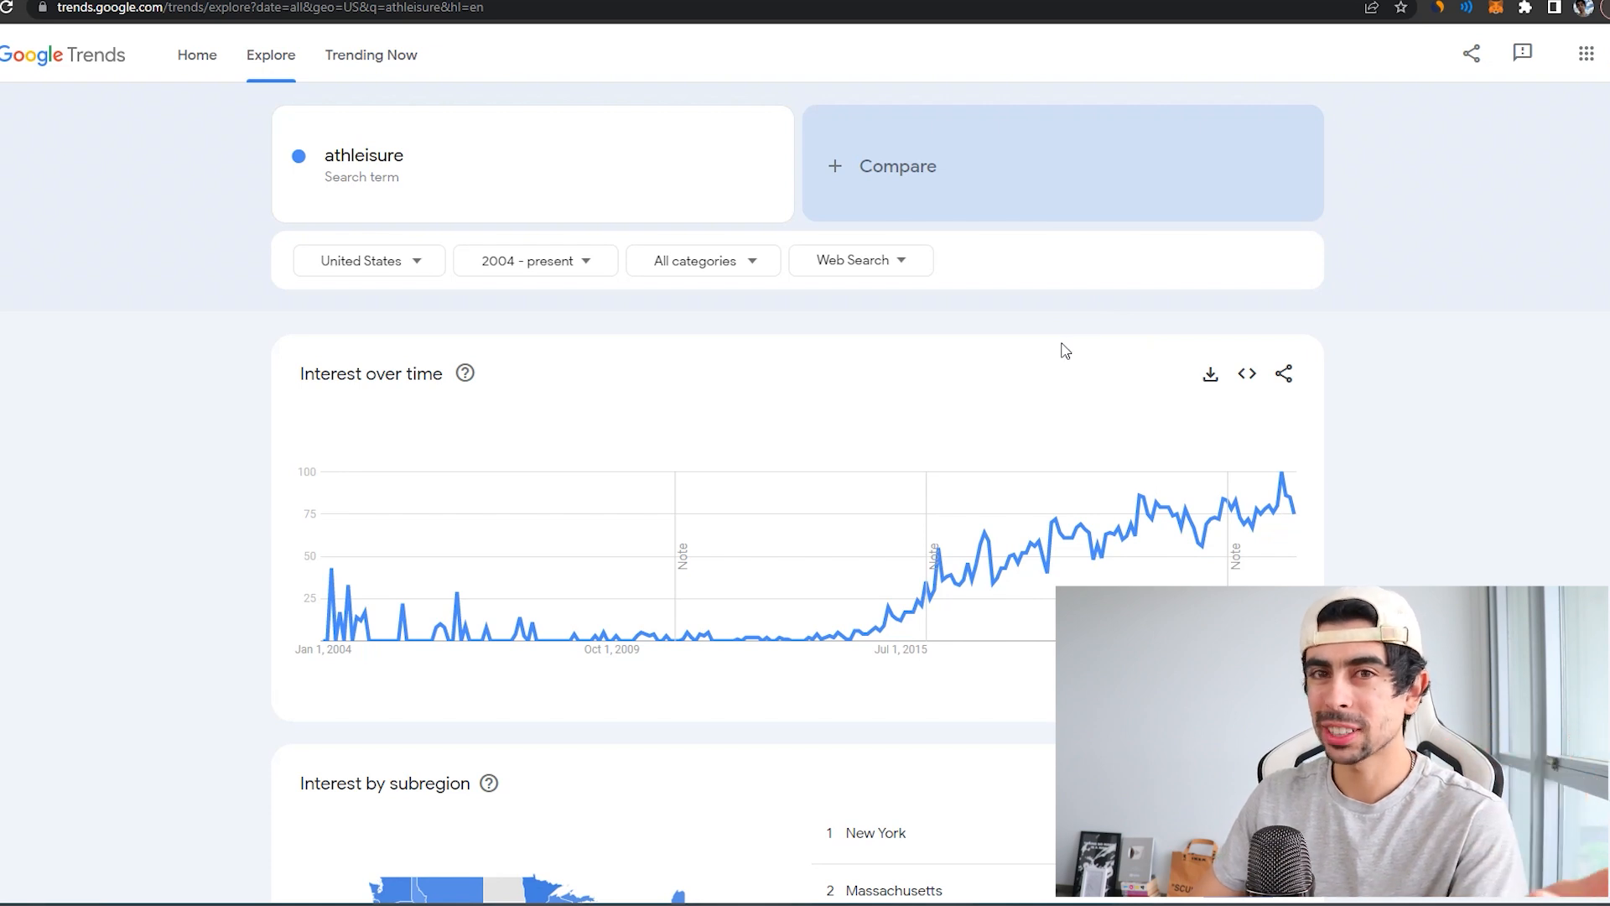
pyautogui.moveTo(1040, 328)
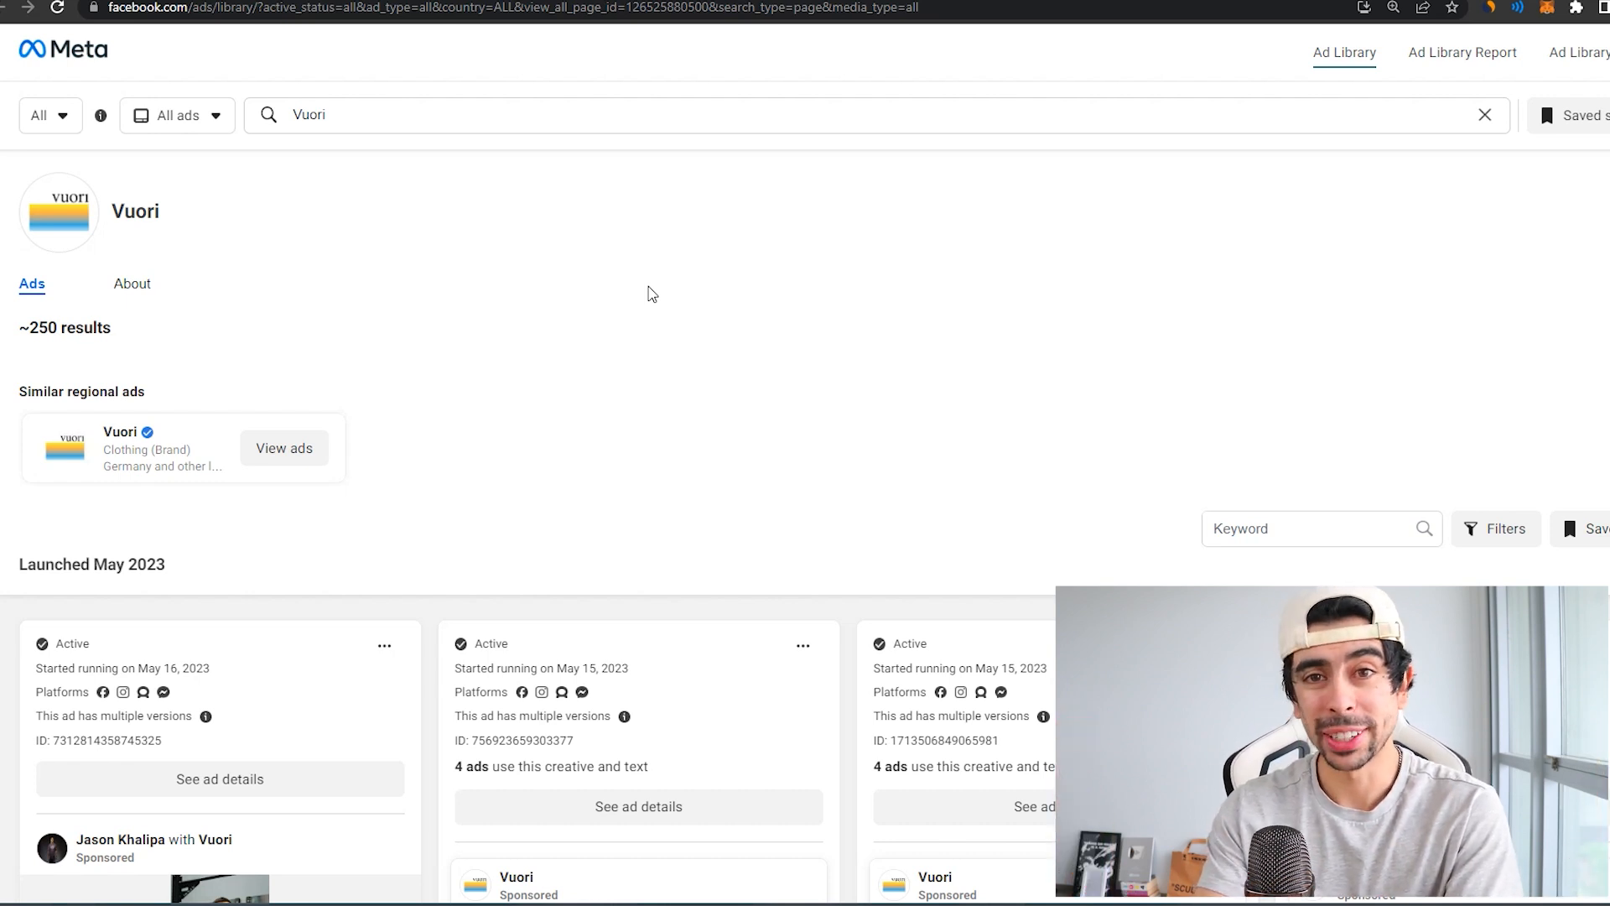
pyautogui.moveTo(712, 400)
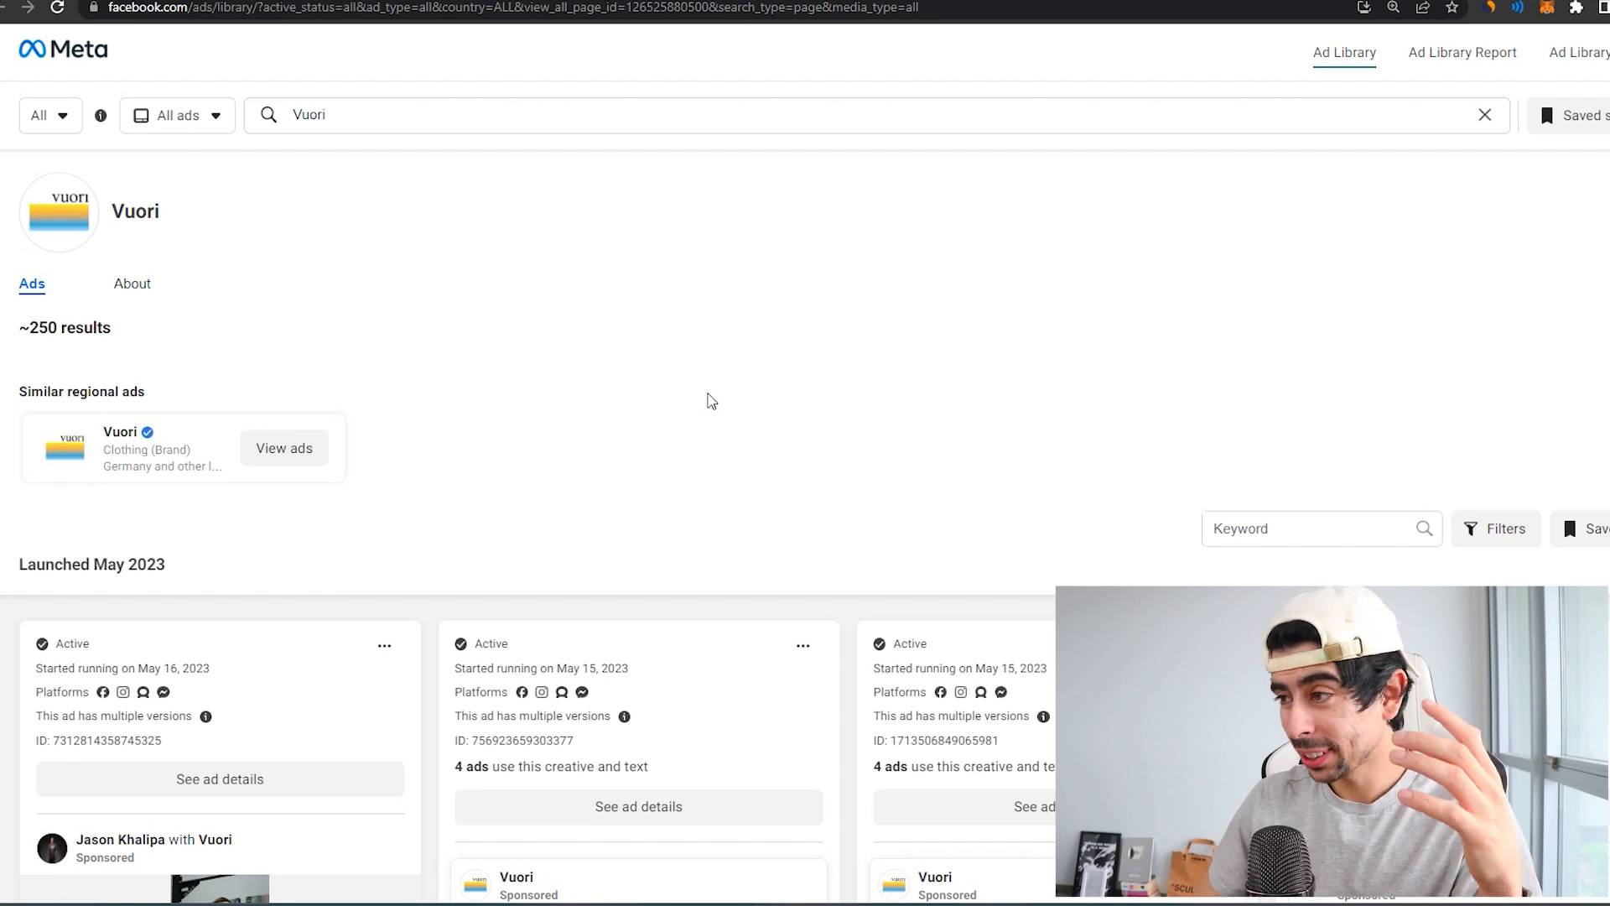
# Scroll through Vuori's Ad Library results launched May 2023, reviewing the ad creatives.
pyautogui.scroll(-3)
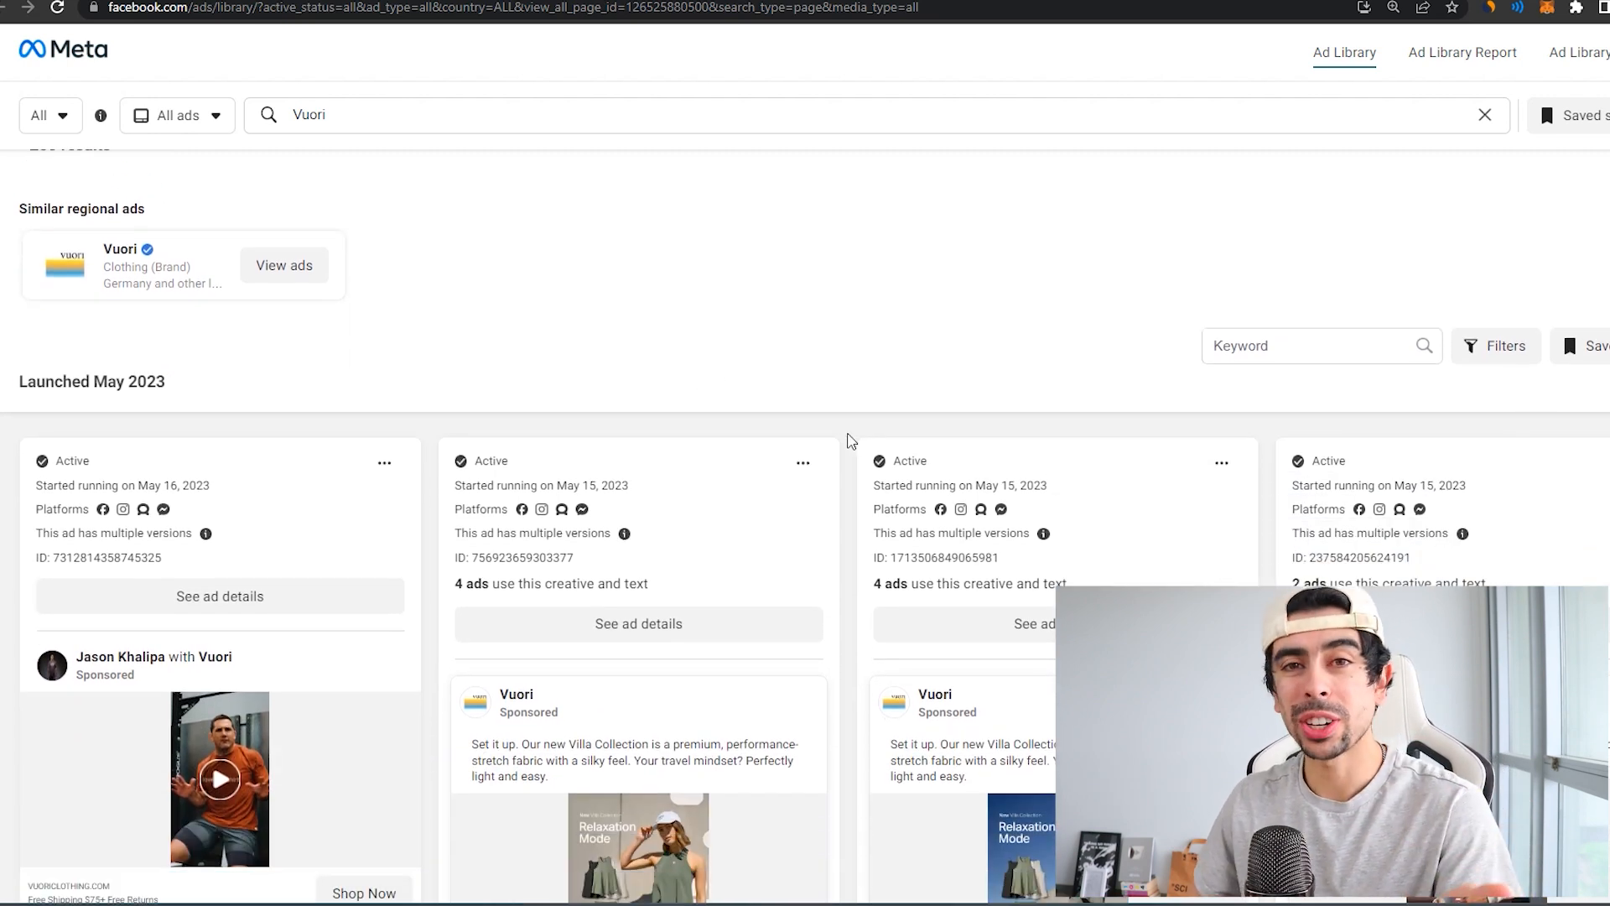
pyautogui.scroll(-3)
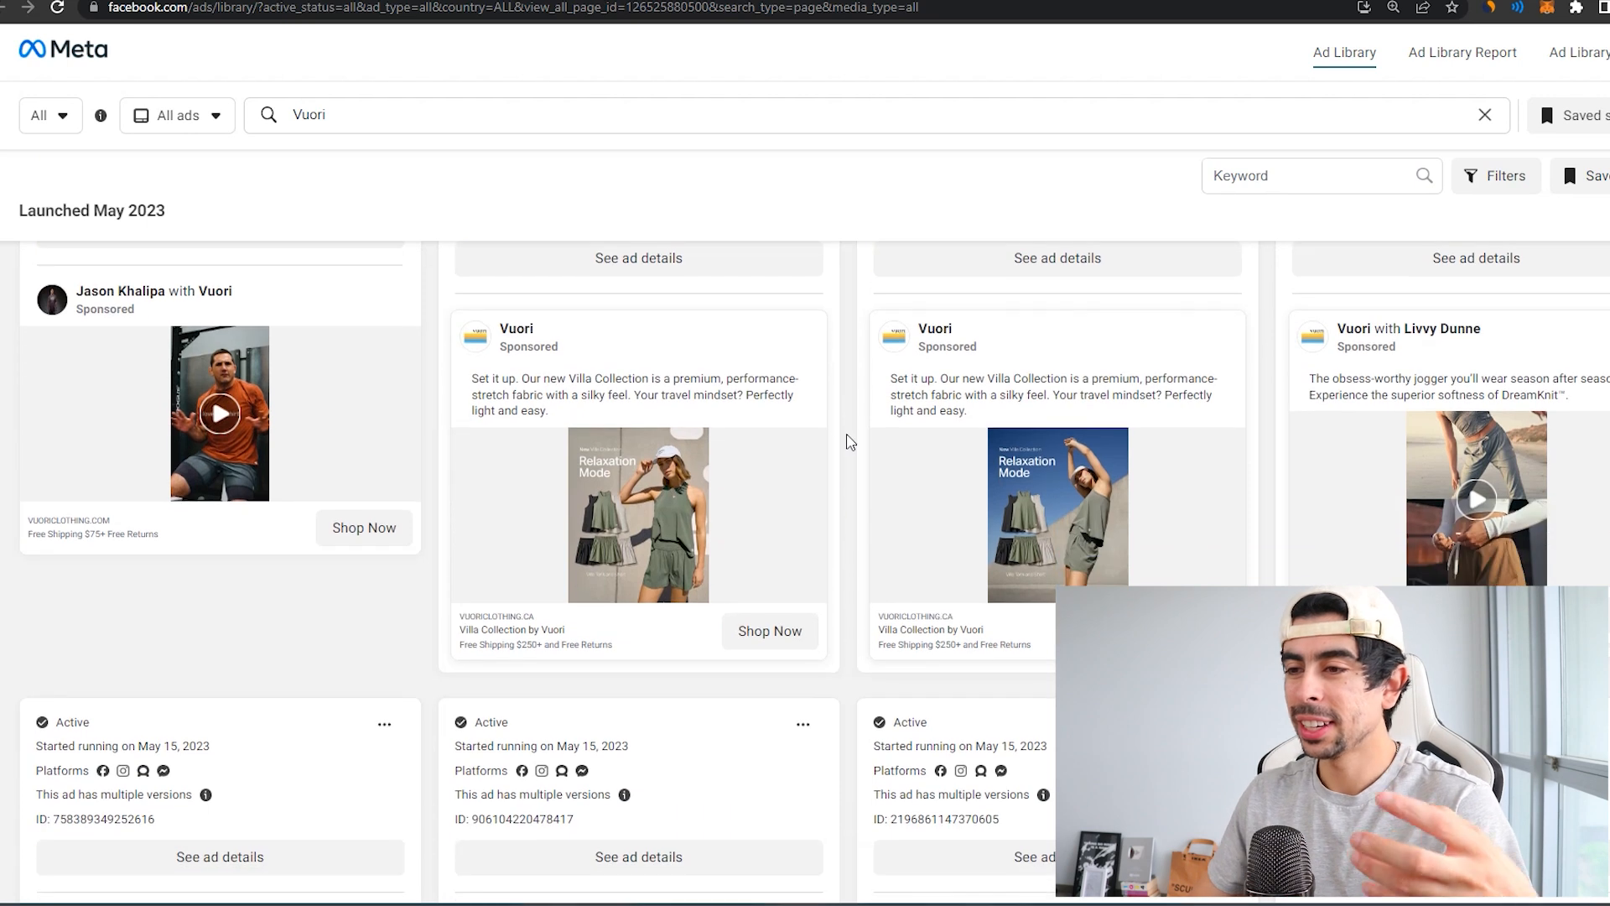
pyautogui.scroll(-3)
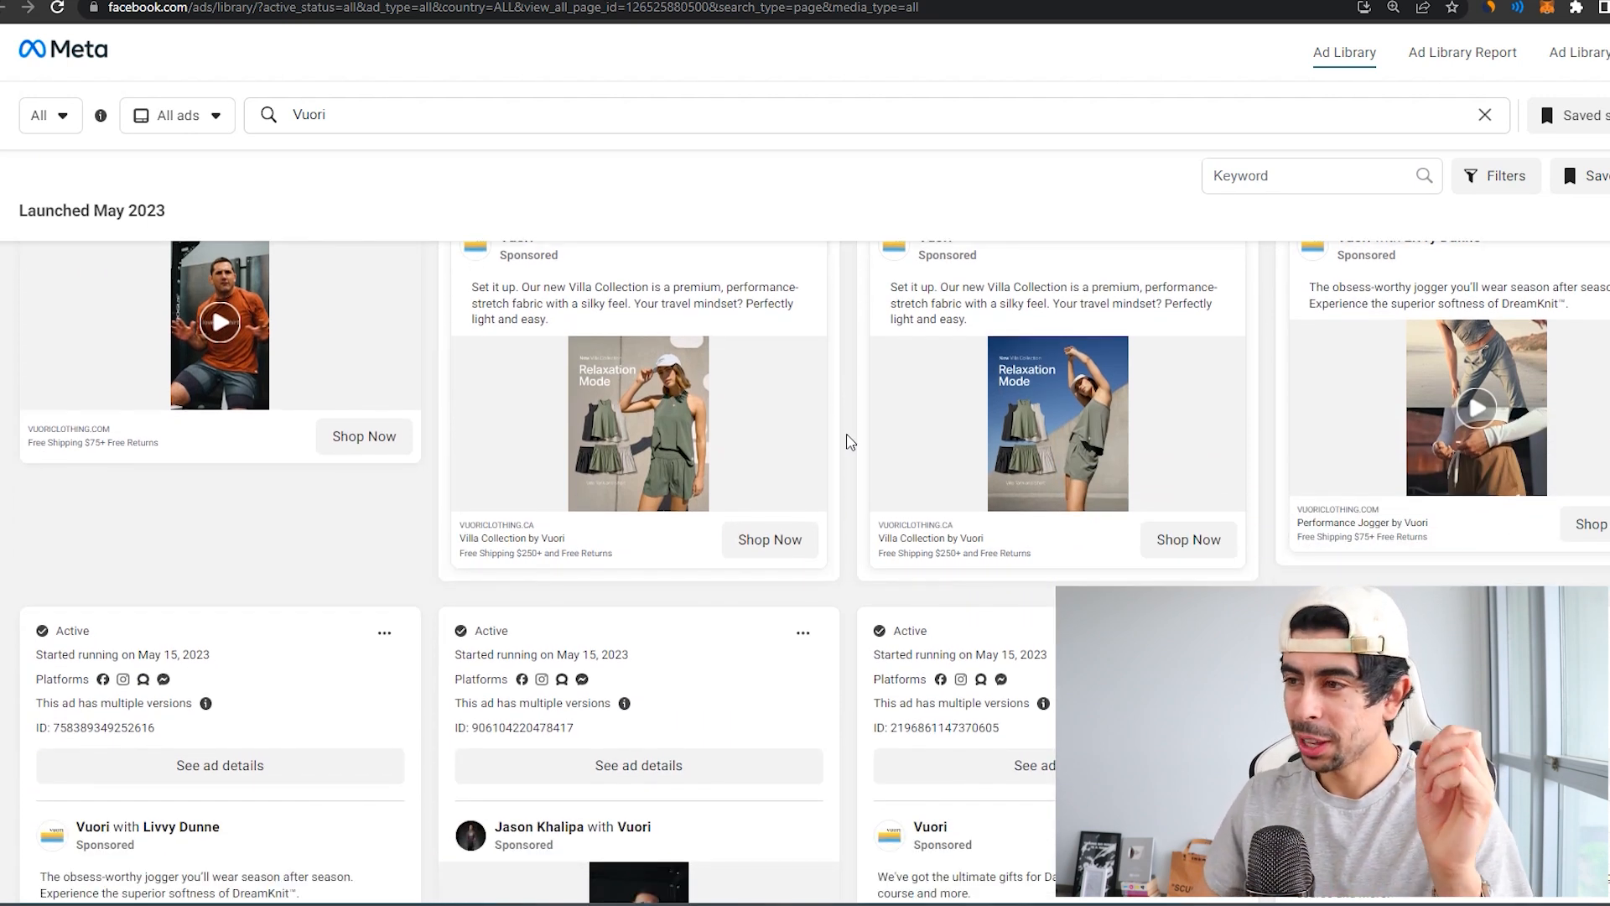
pyautogui.scroll(-3)
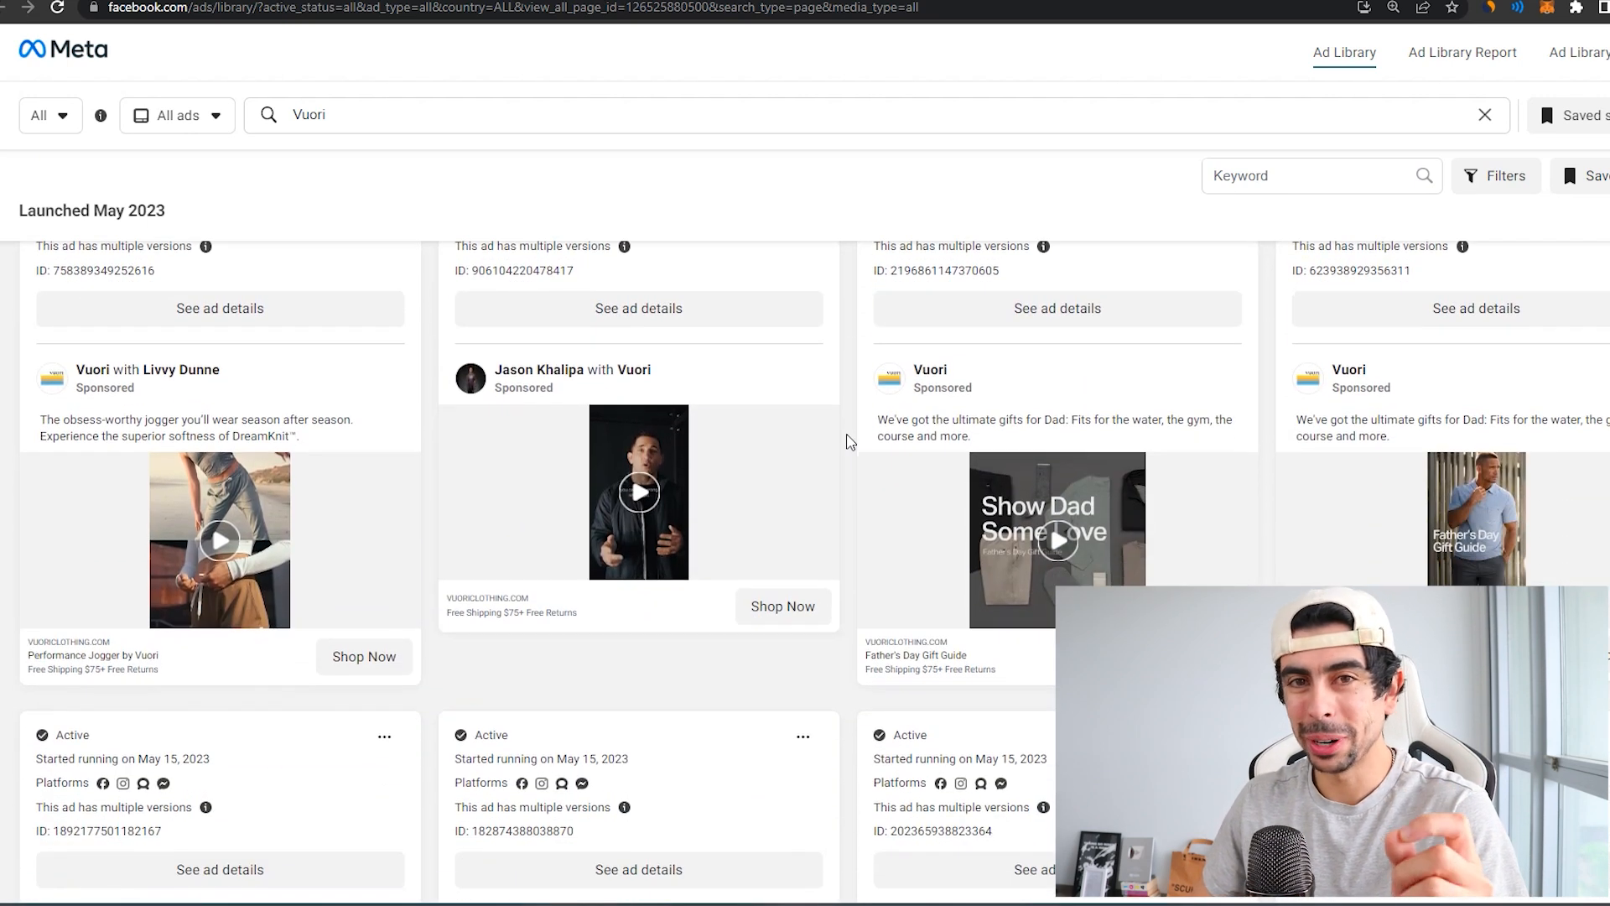
pyautogui.scroll(-3)
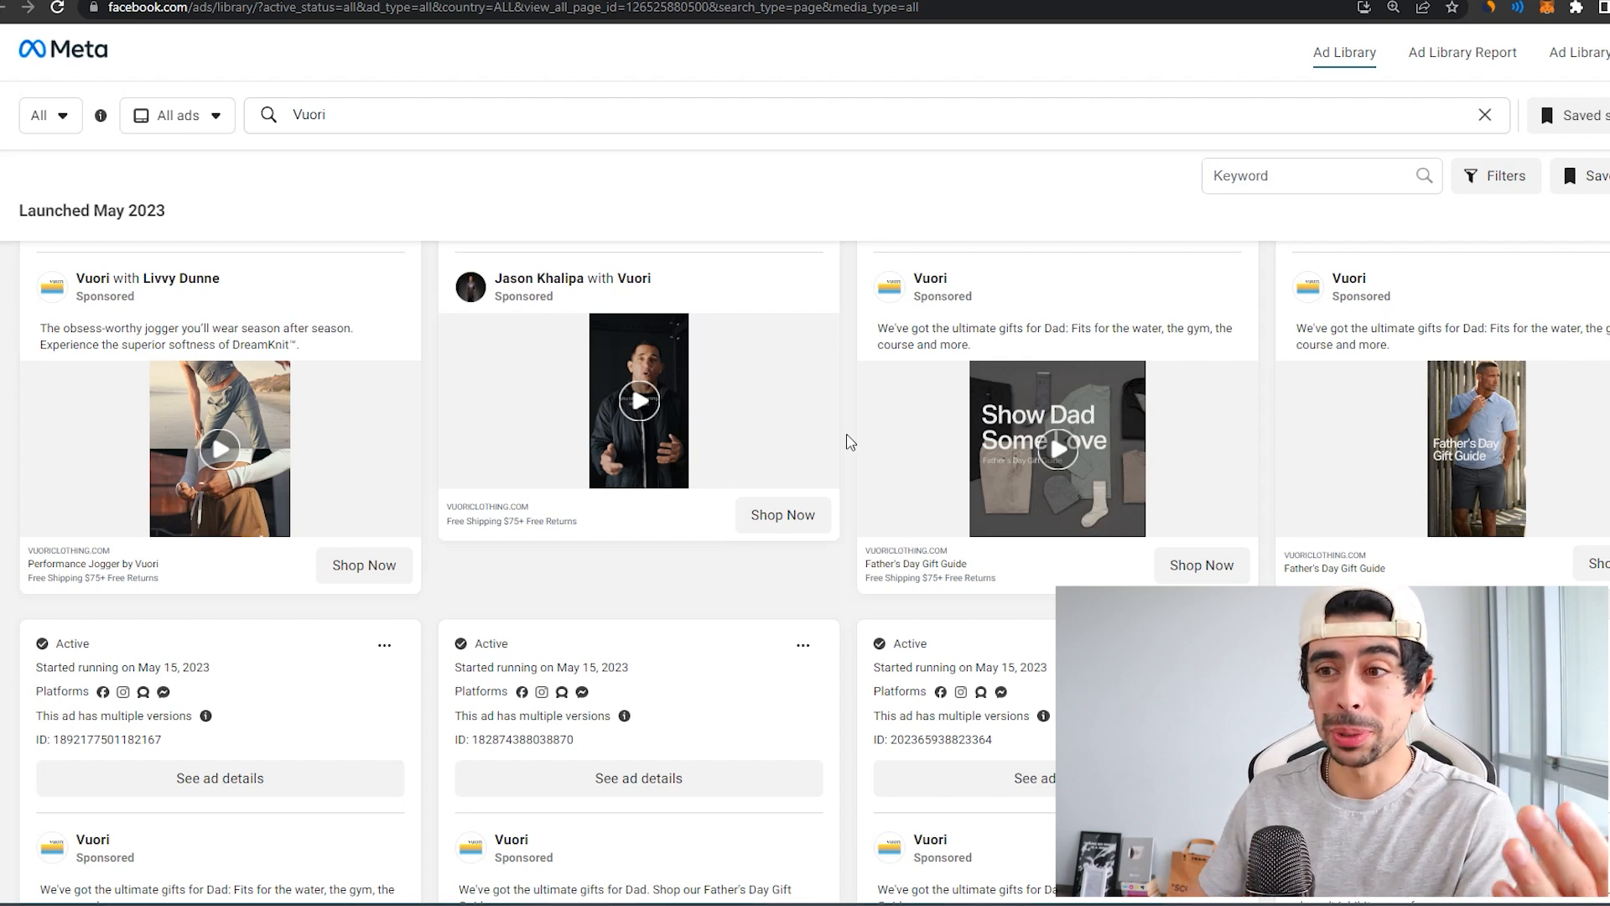
pyautogui.scroll(3)
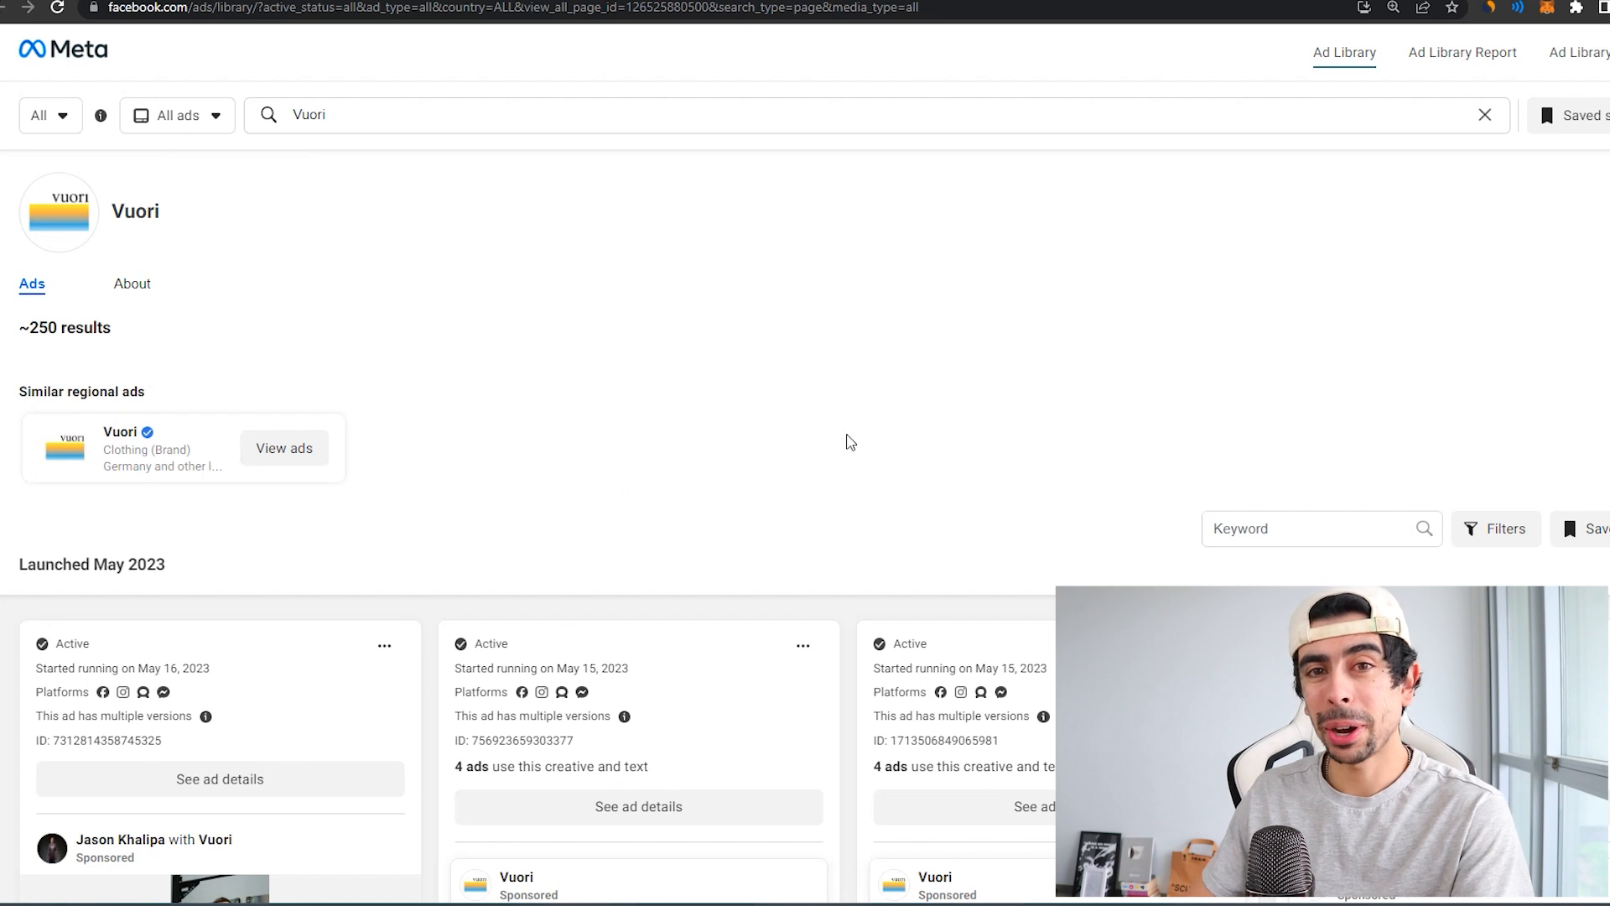
pyautogui.scroll(-3)
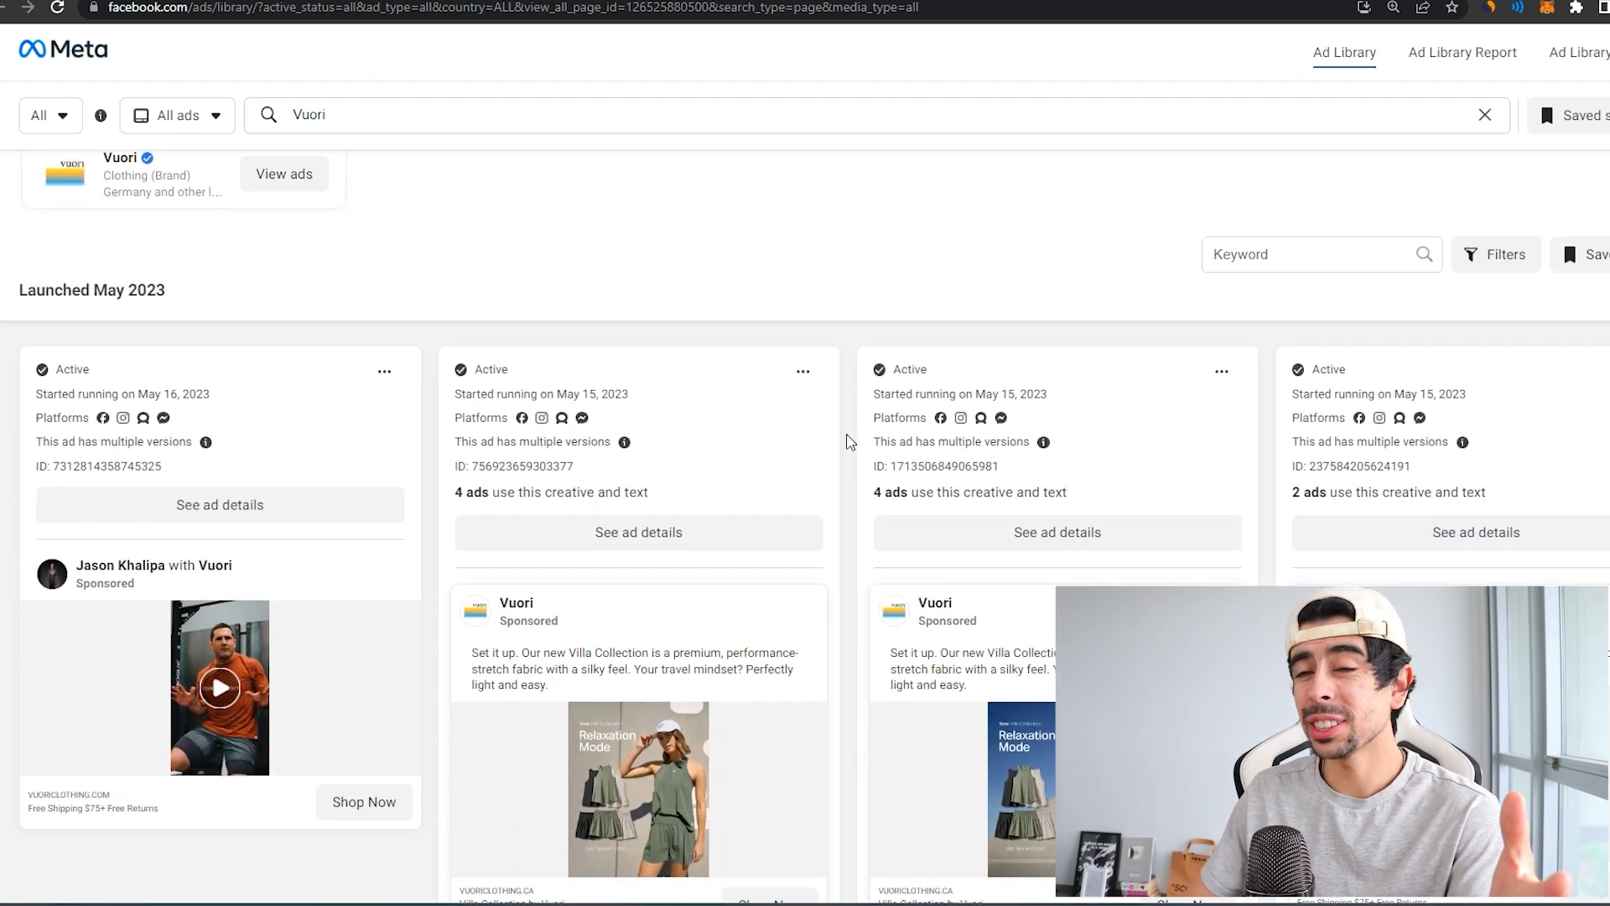
pyautogui.scroll(-3)
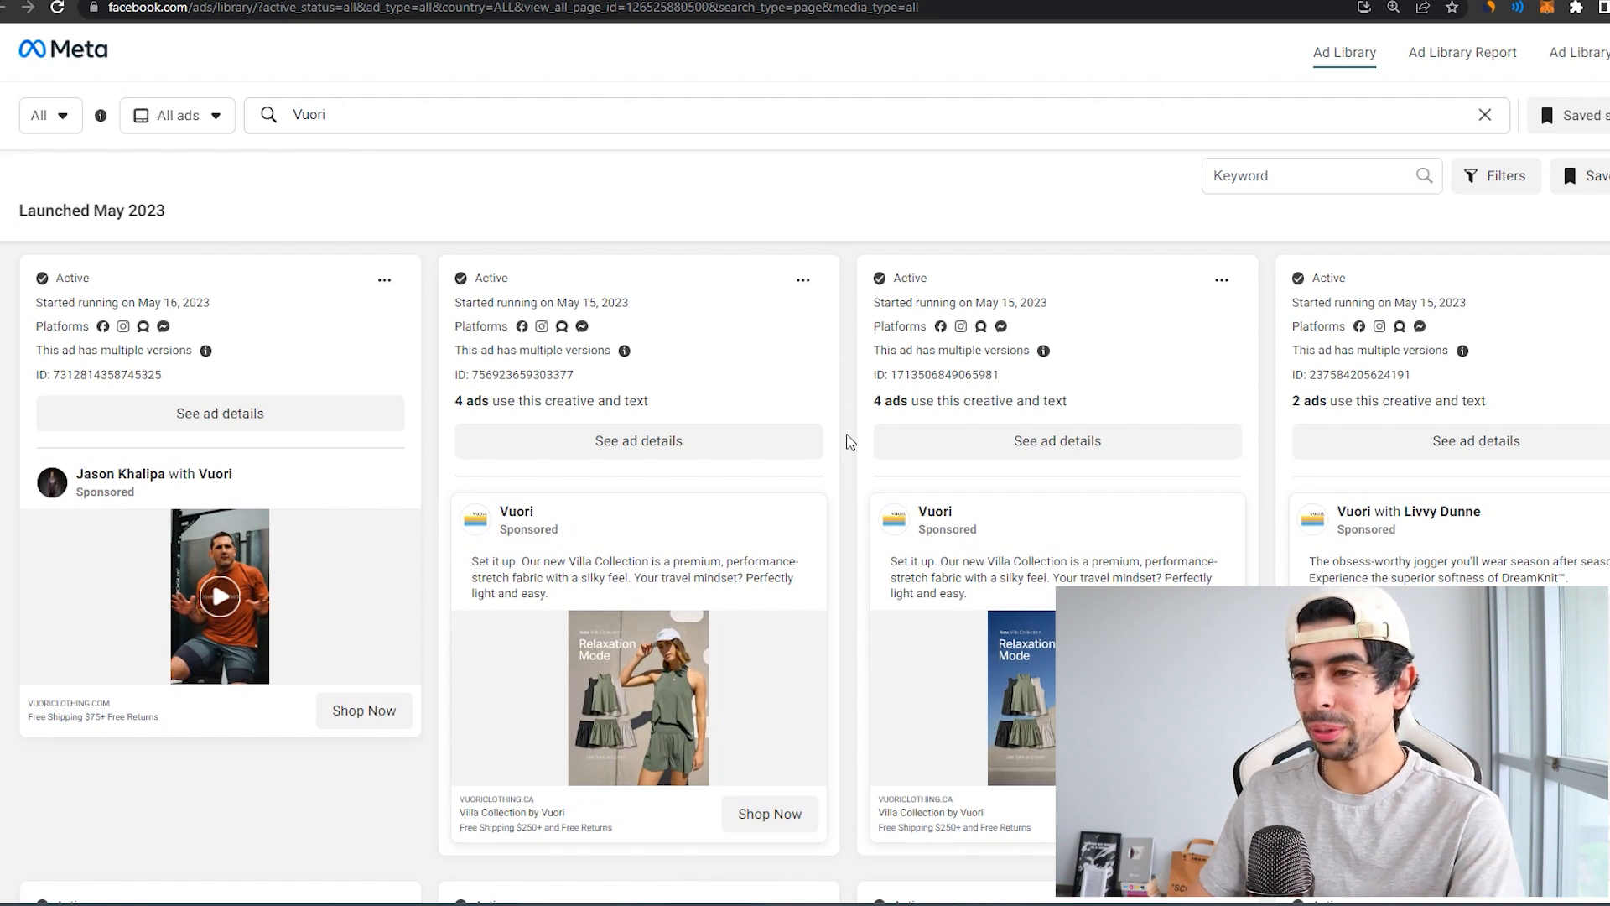
pyautogui.scroll(-3)
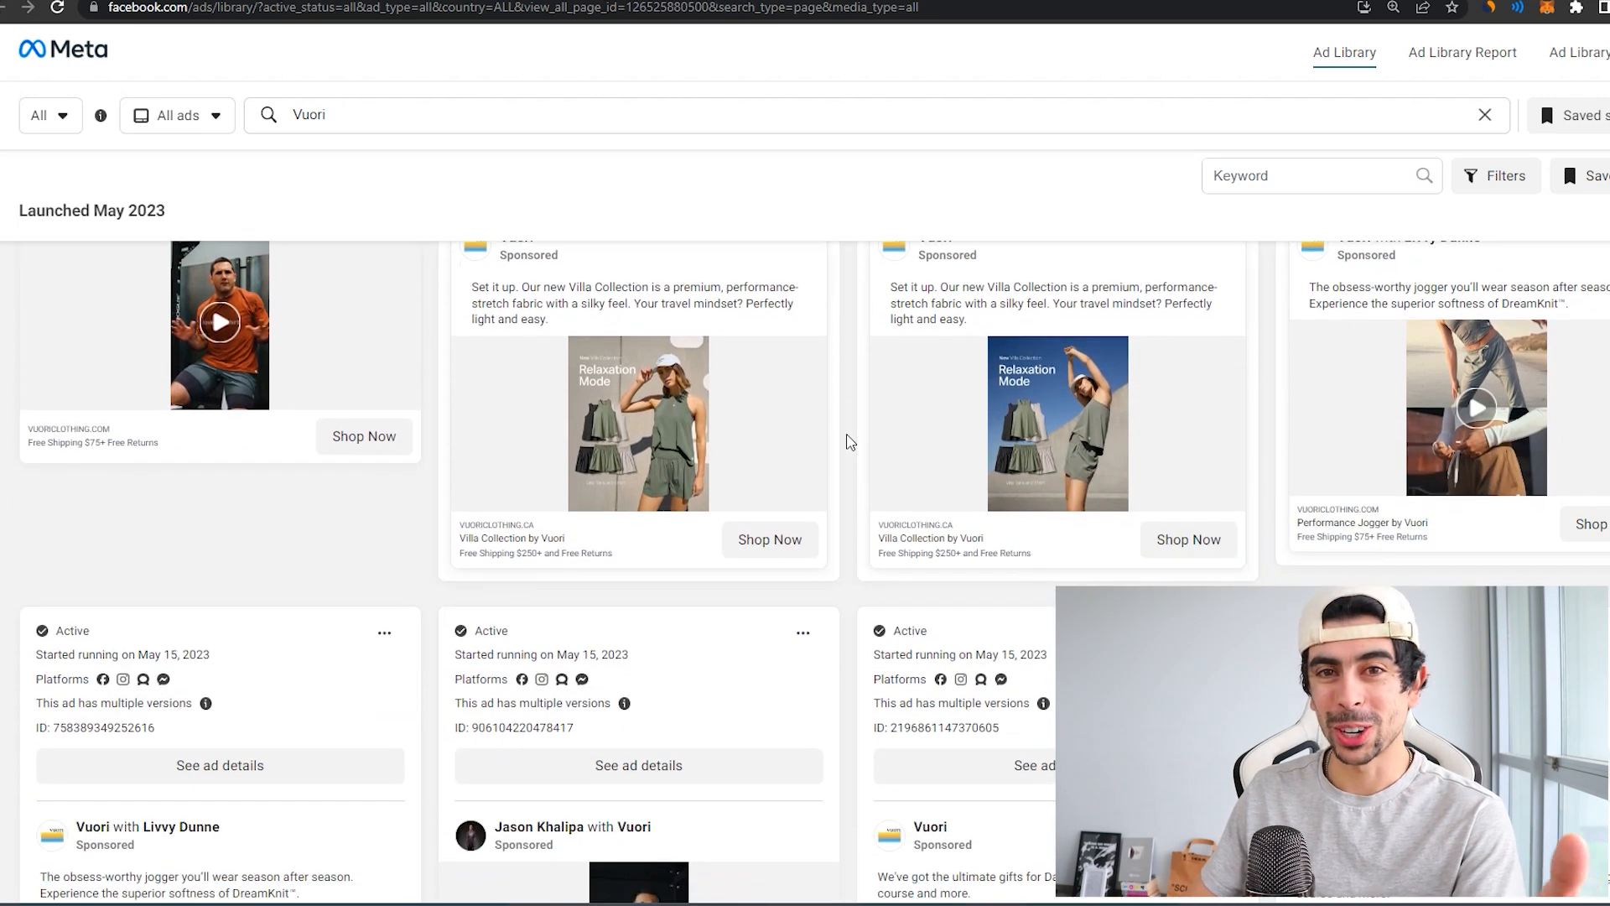
pyautogui.scroll(-3)
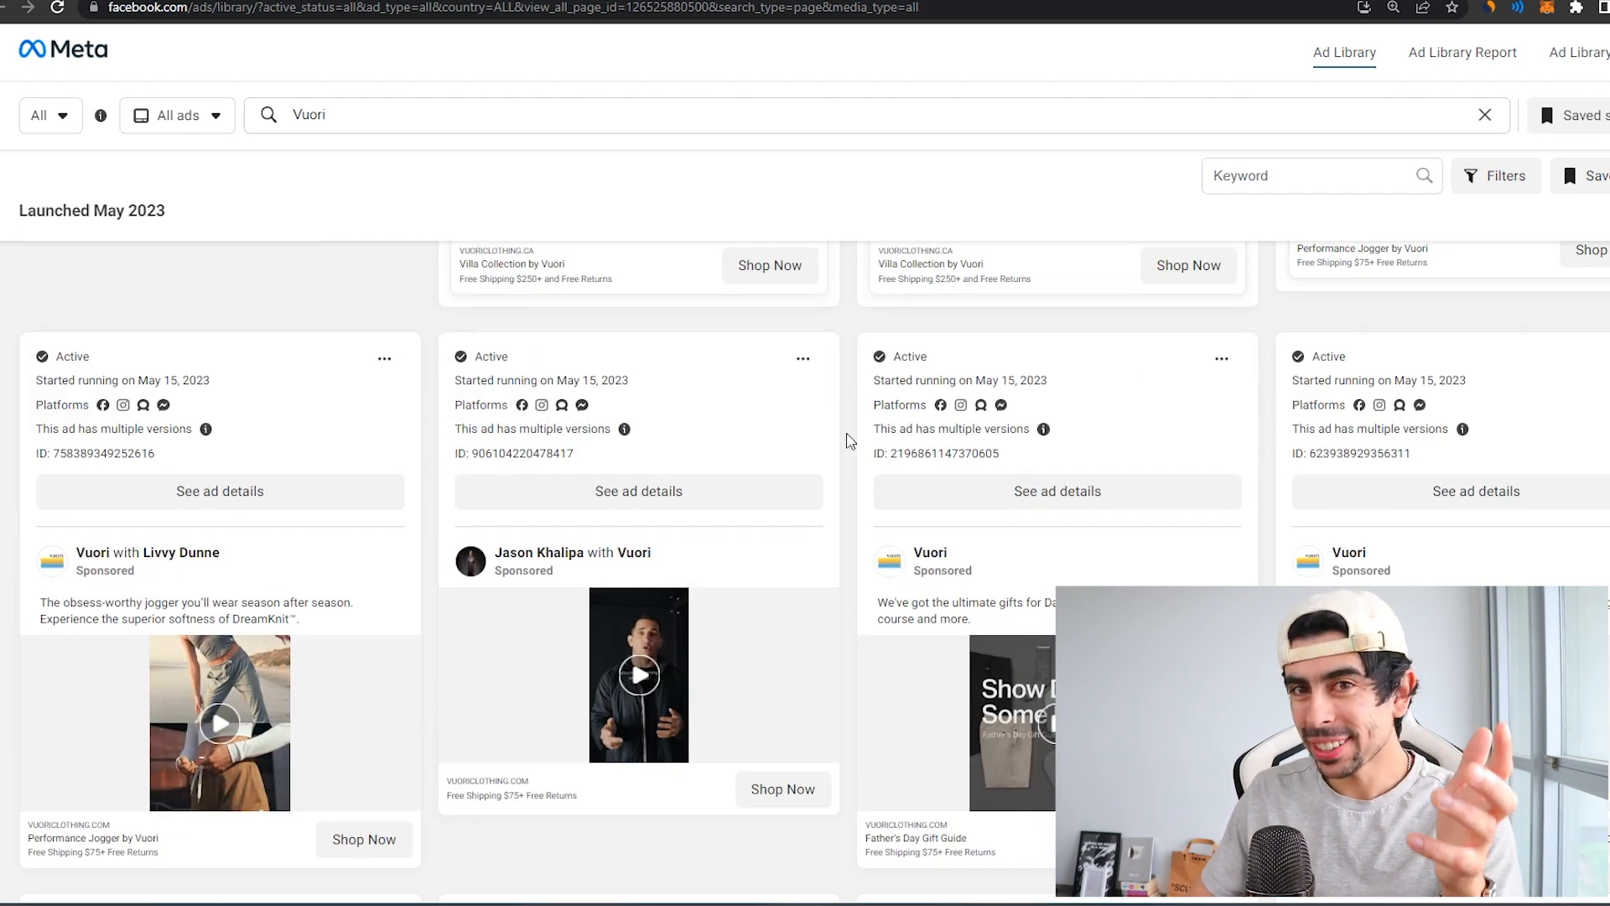
pyautogui.scroll(-3)
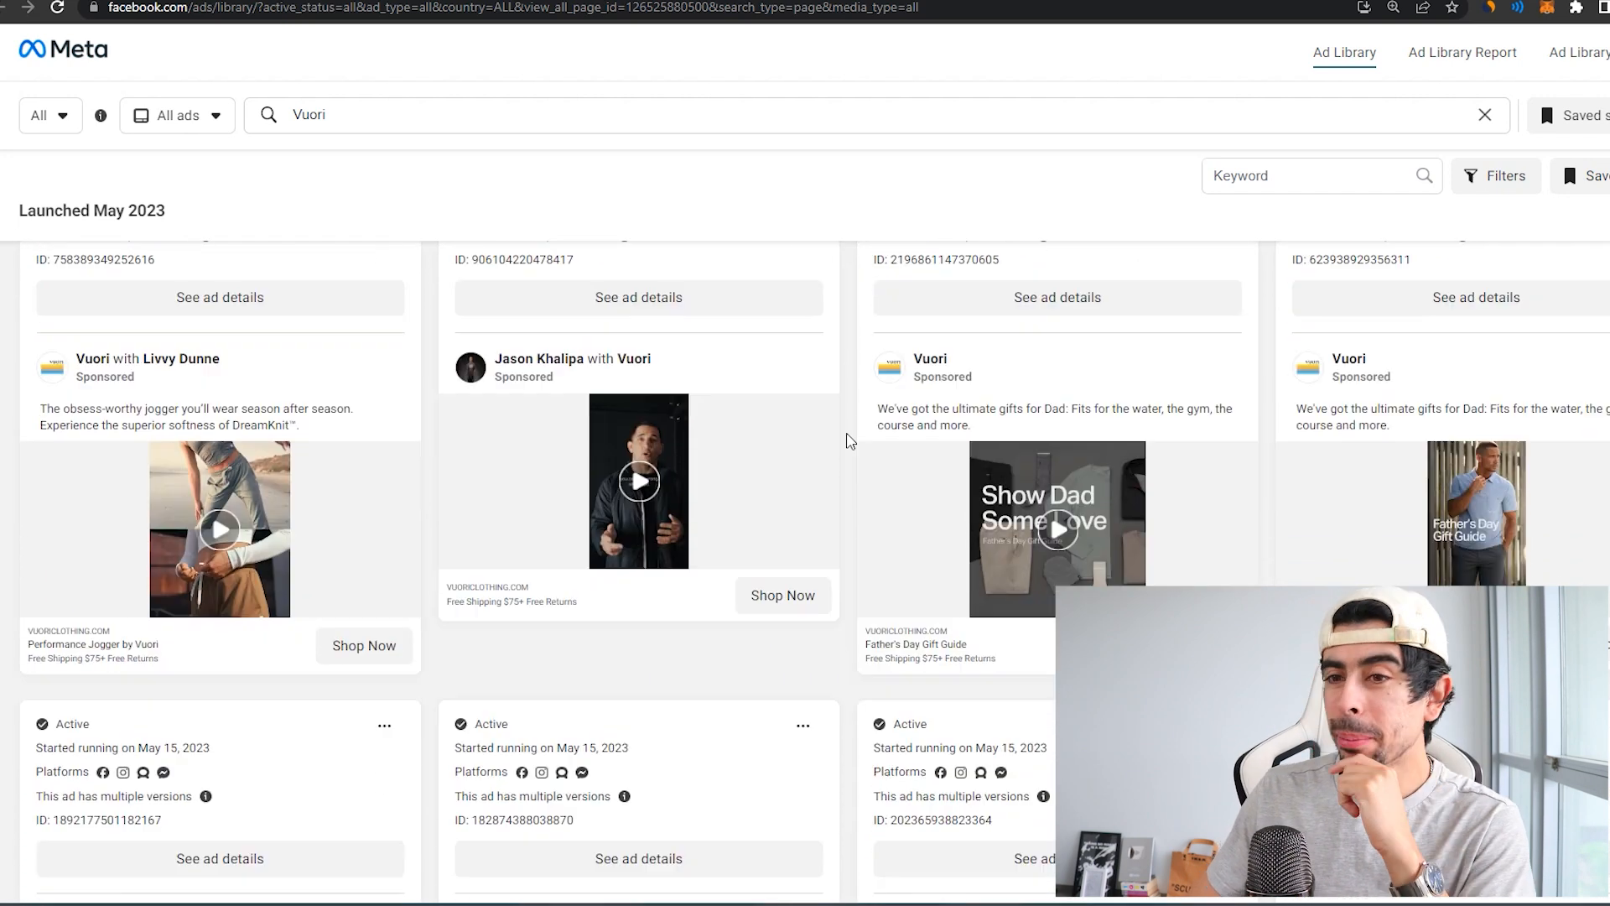
pyautogui.scroll(-3)
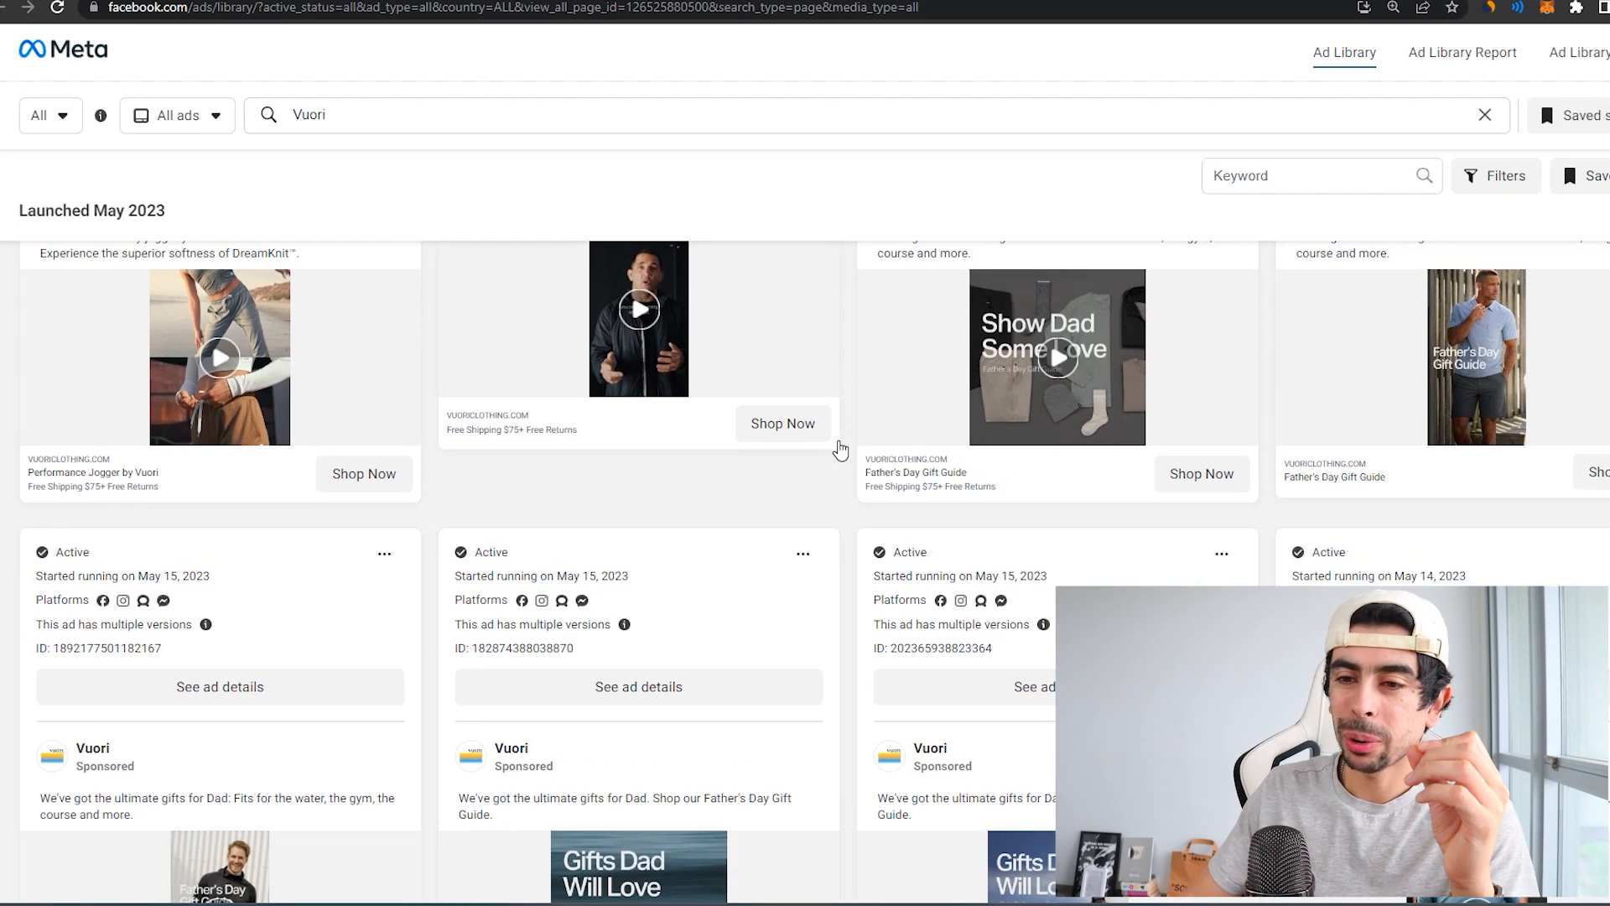
pyautogui.scroll(-3)
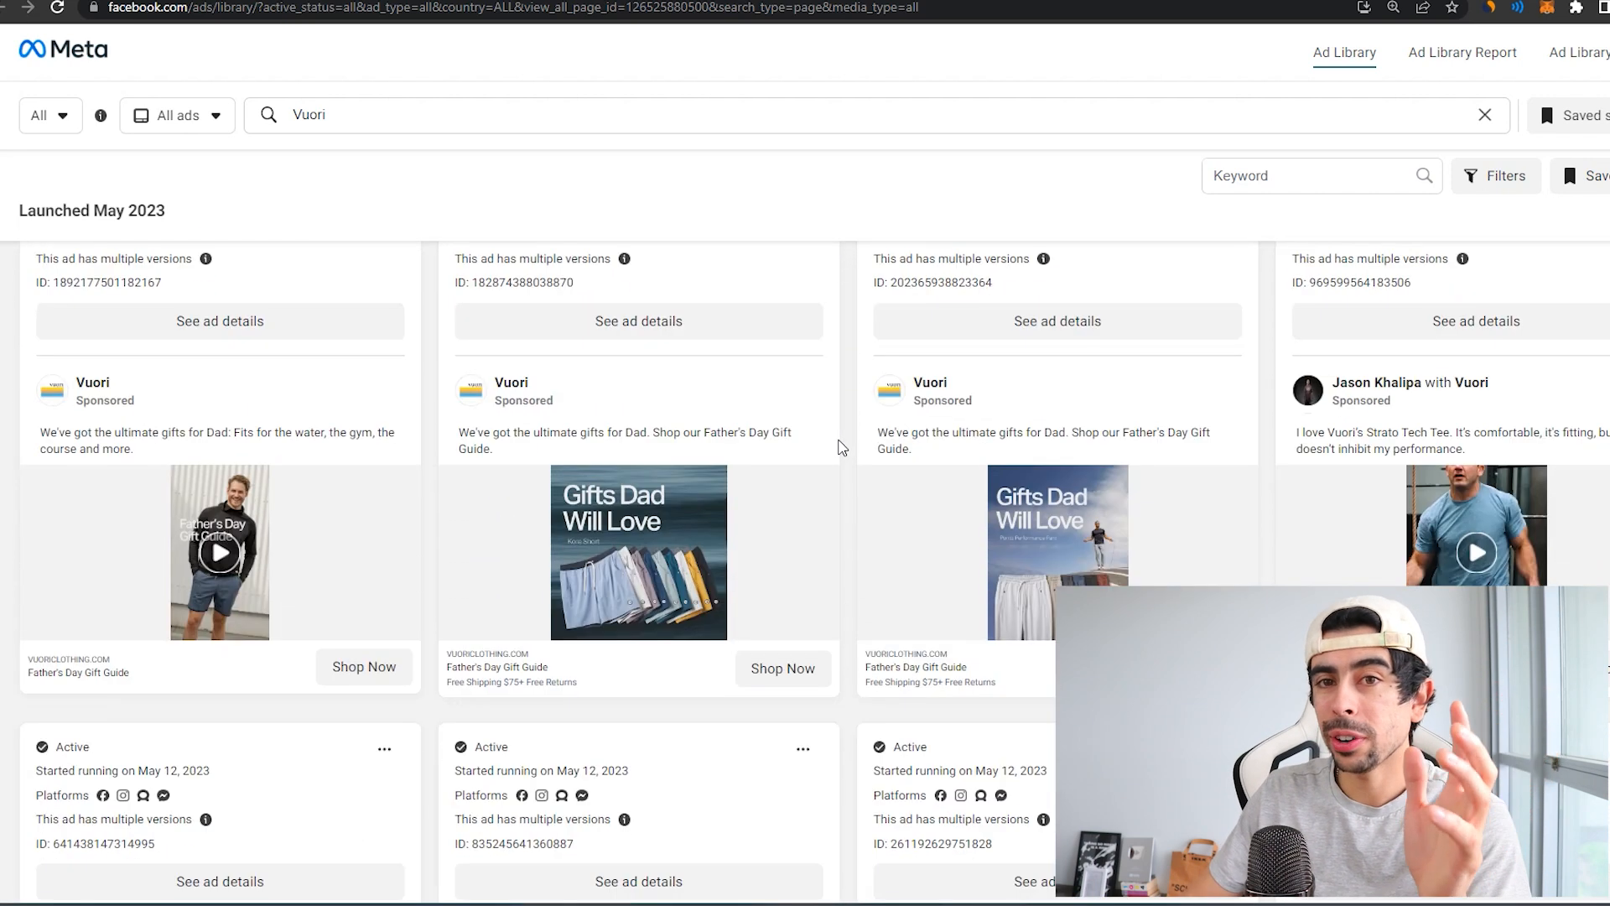
# Keep scrolling the May 2023 ads down to those that started running May 4.
pyautogui.scroll(-3)
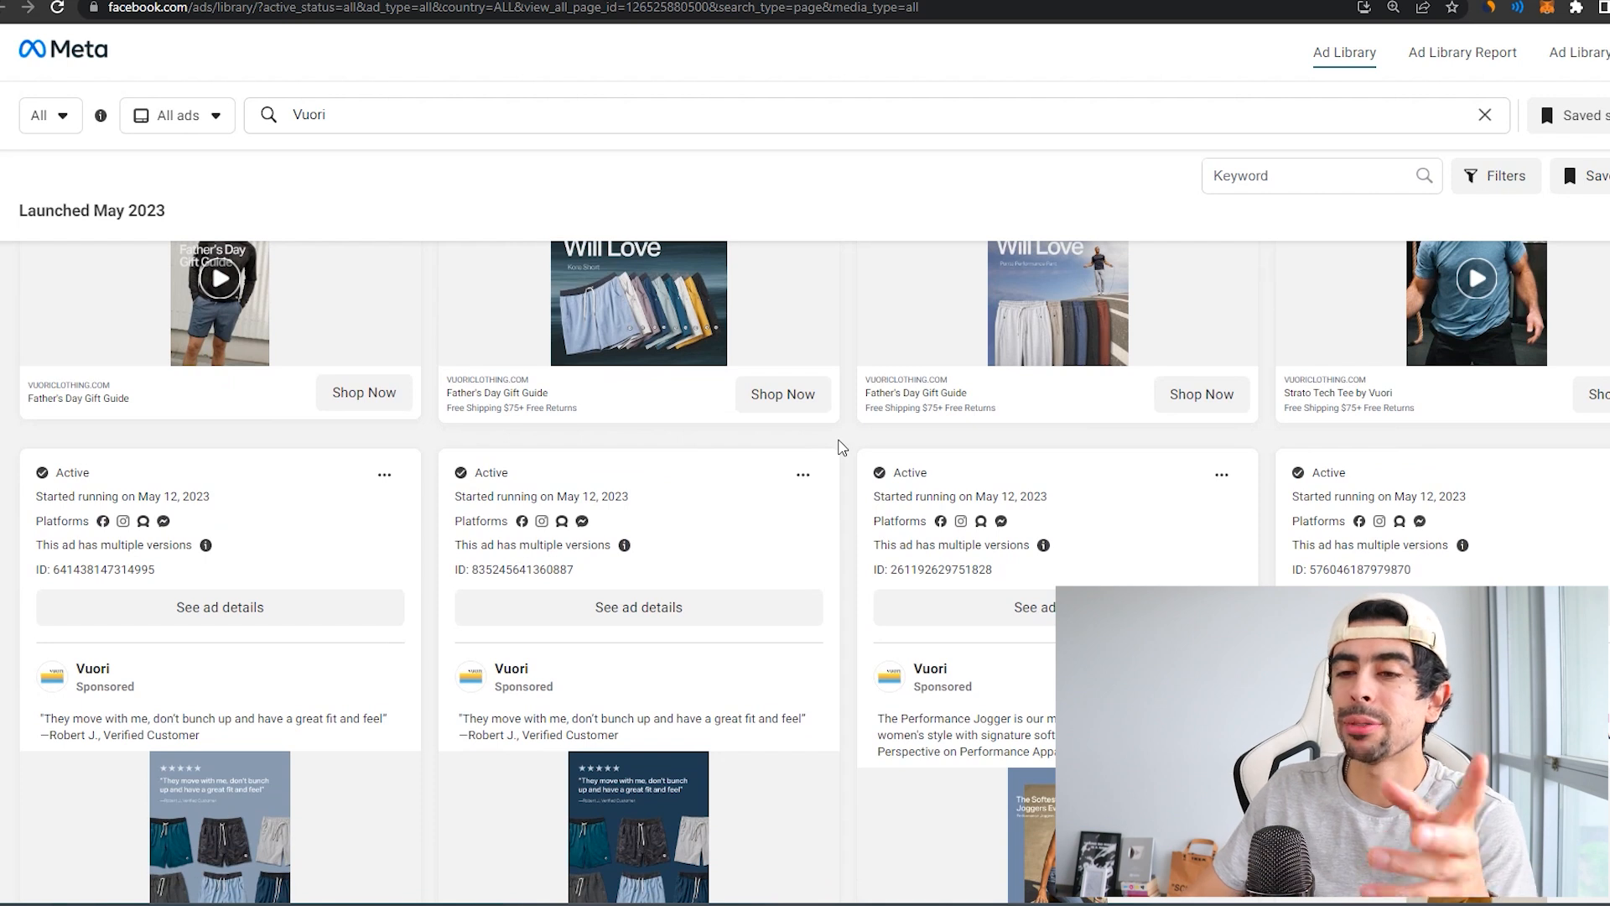
pyautogui.scroll(-3)
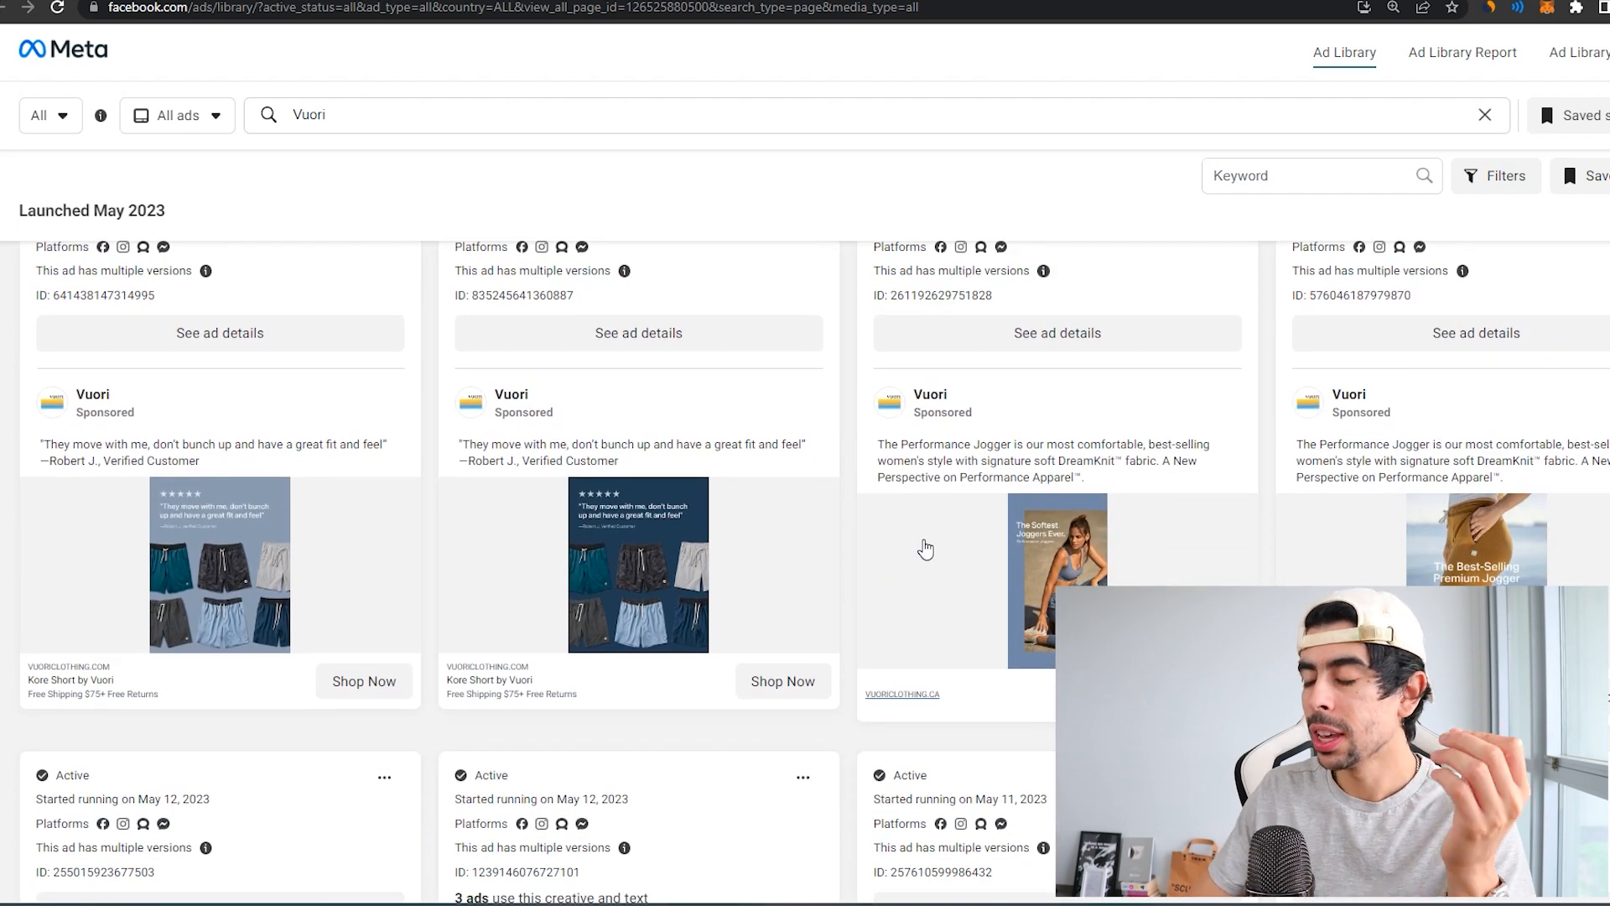
pyautogui.scroll(-3)
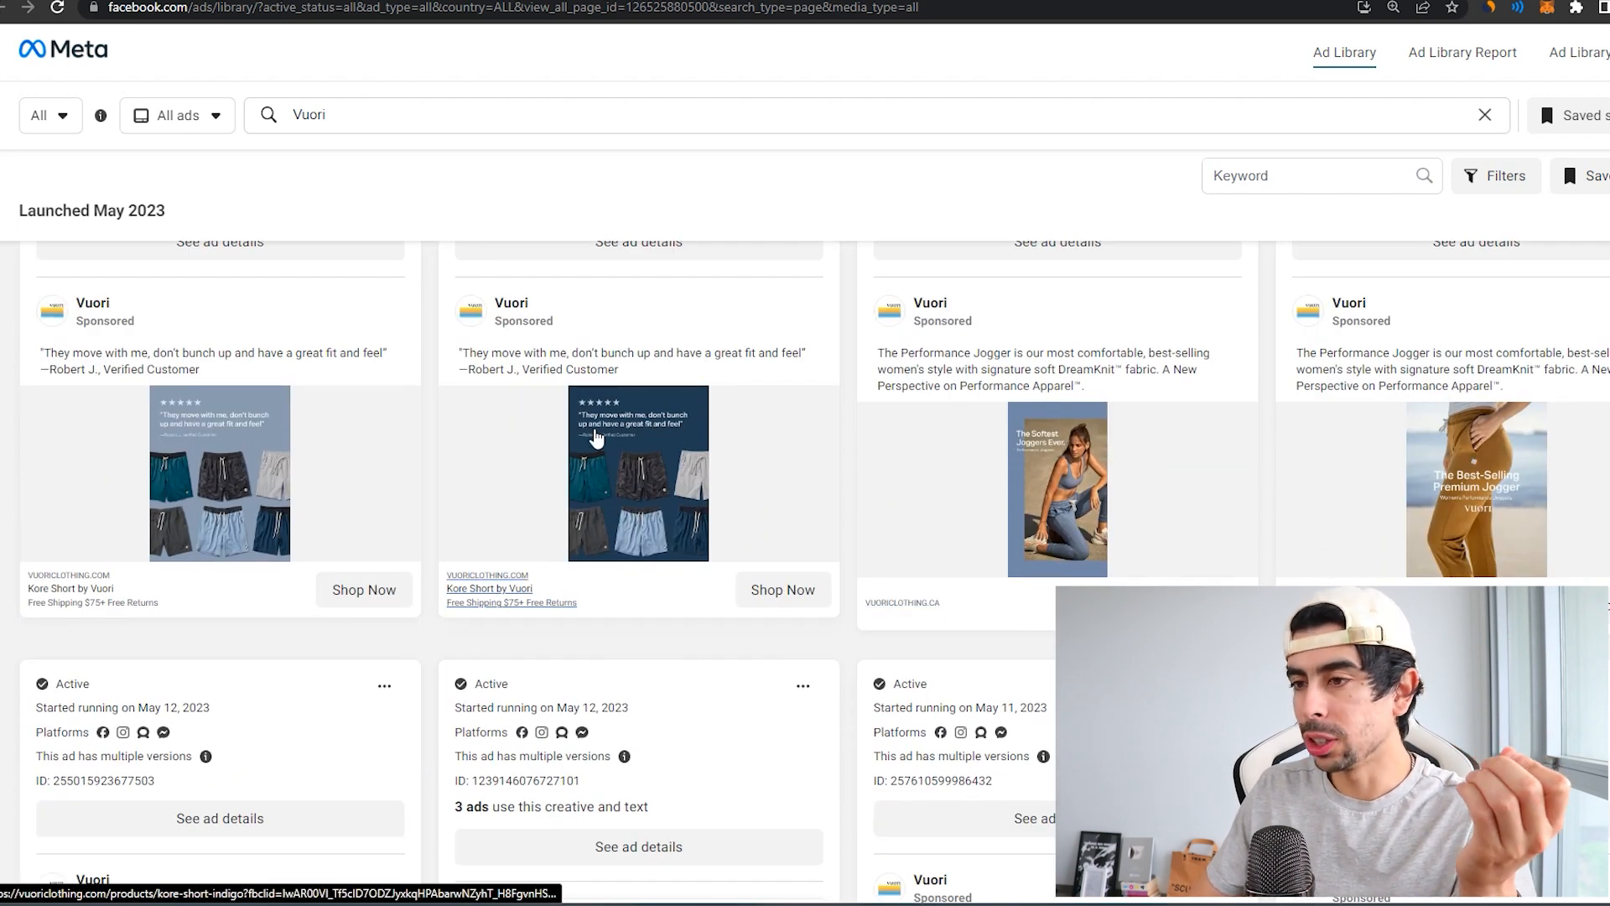
pyautogui.scroll(-3)
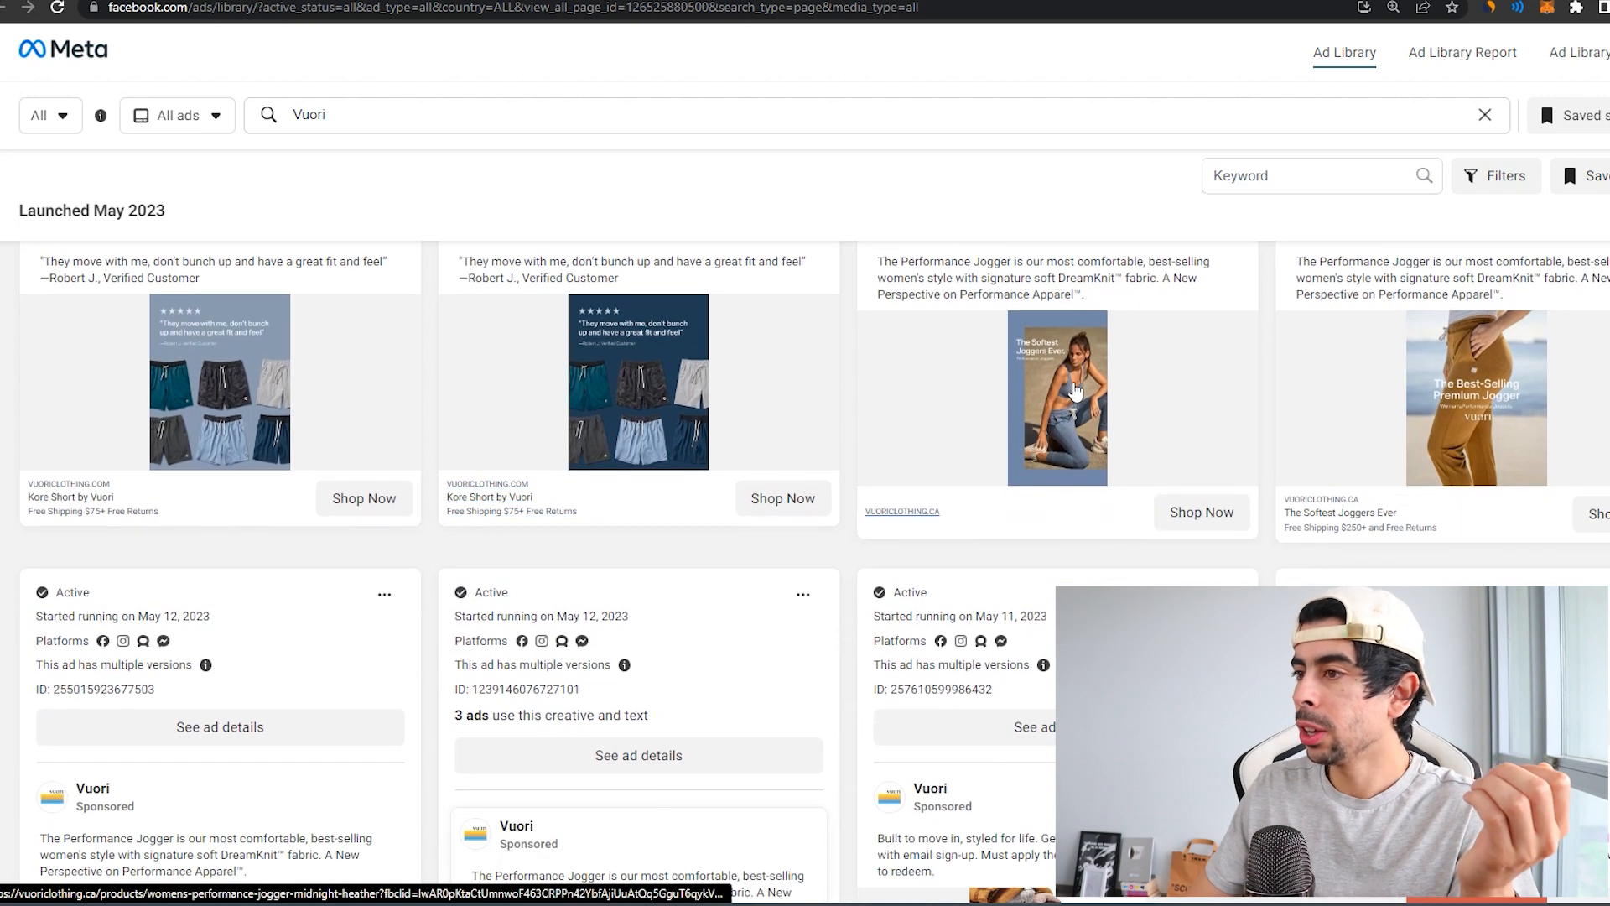
pyautogui.scroll(-3)
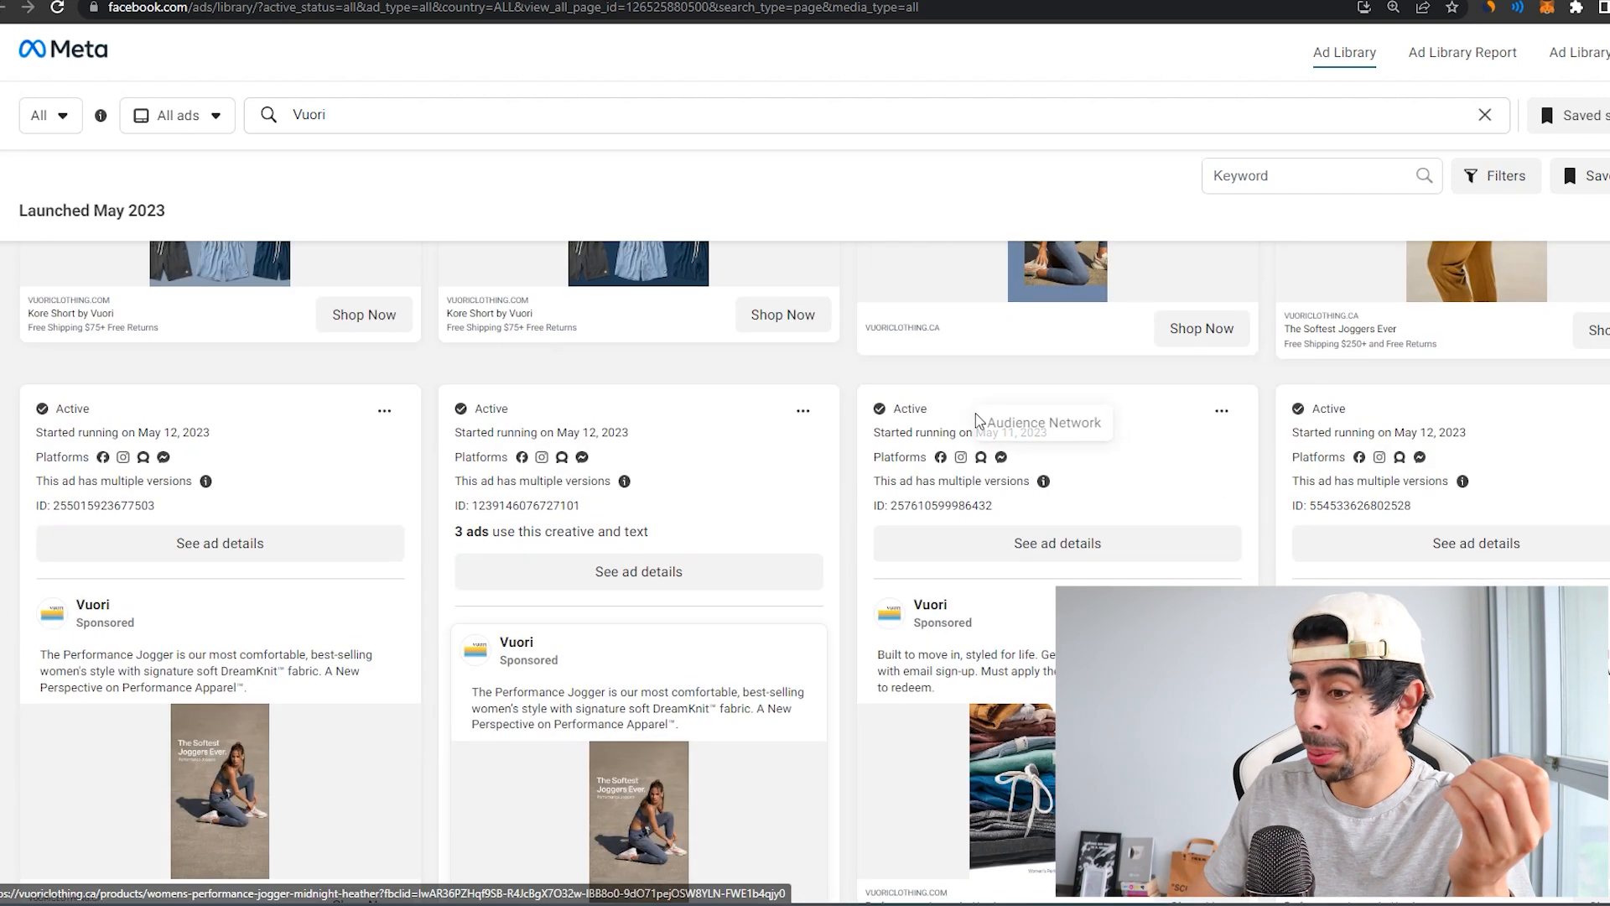
pyautogui.scroll(-3)
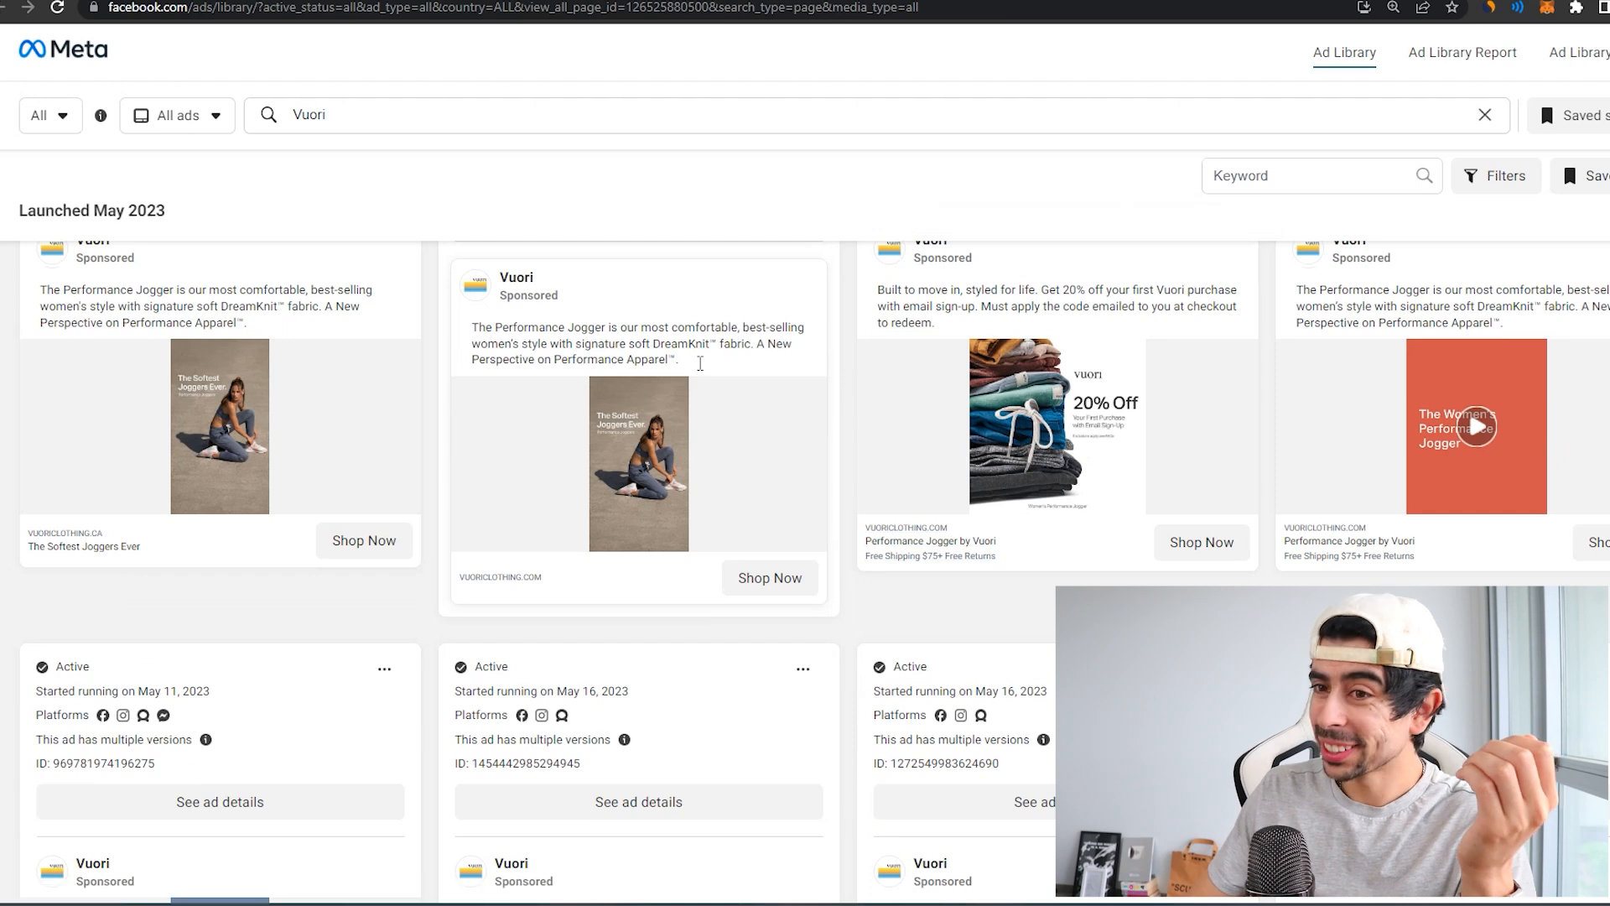
pyautogui.moveTo(1102, 431)
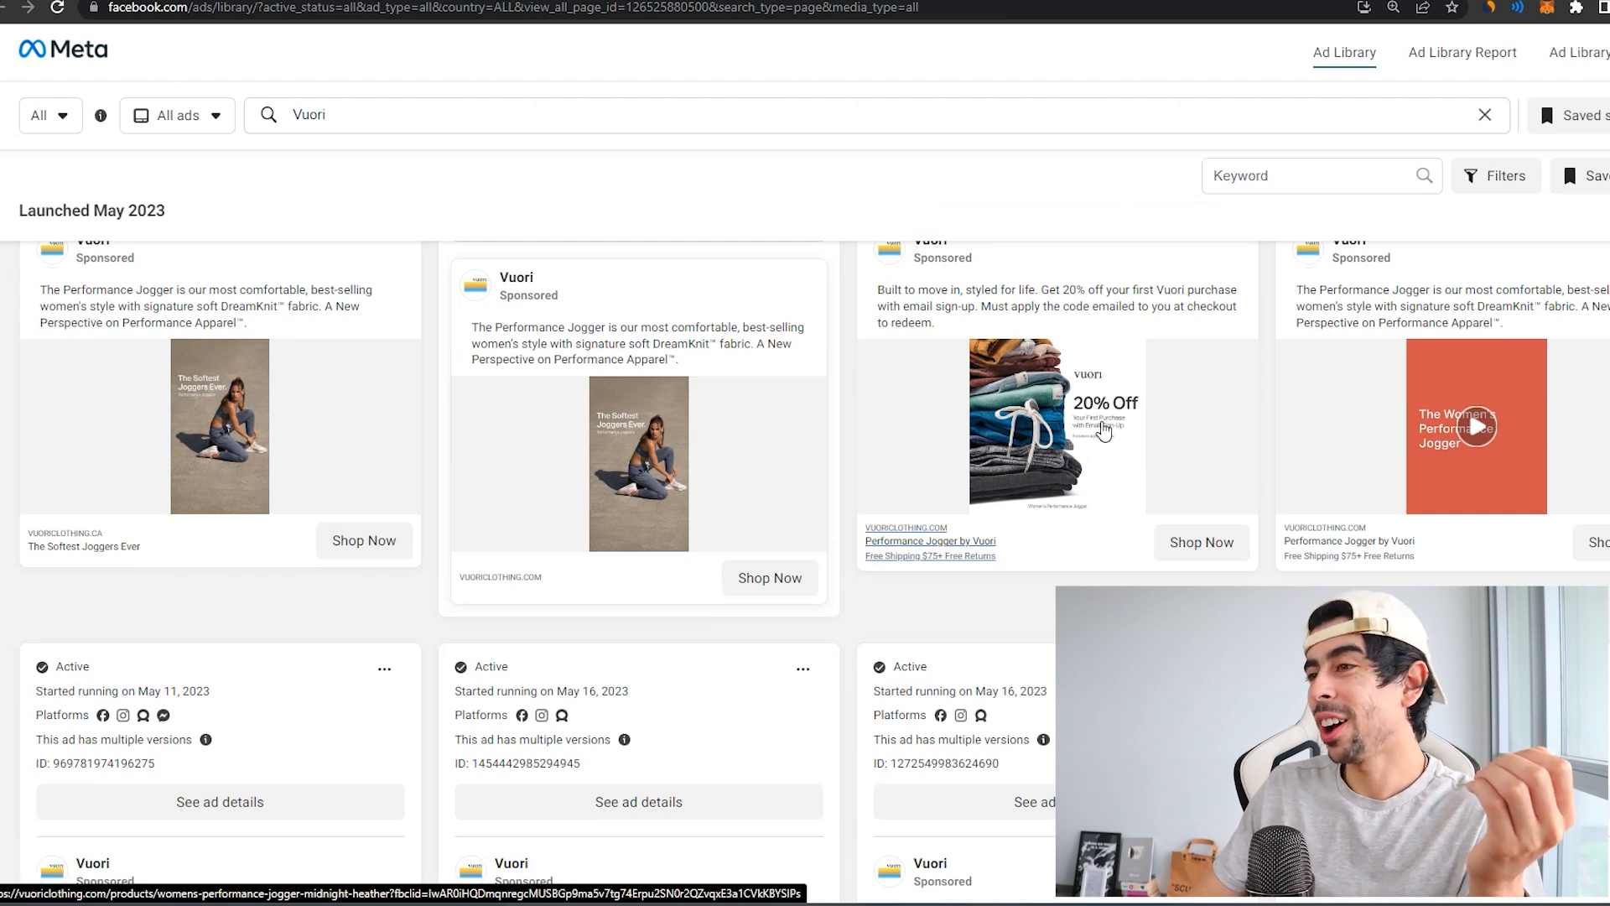
pyautogui.scroll(-3)
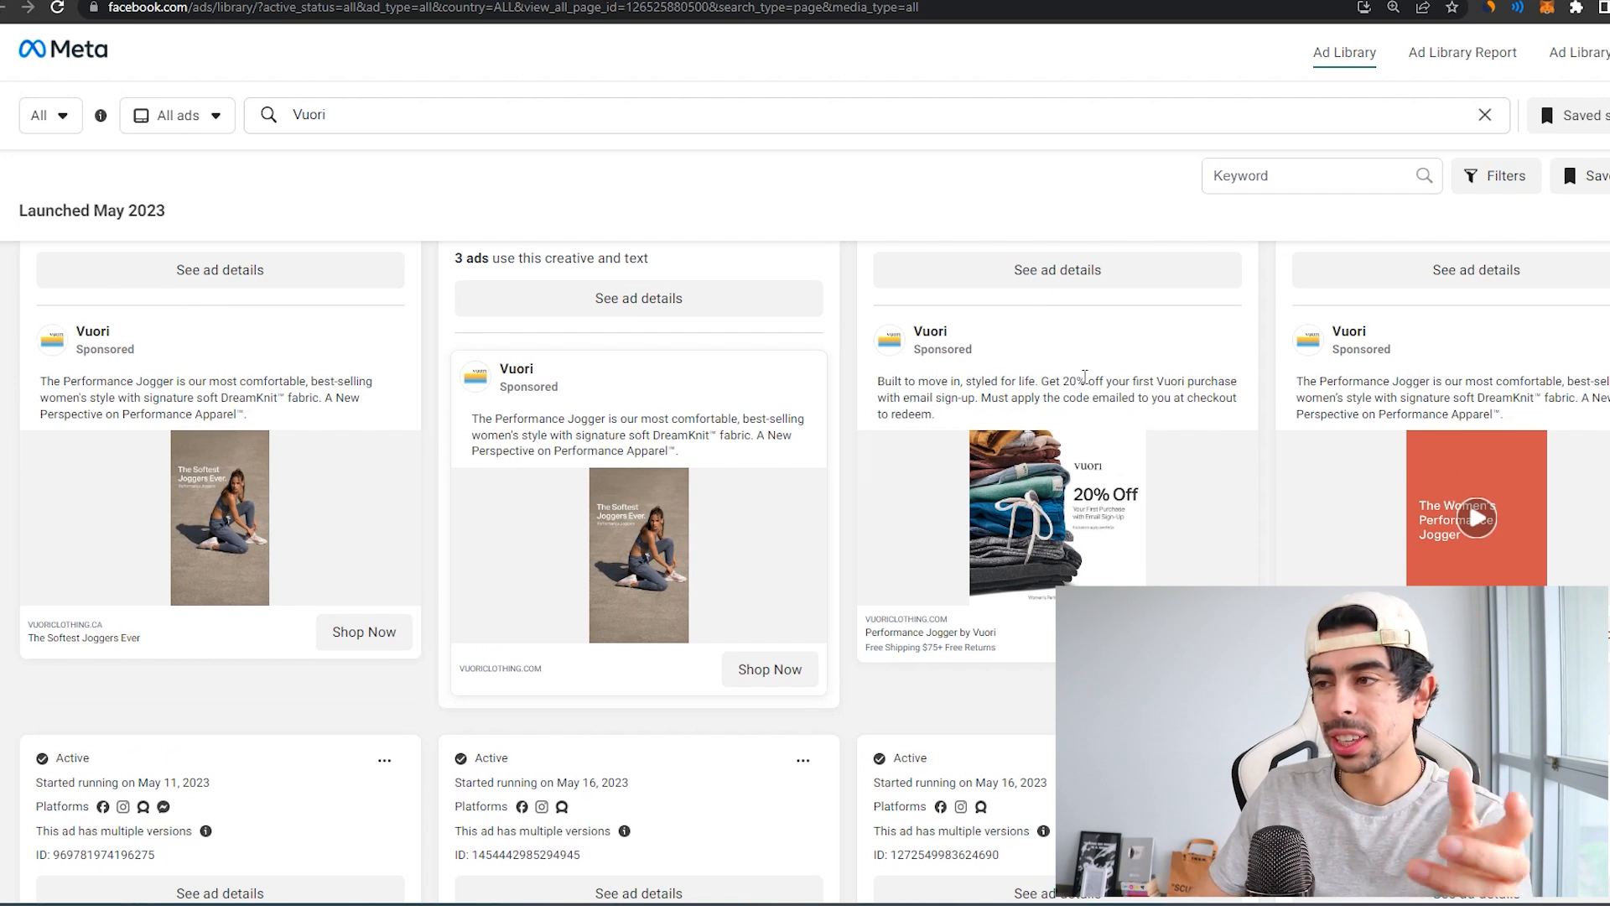
pyautogui.scroll(-3)
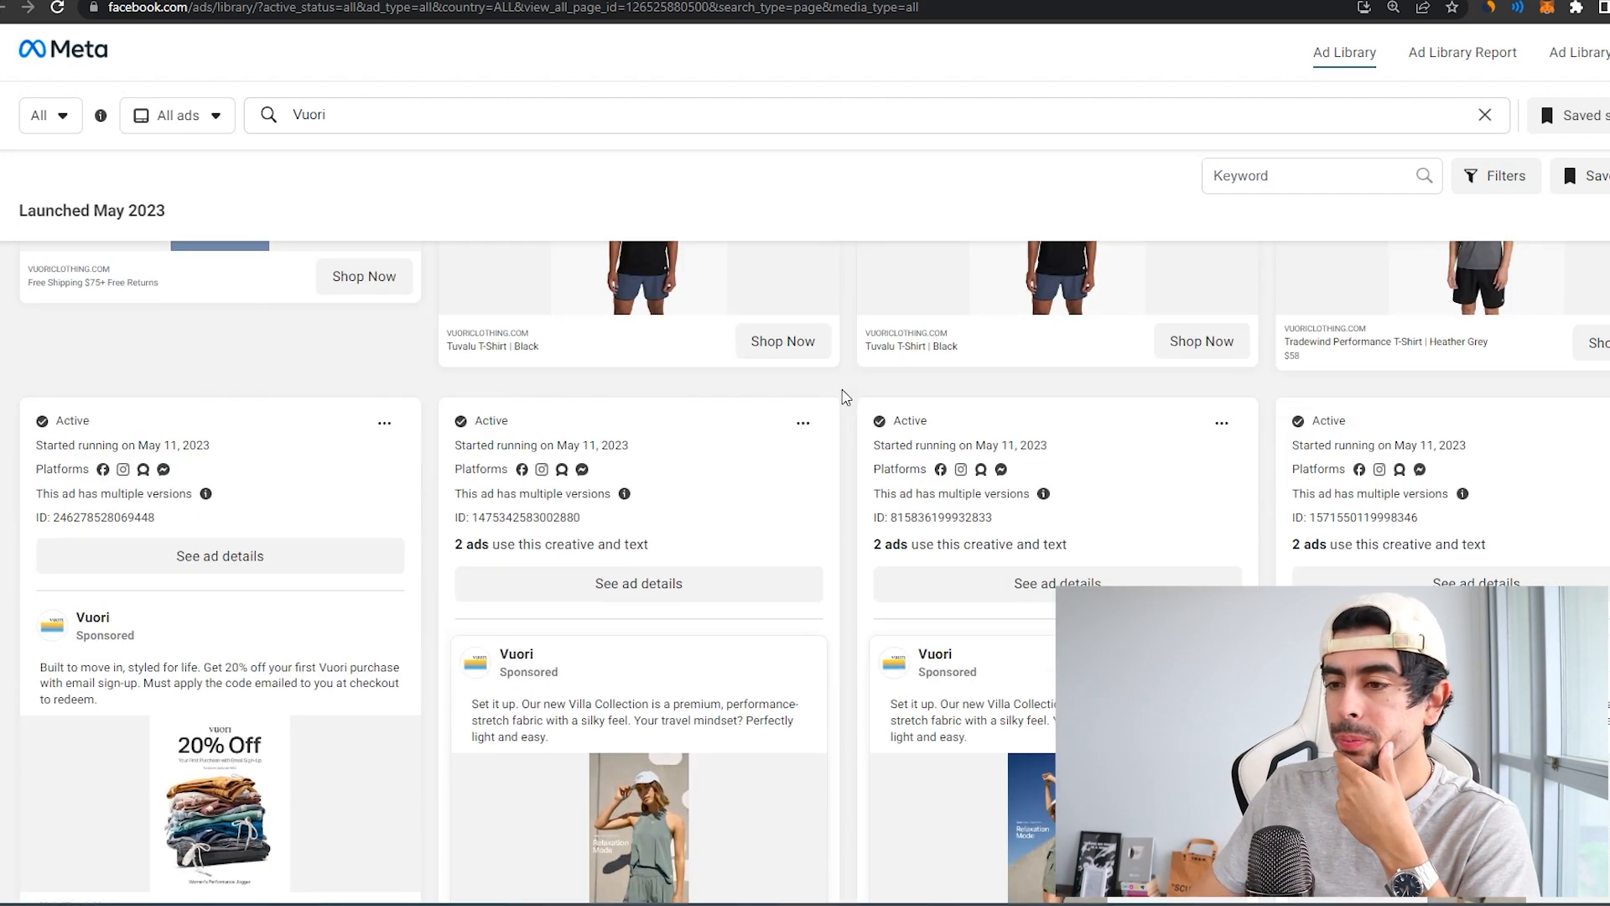
pyautogui.scroll(-3)
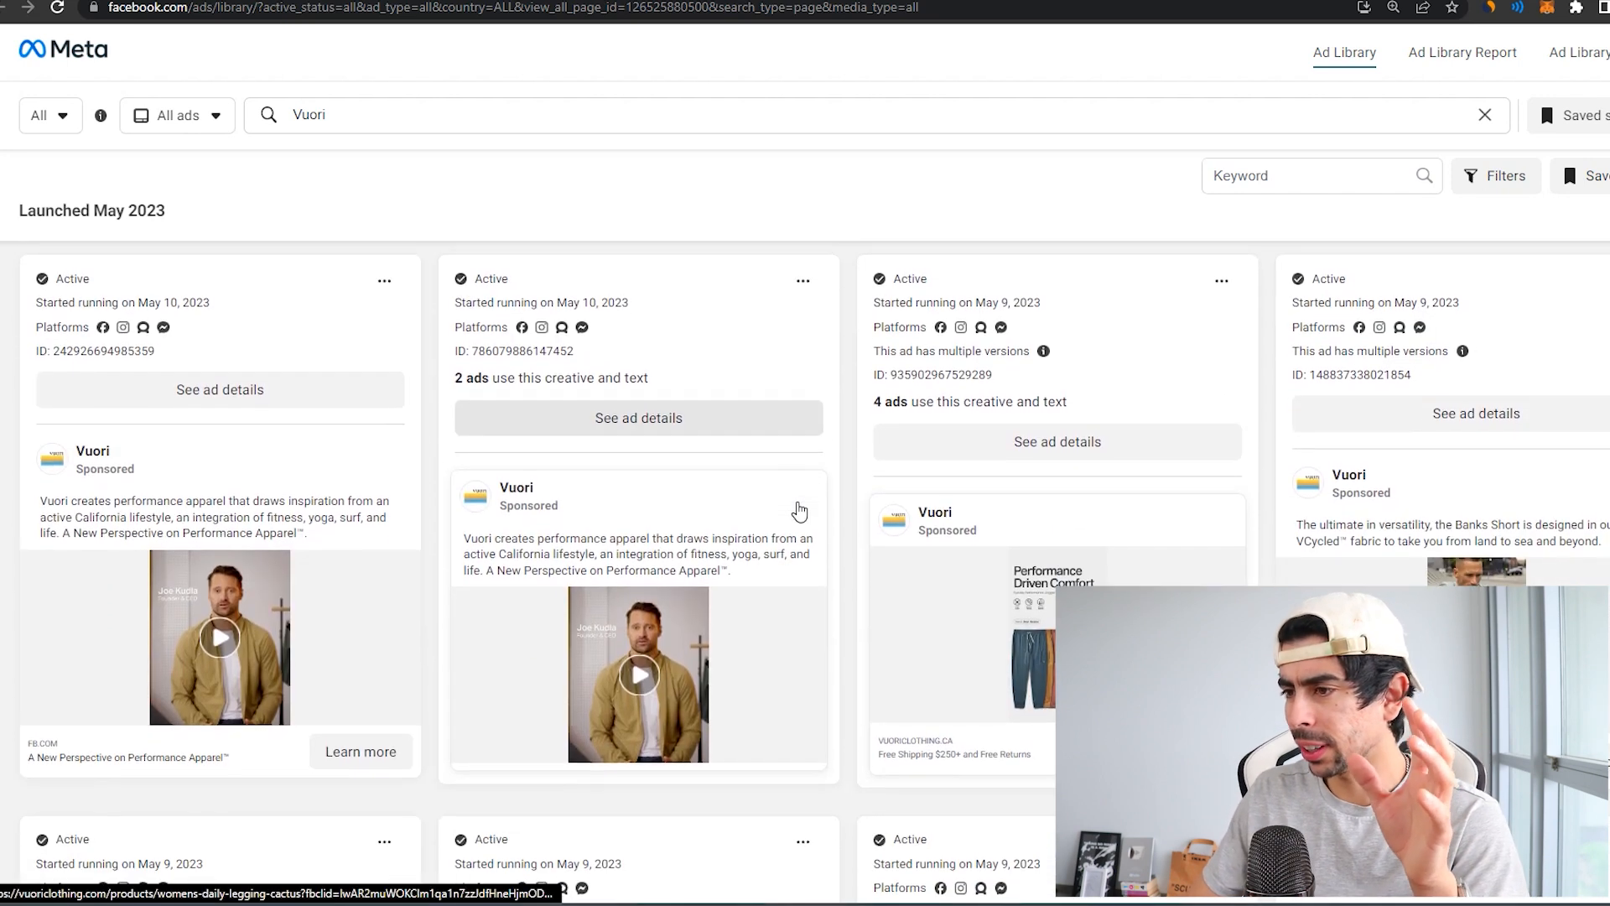
pyautogui.scroll(-3)
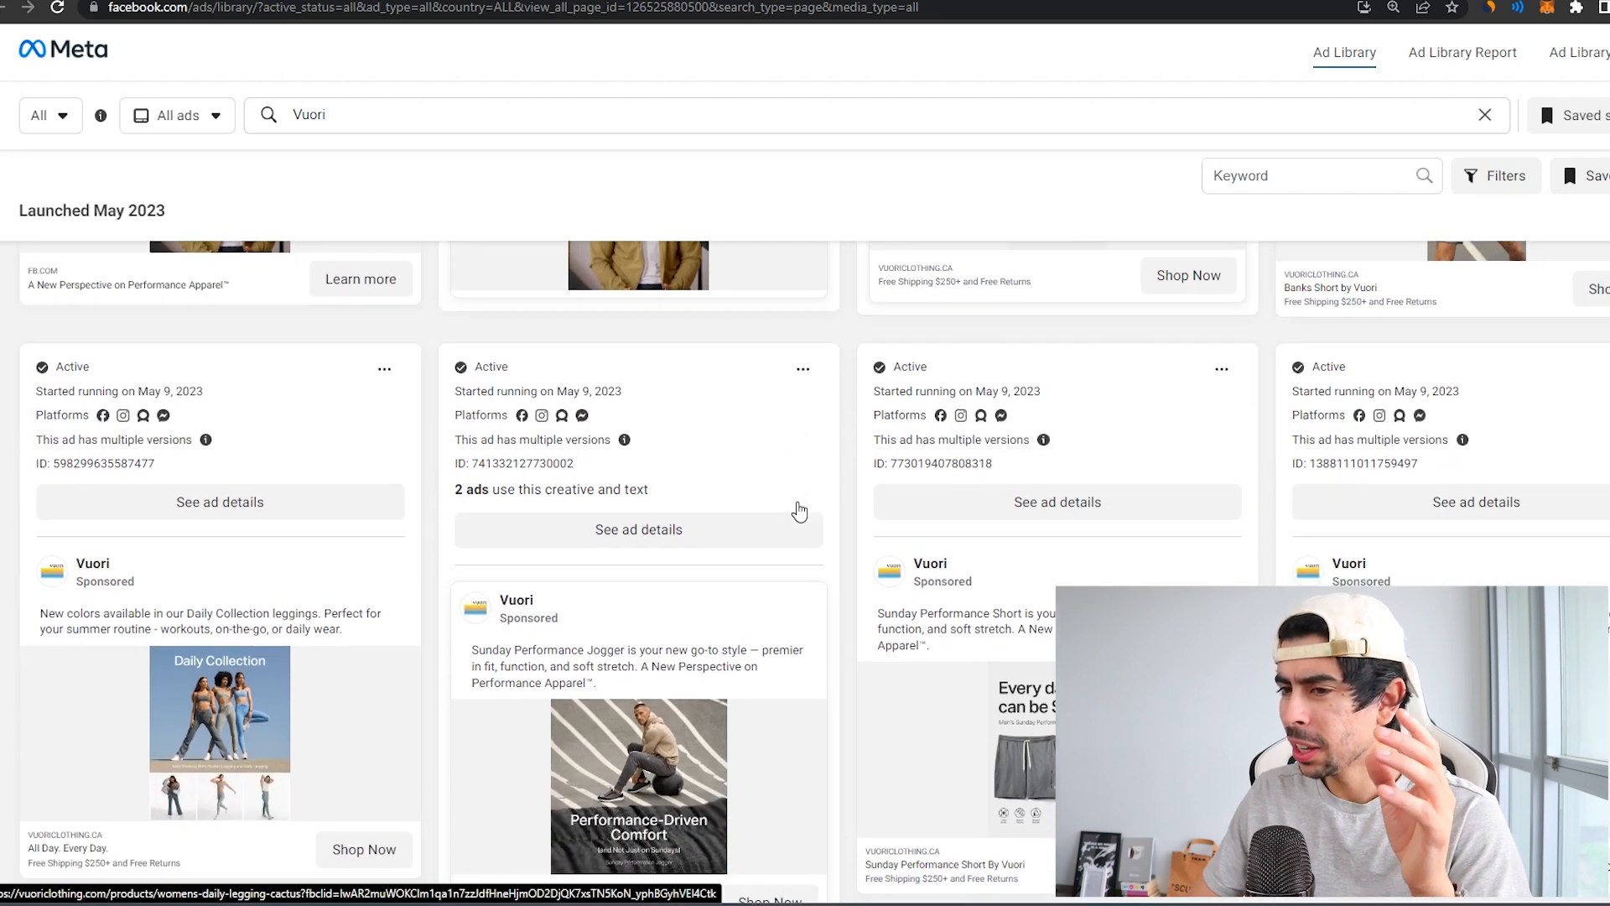
pyautogui.scroll(-3)
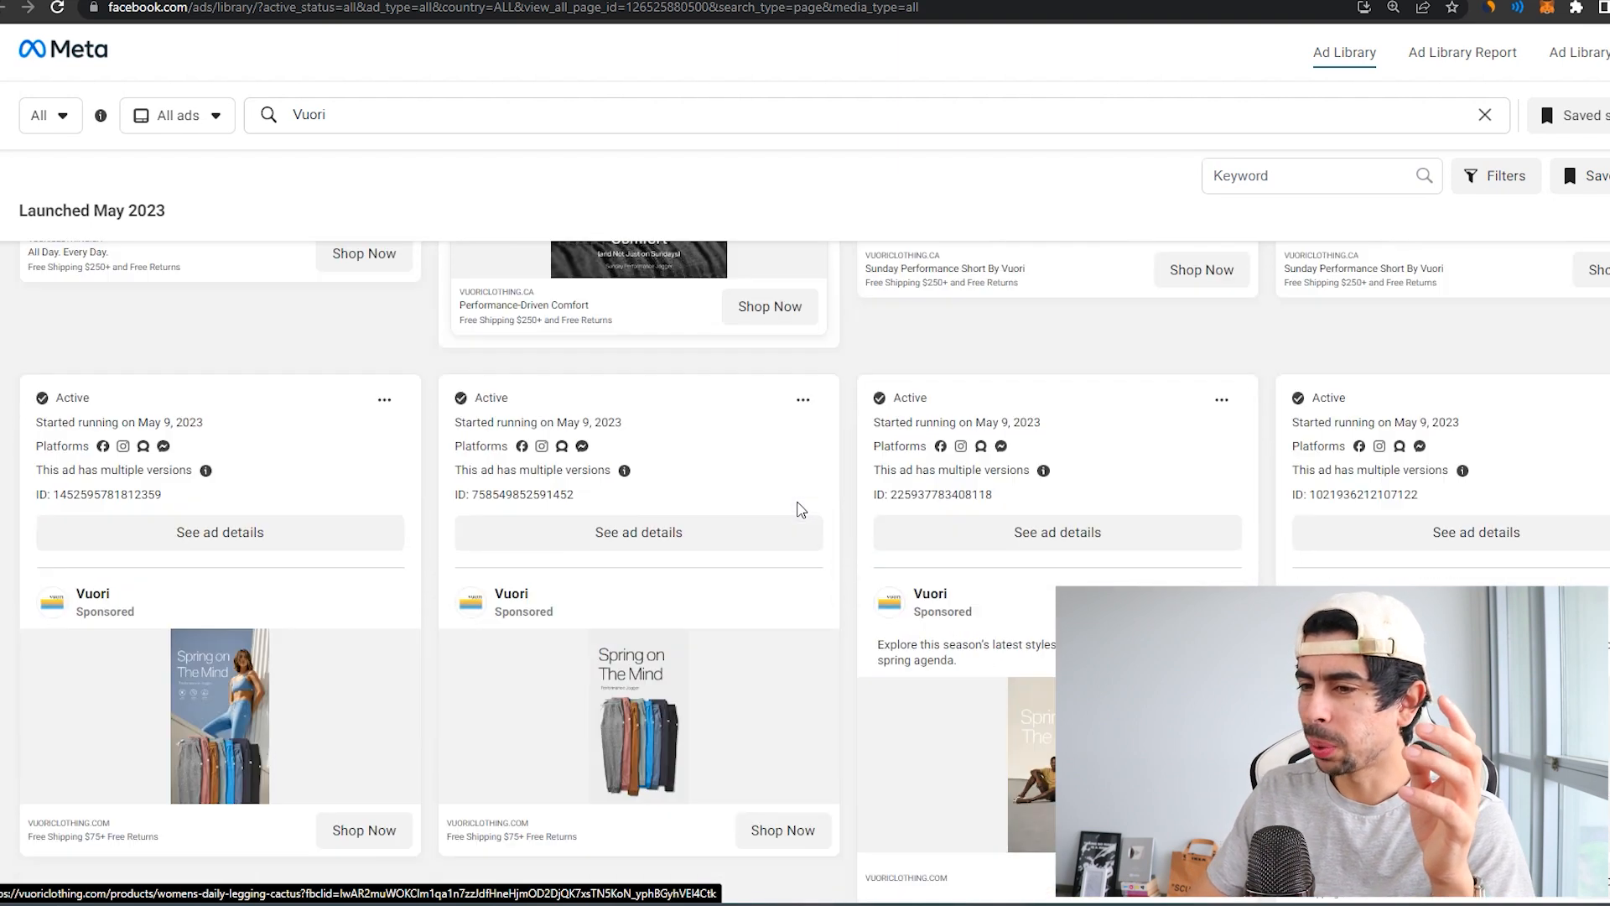
pyautogui.scroll(-3)
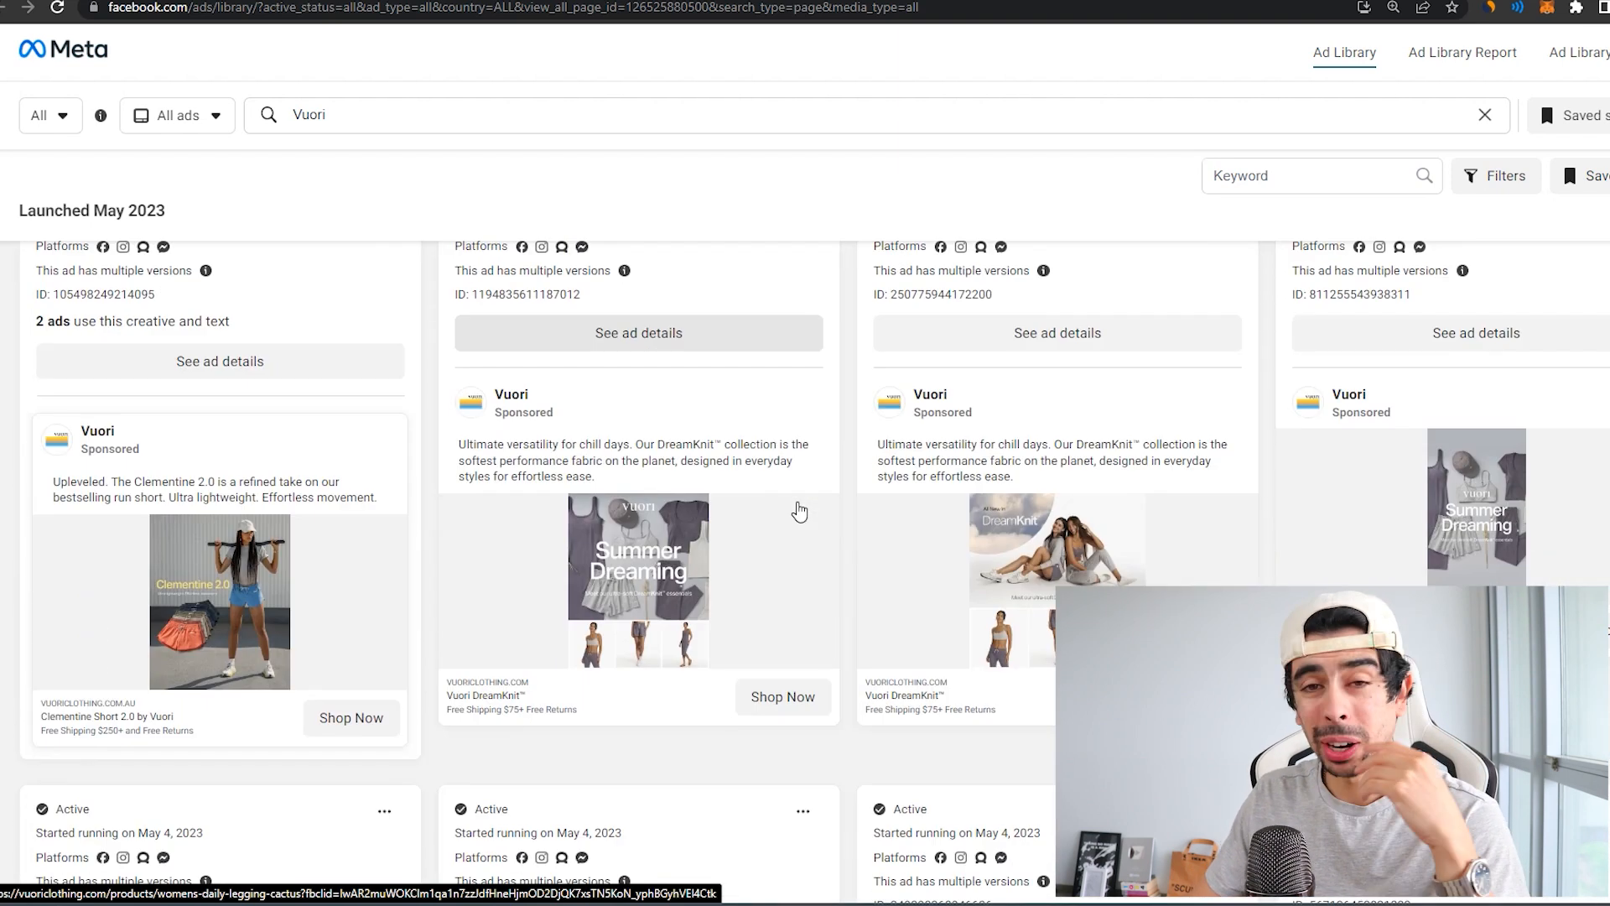
pyautogui.scroll(-3)
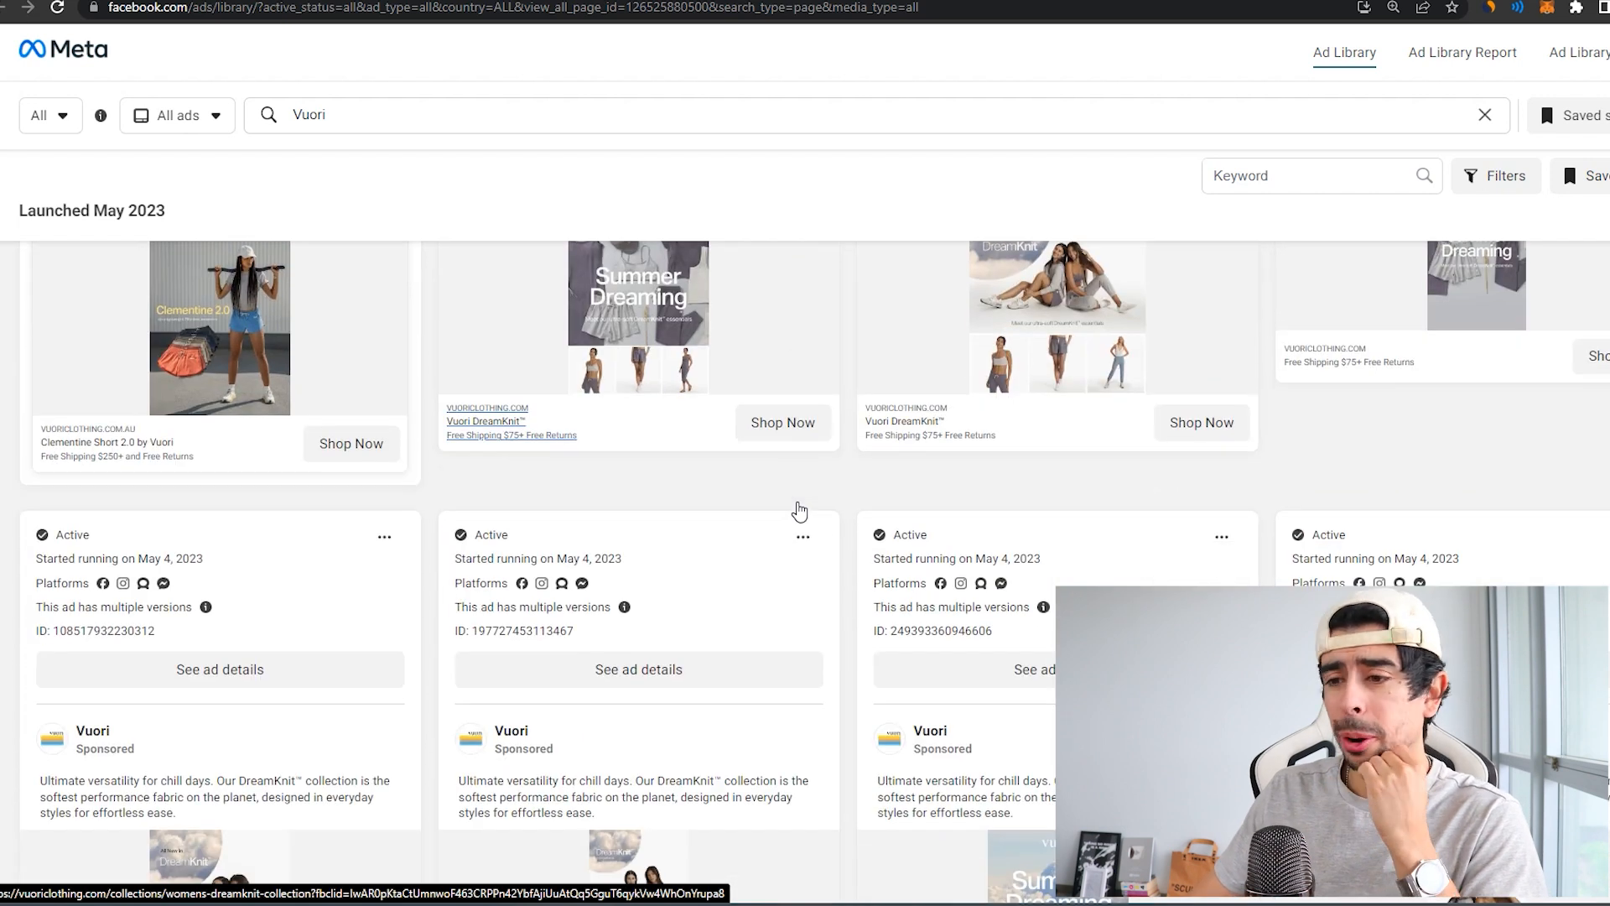
pyautogui.scroll(-3)
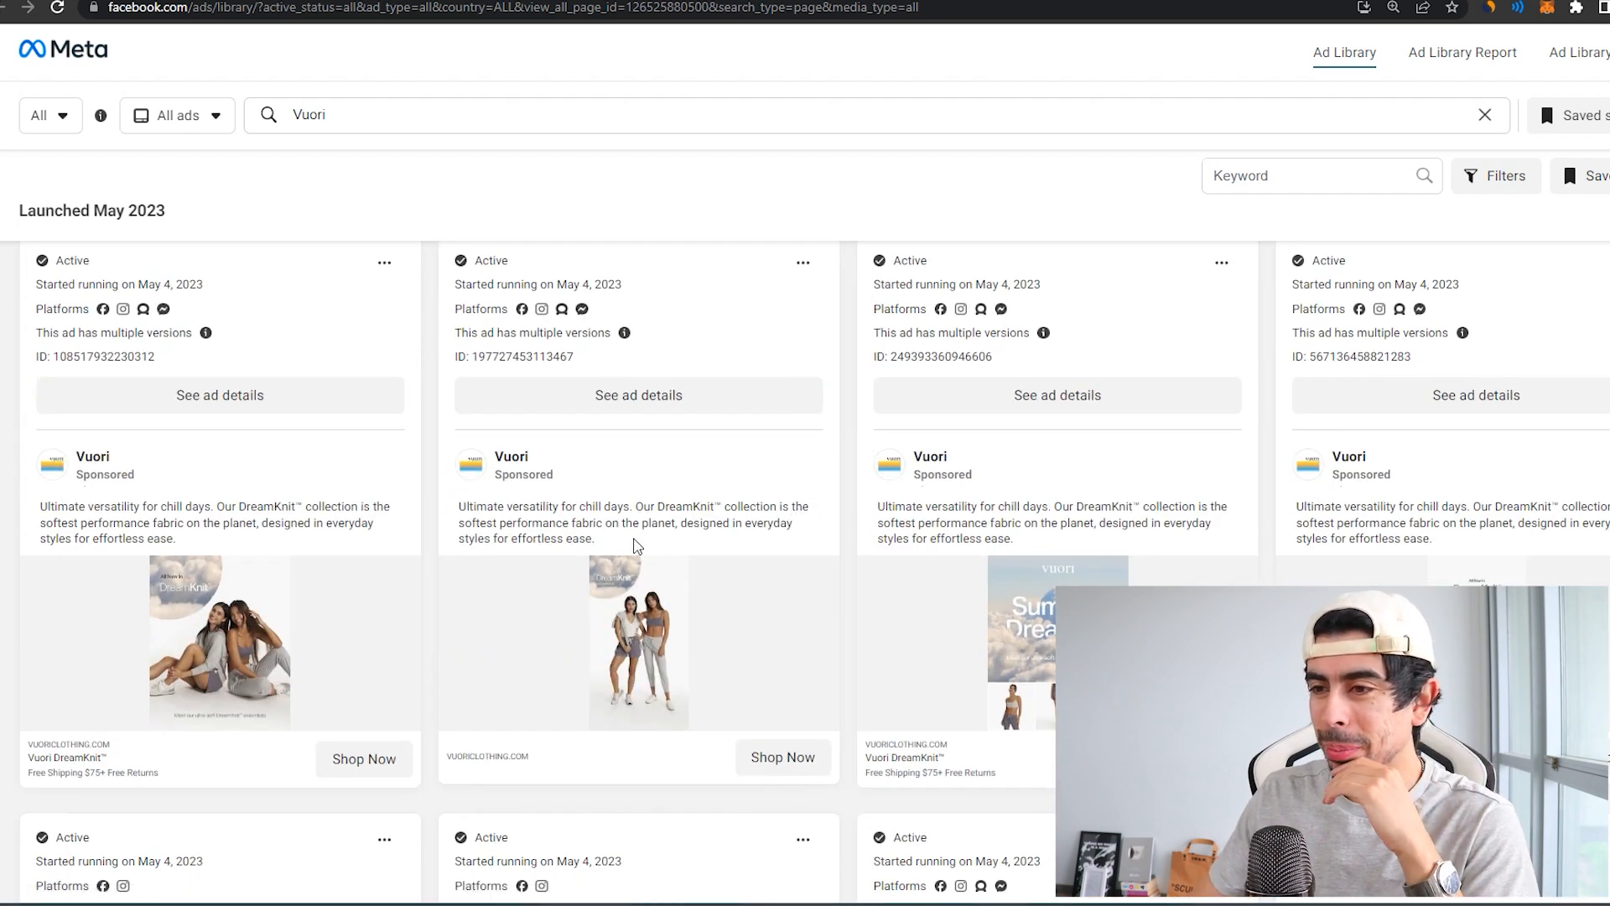
# Deselect the highlighted ad copy and scroll past the Sunday Performance Short ads to ones from May 2–3.
pyautogui.scroll(-3)
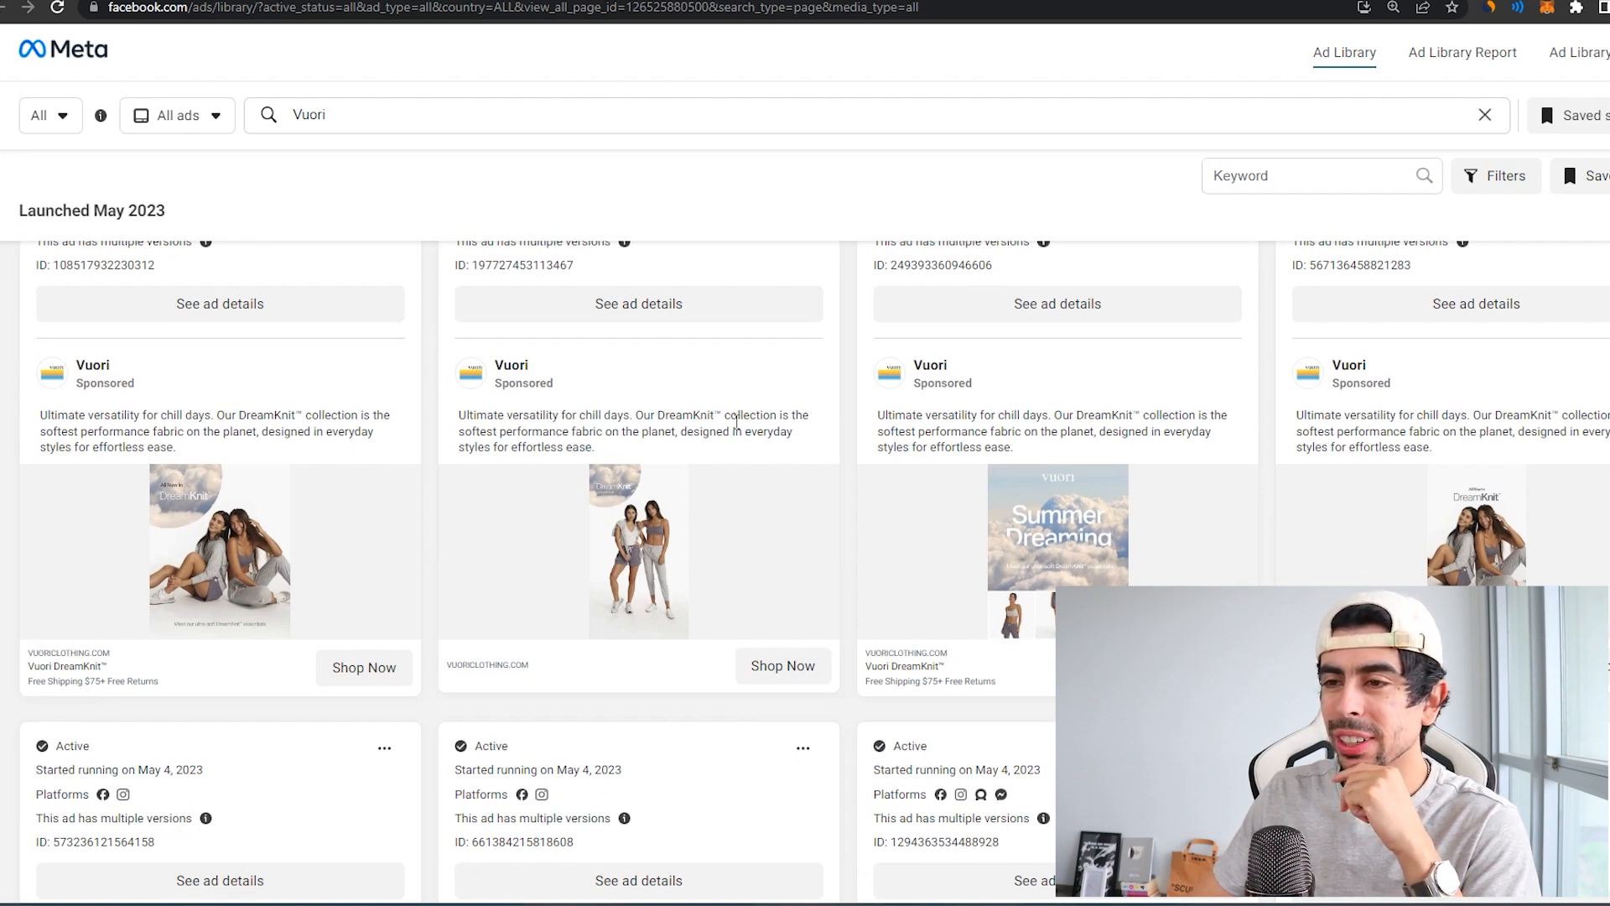
pyautogui.moveTo(615, 463)
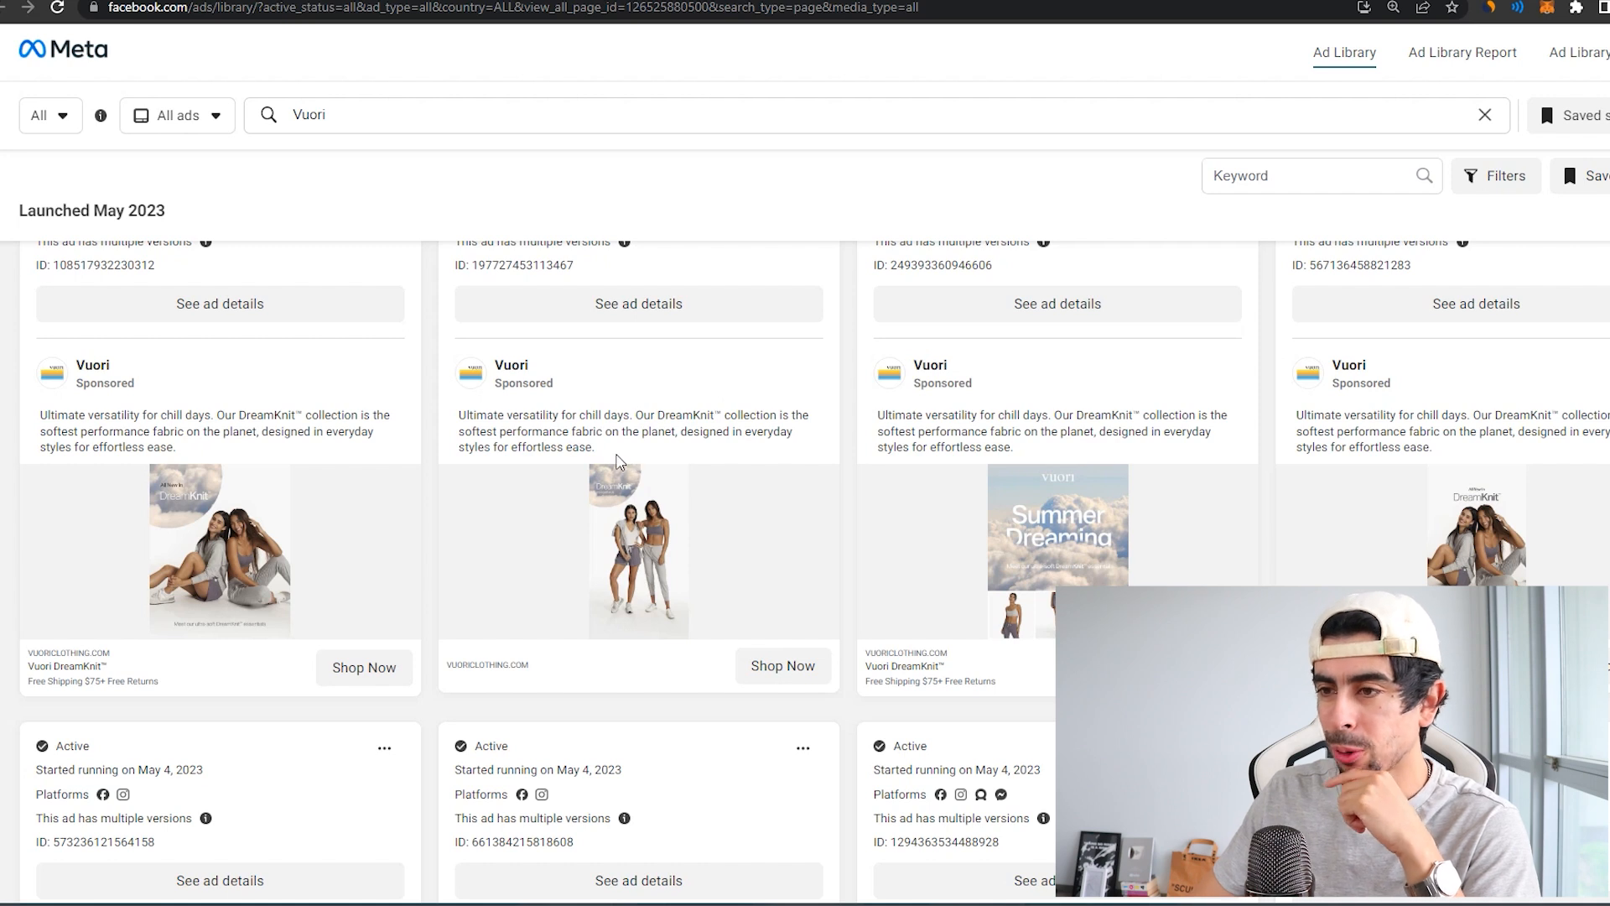
pyautogui.moveTo(714, 455)
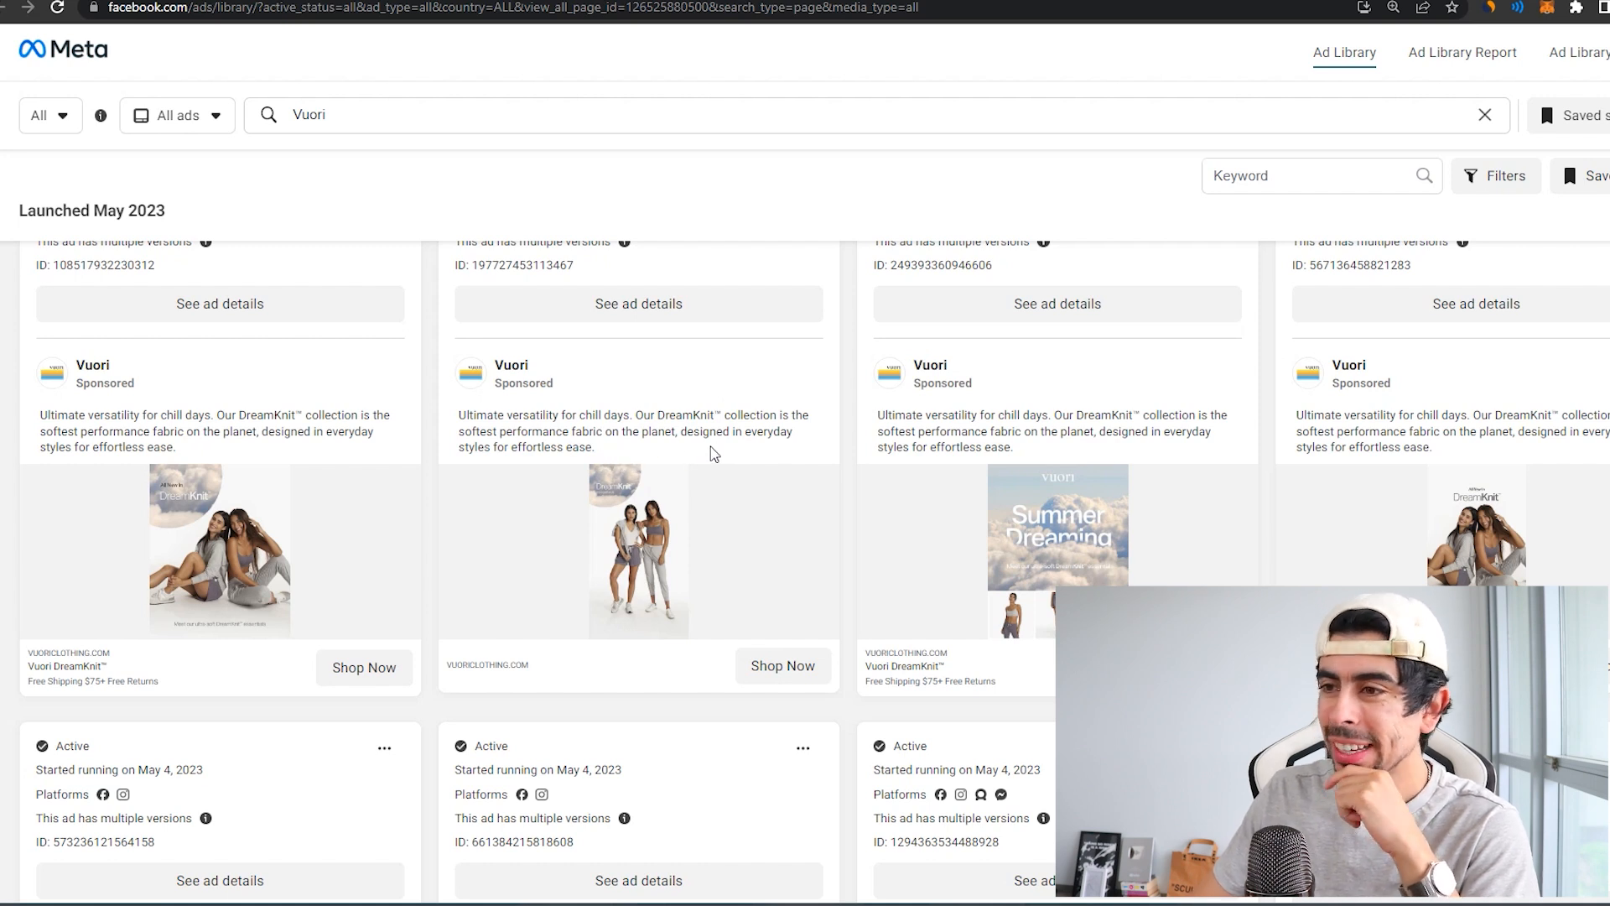
pyautogui.moveTo(579, 454)
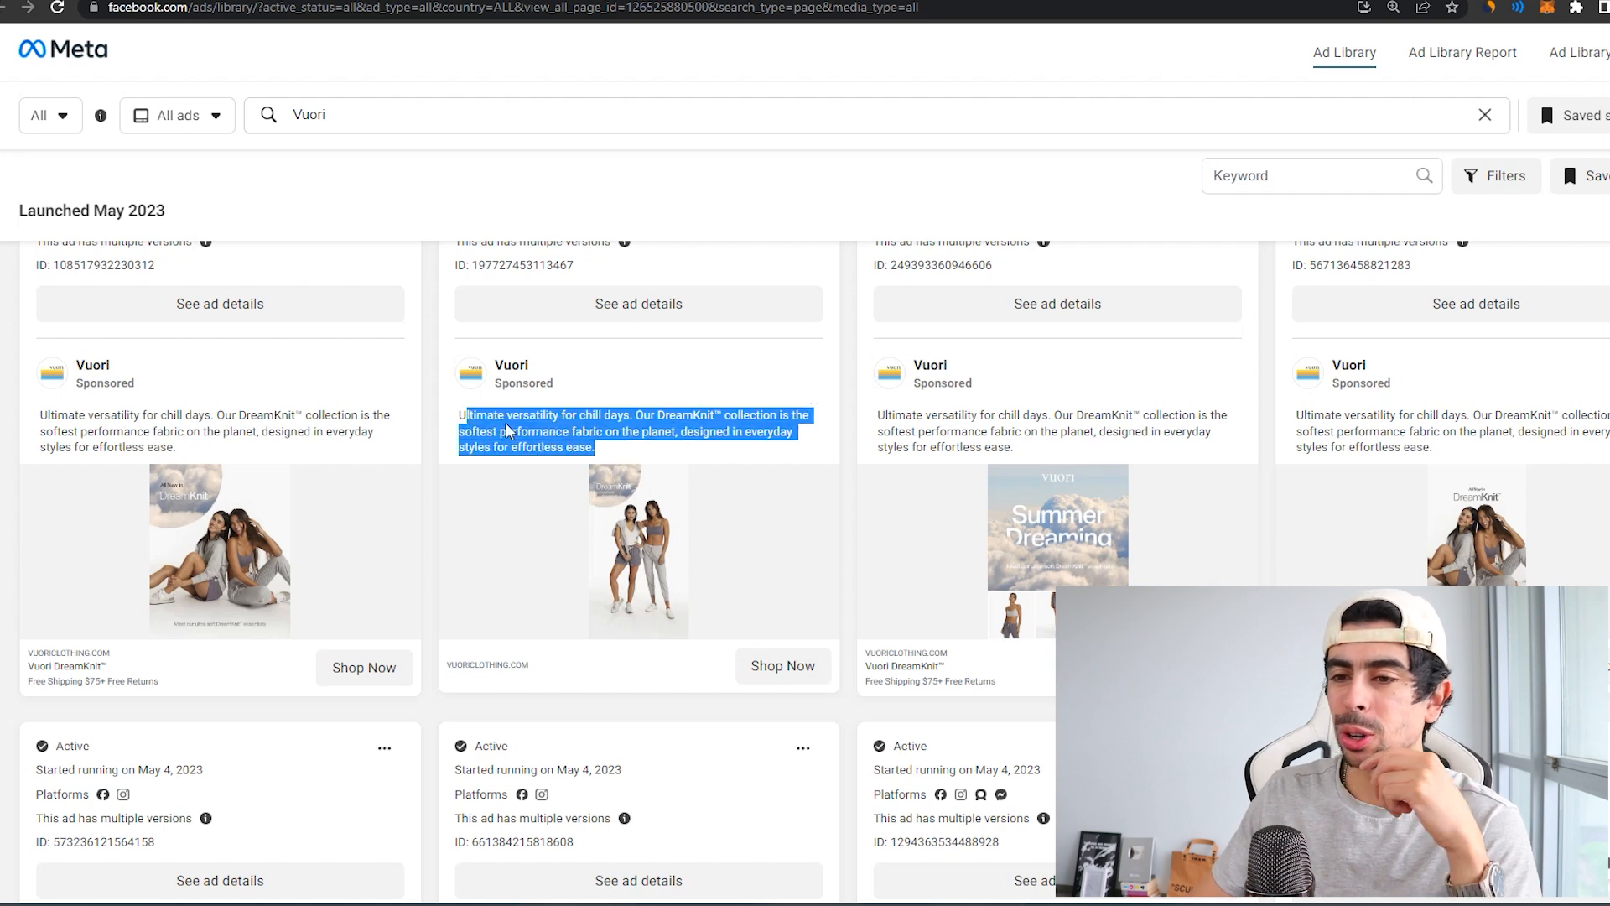
pyautogui.click(503, 431)
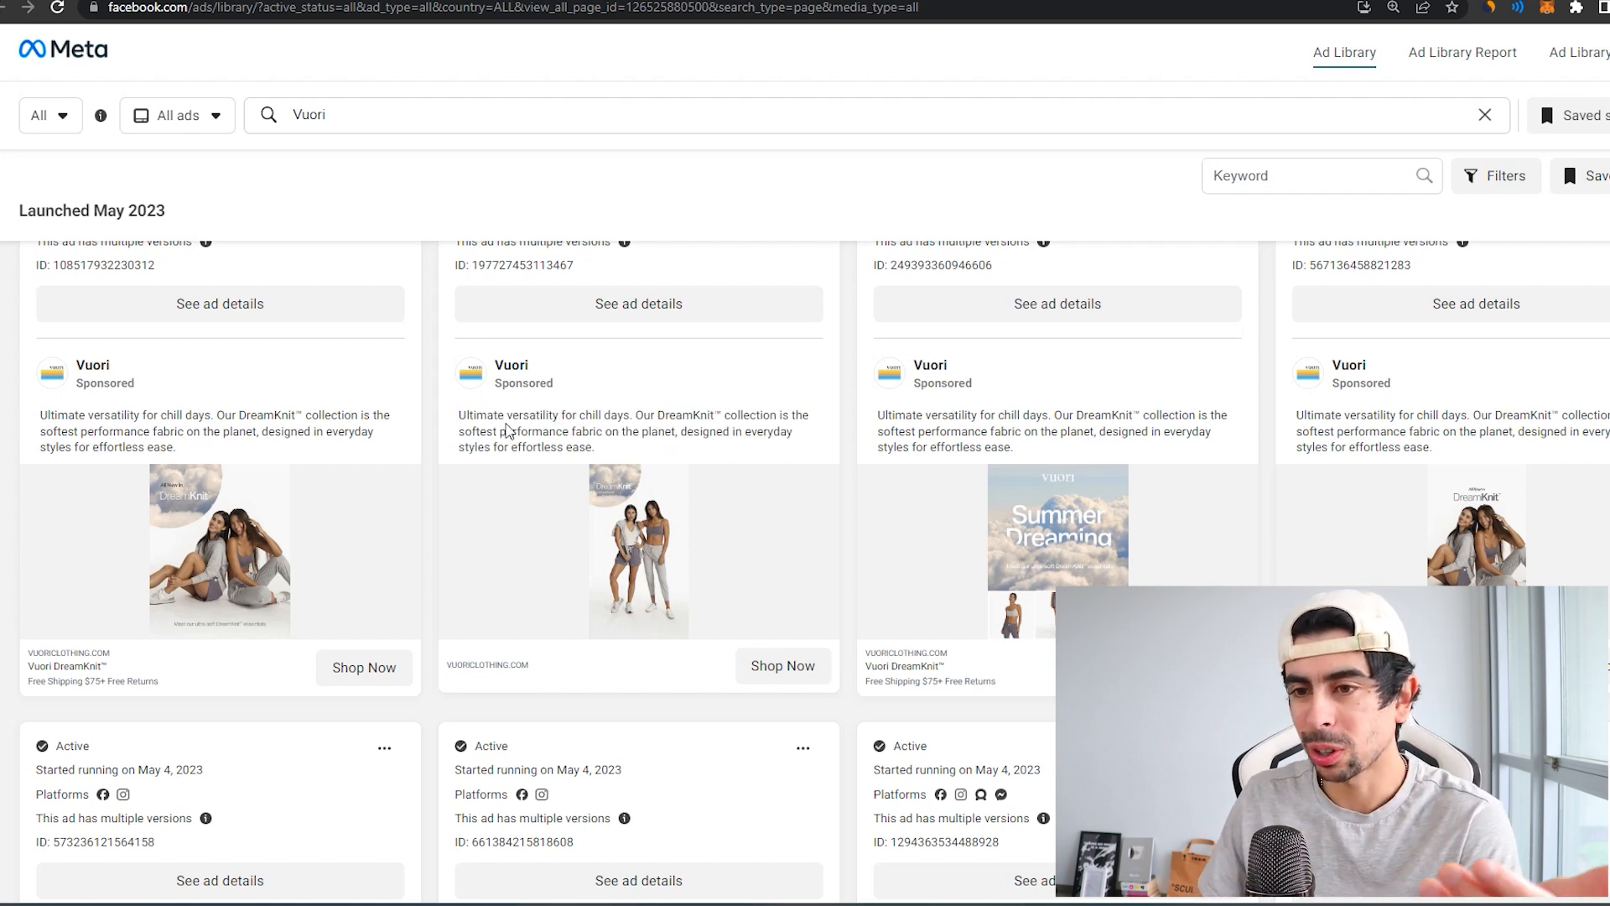
pyautogui.scroll(-3)
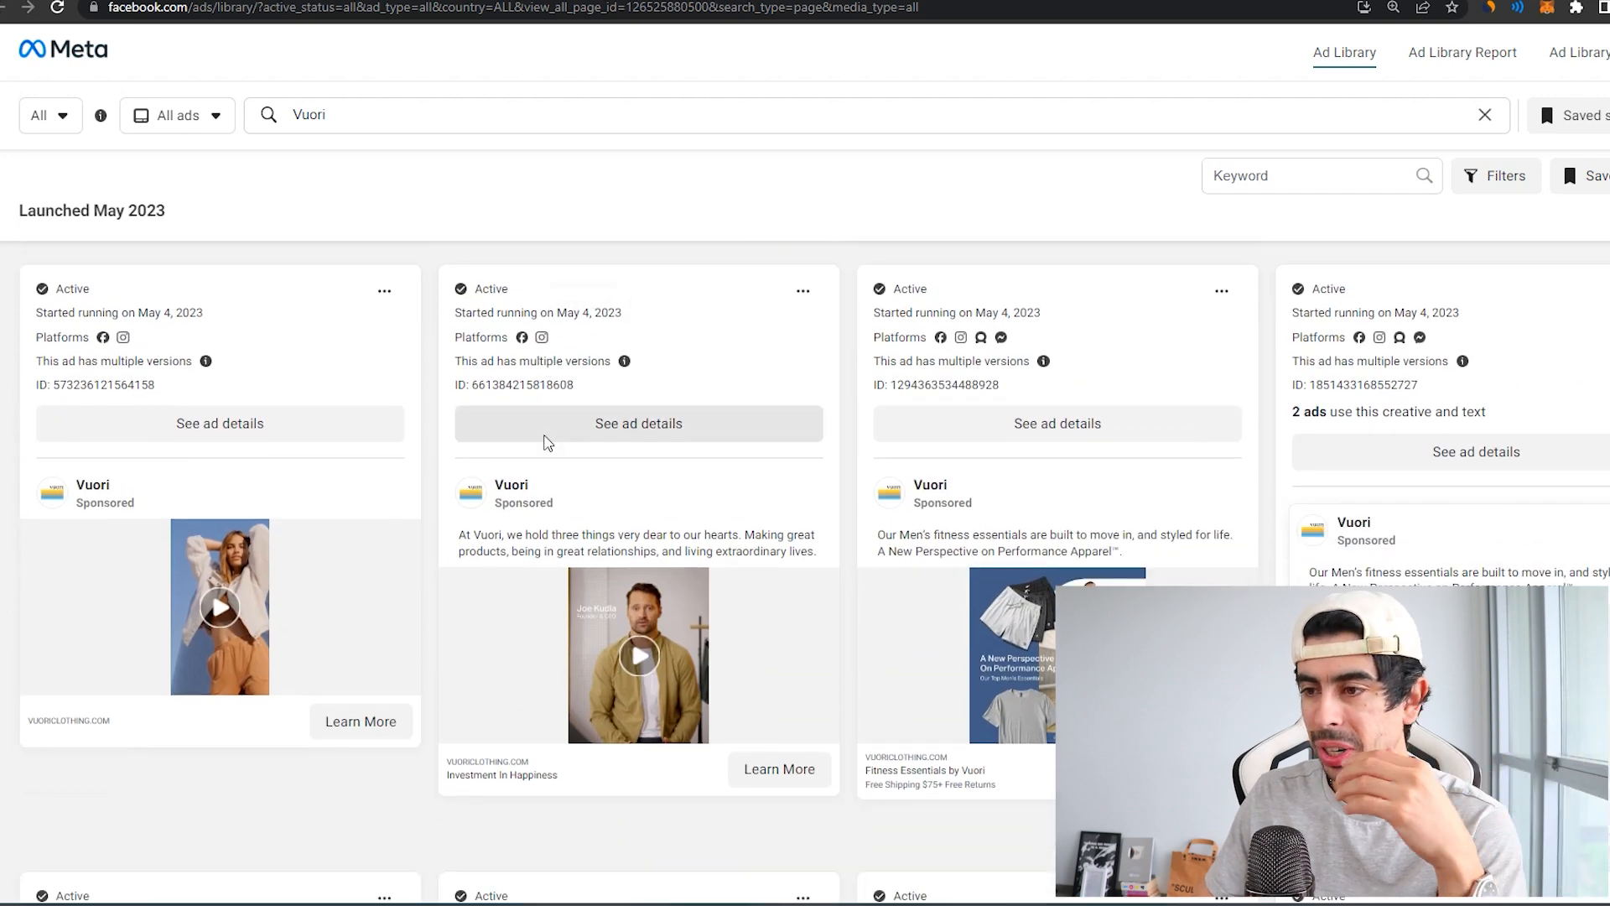
pyautogui.scroll(-3)
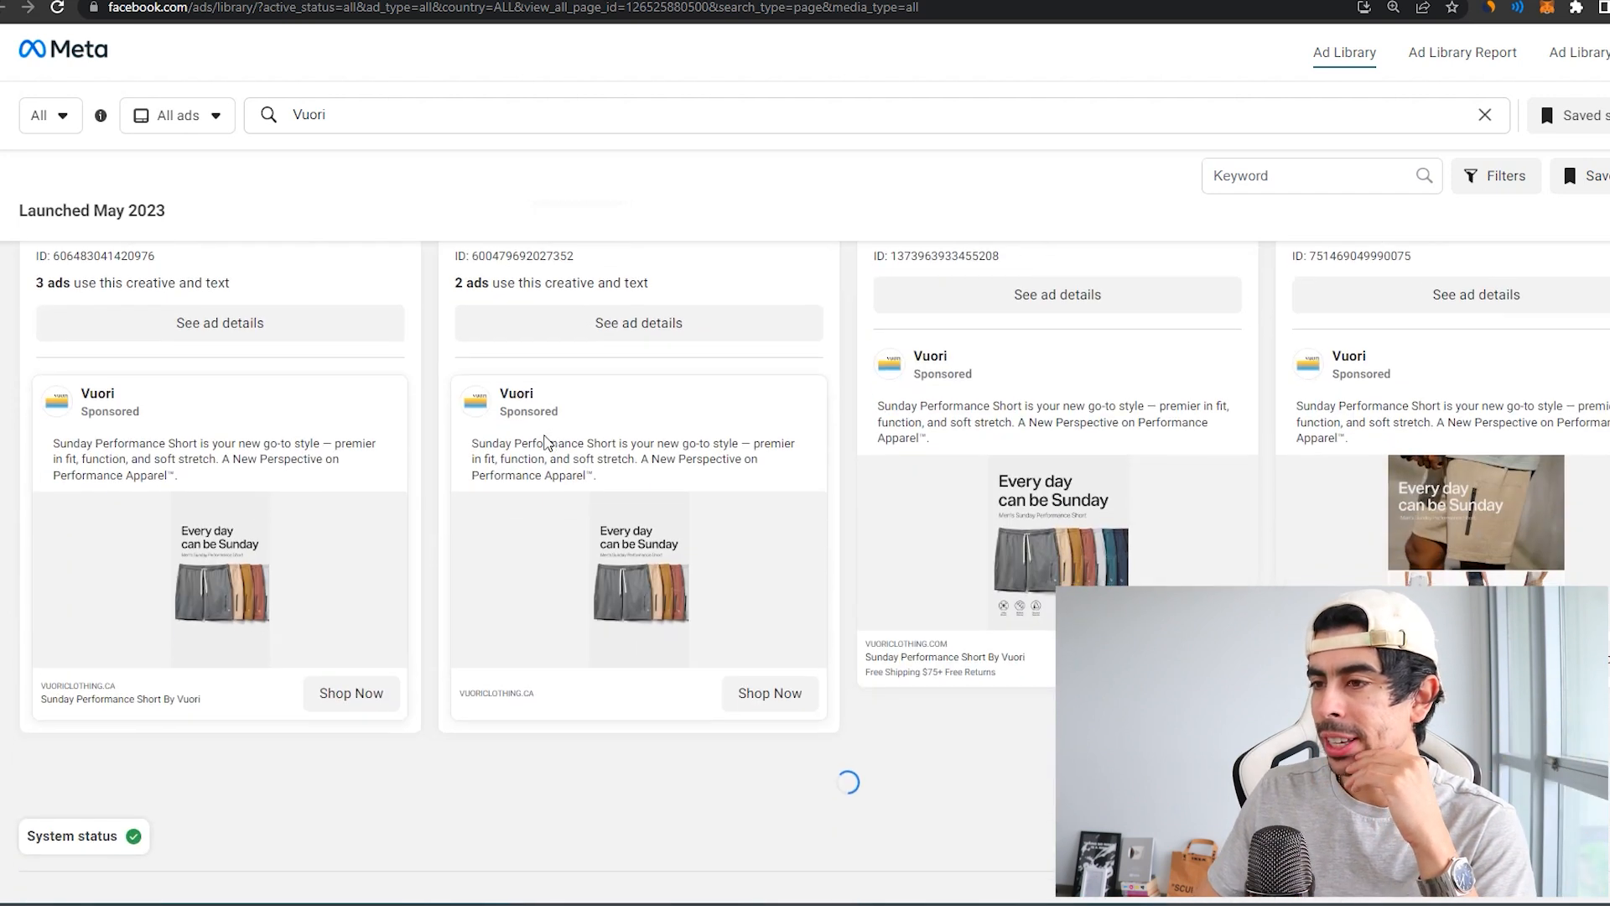
pyautogui.scroll(-3)
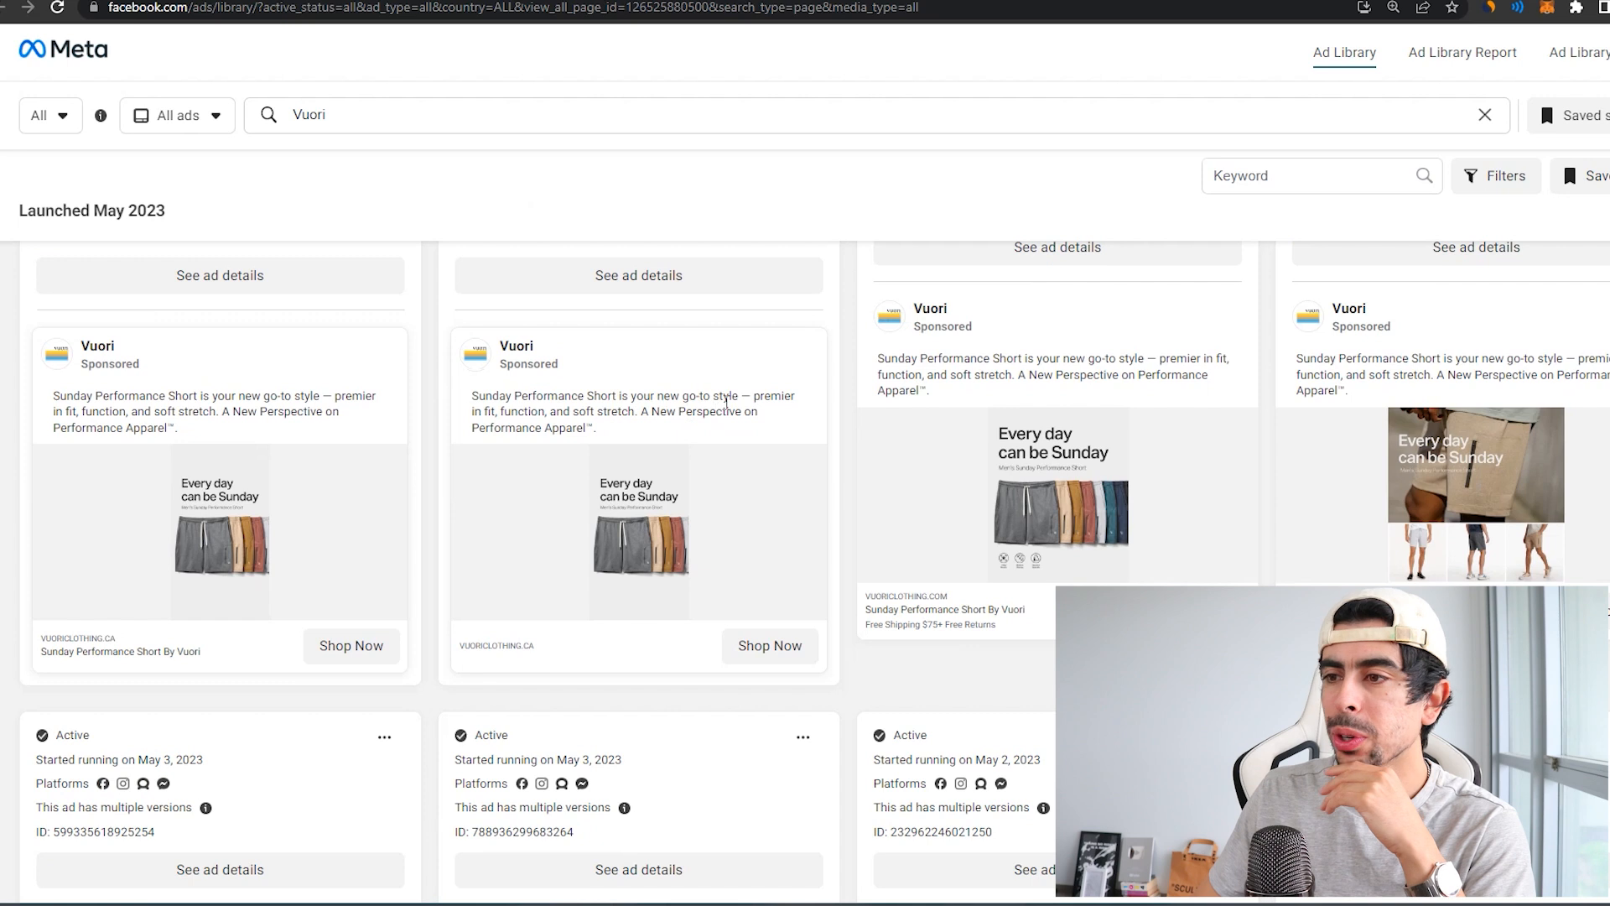
pyautogui.moveTo(585, 445)
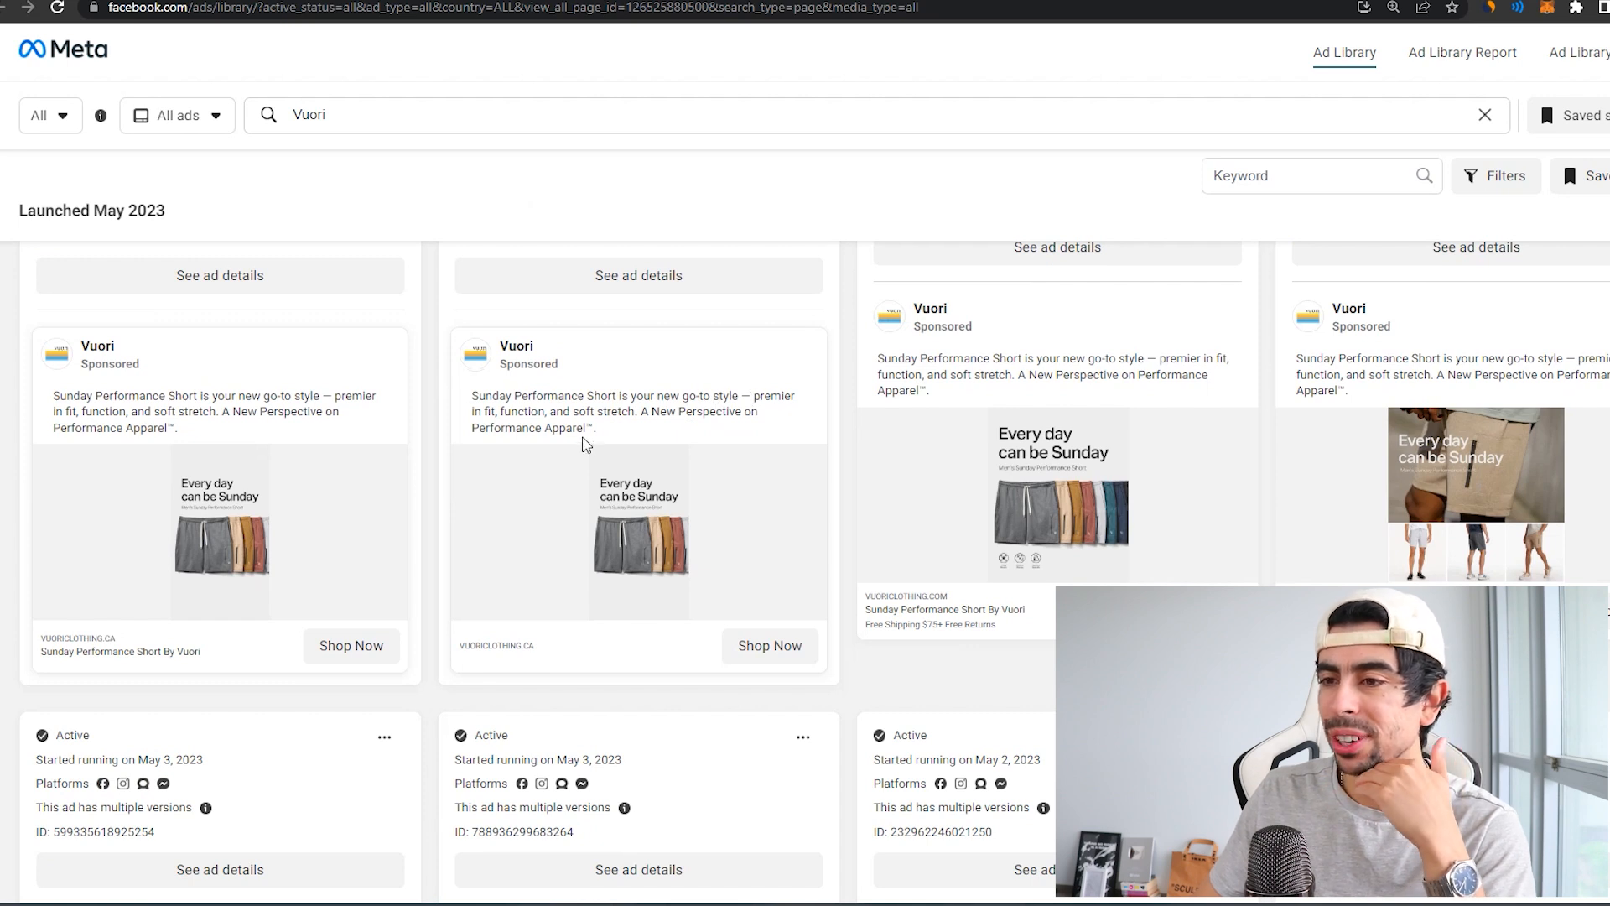
pyautogui.moveTo(619, 431)
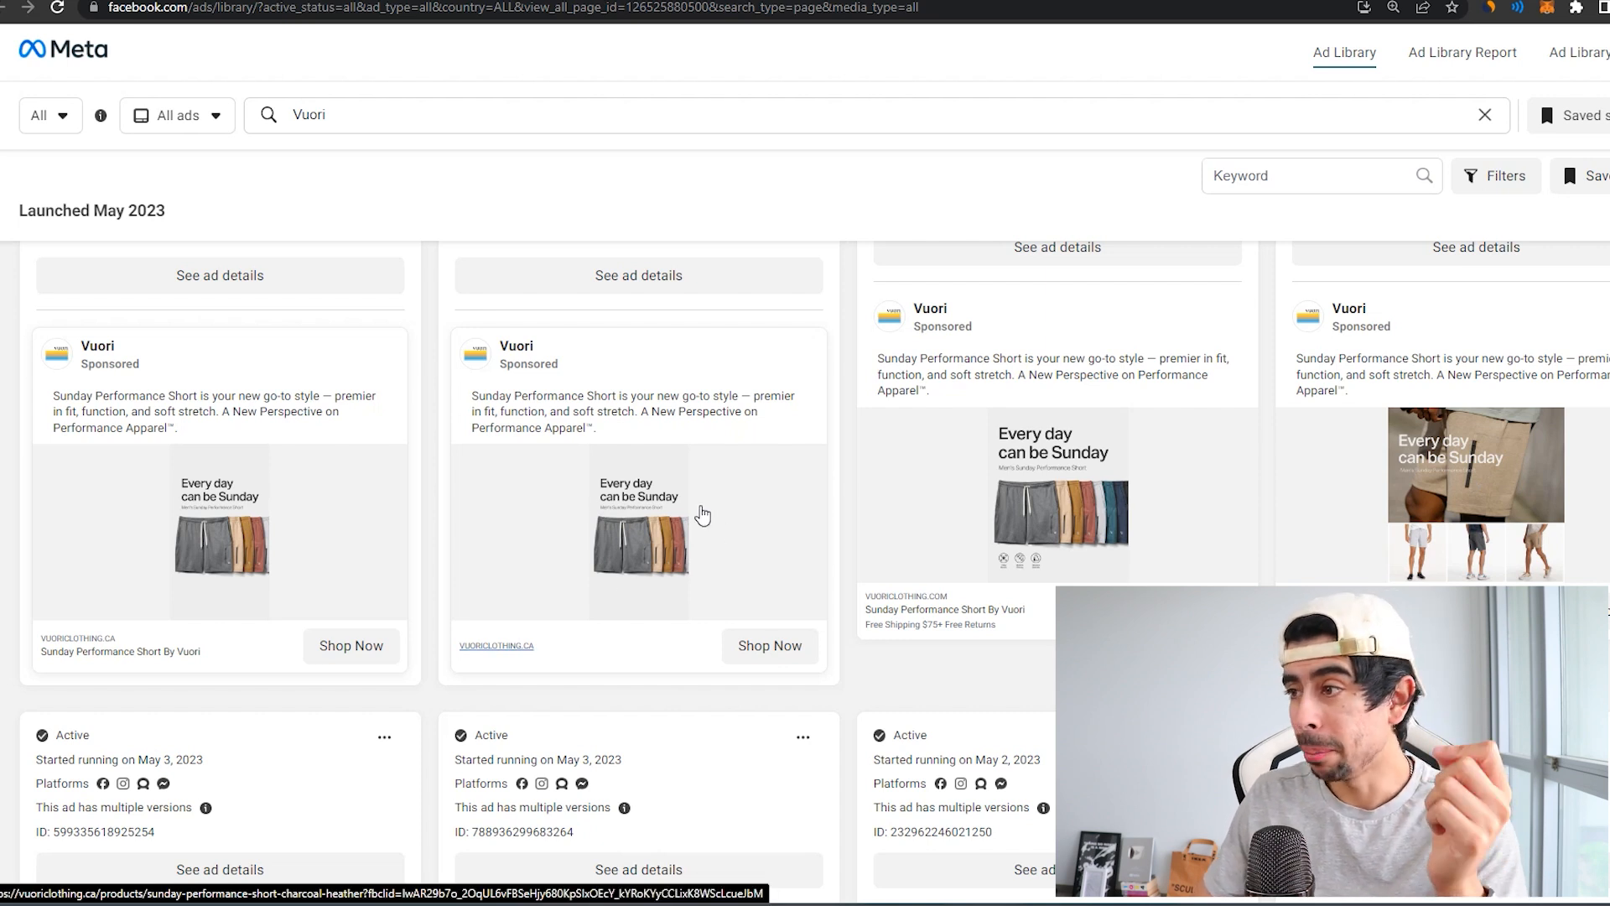
pyautogui.moveTo(837, 426)
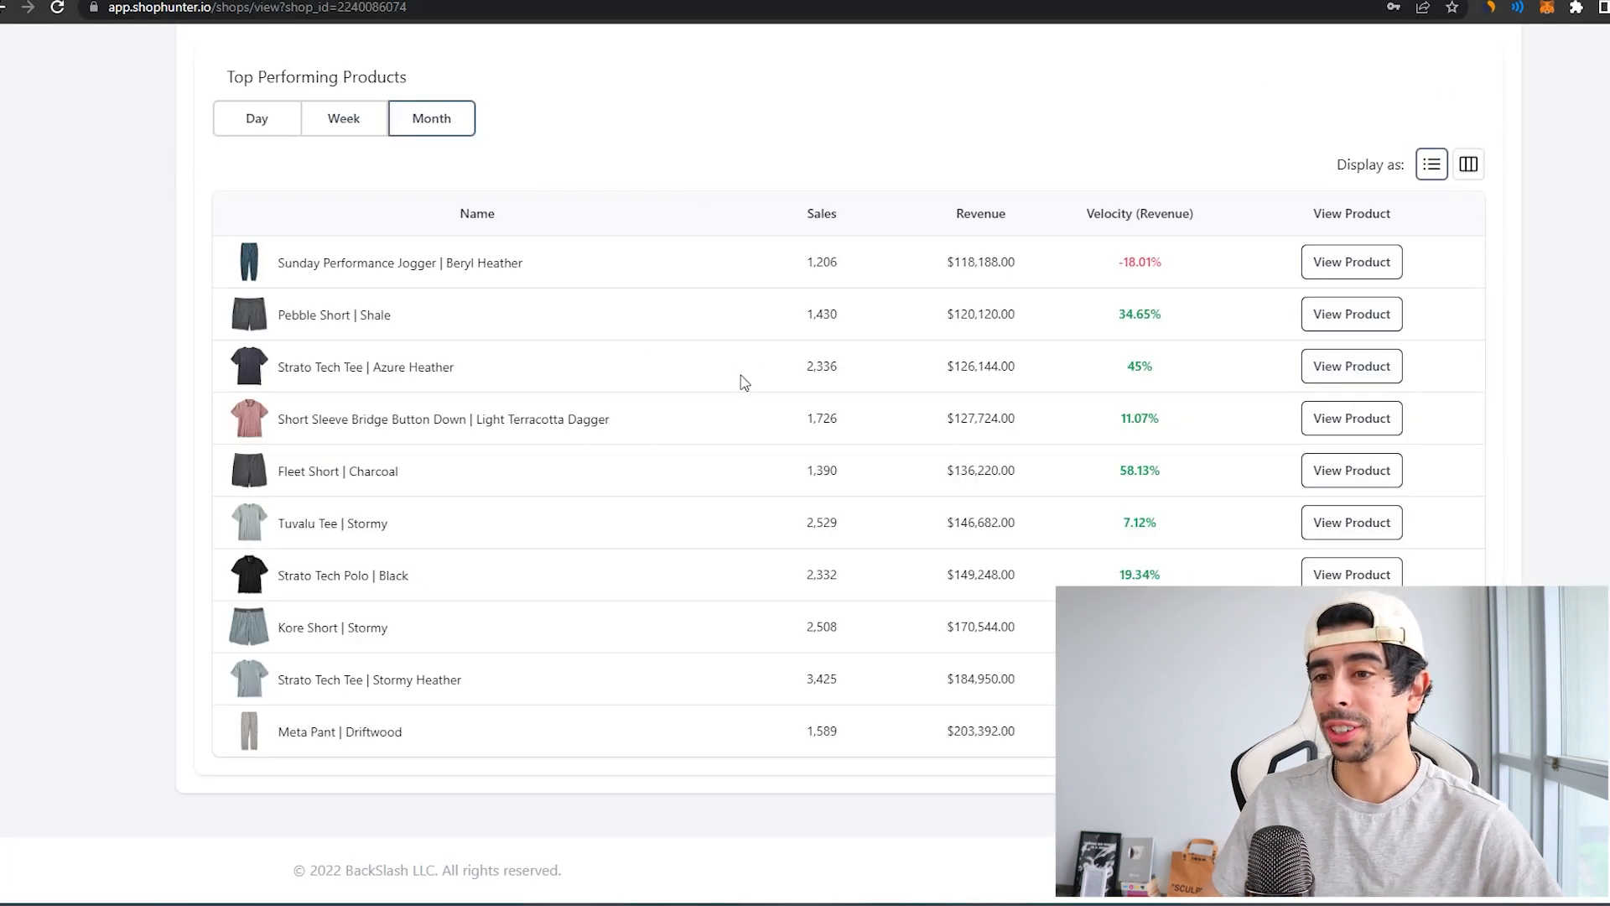
# View the Performance Jogger in Pale Heather Camo, Stormy Heather and Black Camo.
pyautogui.click(1349, 262)
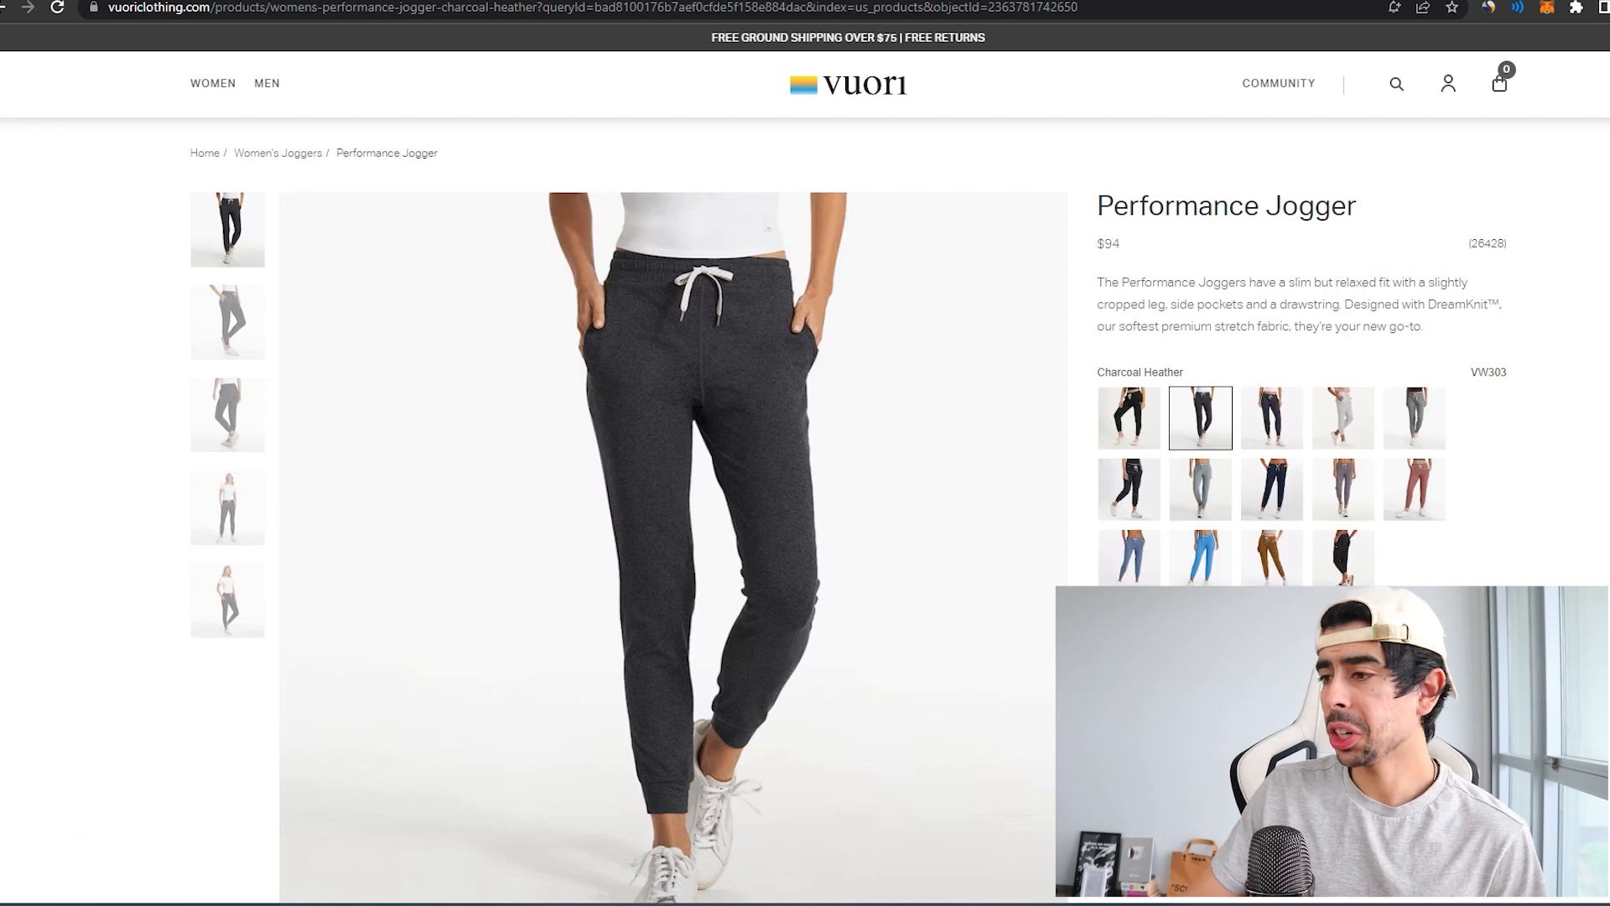
pyautogui.click(1412, 418)
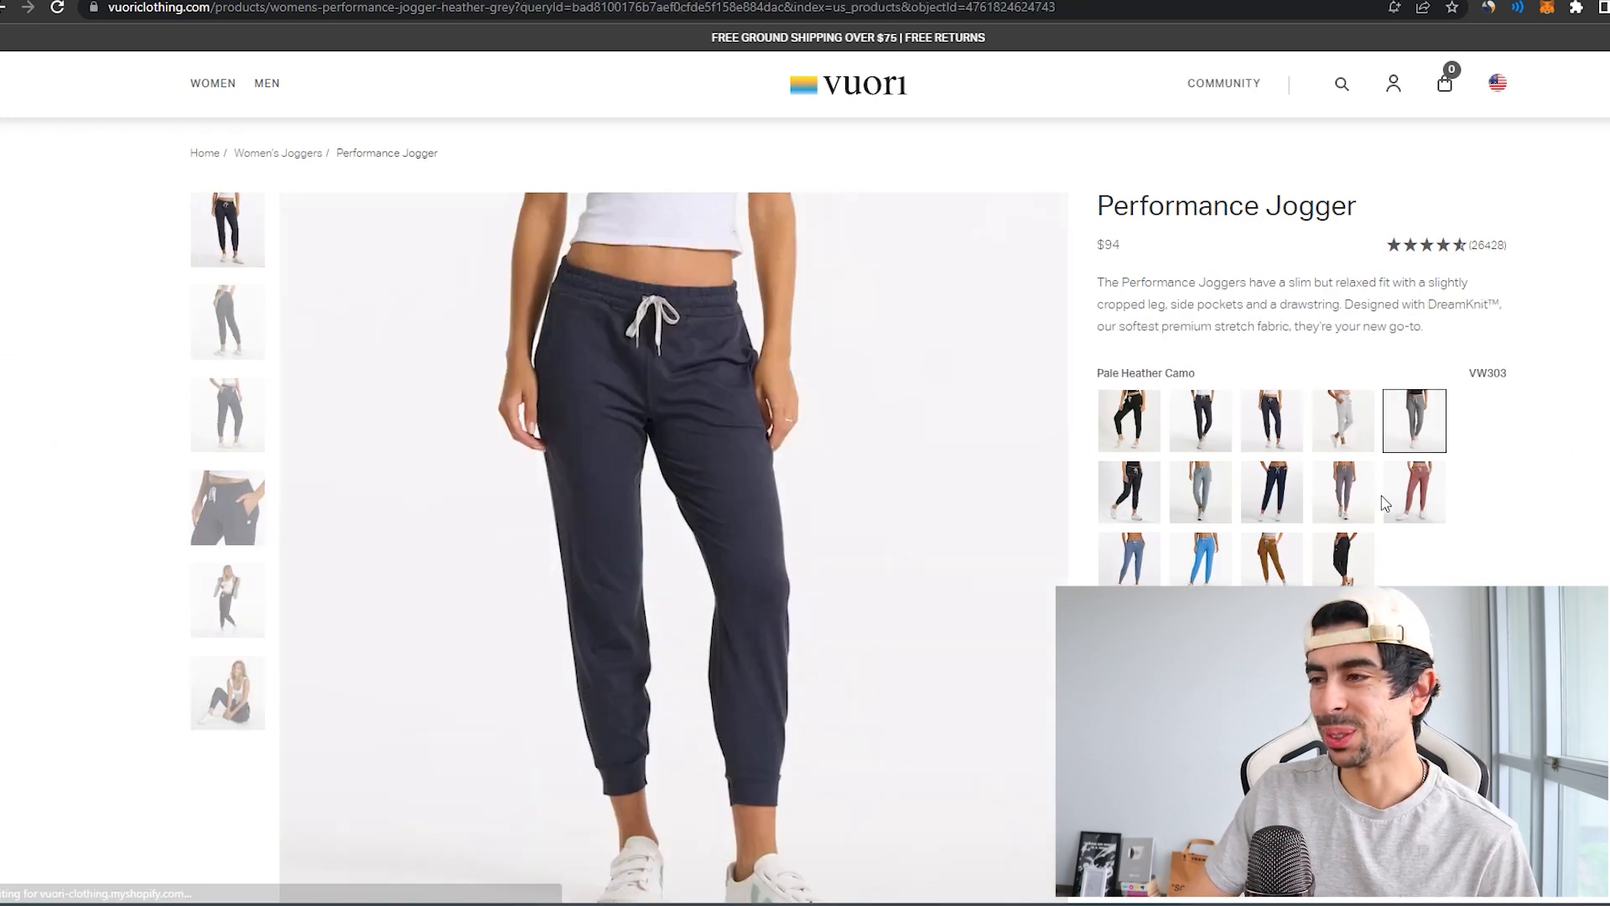
pyautogui.click(1199, 491)
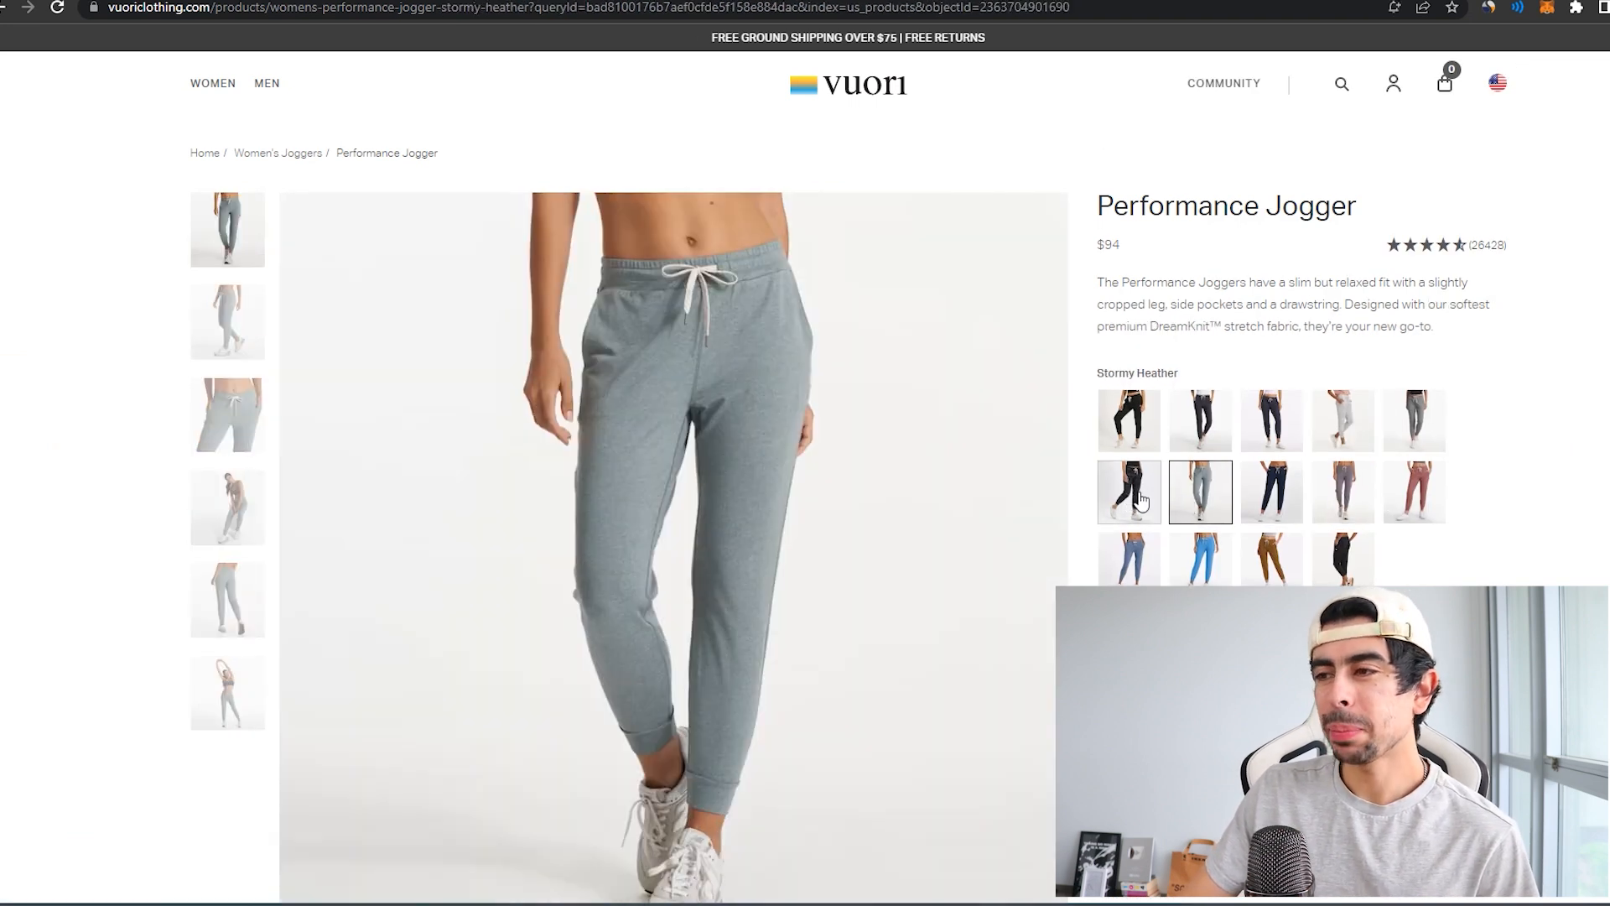
pyautogui.click(1128, 491)
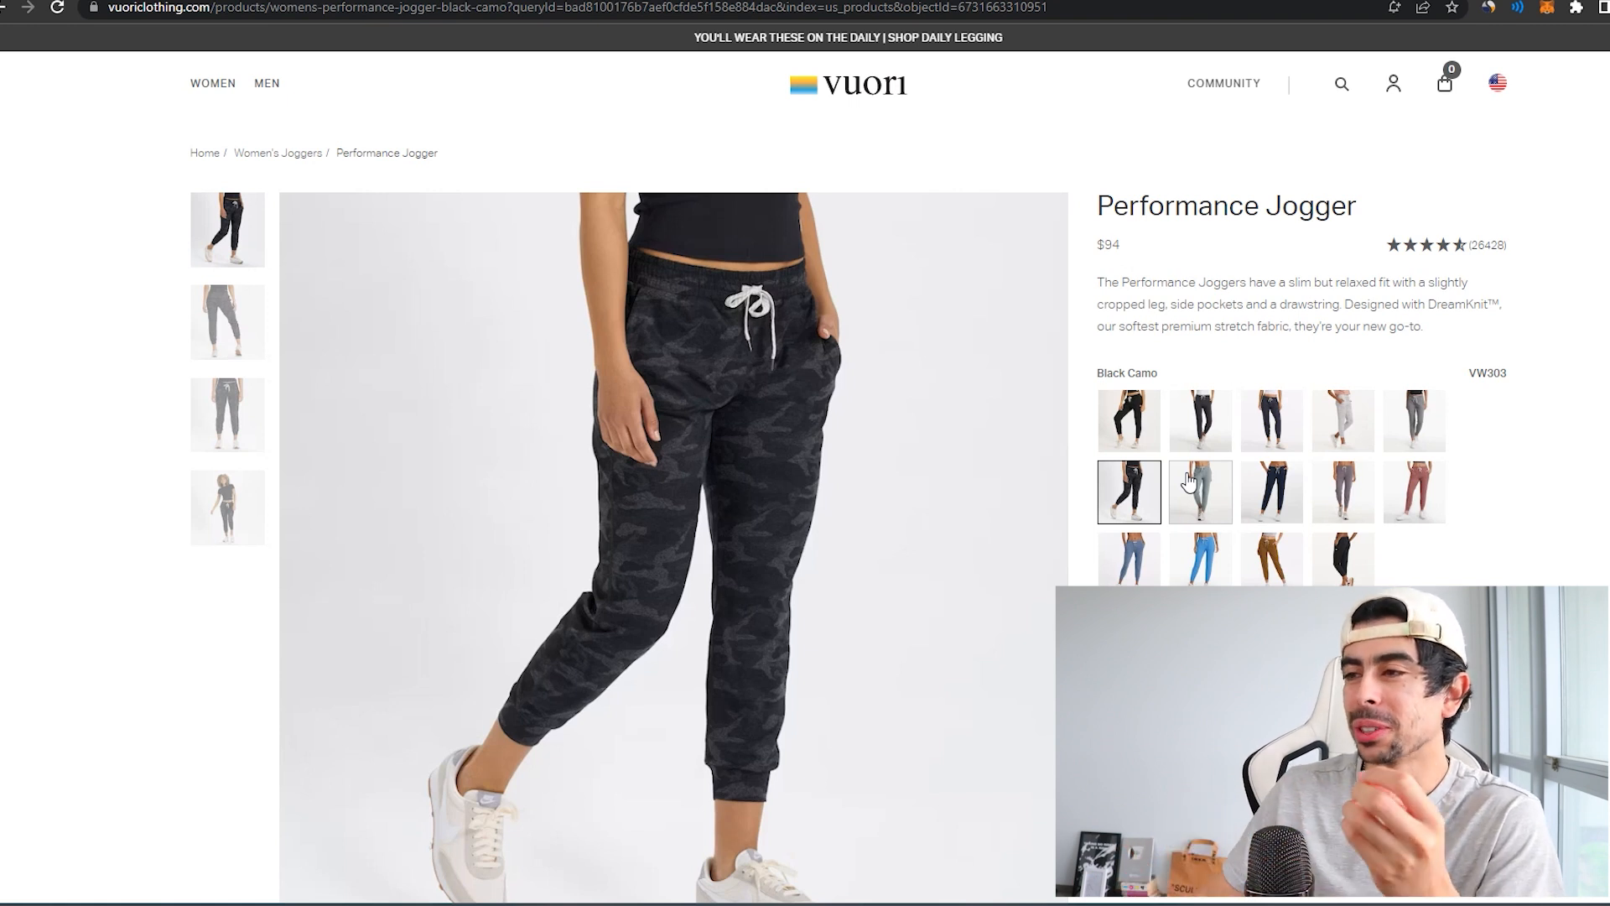
# Show the jogger in Stormy Heather and Baltic Heather, then return to Charcoal Heather at $94.
pyautogui.click(1197, 492)
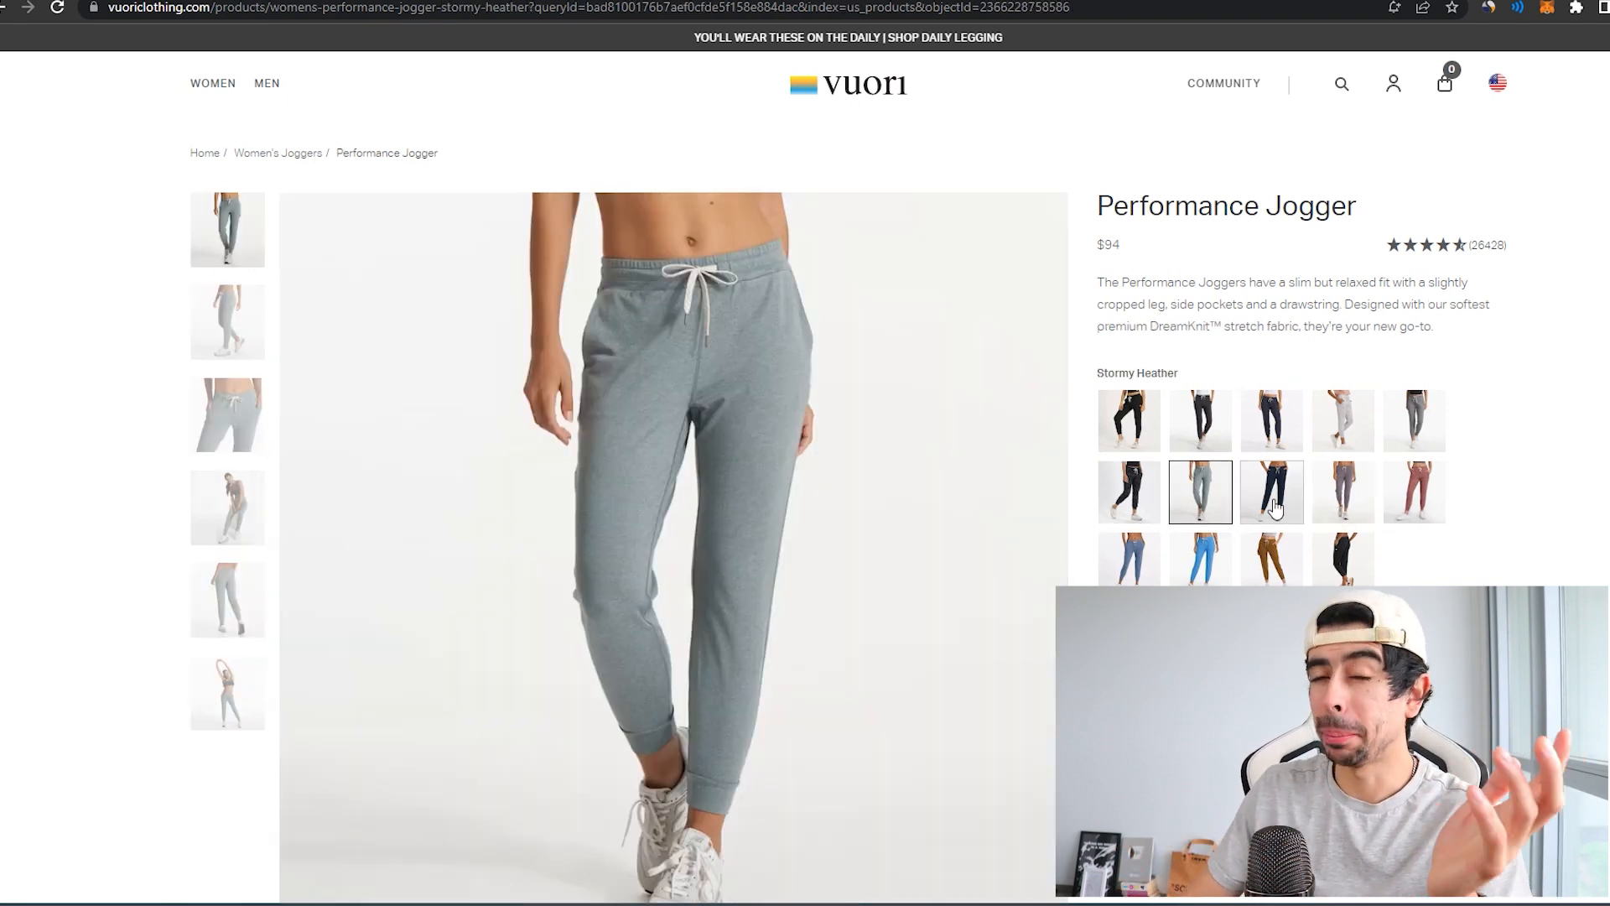
pyautogui.click(1414, 491)
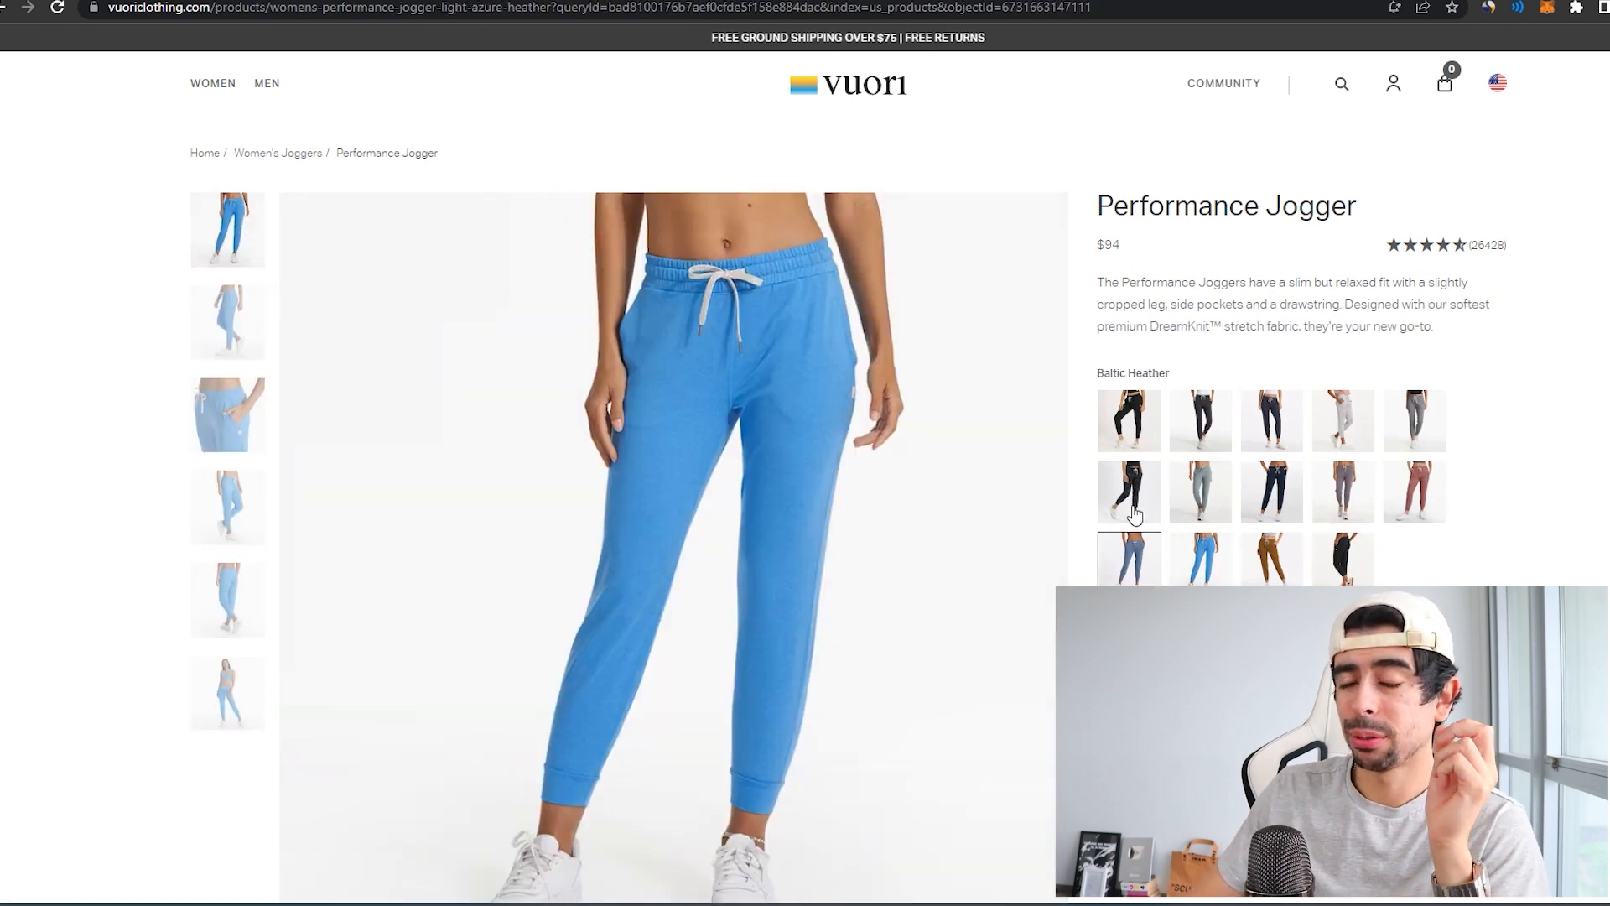
pyautogui.click(1199, 419)
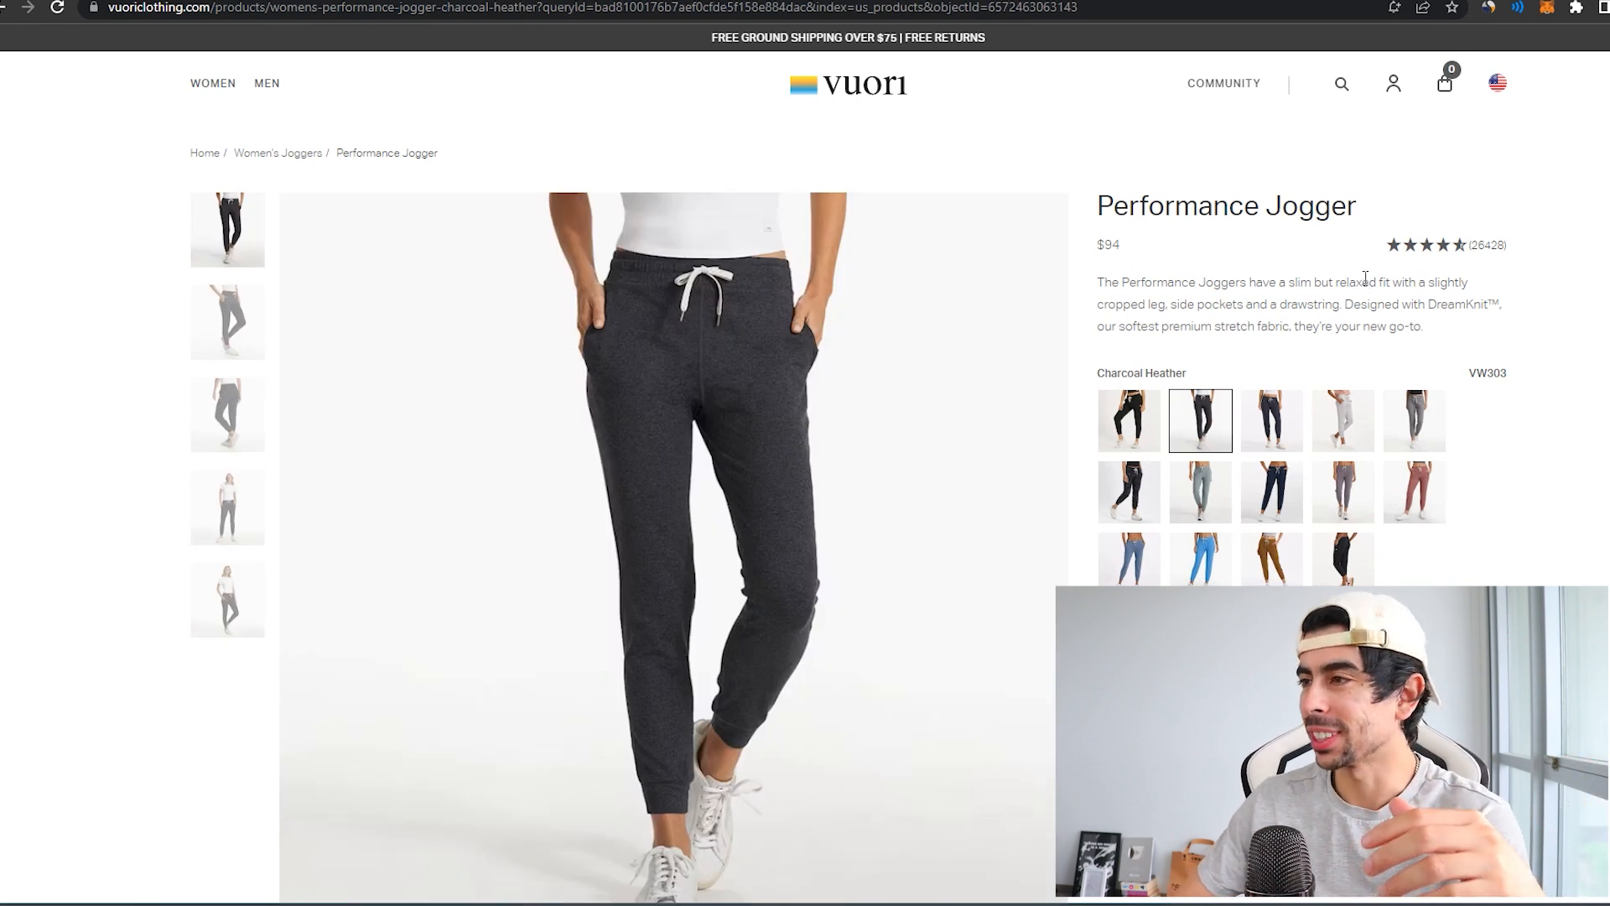
# Review the jogger's size and fabric details, then show it in Midnight Heather and finally Heather Grey.
pyautogui.scroll(-3)
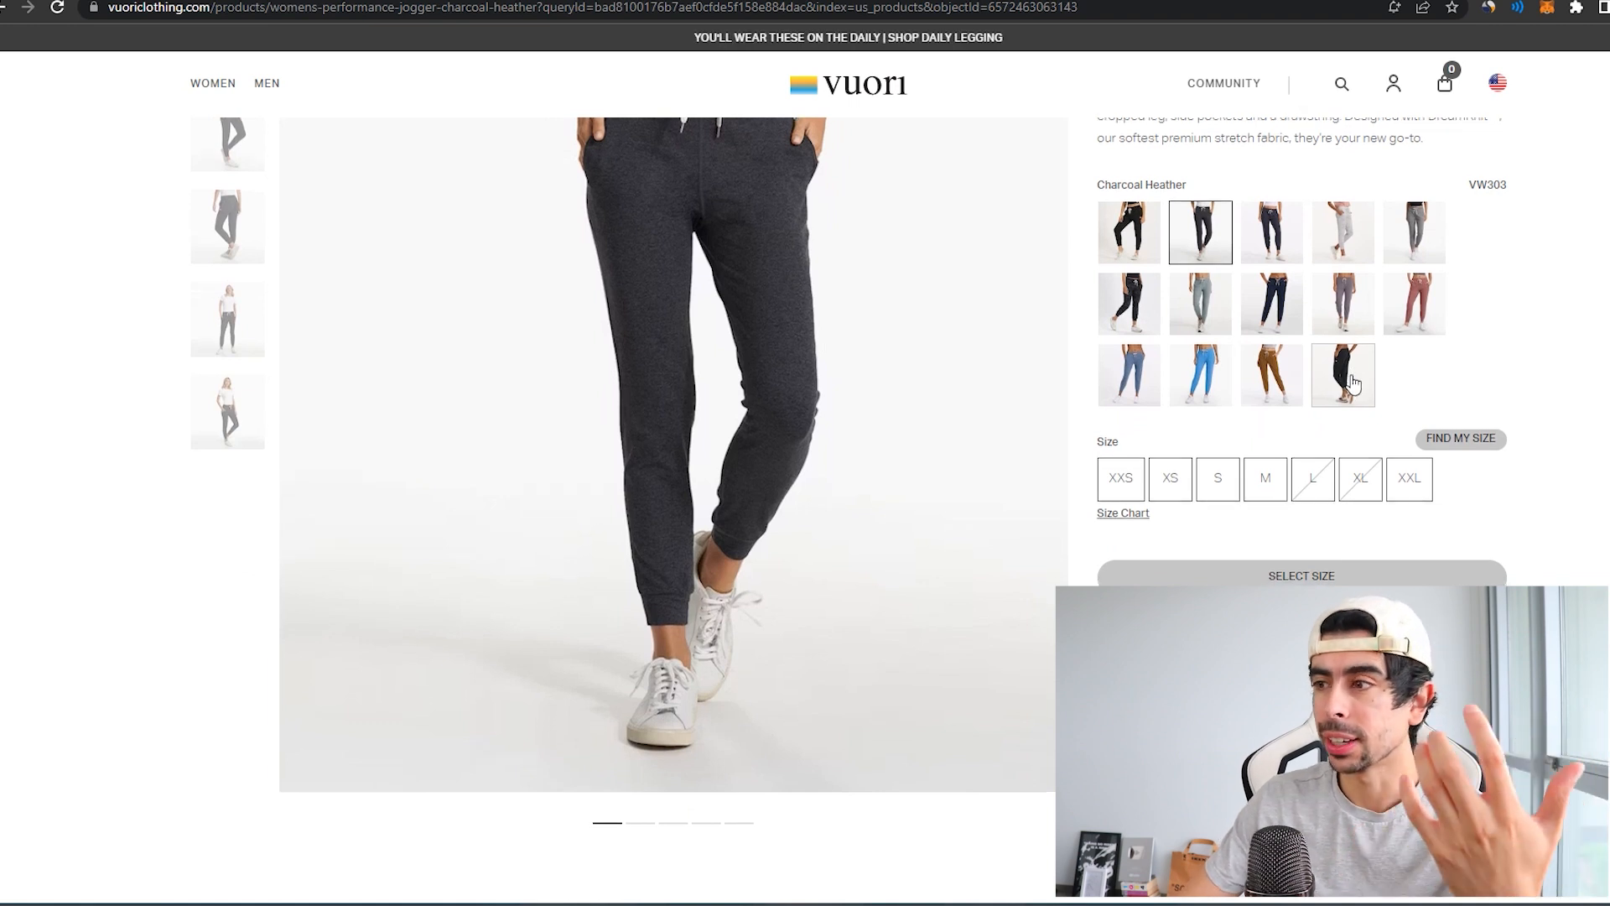
pyautogui.scroll(-3)
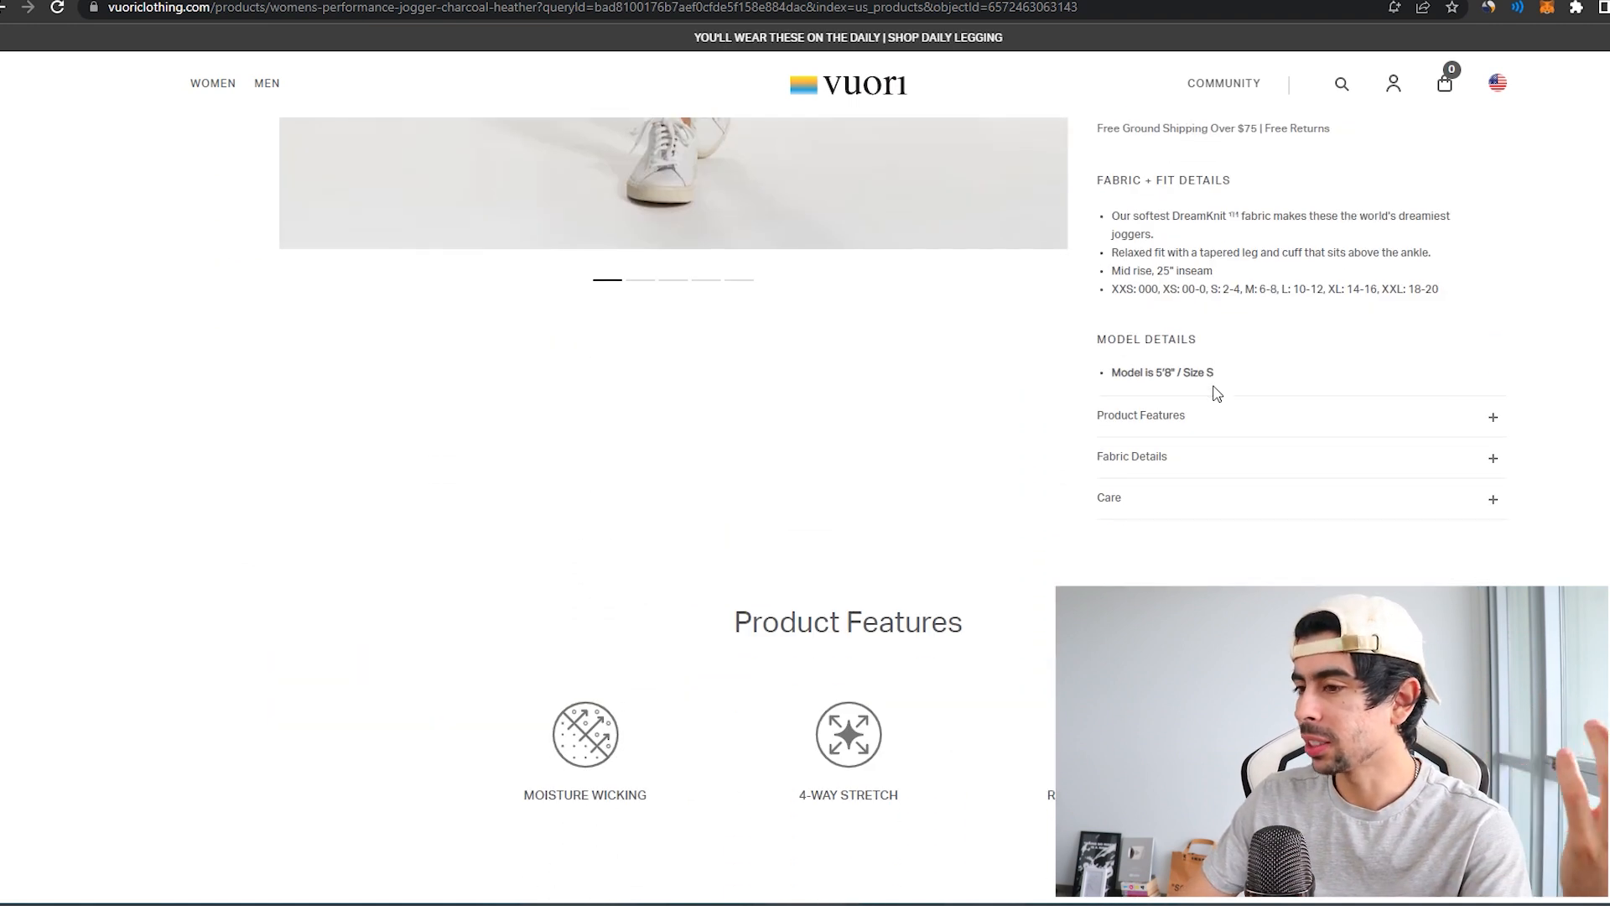
pyautogui.scroll(-3)
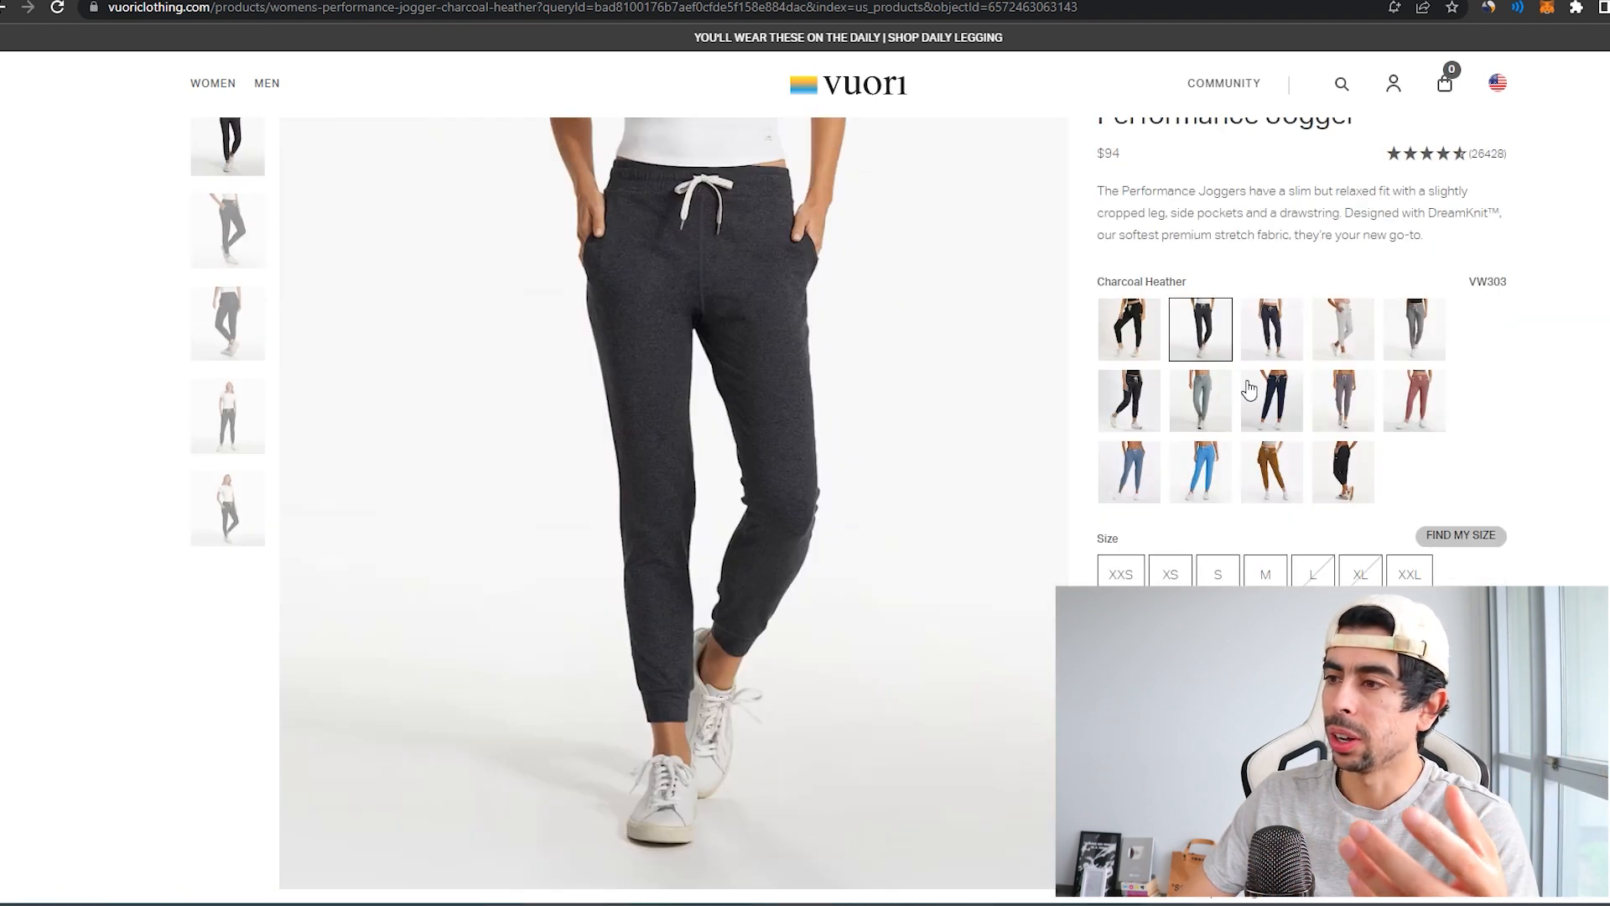
pyautogui.click(1271, 329)
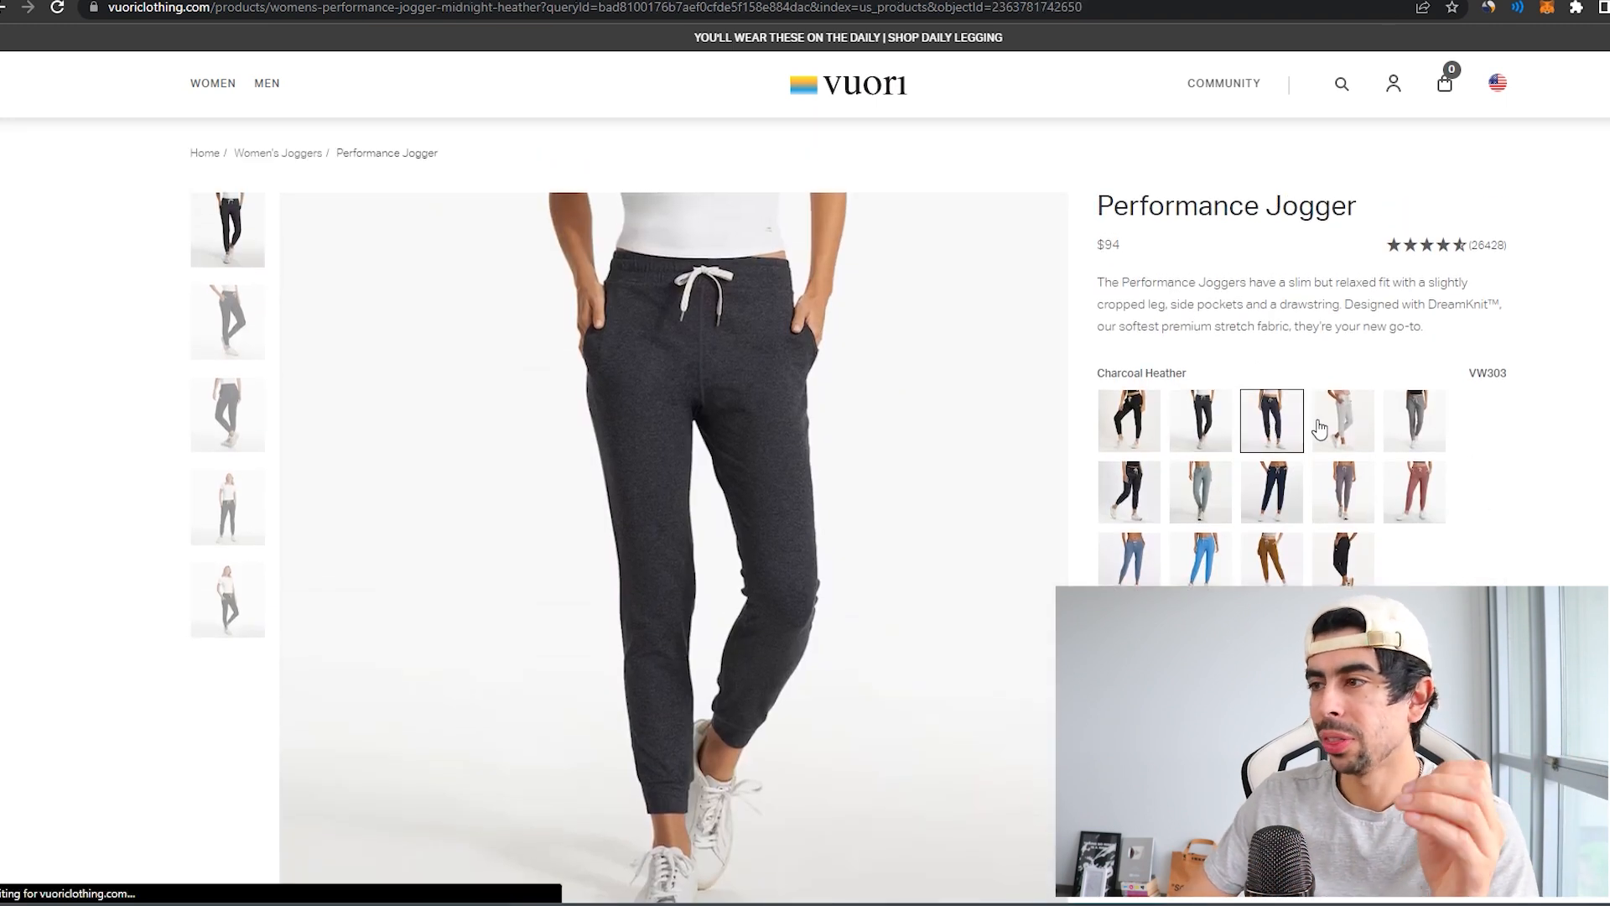
pyautogui.click(1414, 419)
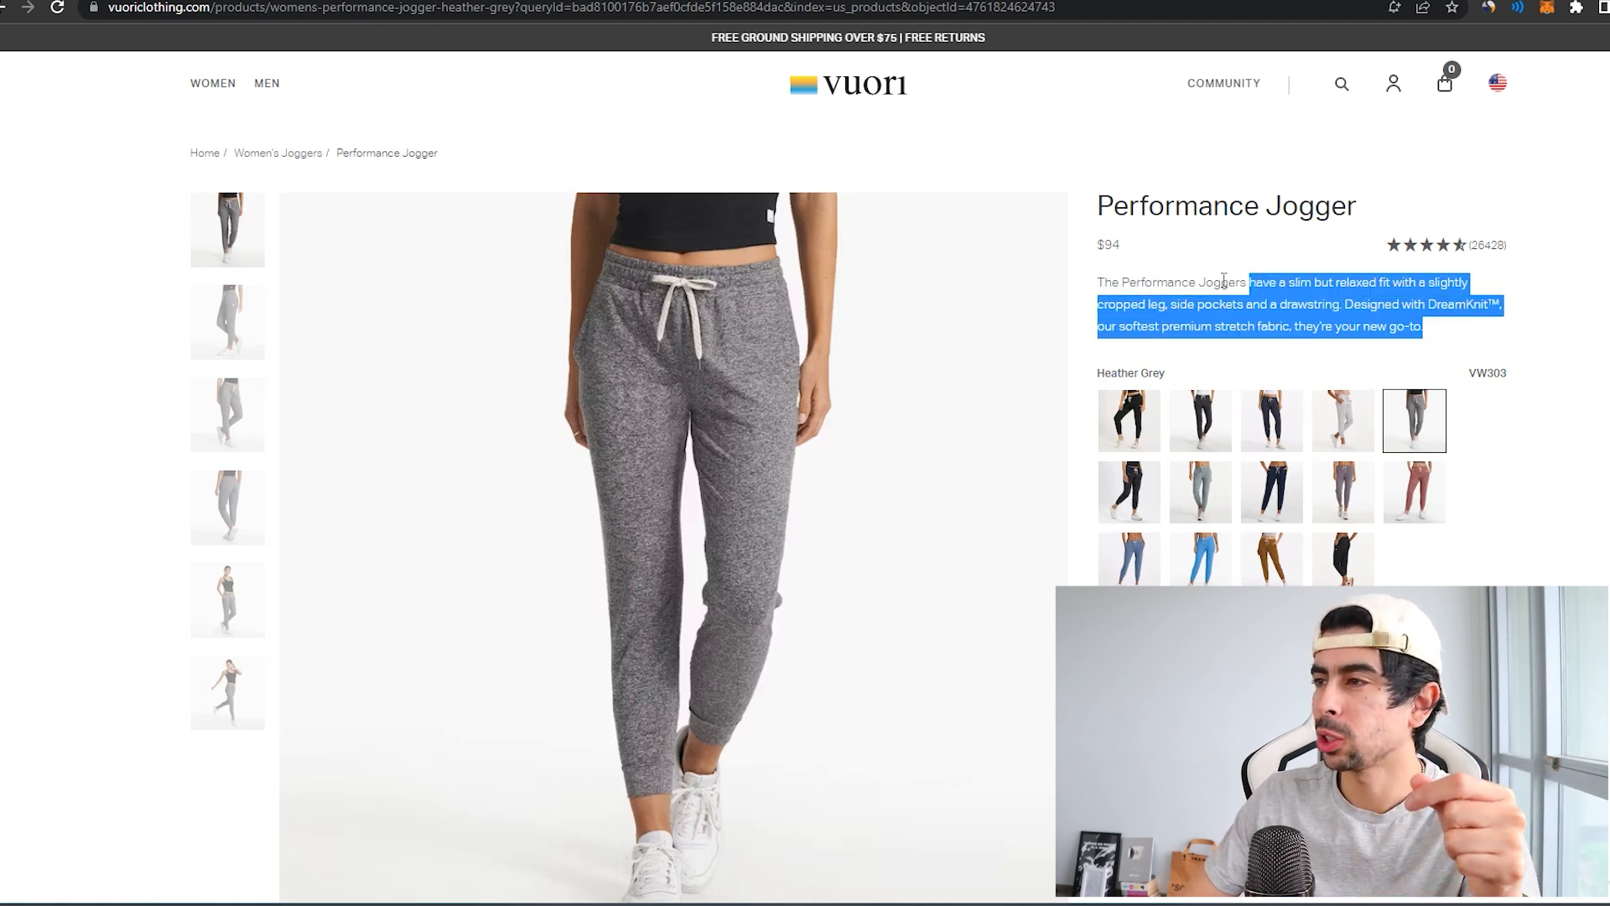
# Read the jogger's description and Fabric + Fit Details, then clear the highlighted description text.
pyautogui.scroll(-3)
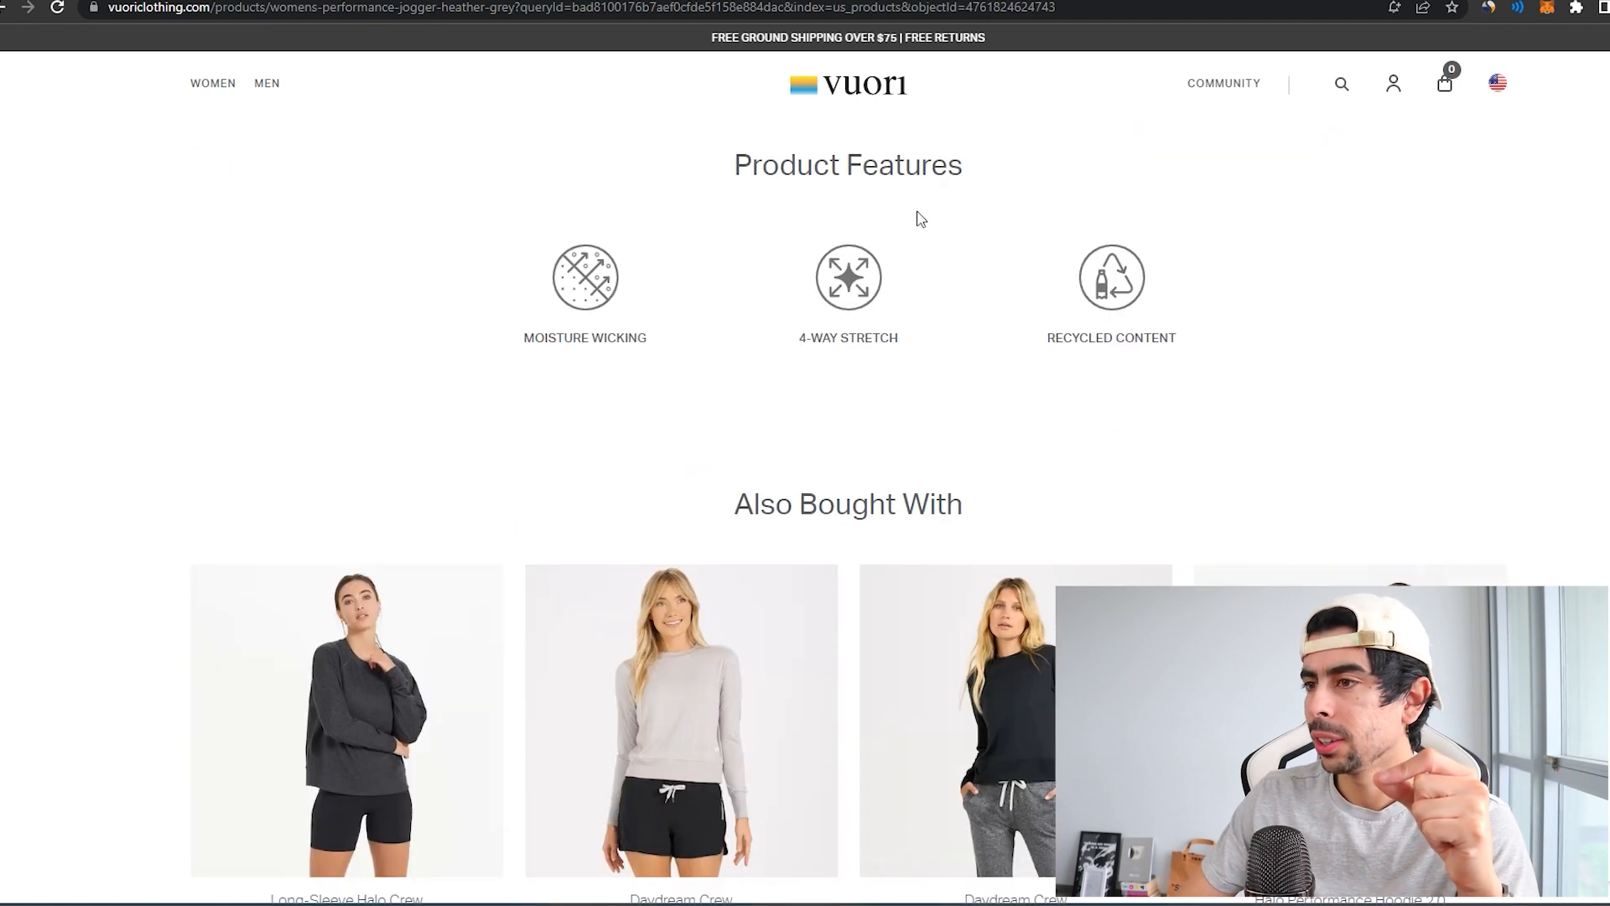
pyautogui.scroll(3)
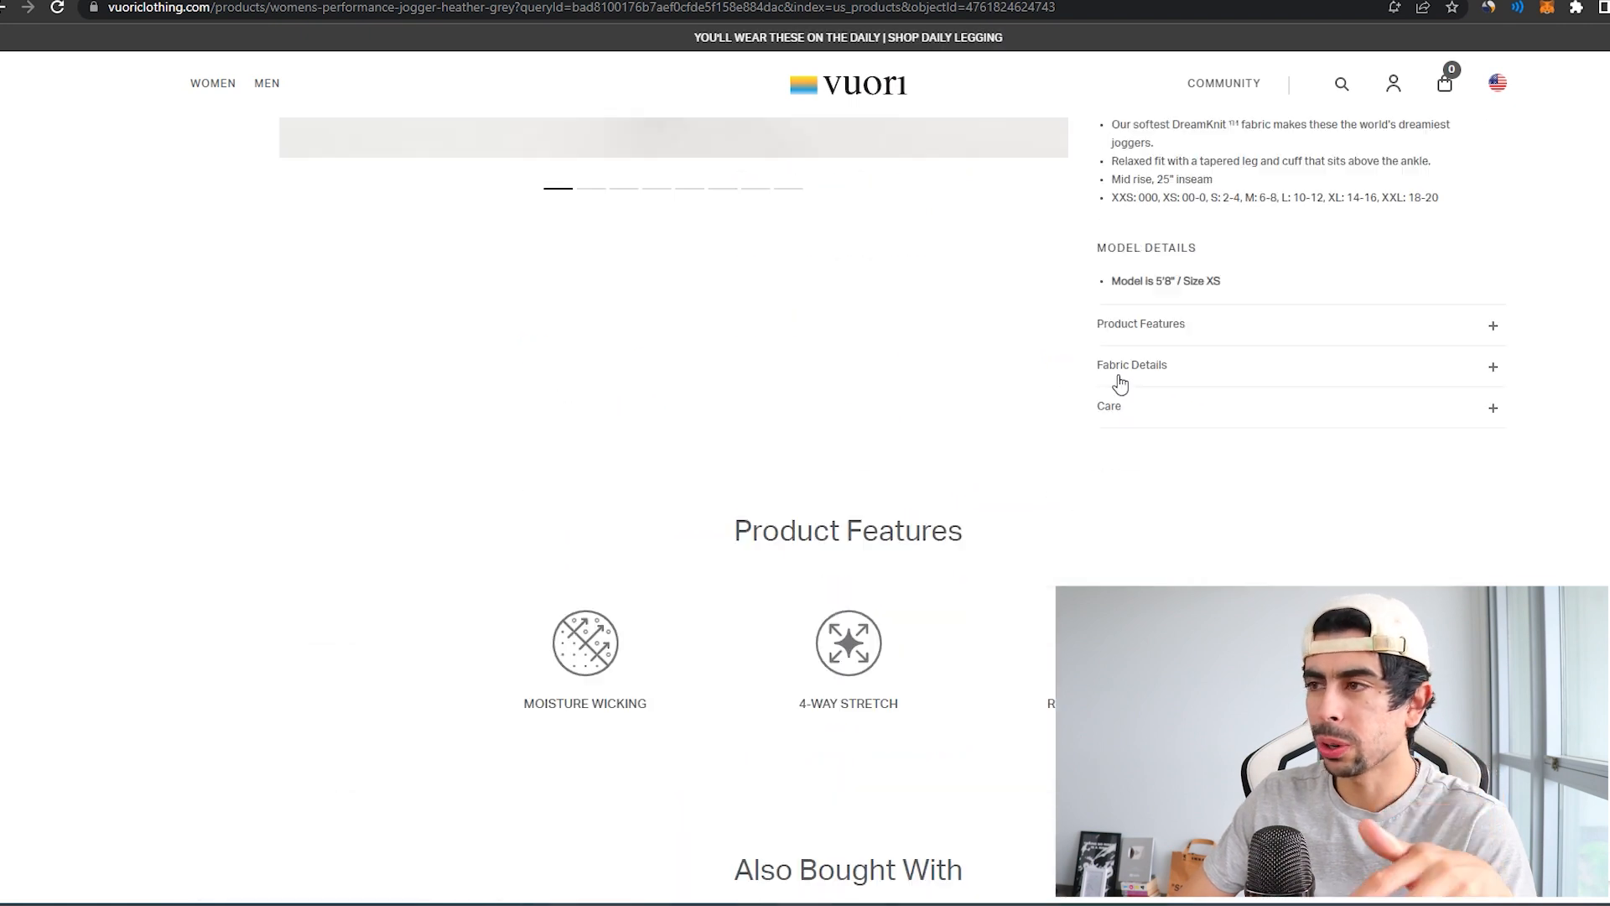
pyautogui.scroll(-3)
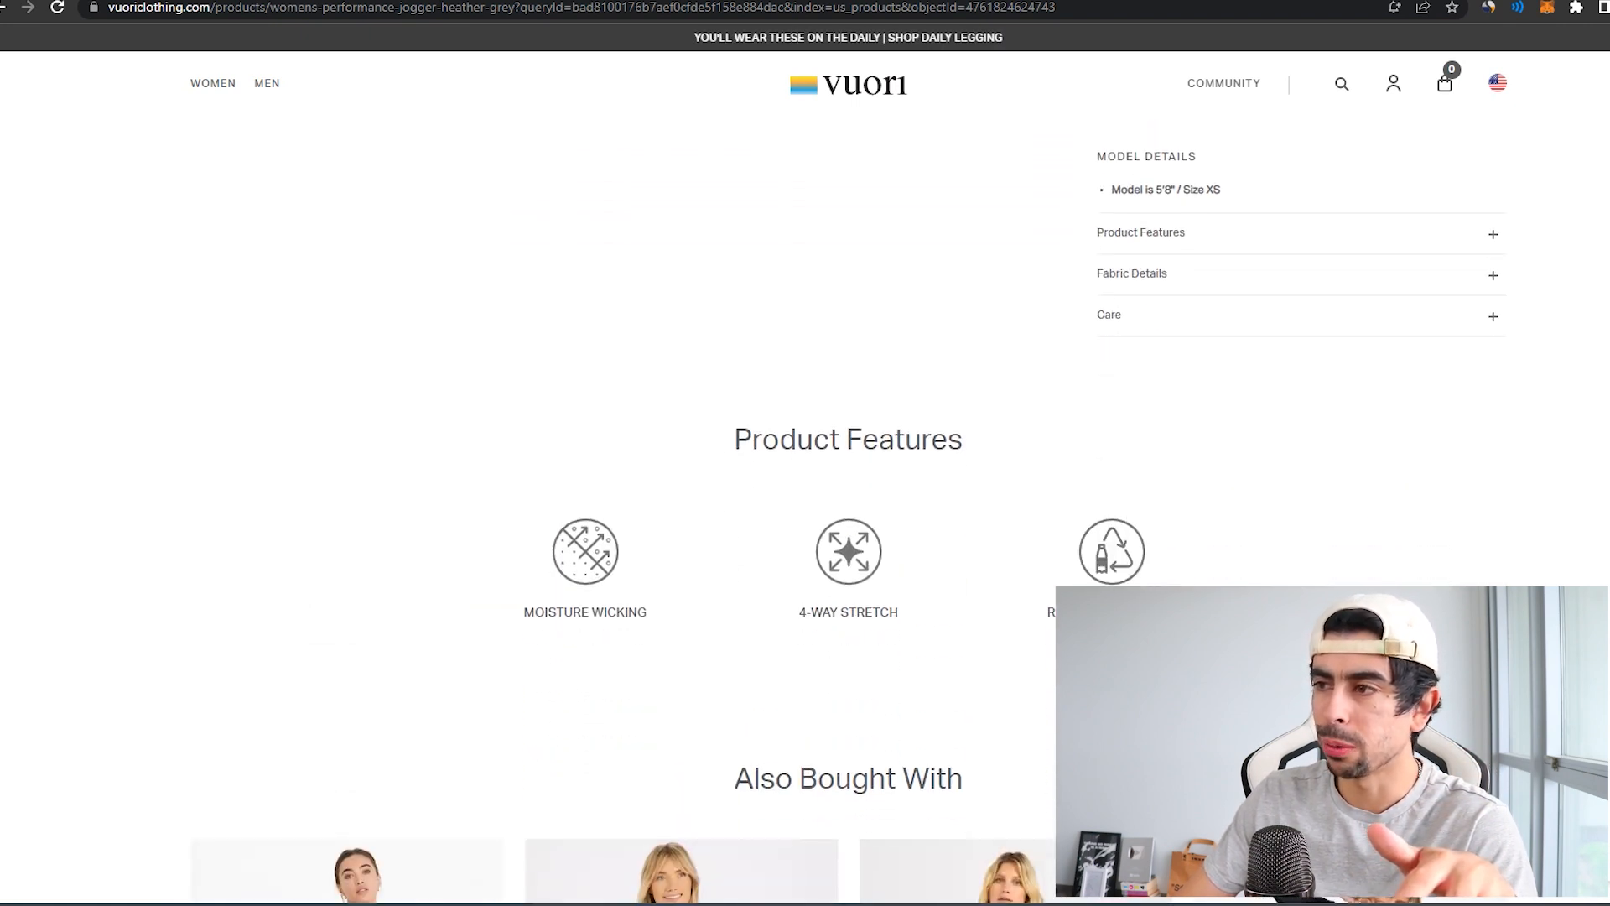
pyautogui.scroll(3)
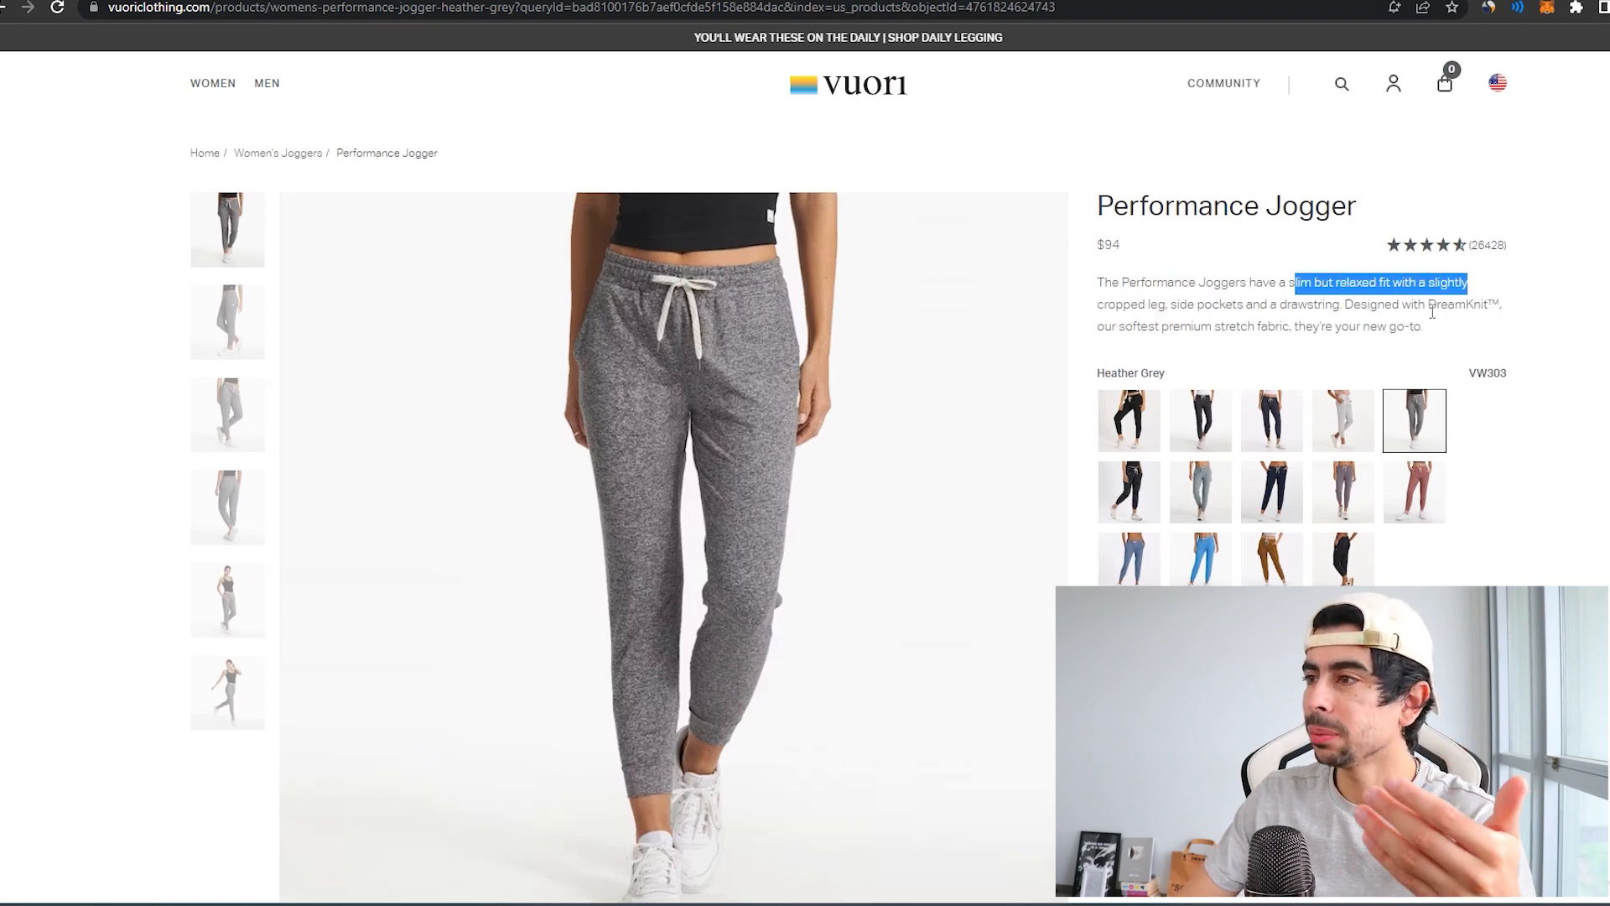
pyautogui.moveTo(1219, 342)
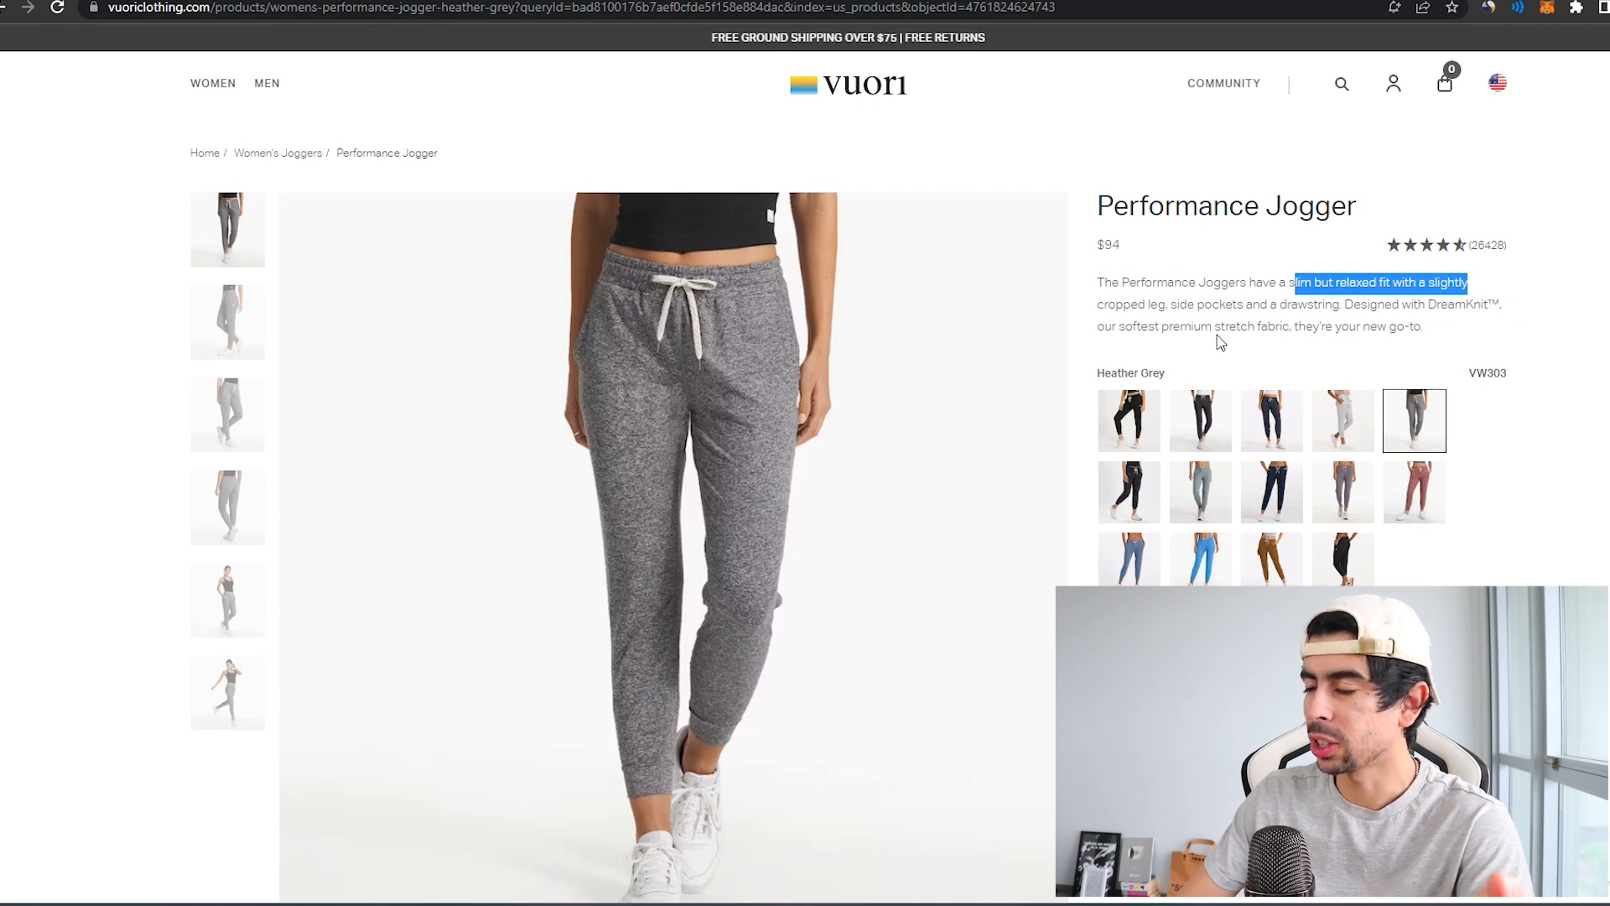
pyautogui.click(1433, 331)
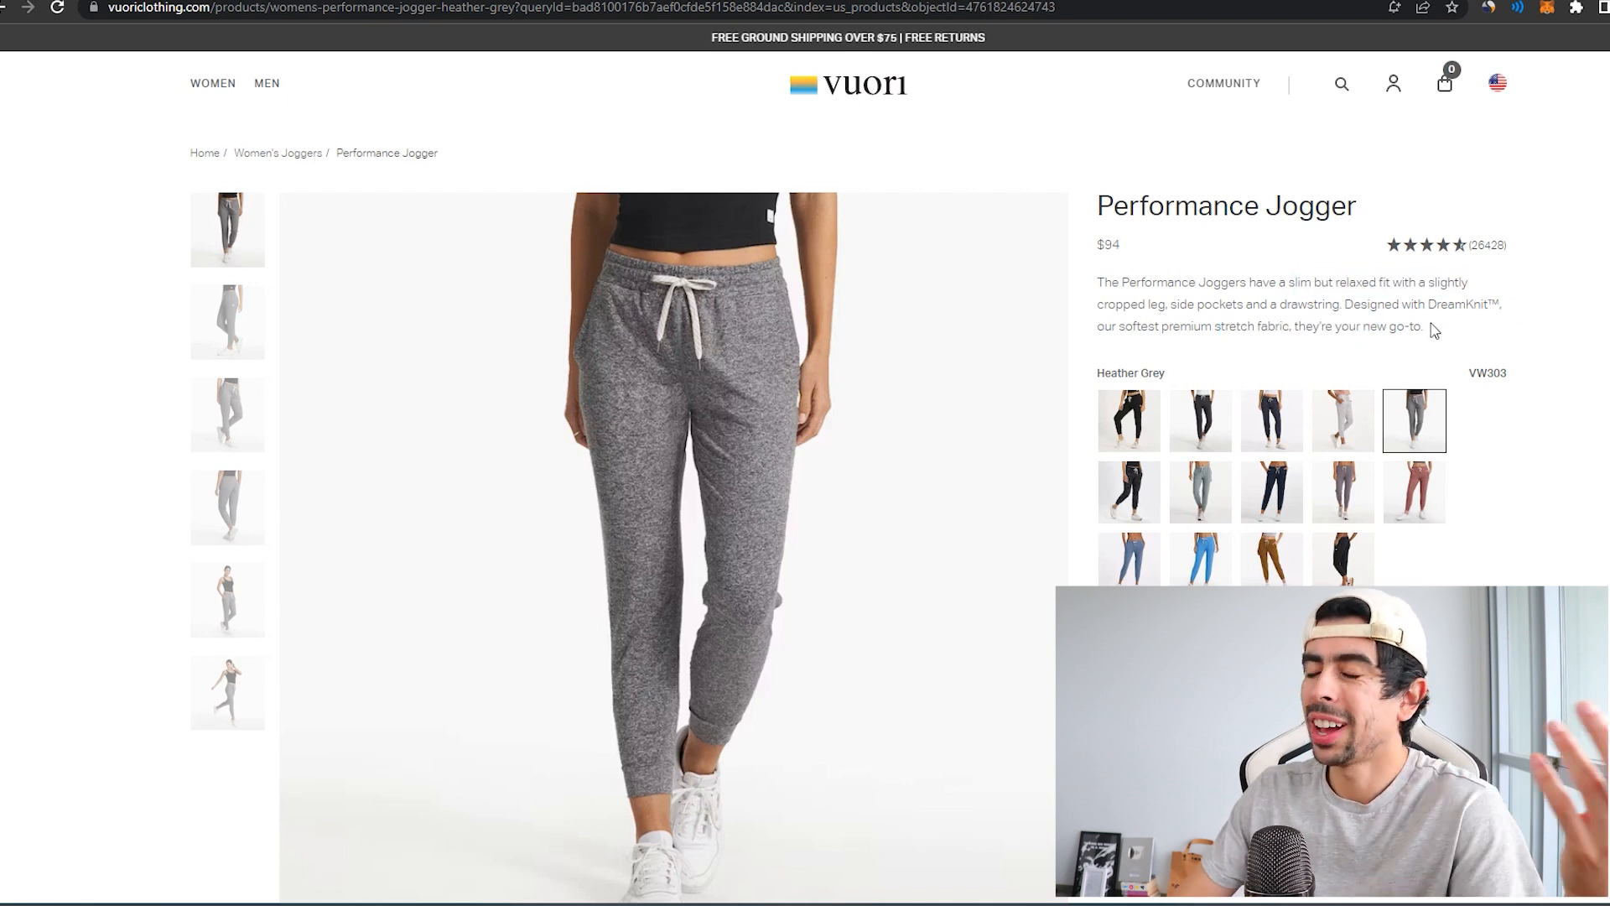
# Scroll through Product Features and Also Bought With down to the reviews, rated 4.85 from 26,425.
pyautogui.scroll(-3)
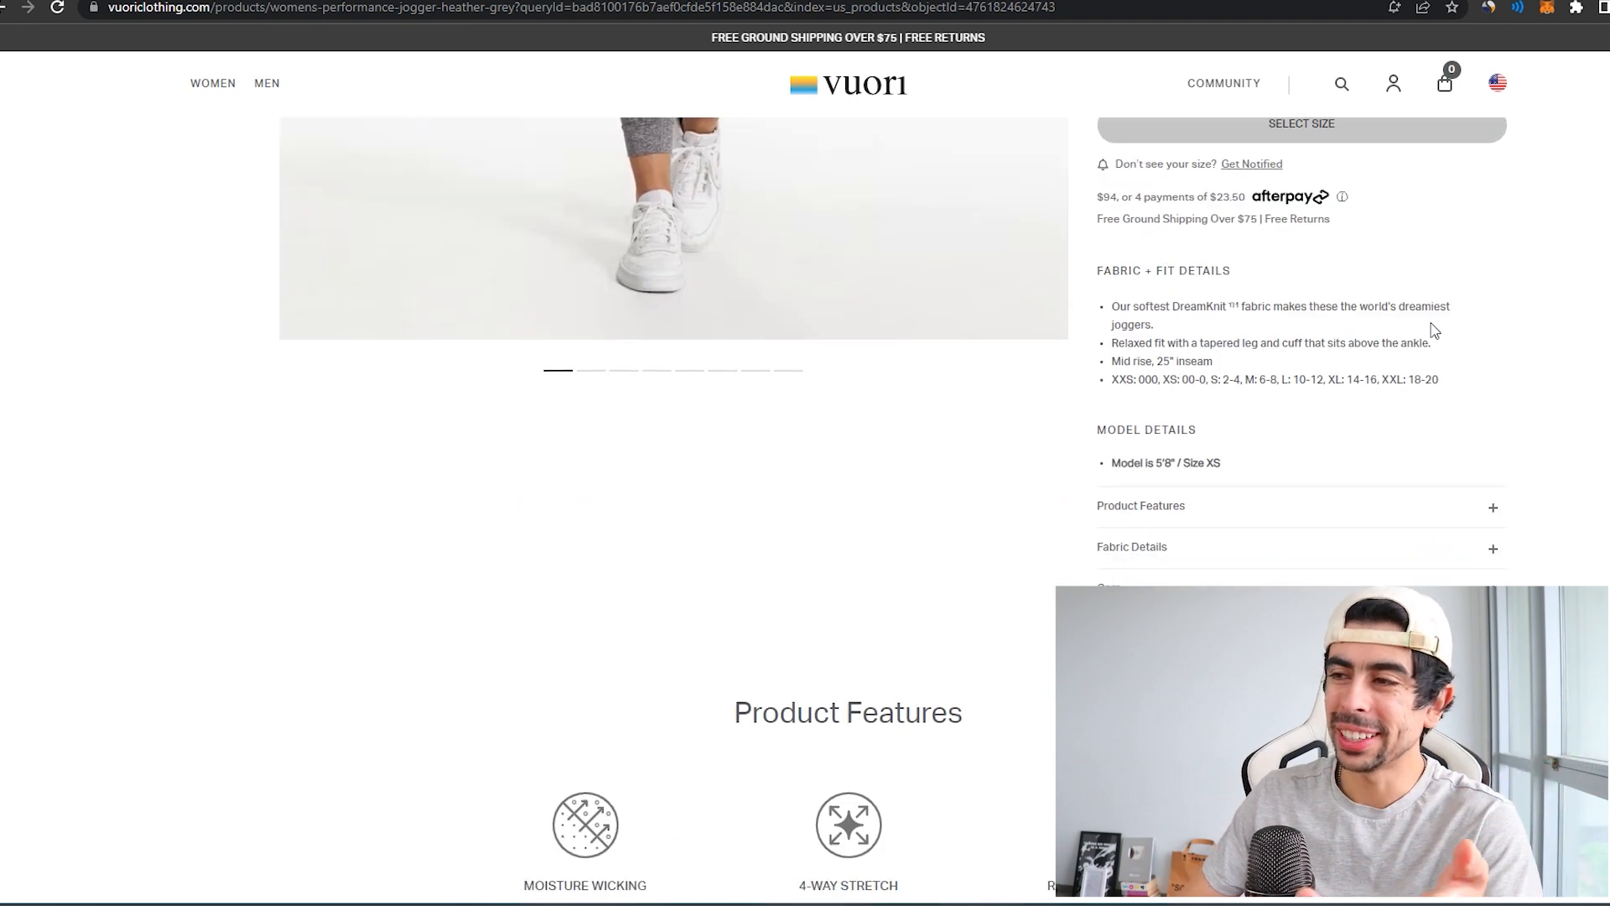
pyautogui.scroll(-3)
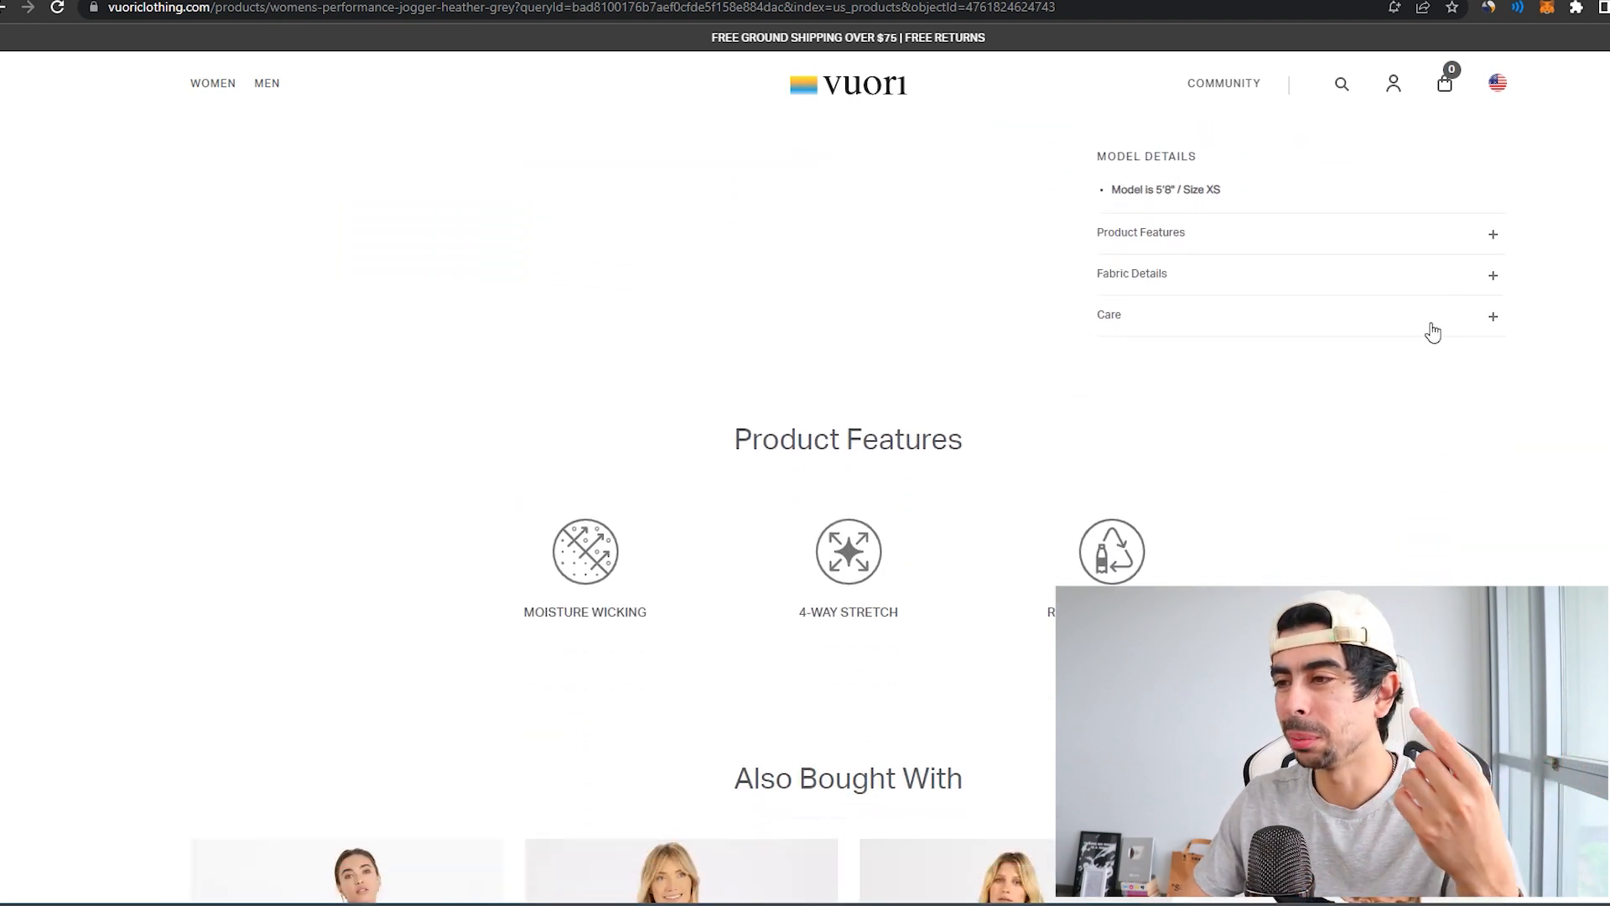
pyautogui.scroll(-3)
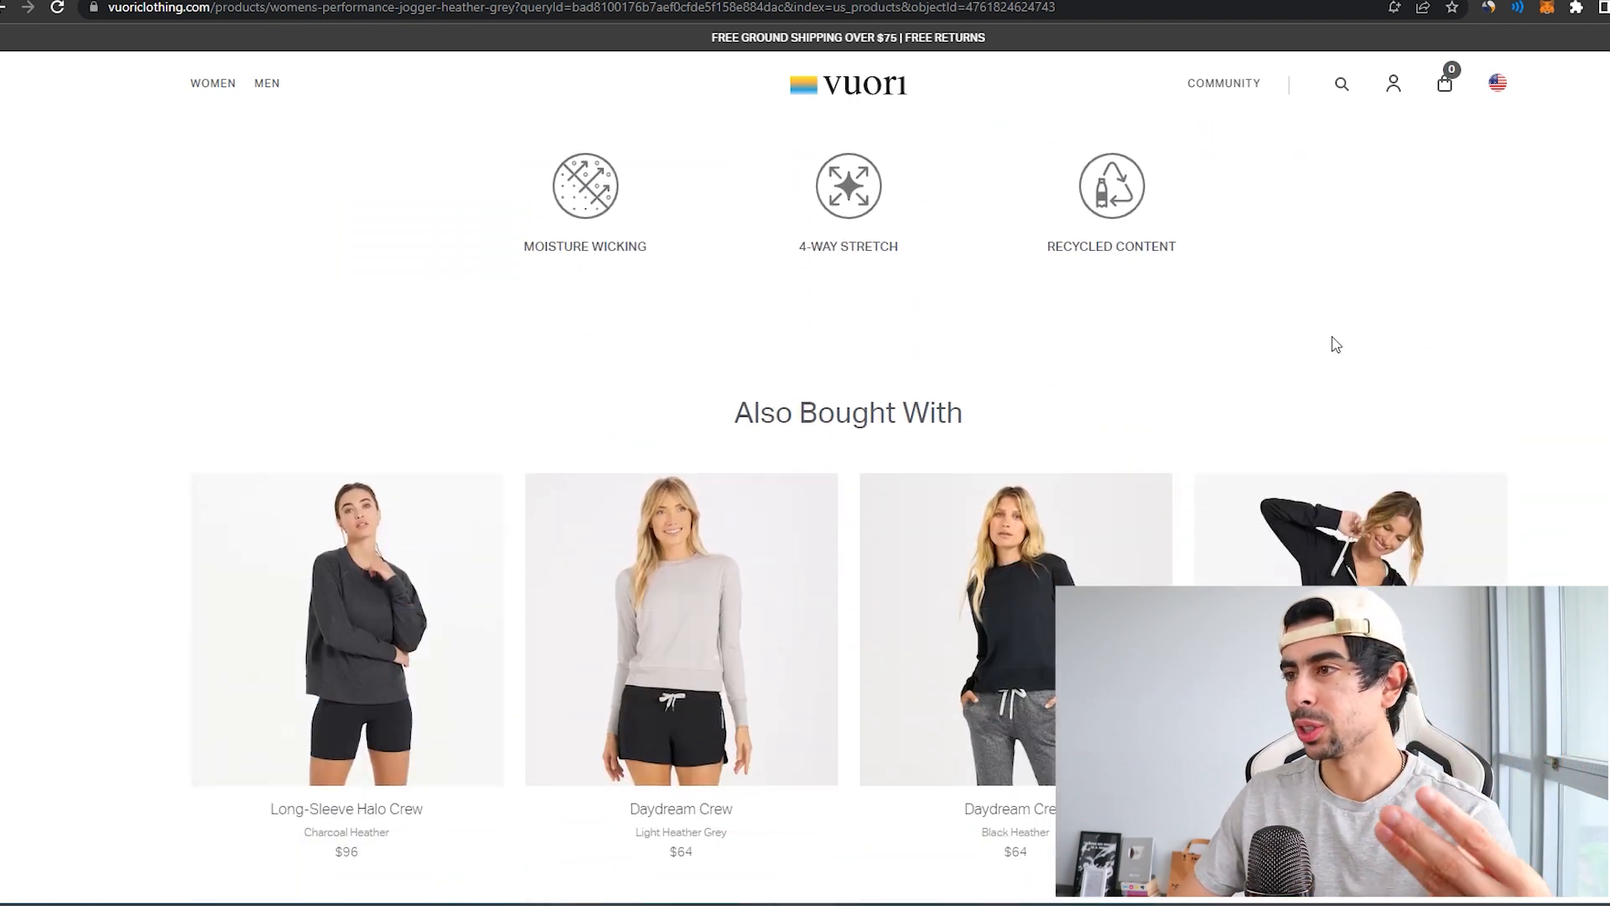
pyautogui.scroll(3)
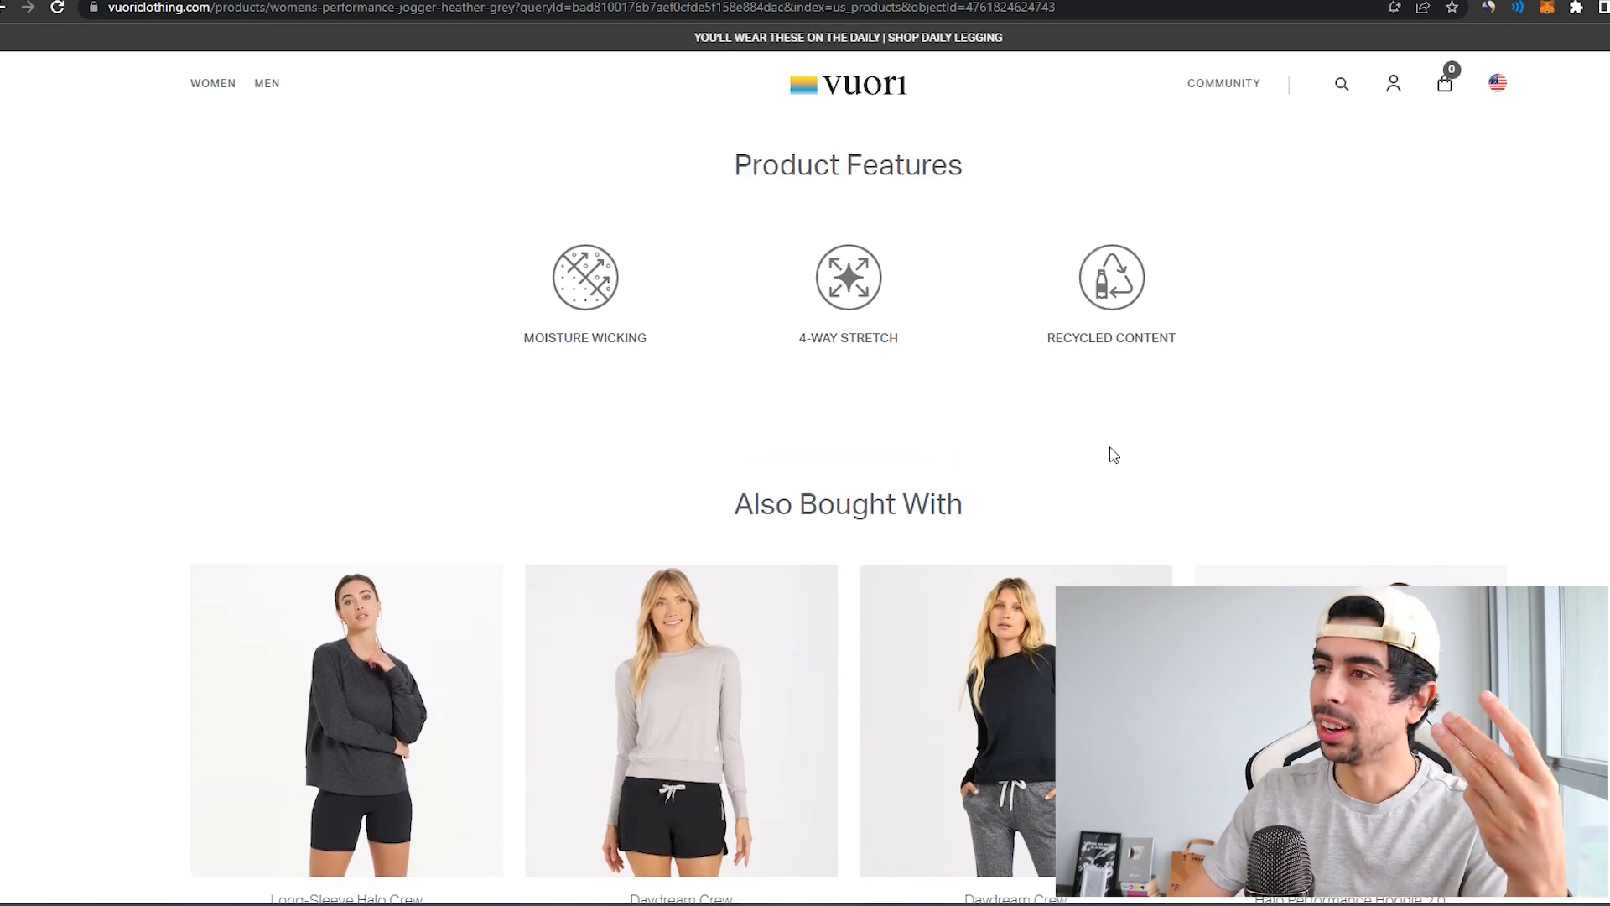
pyautogui.moveTo(1137, 404)
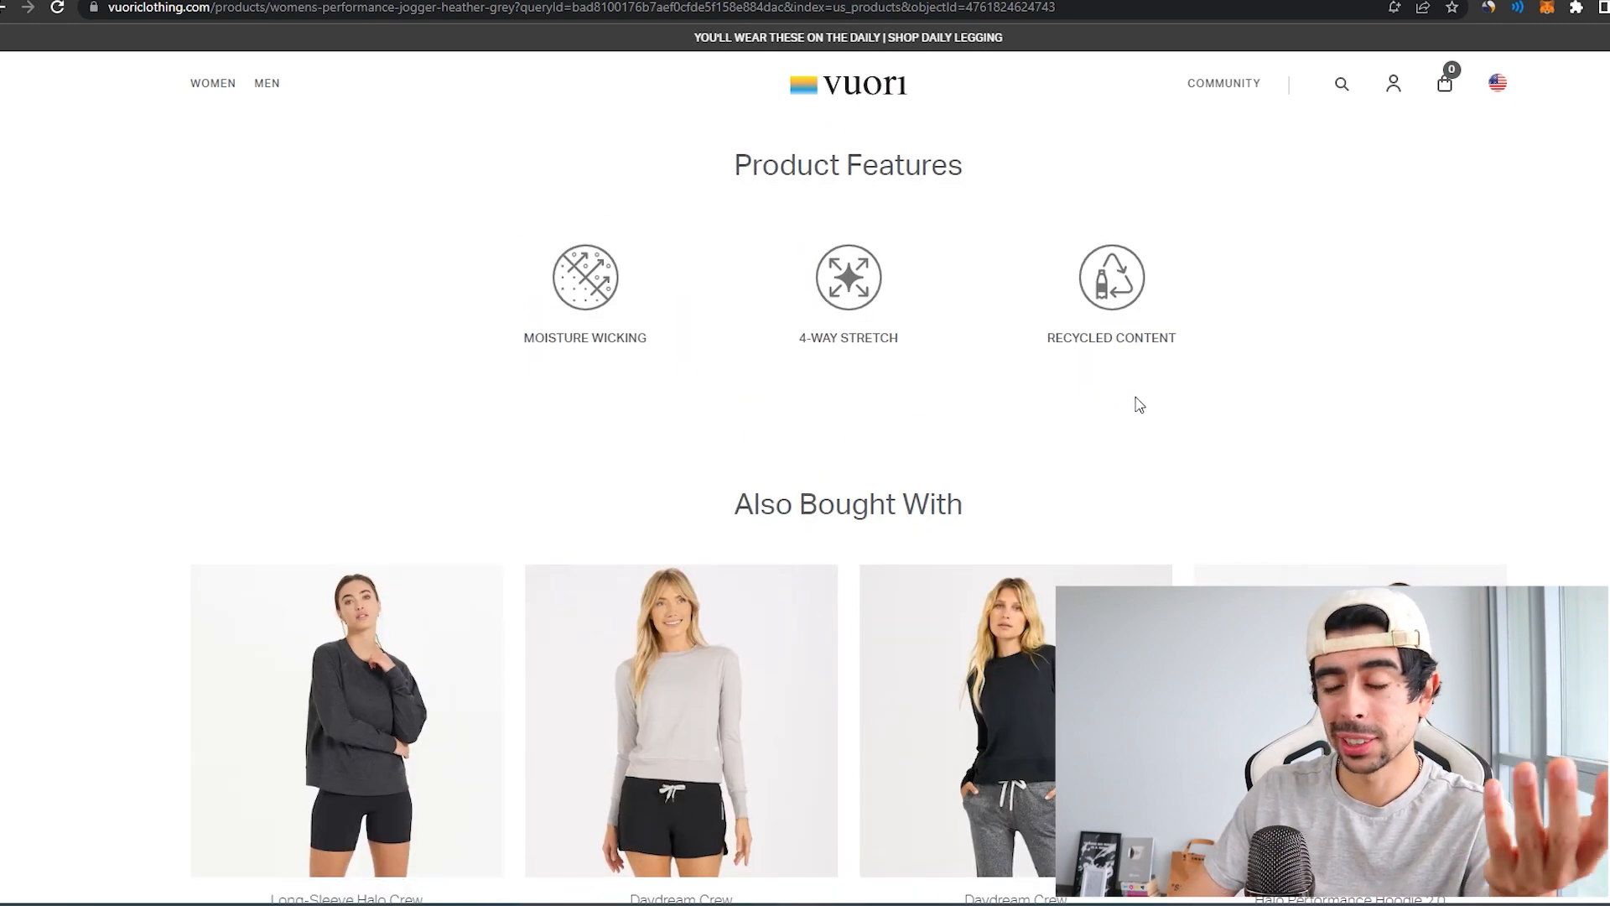
pyautogui.scroll(-3)
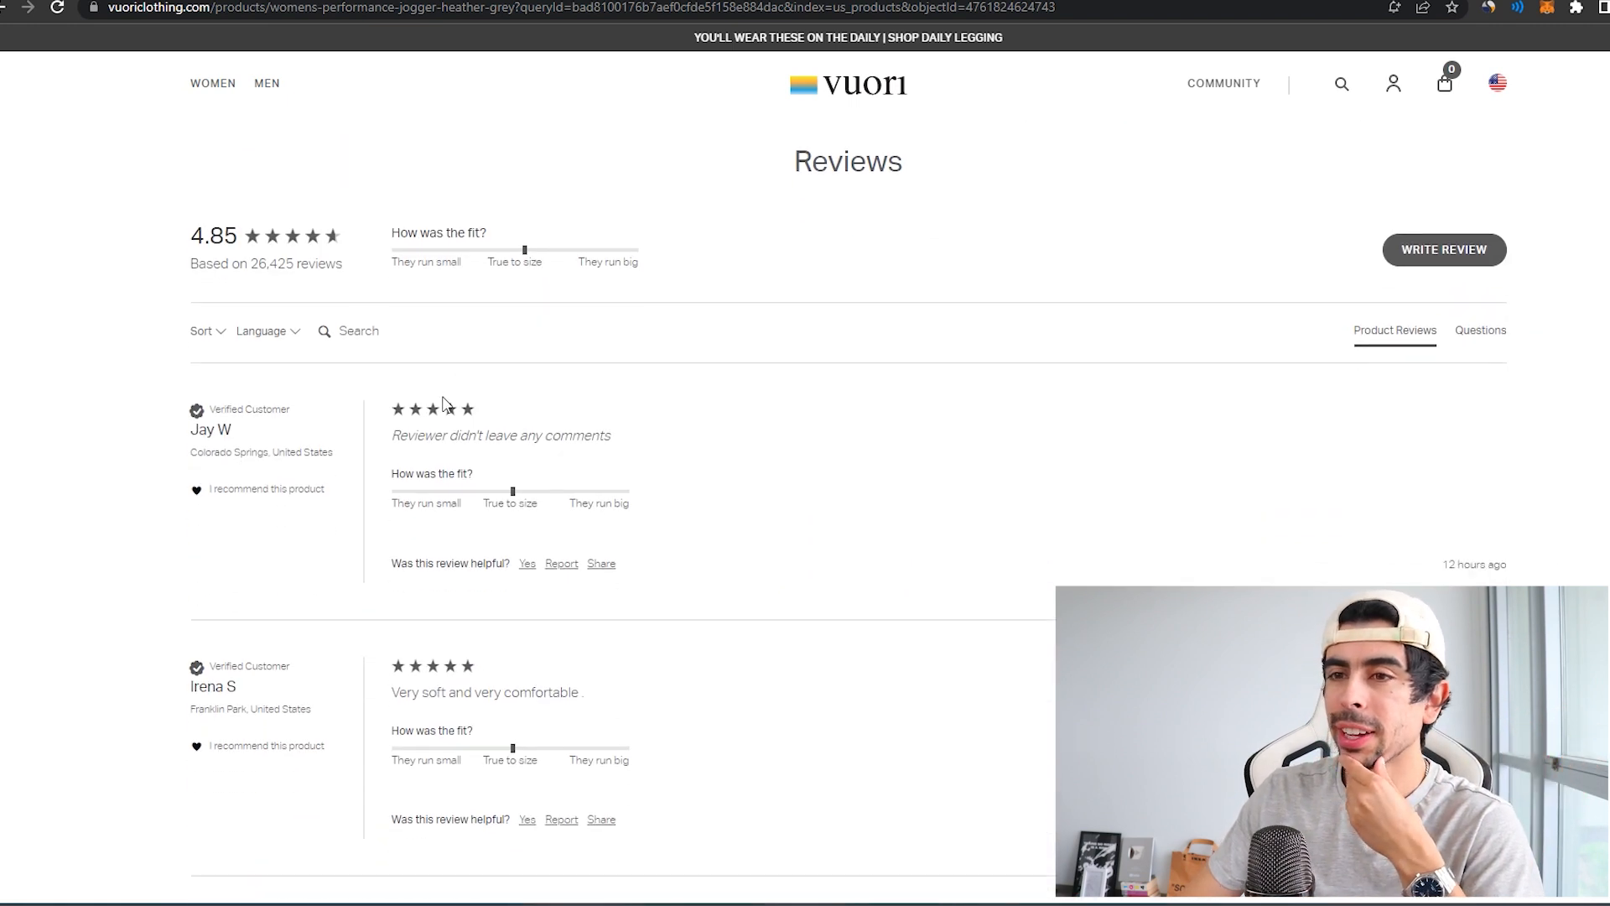
# Scroll through the Performance Jogger reviews (4.85 from 26,425) to the 3,303-page pagination and footer.
pyautogui.scroll(-3)
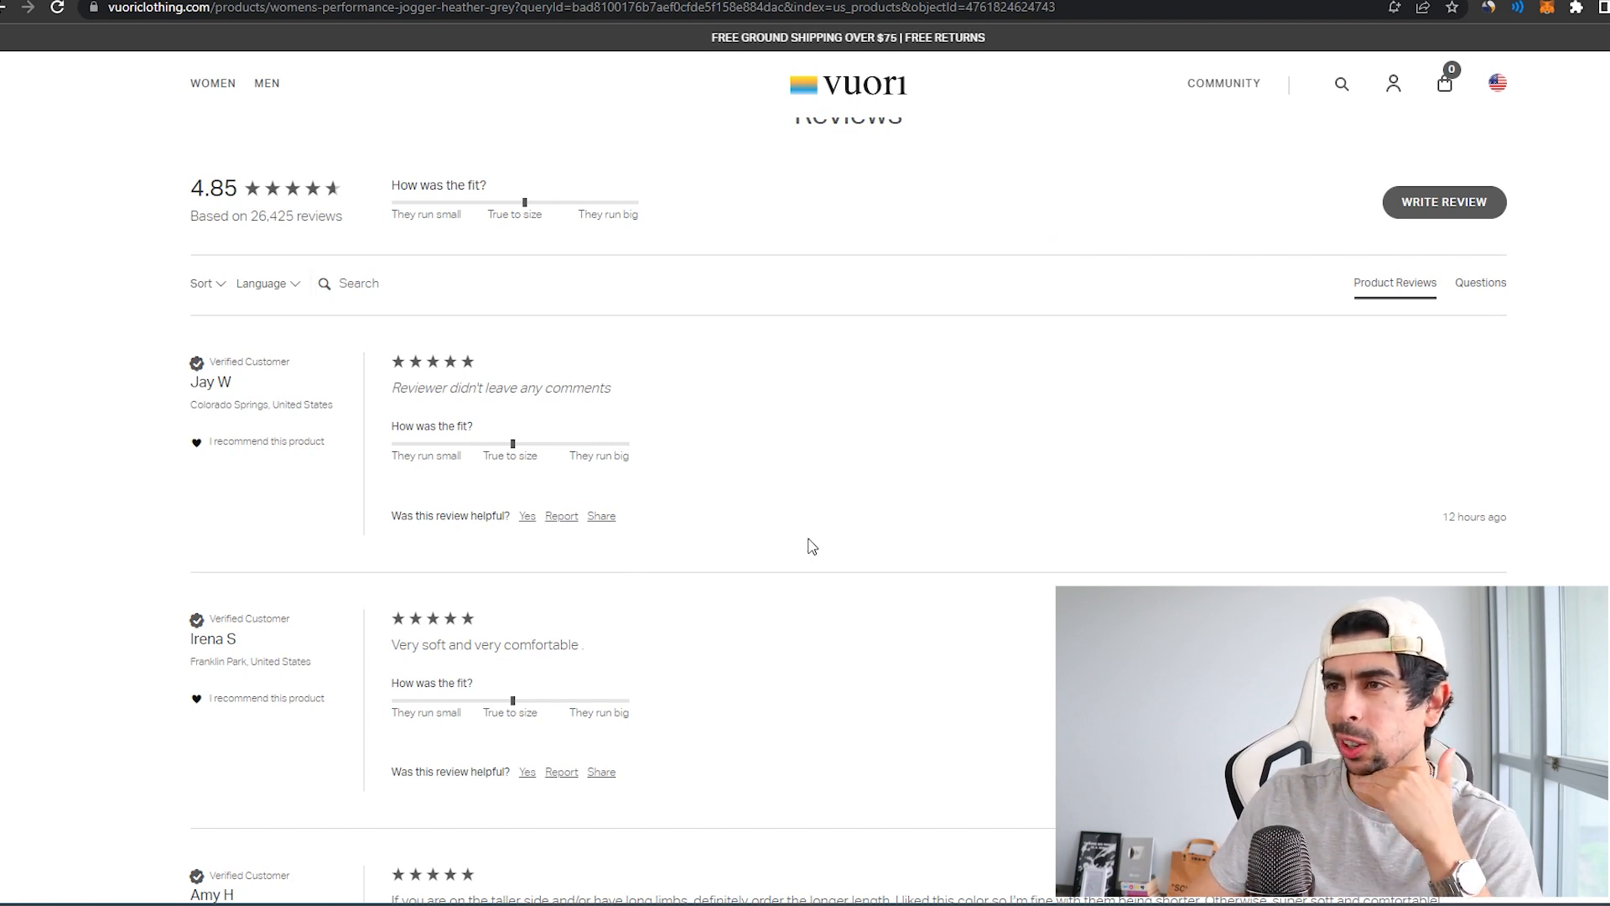
pyautogui.scroll(-3)
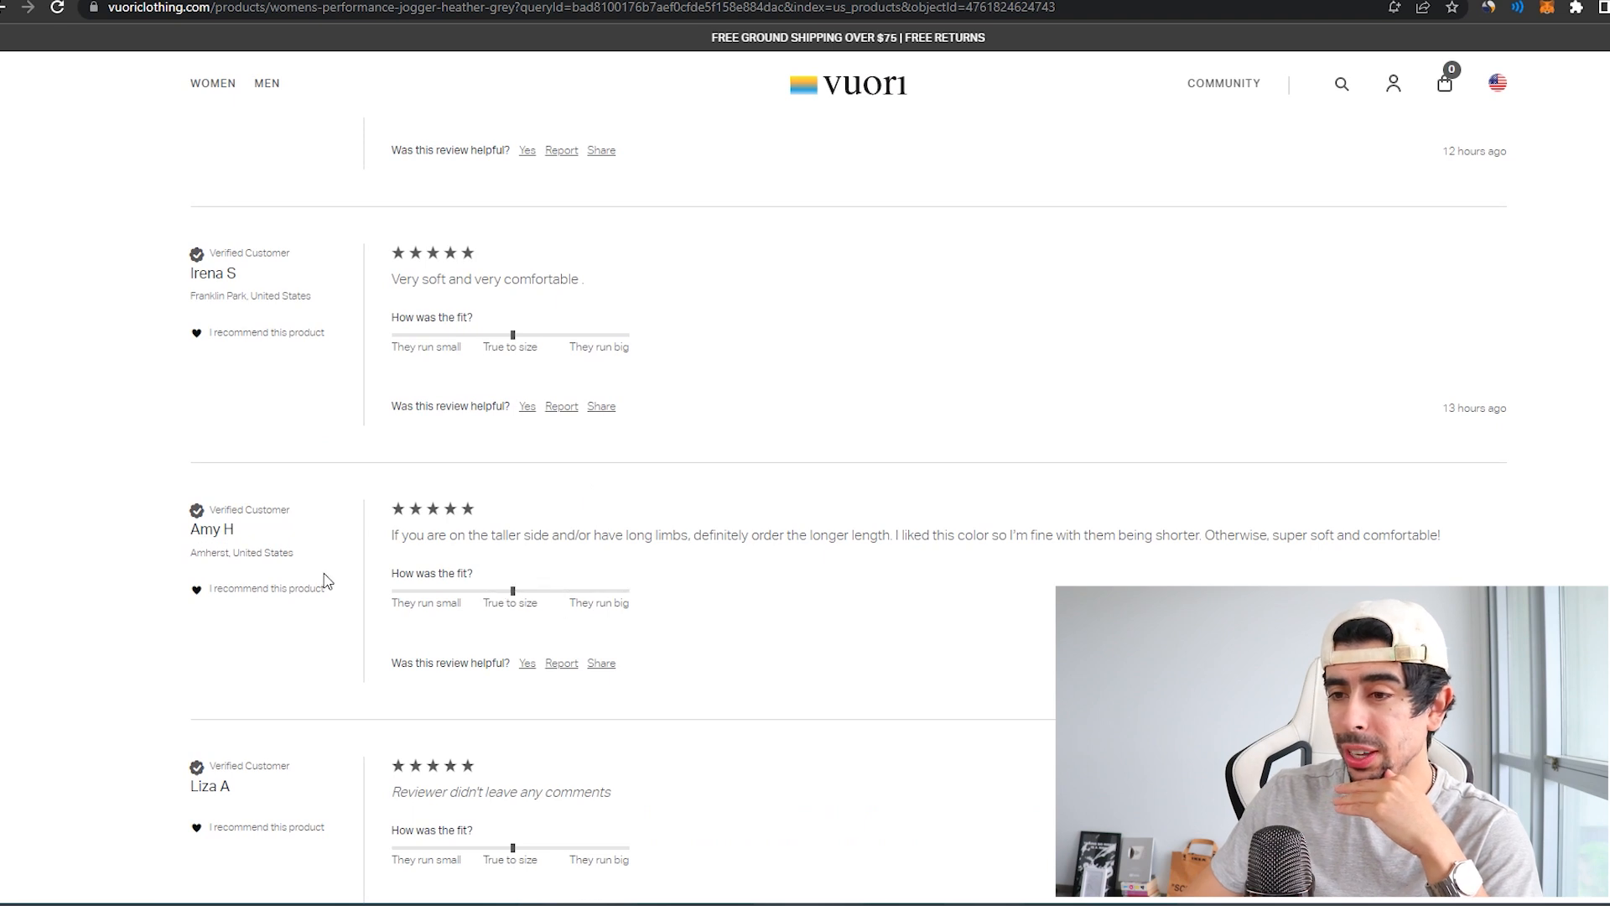
pyautogui.scroll(3)
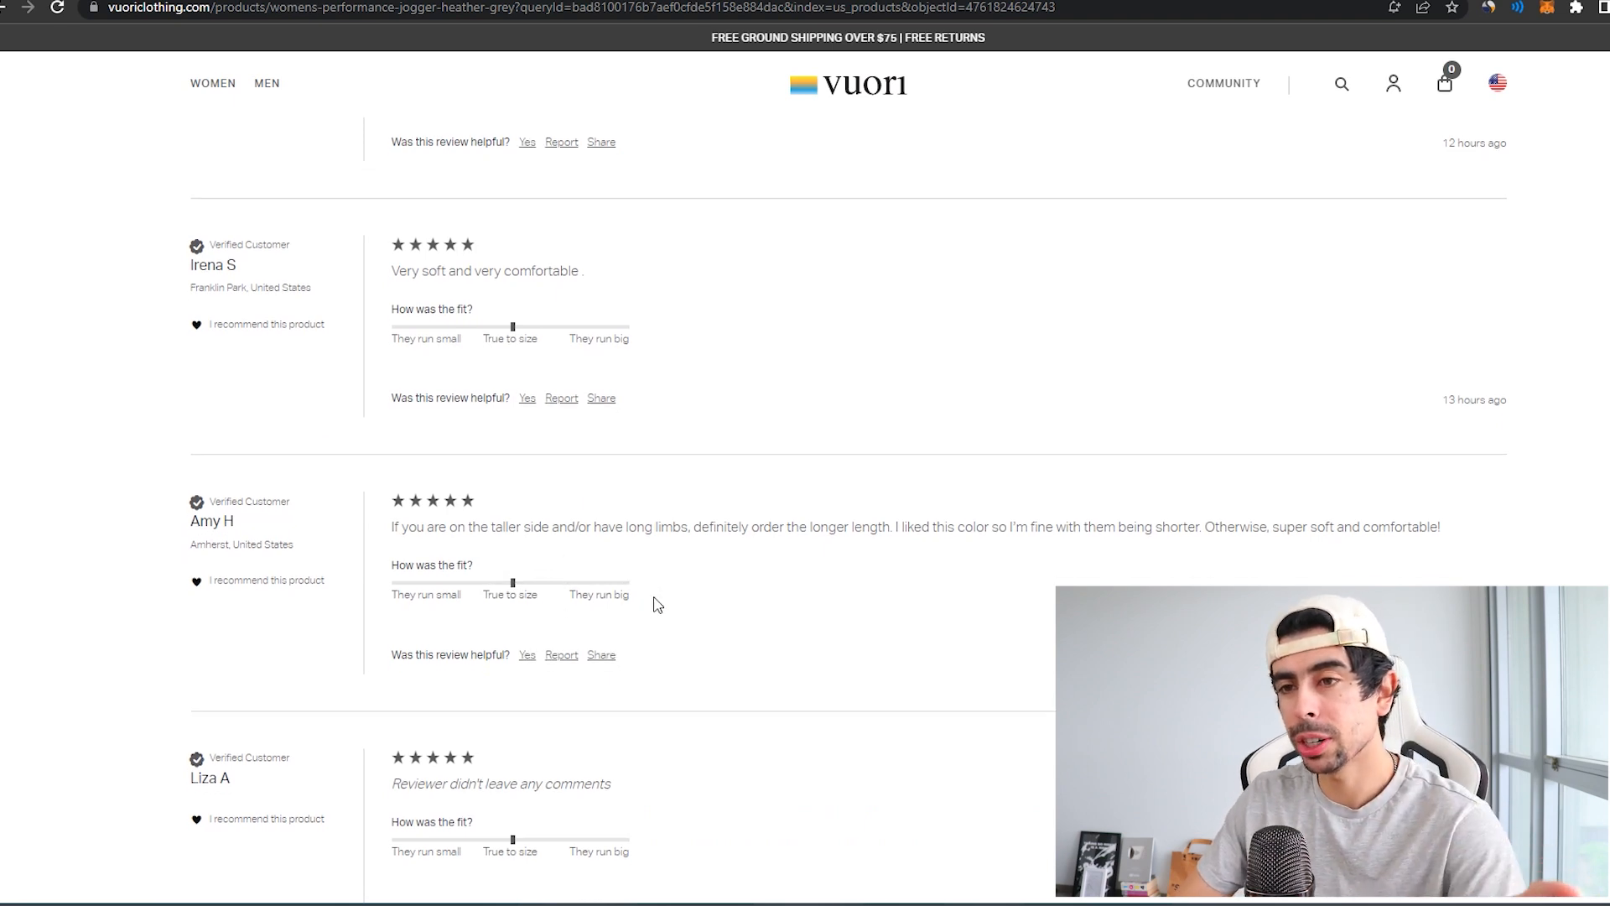
pyautogui.scroll(-3)
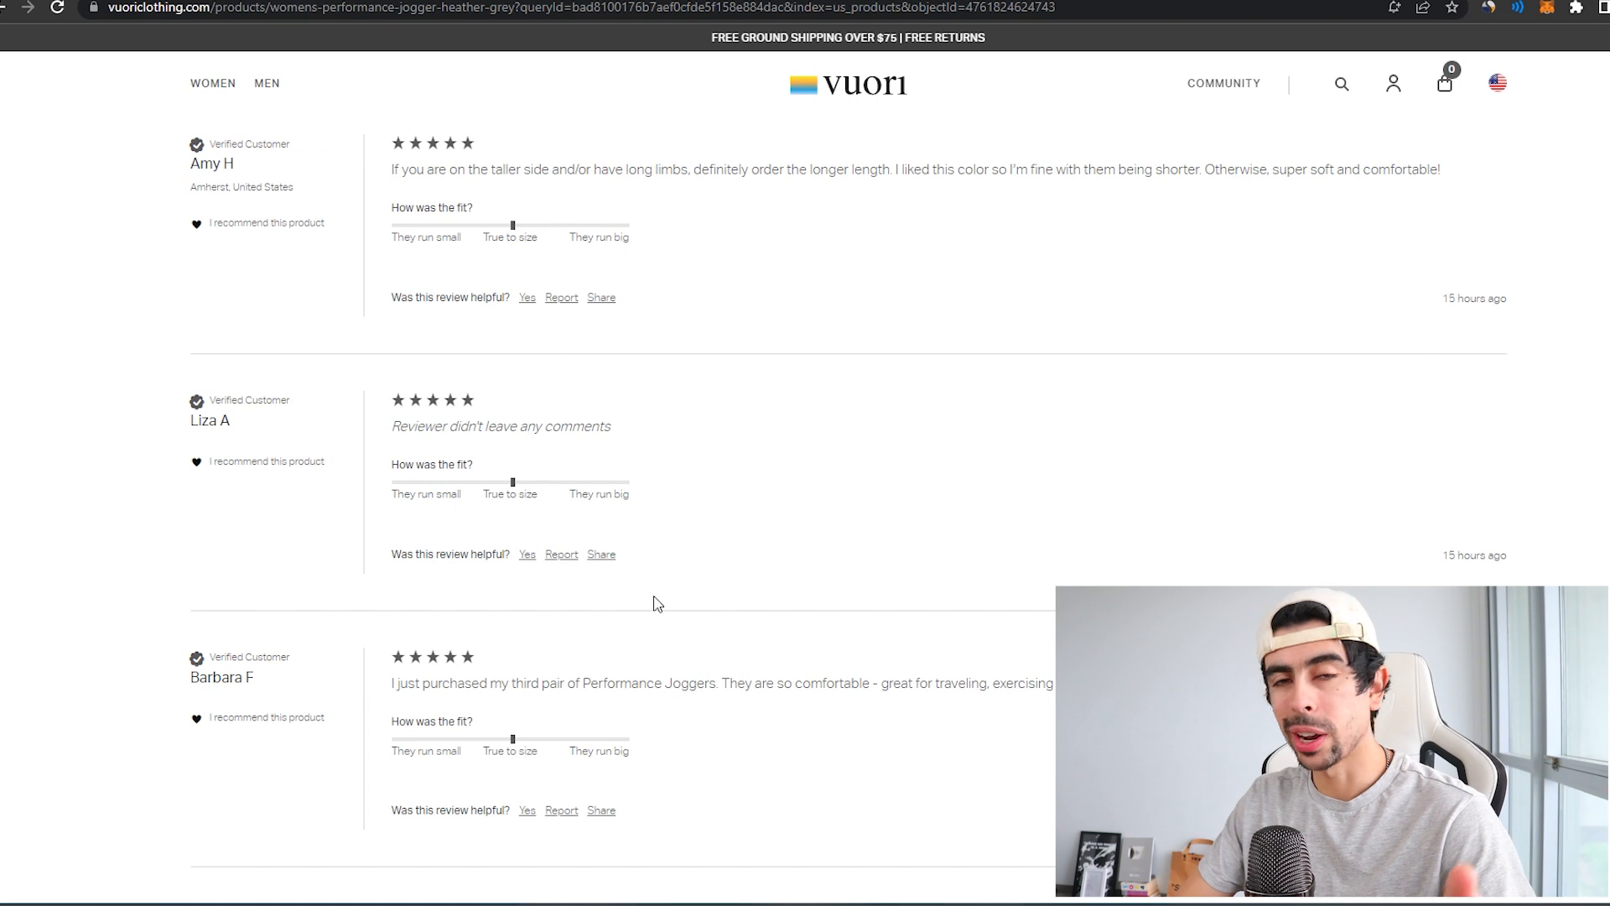
pyautogui.scroll(-3)
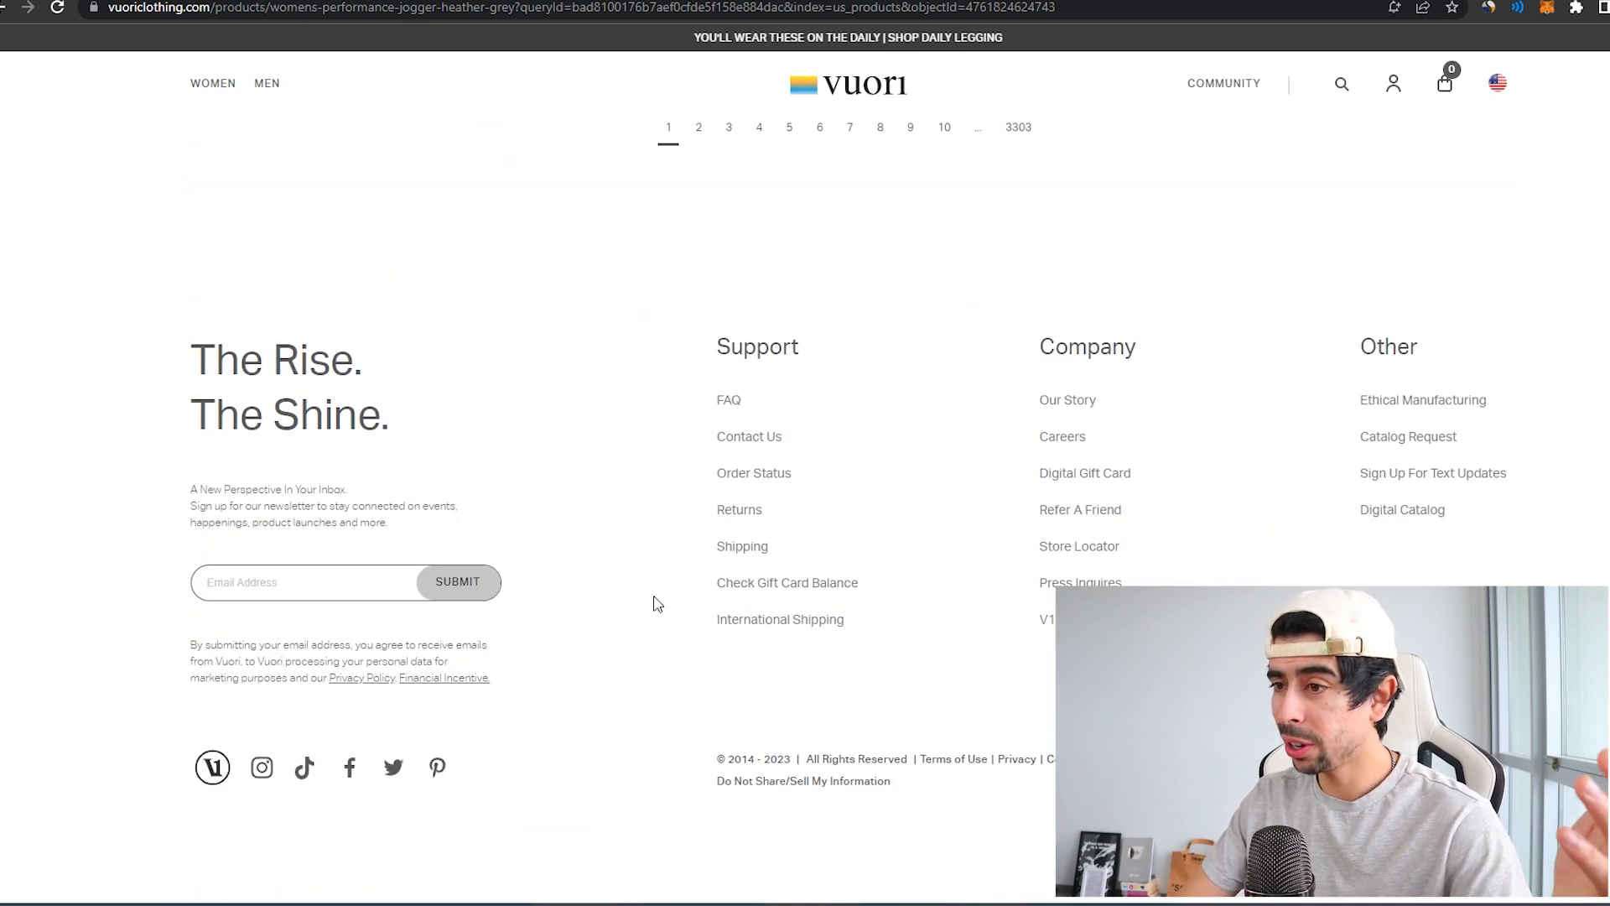
pyautogui.moveTo(834, 876)
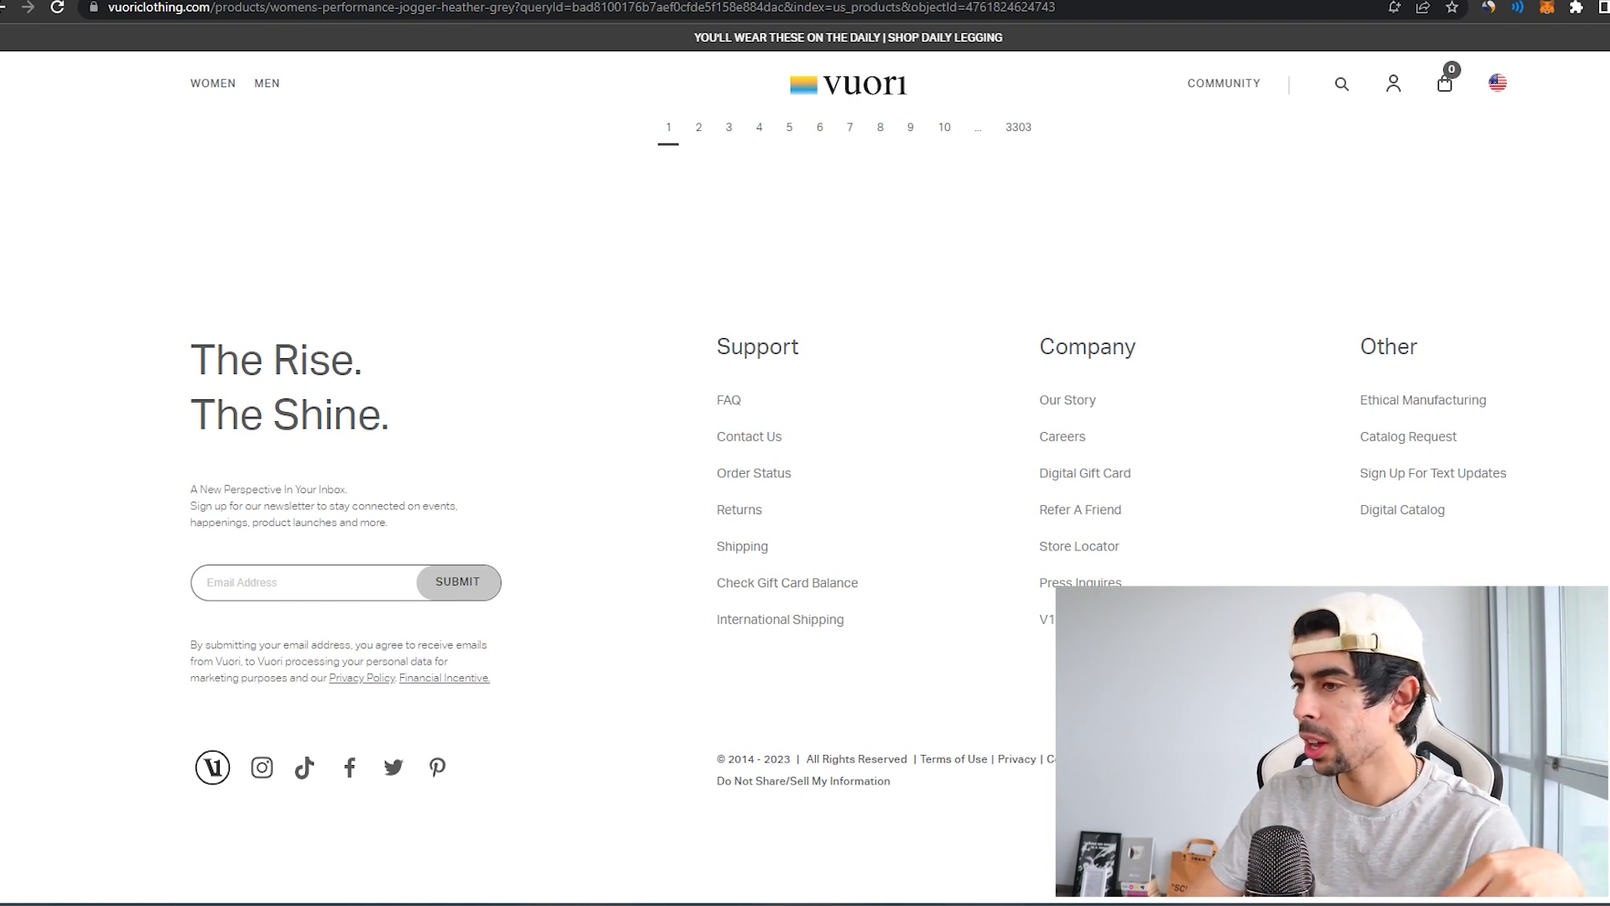
pyautogui.moveTo(1080, 582)
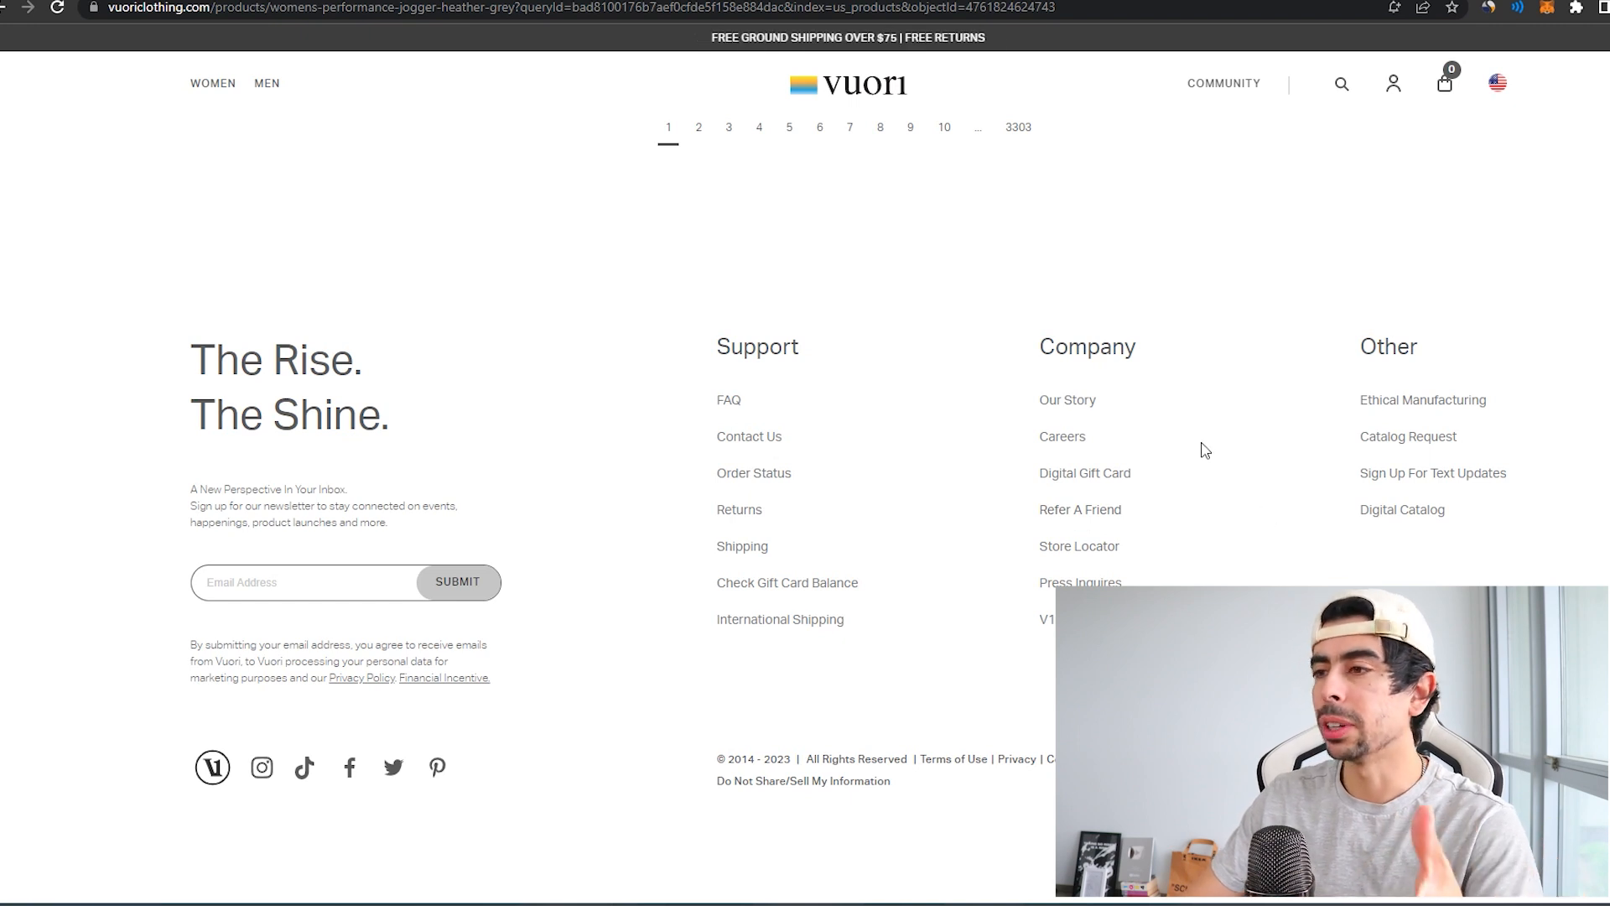
pyautogui.moveTo(1087, 473)
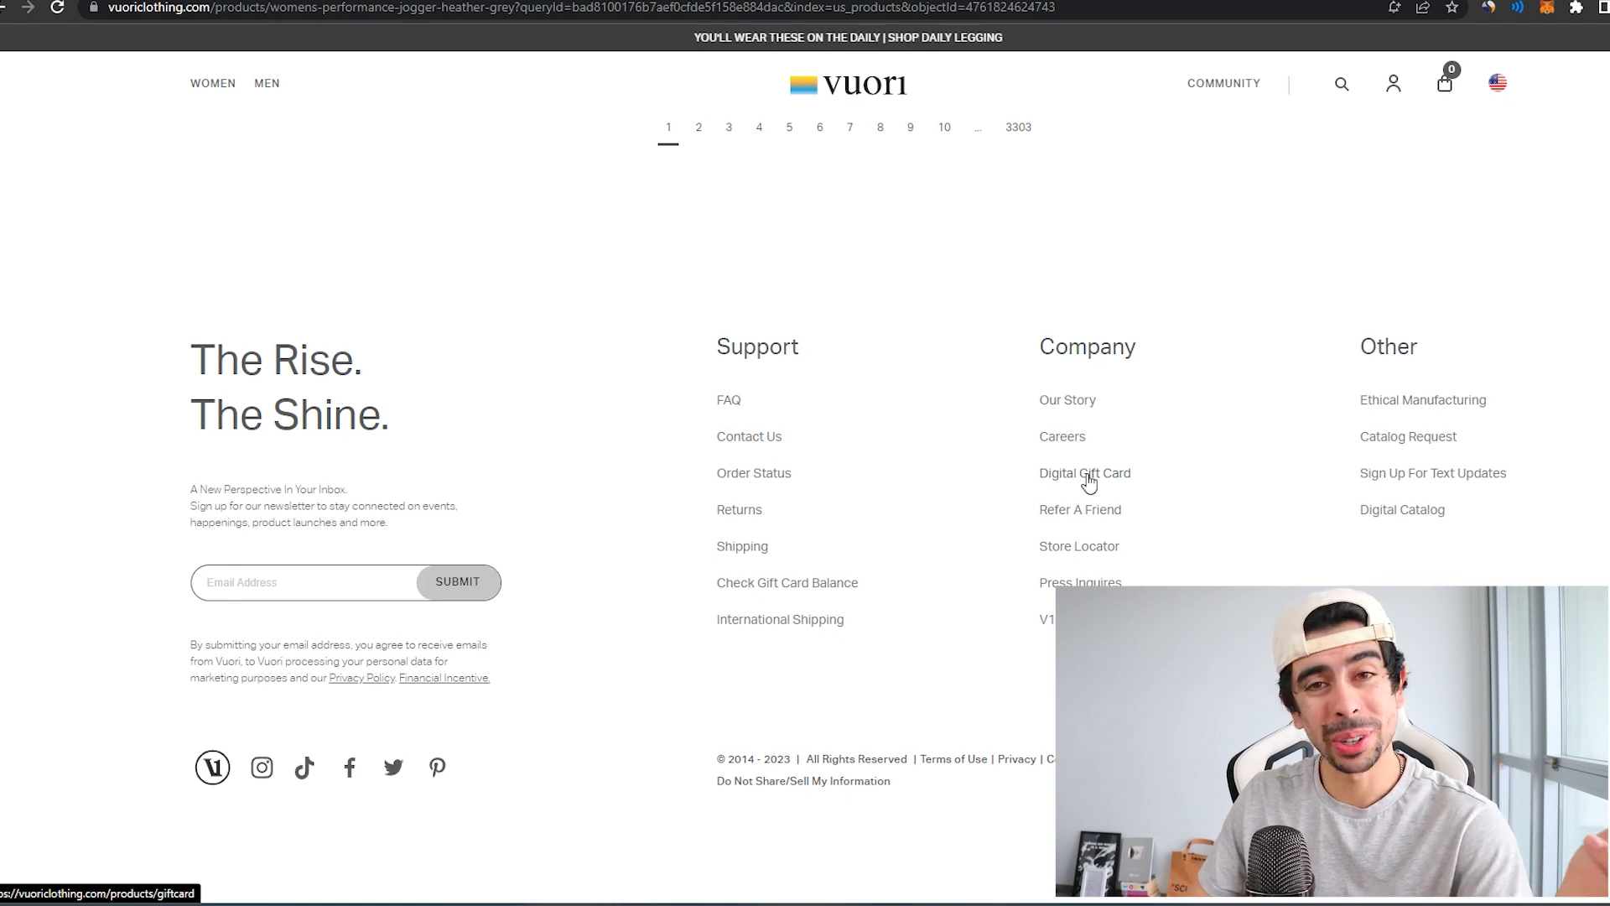
# Go from the footer to Vuori's Instagram profile and browse its post grid.
pyautogui.click(262, 767)
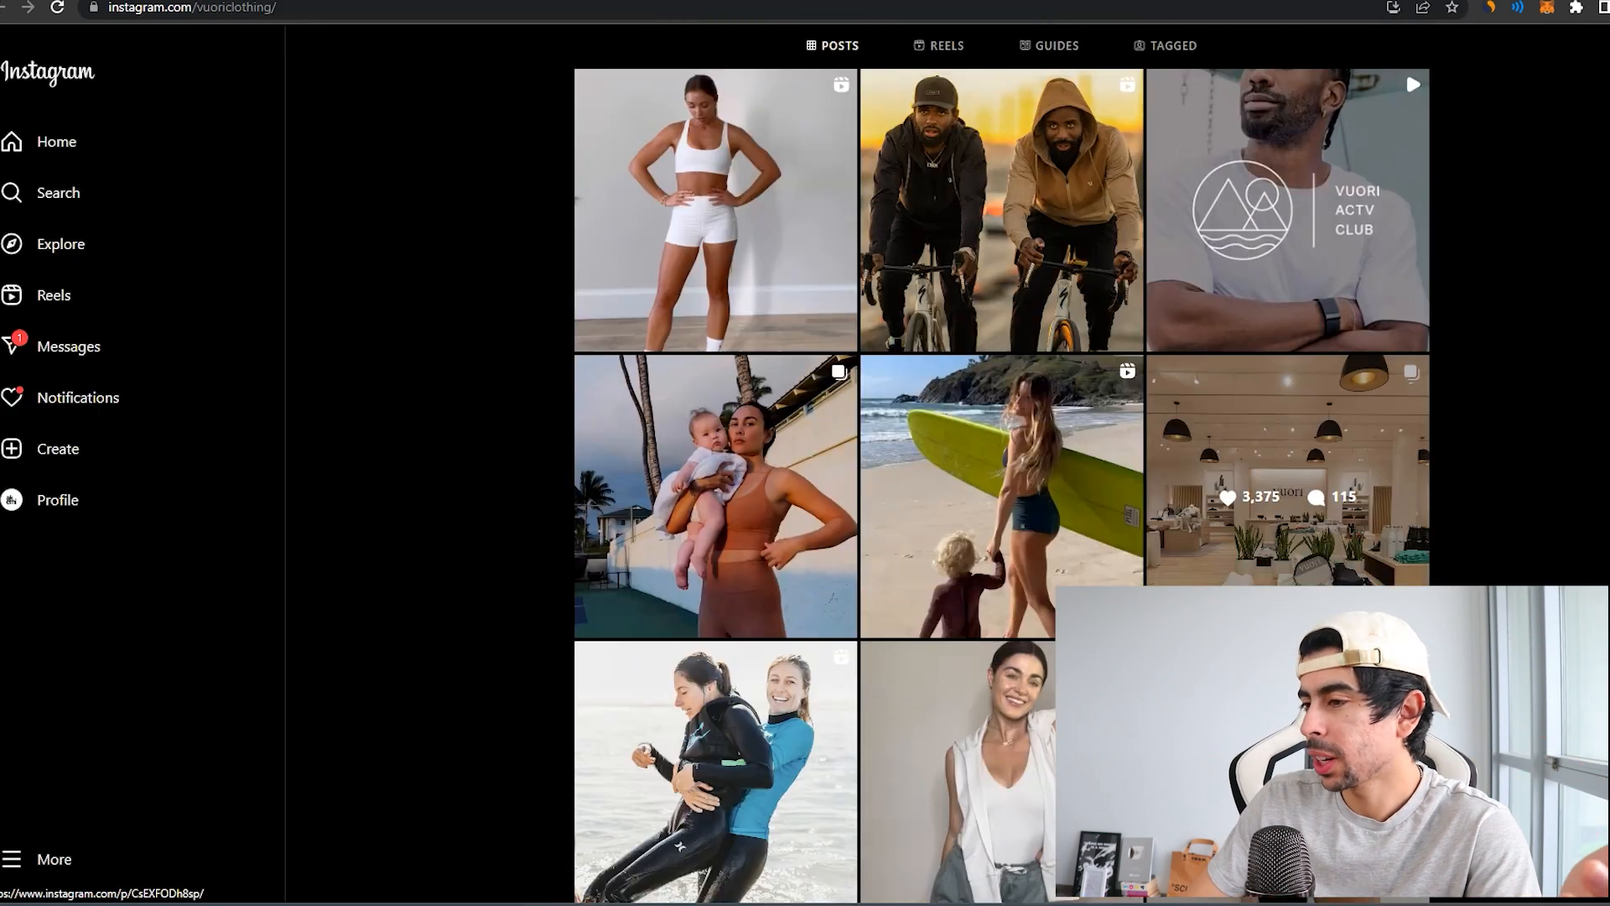
pyautogui.scroll(-3)
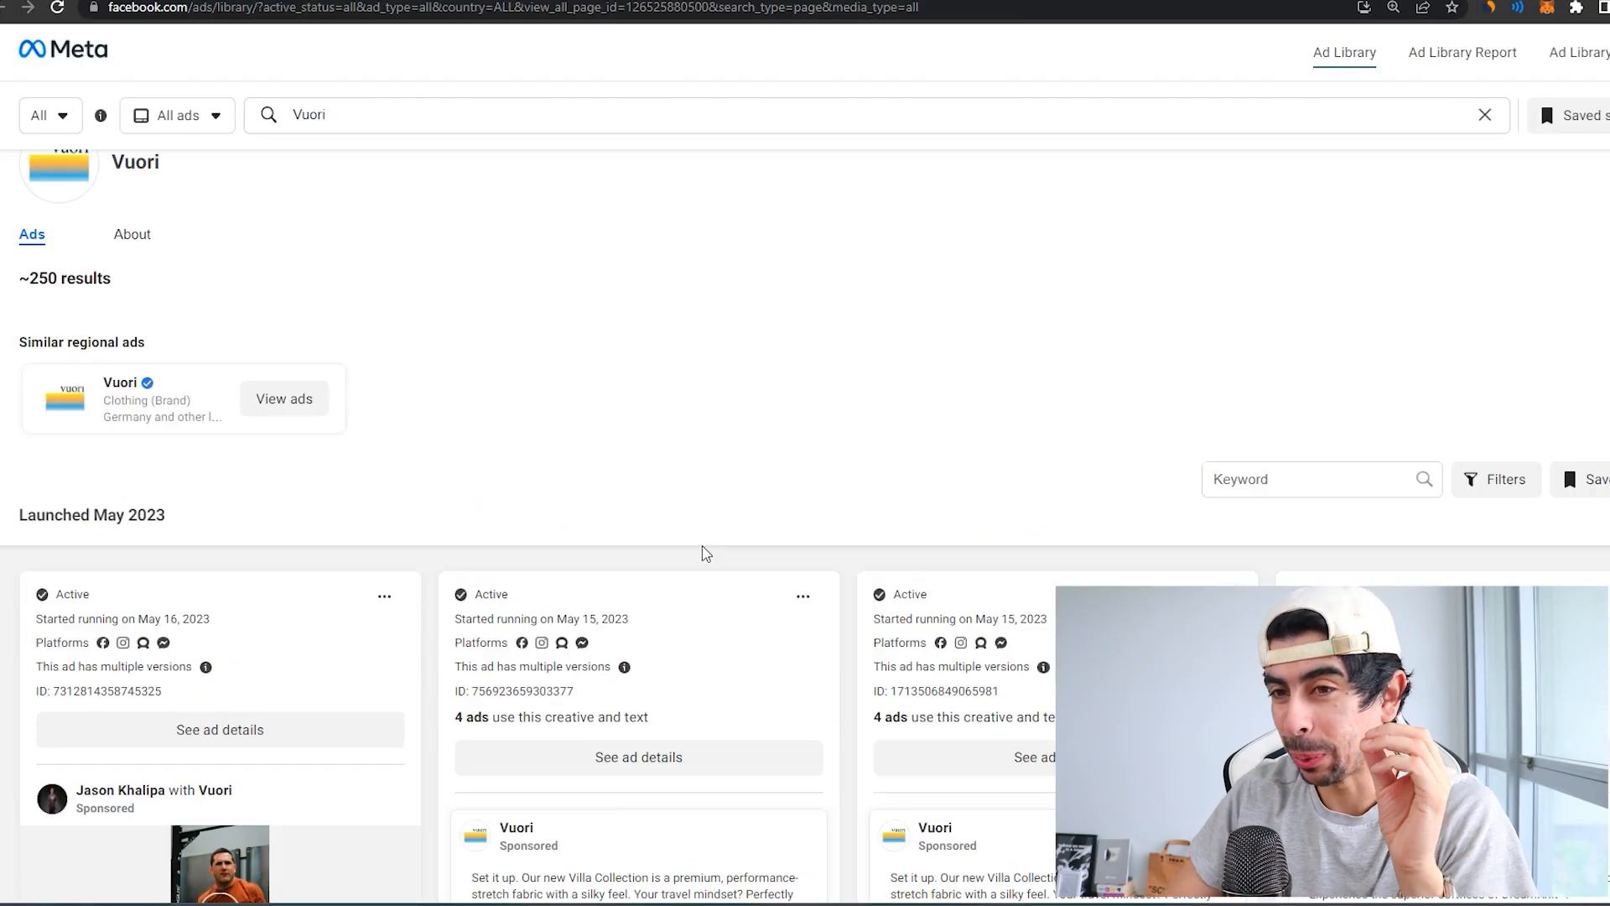
pyautogui.scroll(3)
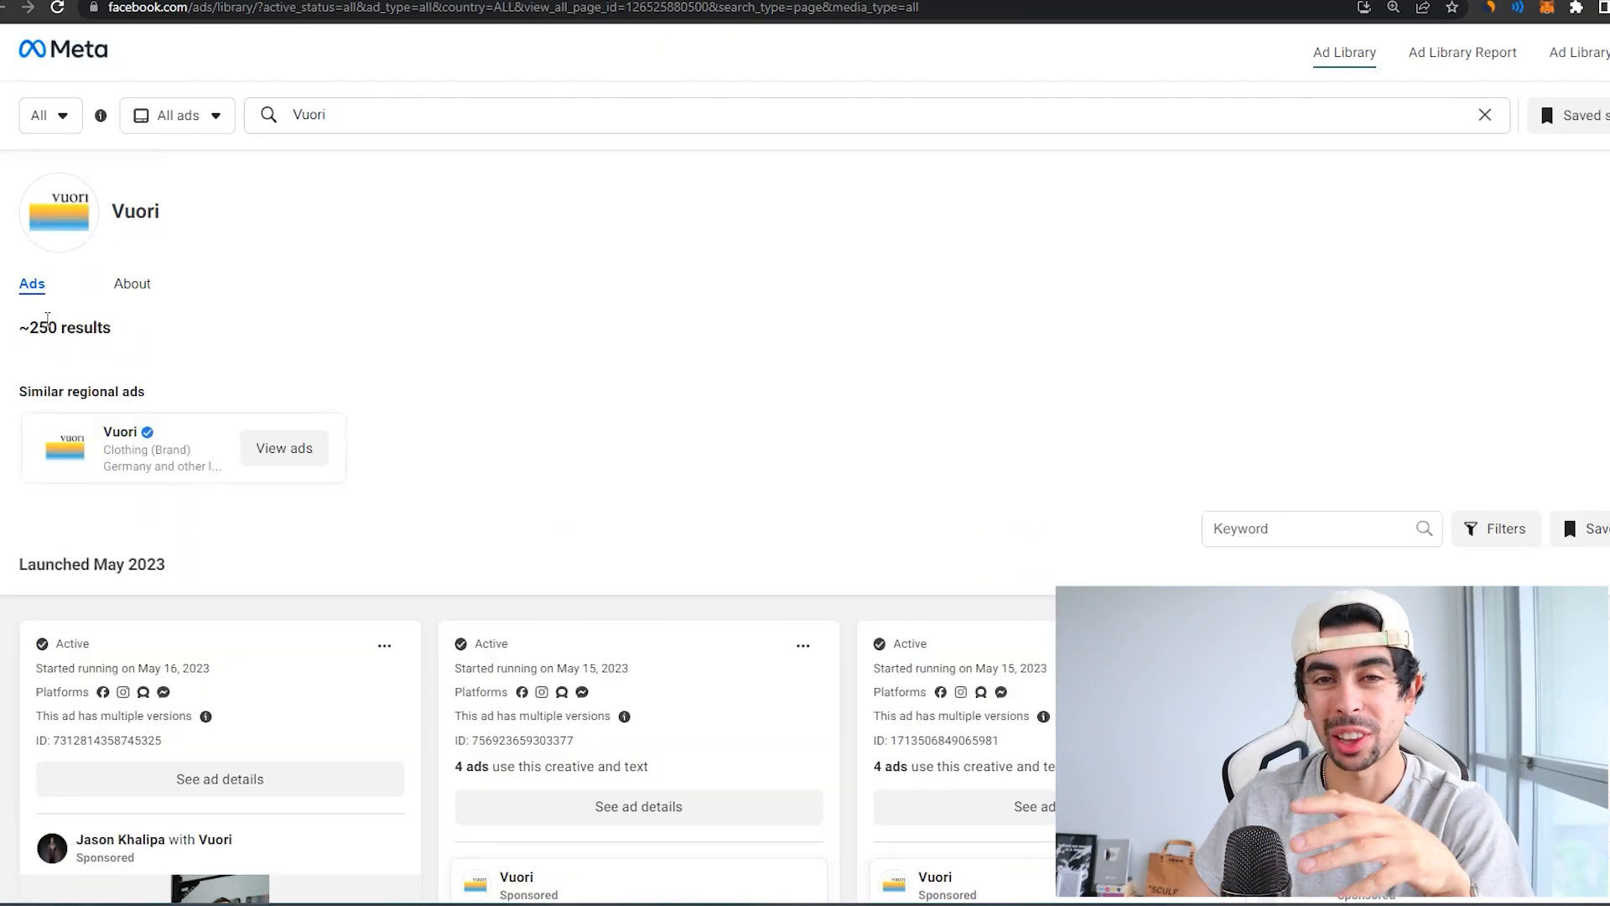